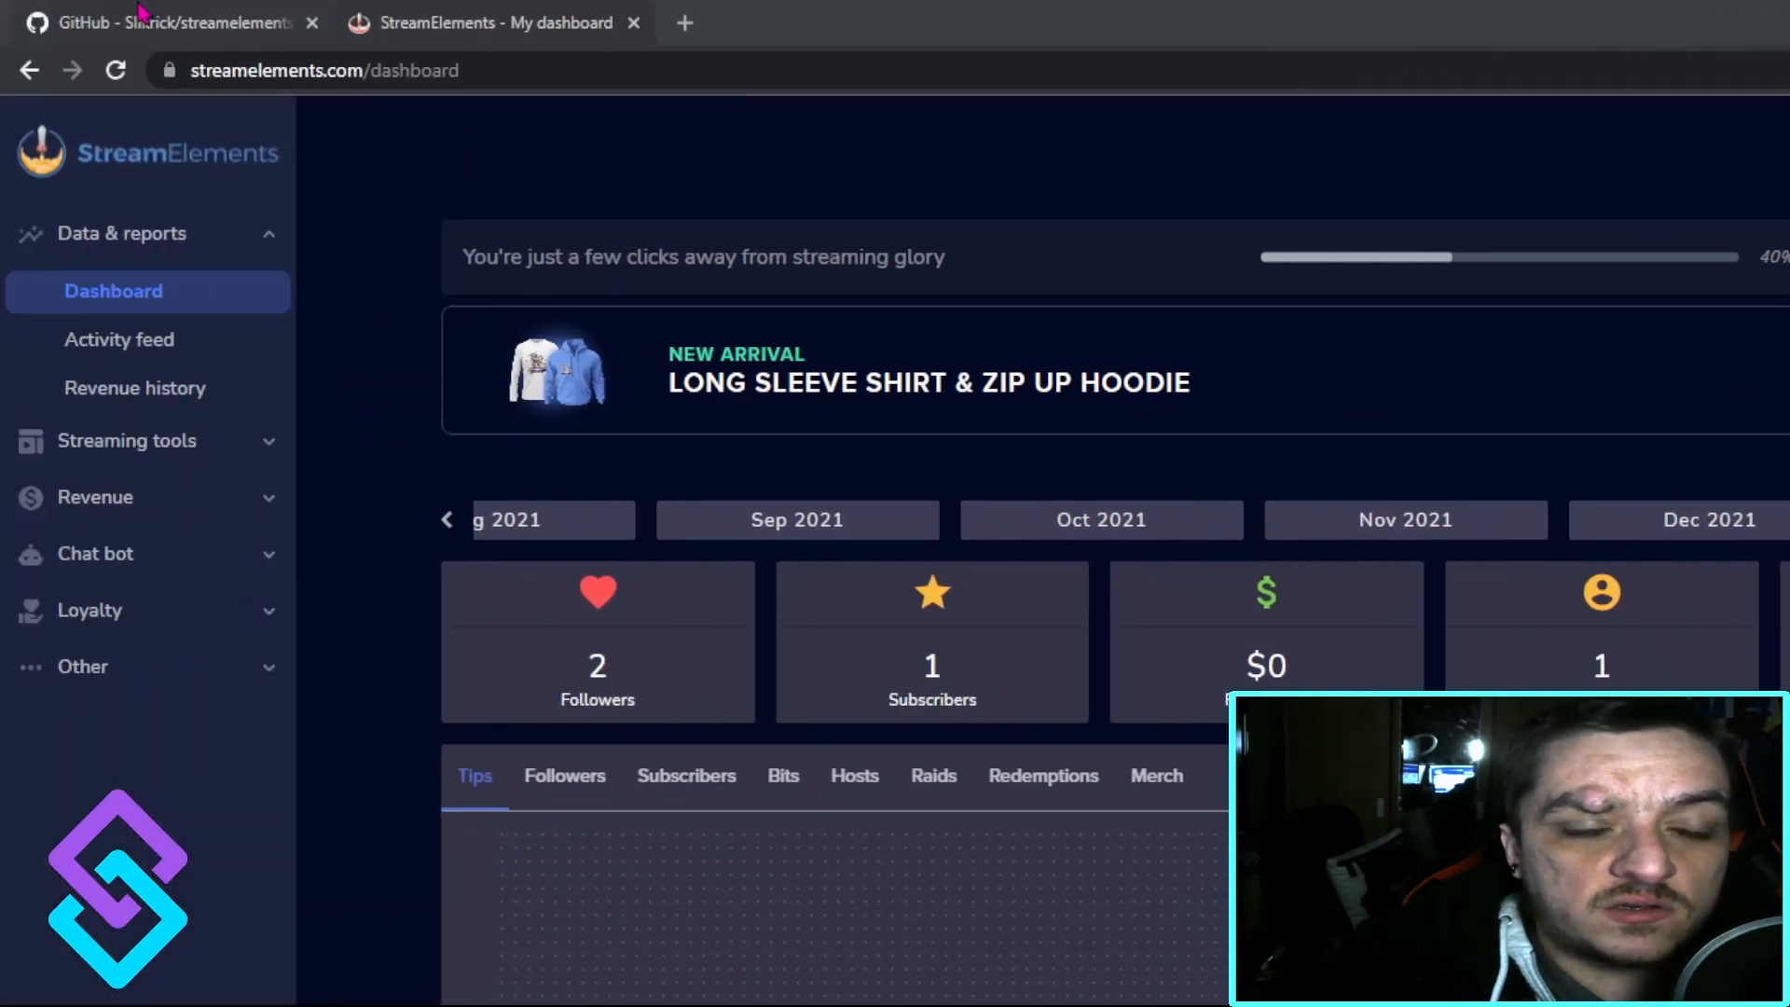
# Go from the streamelements-csv README to its Releases page showing the v2 assets.
pyautogui.click(159, 22)
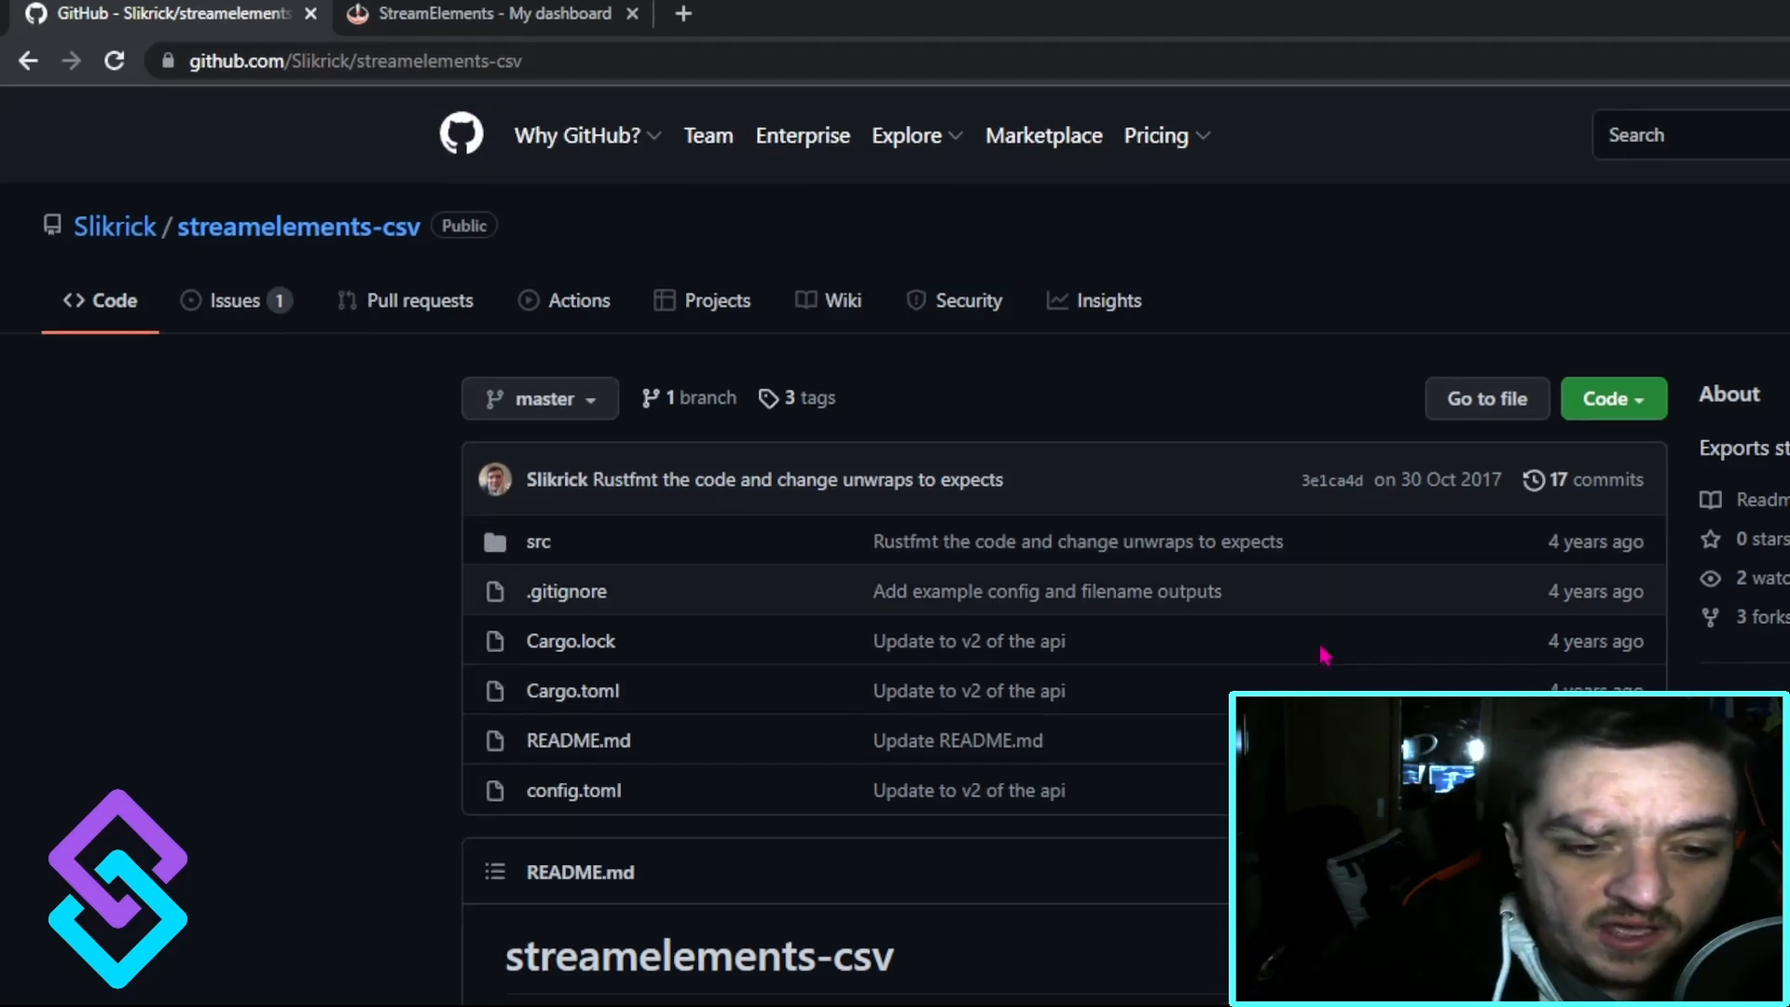
pyautogui.scroll(-3)
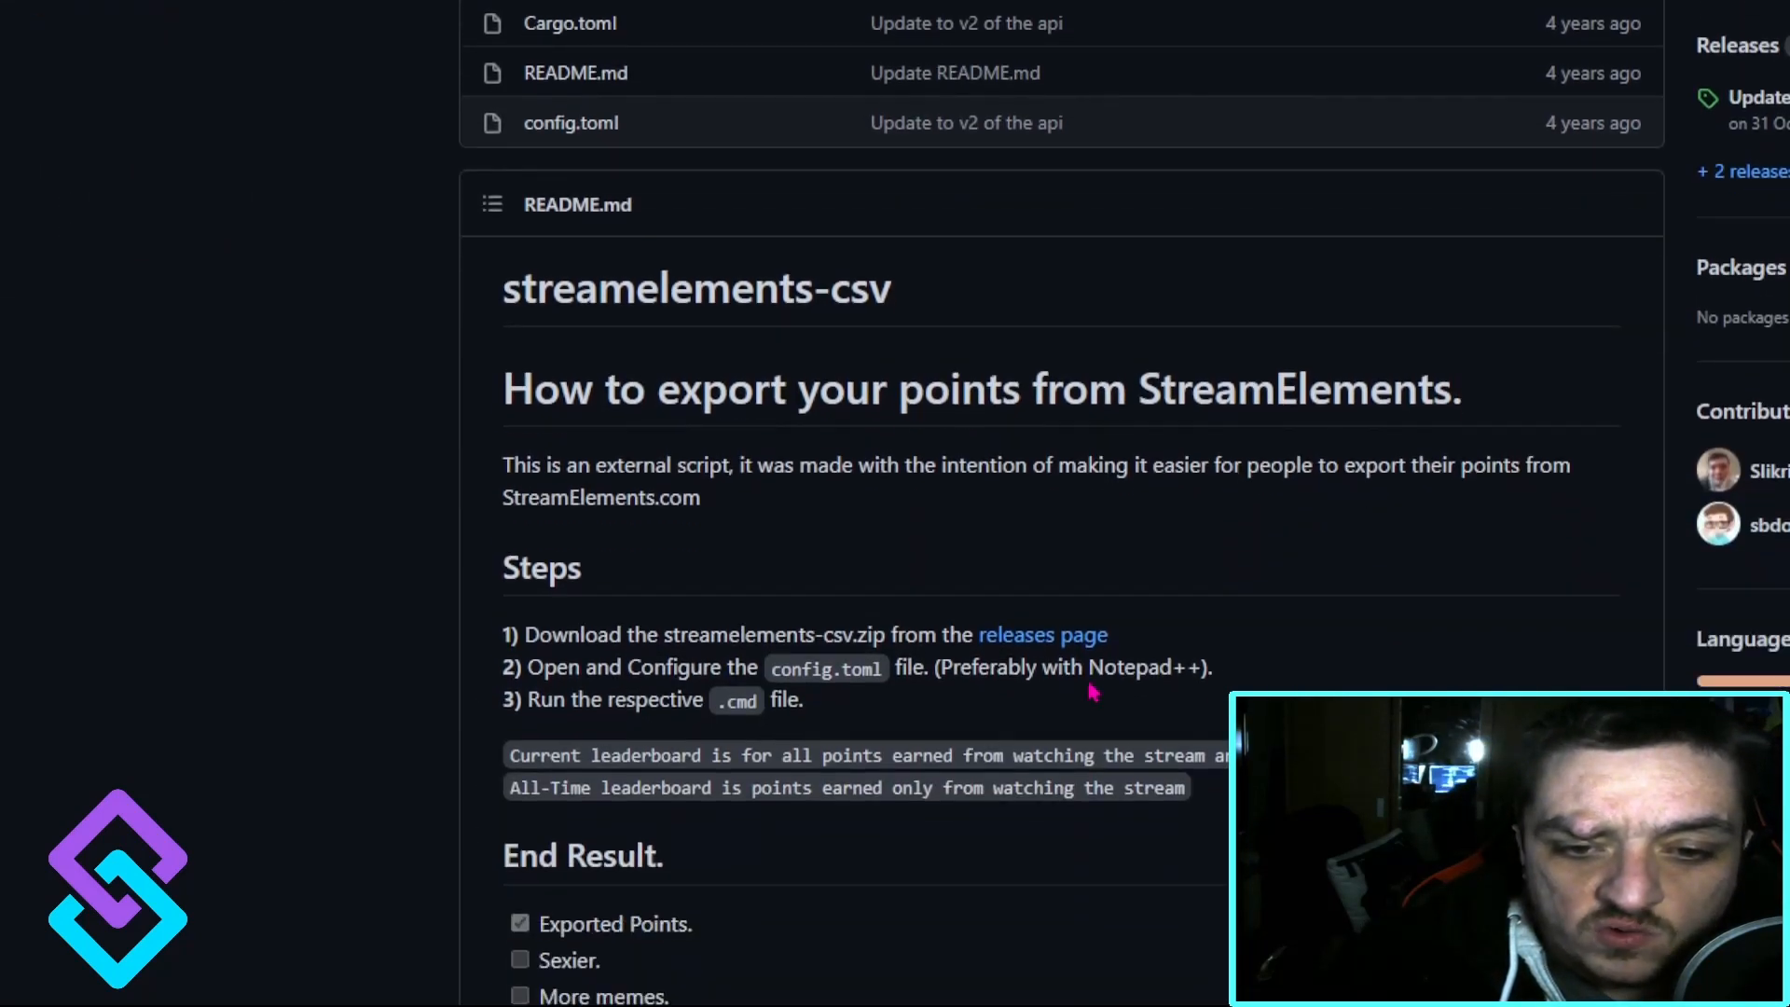
pyautogui.click(1041, 635)
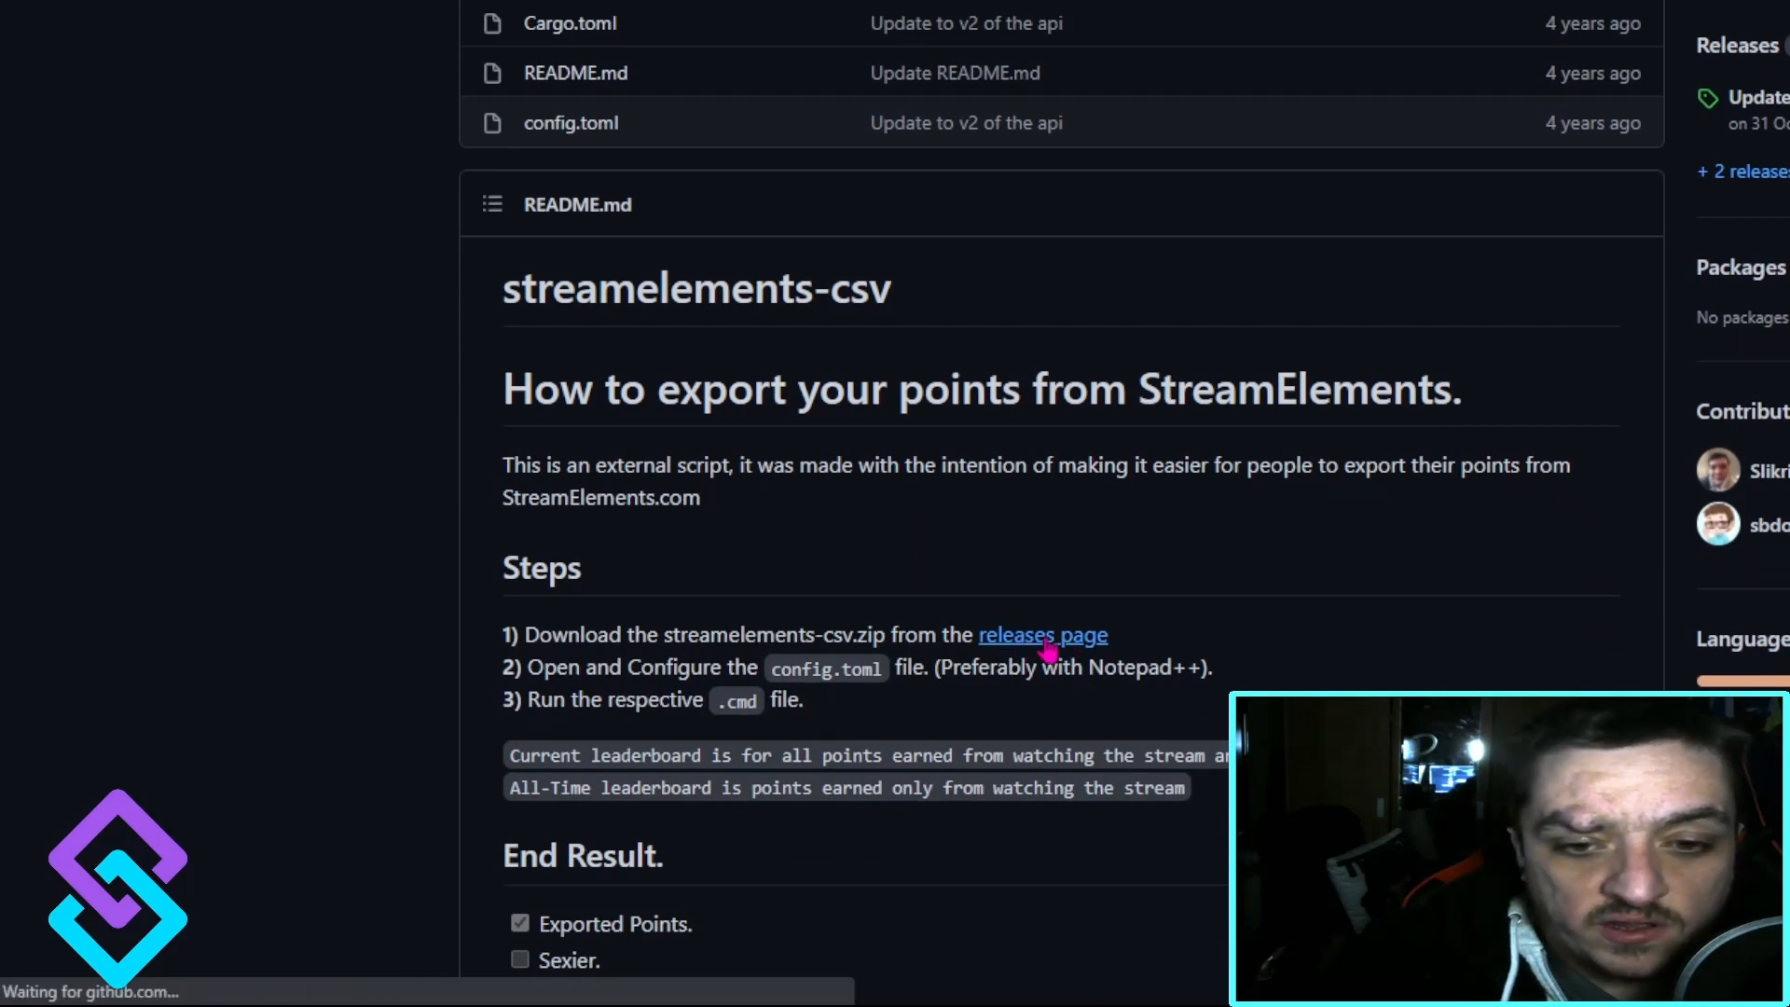
pyautogui.click(1041, 635)
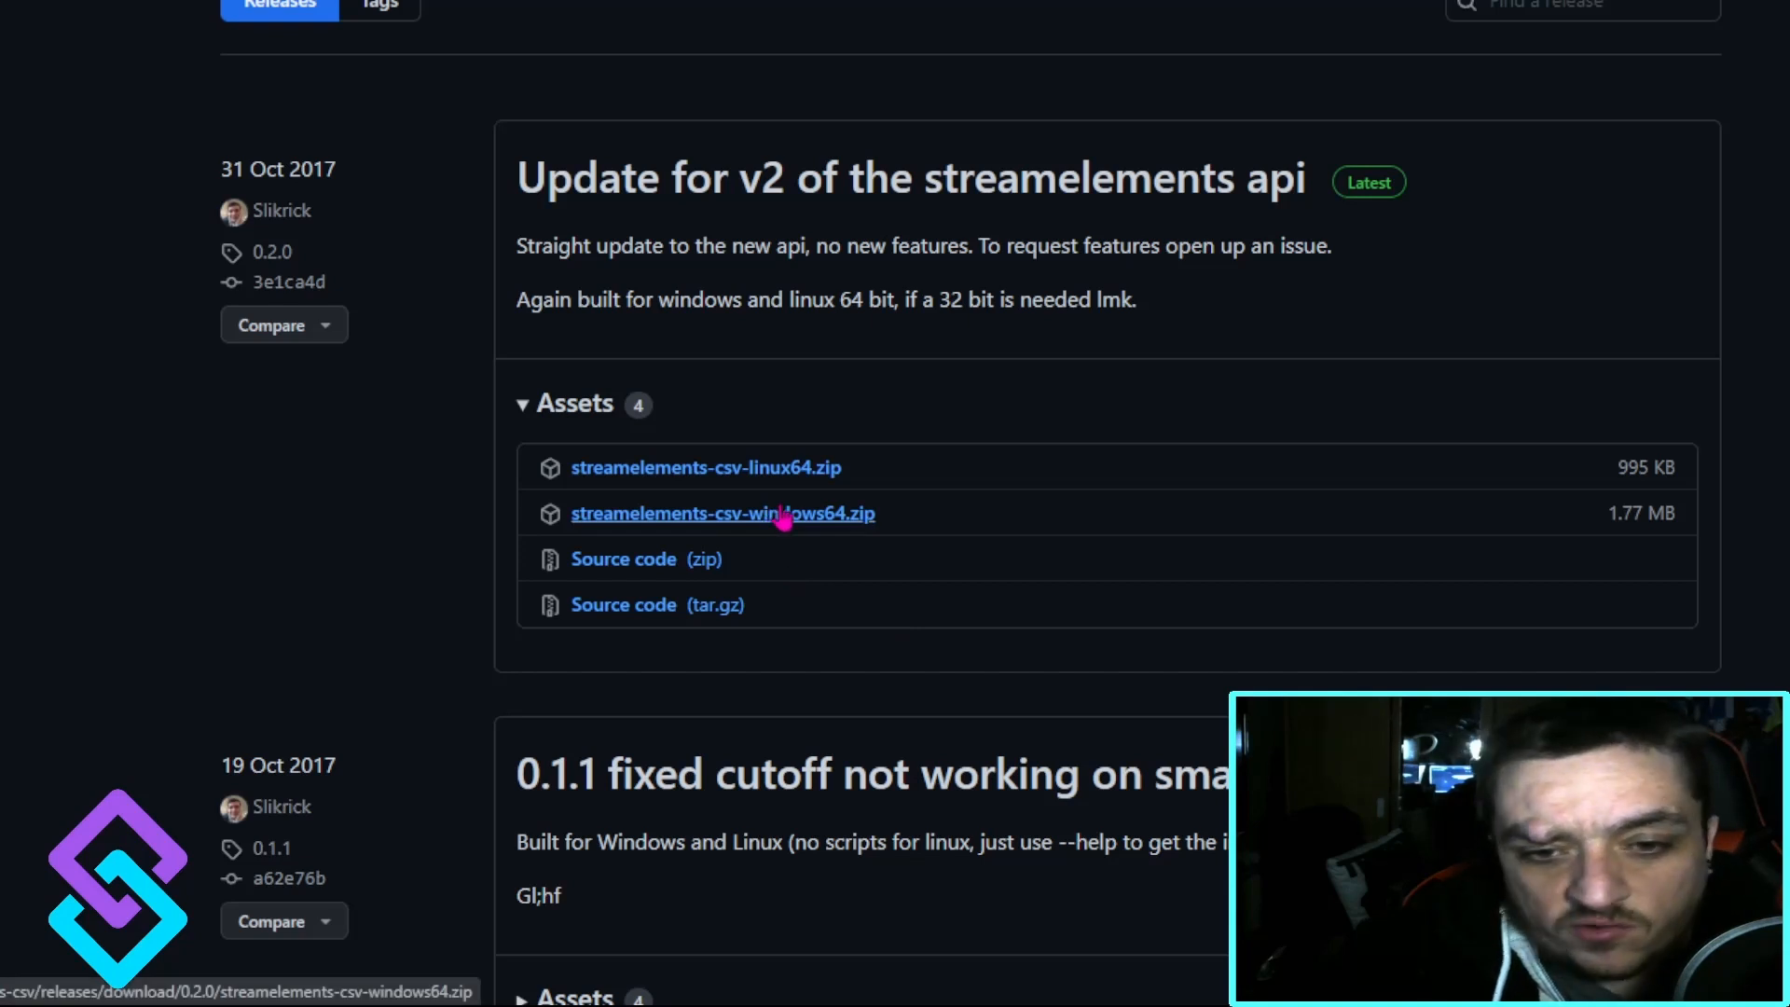
pyautogui.moveTo(808, 522)
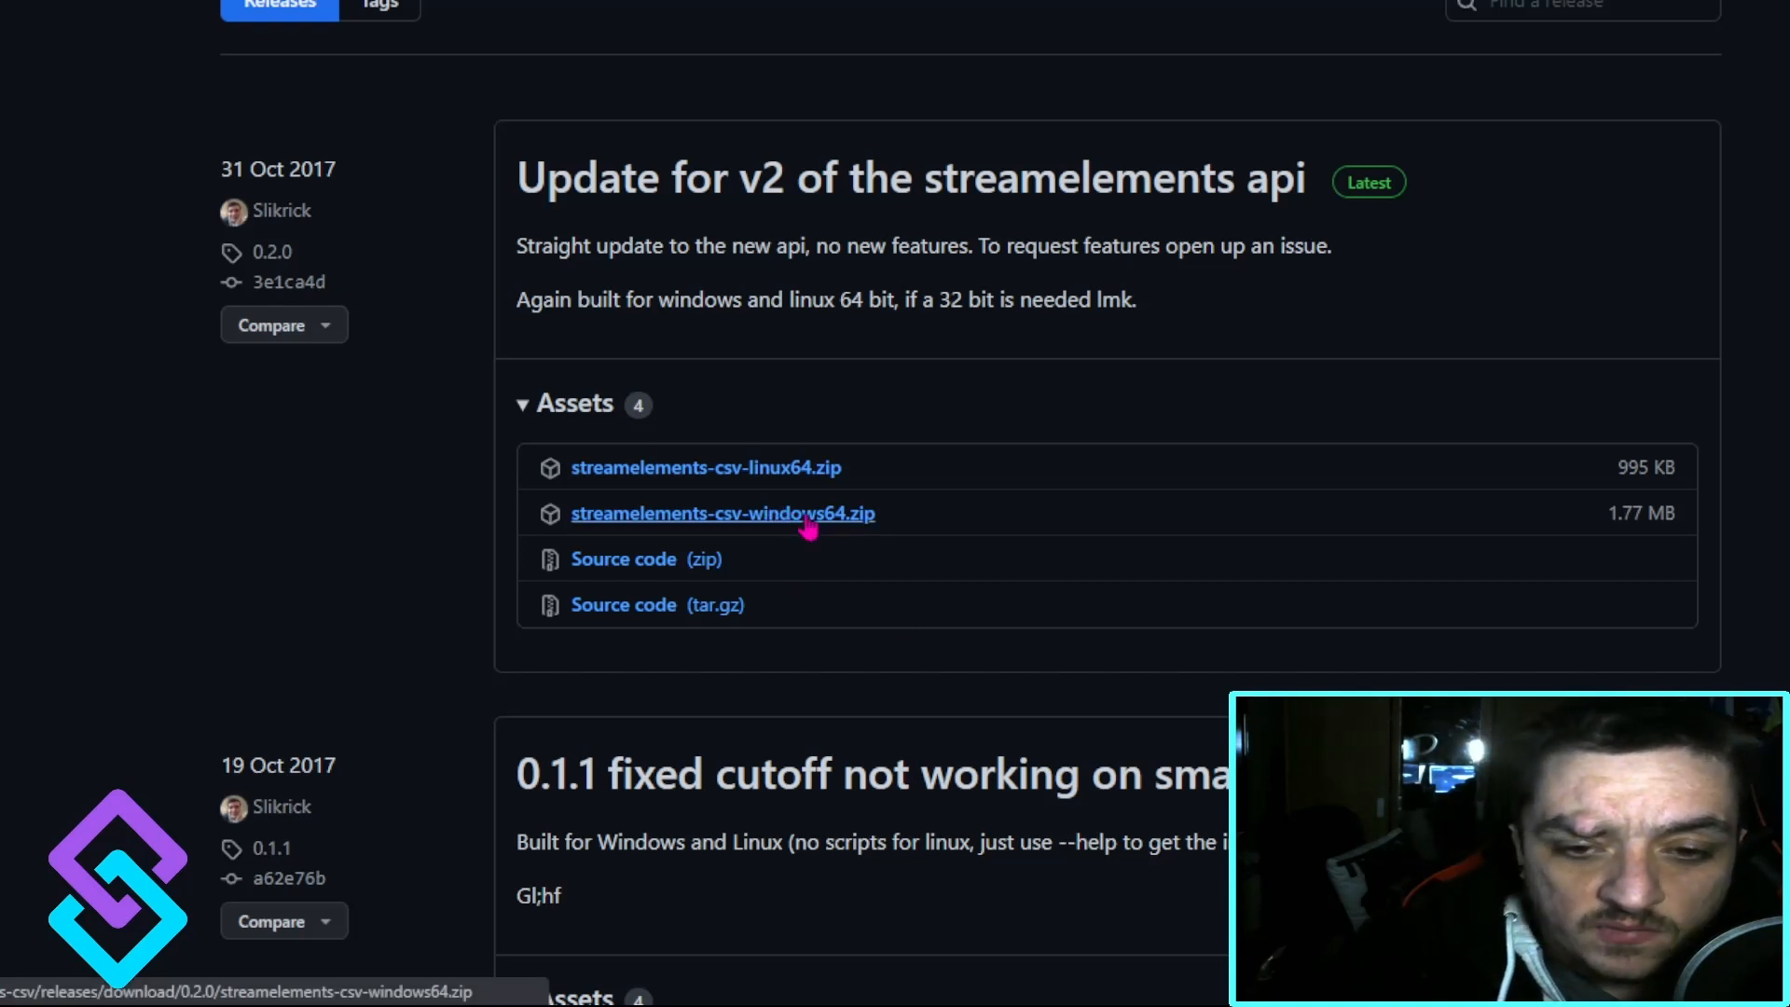
# Extract streamelements-csv-windows64.zip into E:\New folder.
pyautogui.click(705, 513)
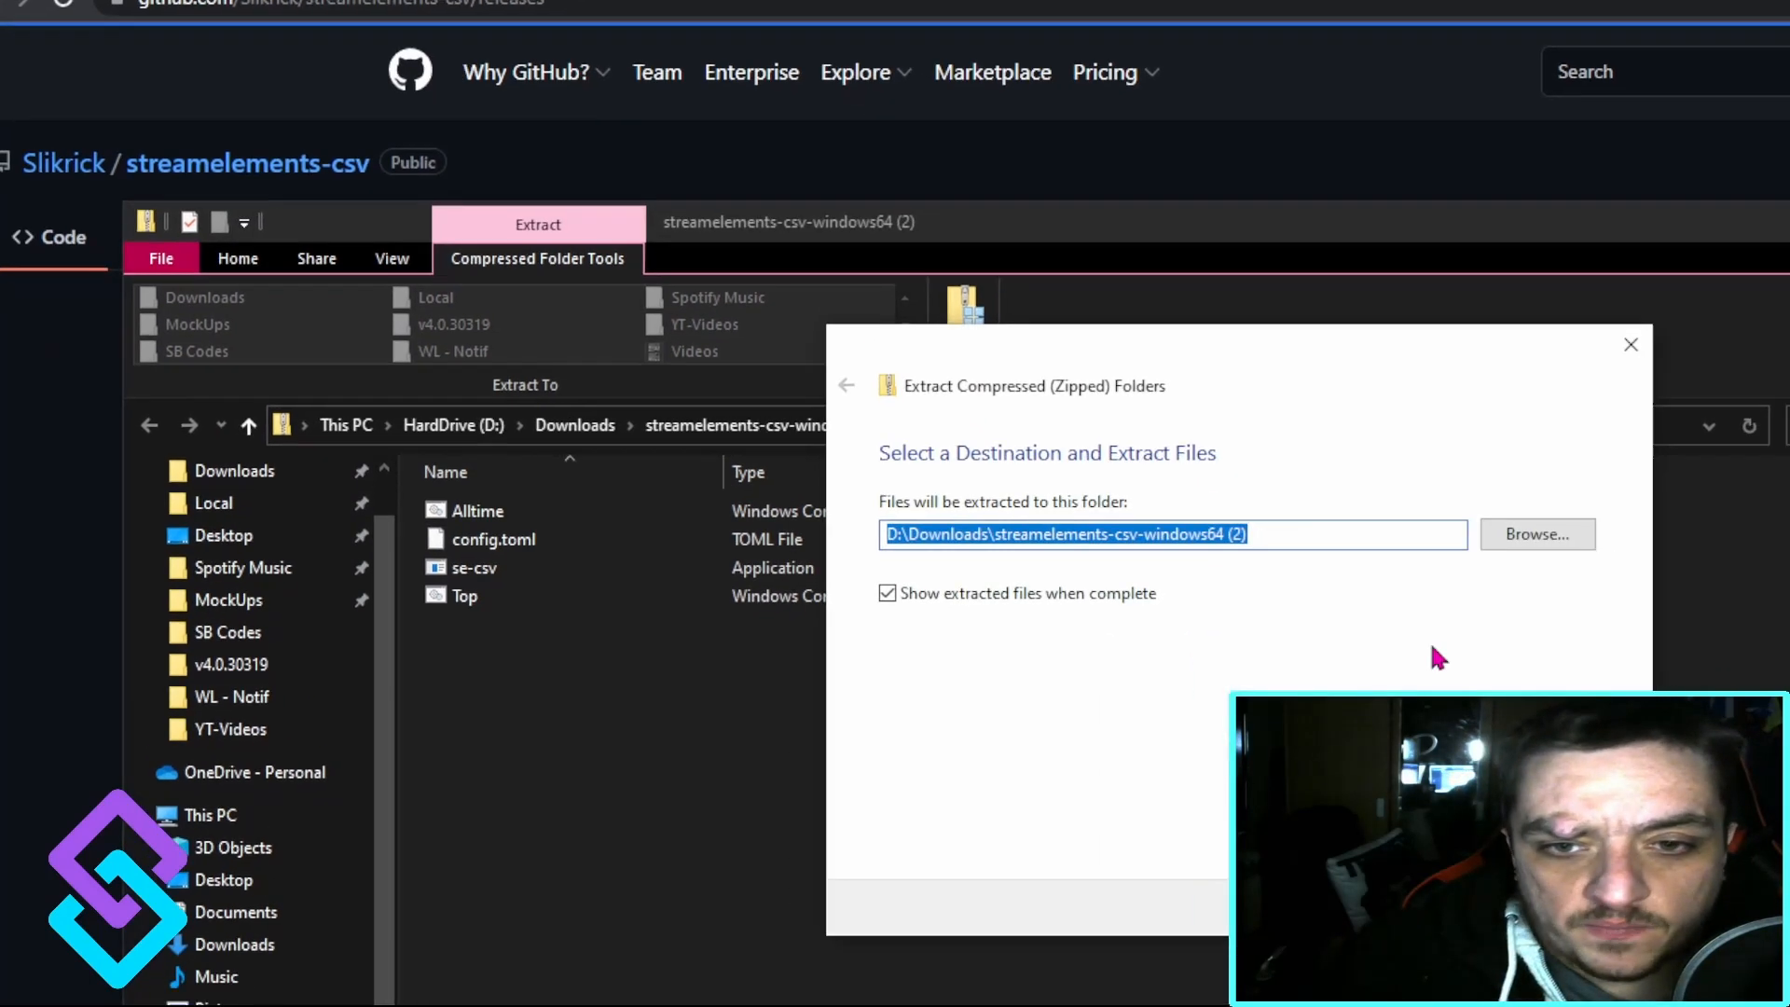
pyautogui.click(1536, 533)
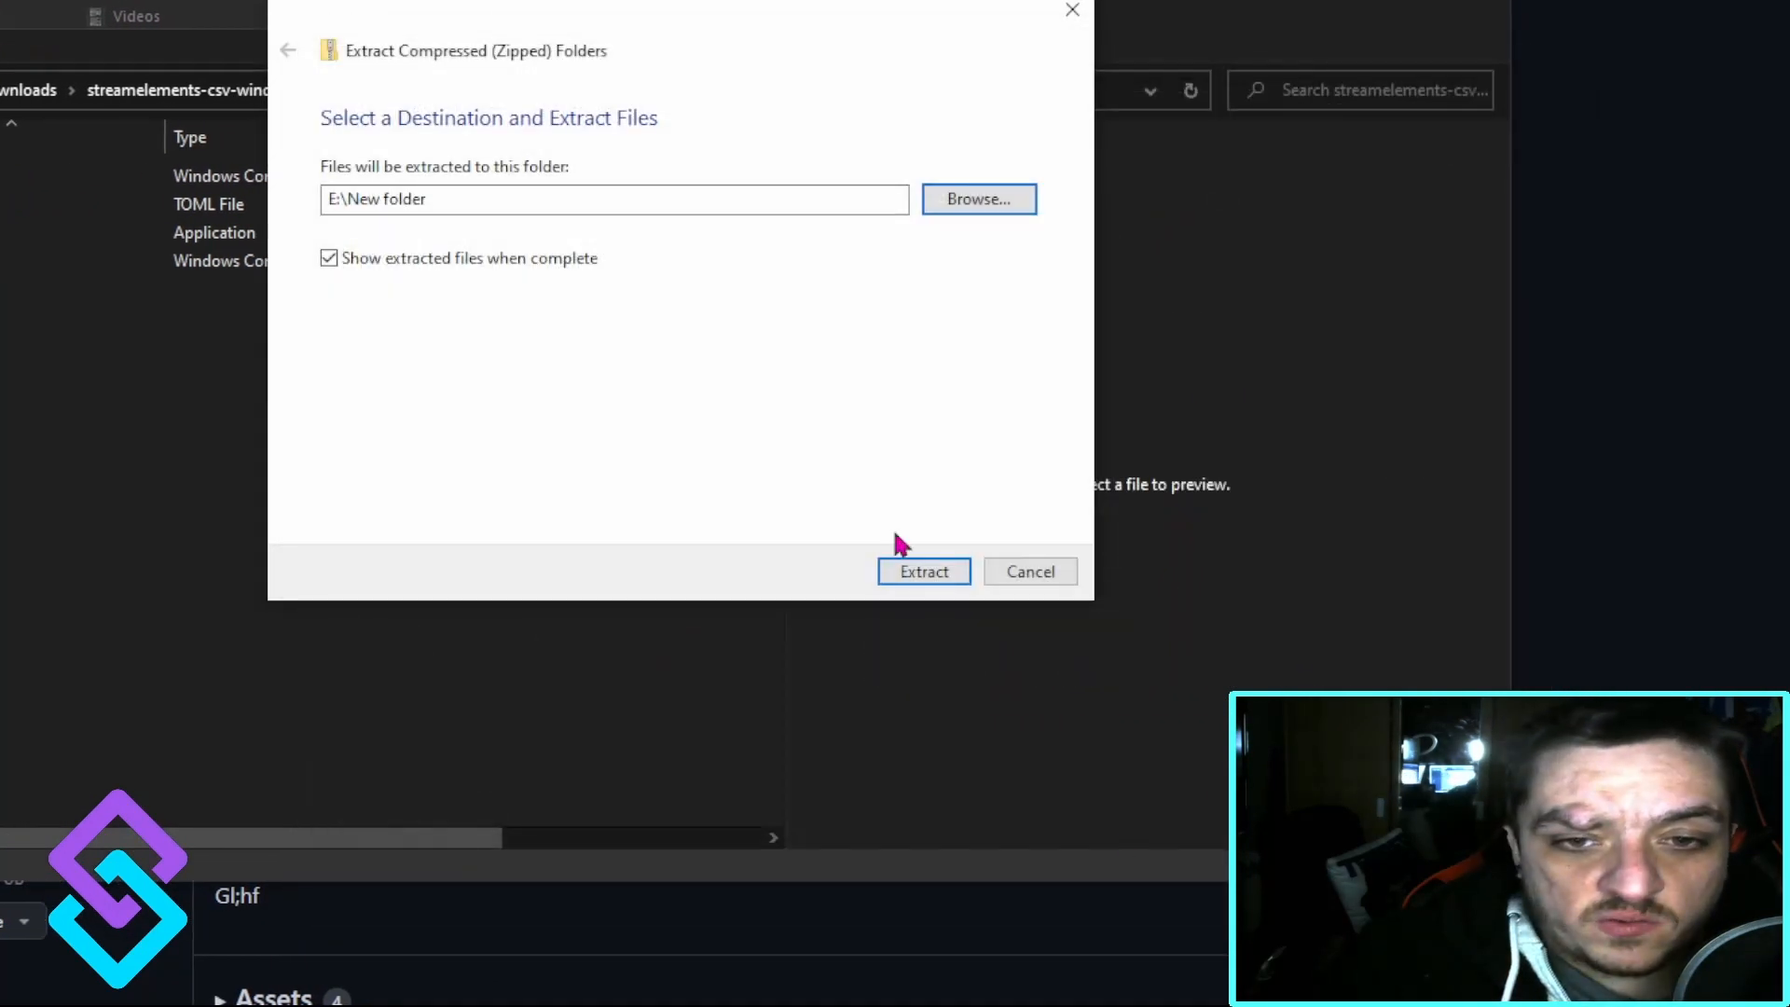
pyautogui.click(924, 570)
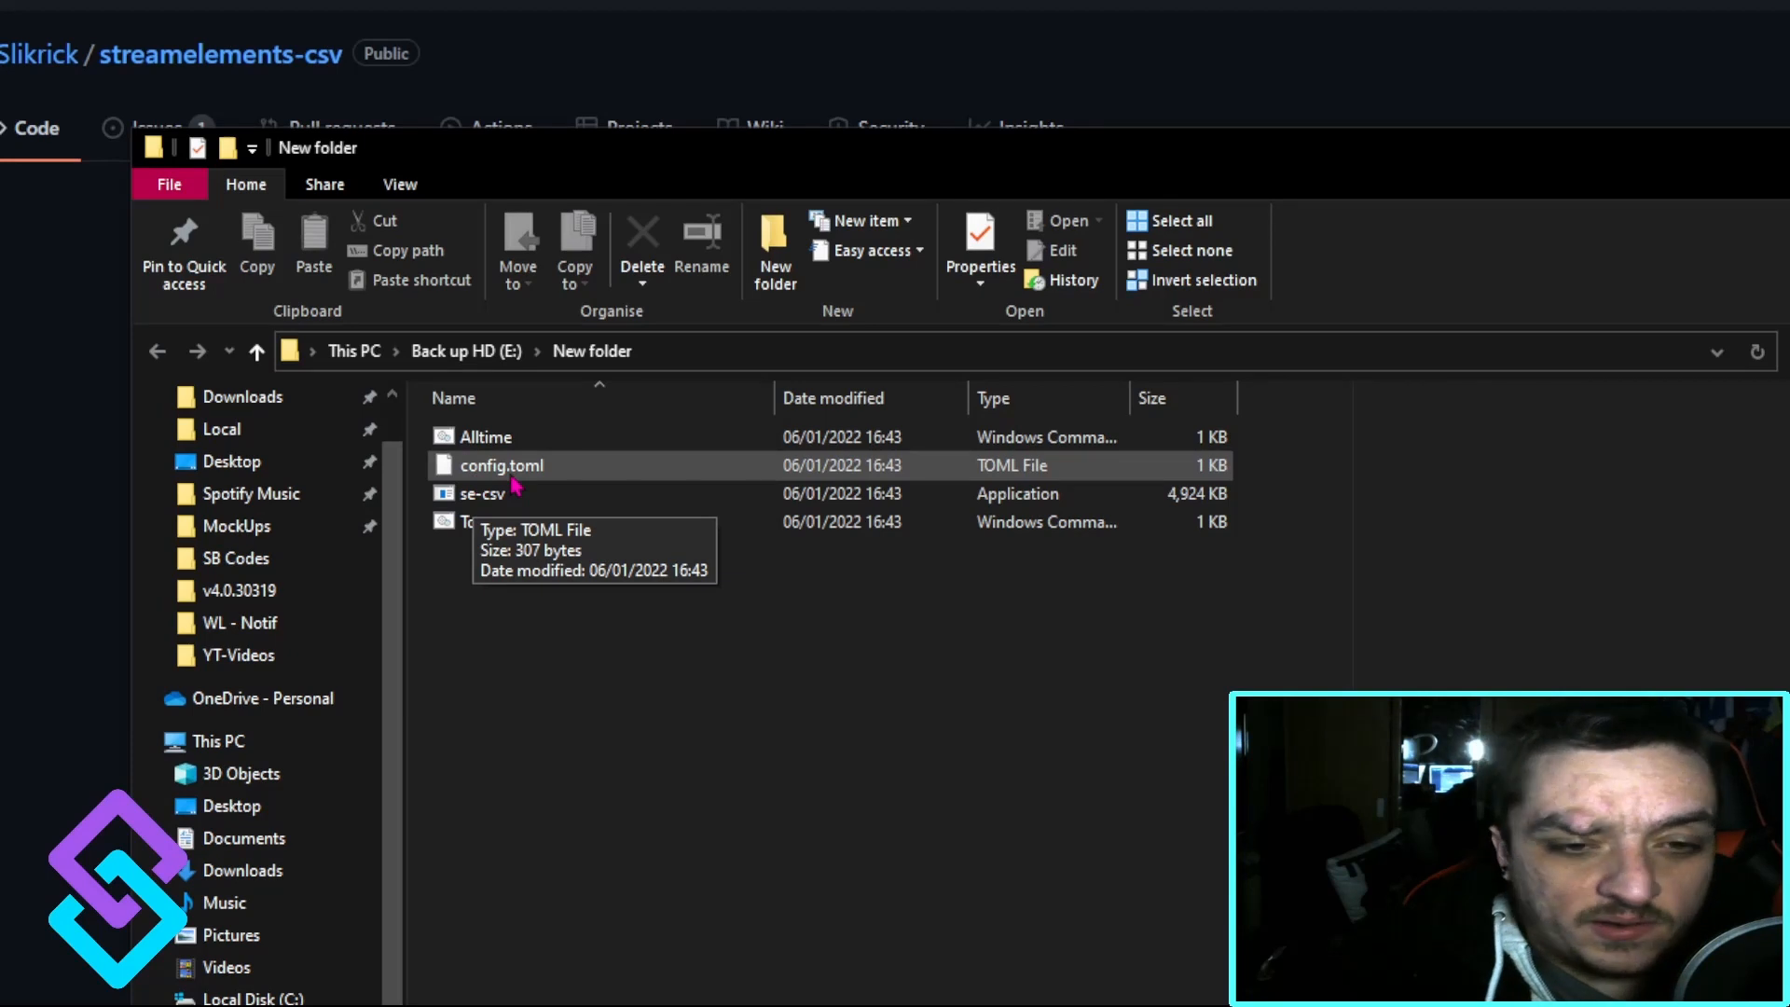
# Open the extracted config.toml in Notepad++ to view streamelements_id and cutoff.
pyautogui.rightClick(500, 464)
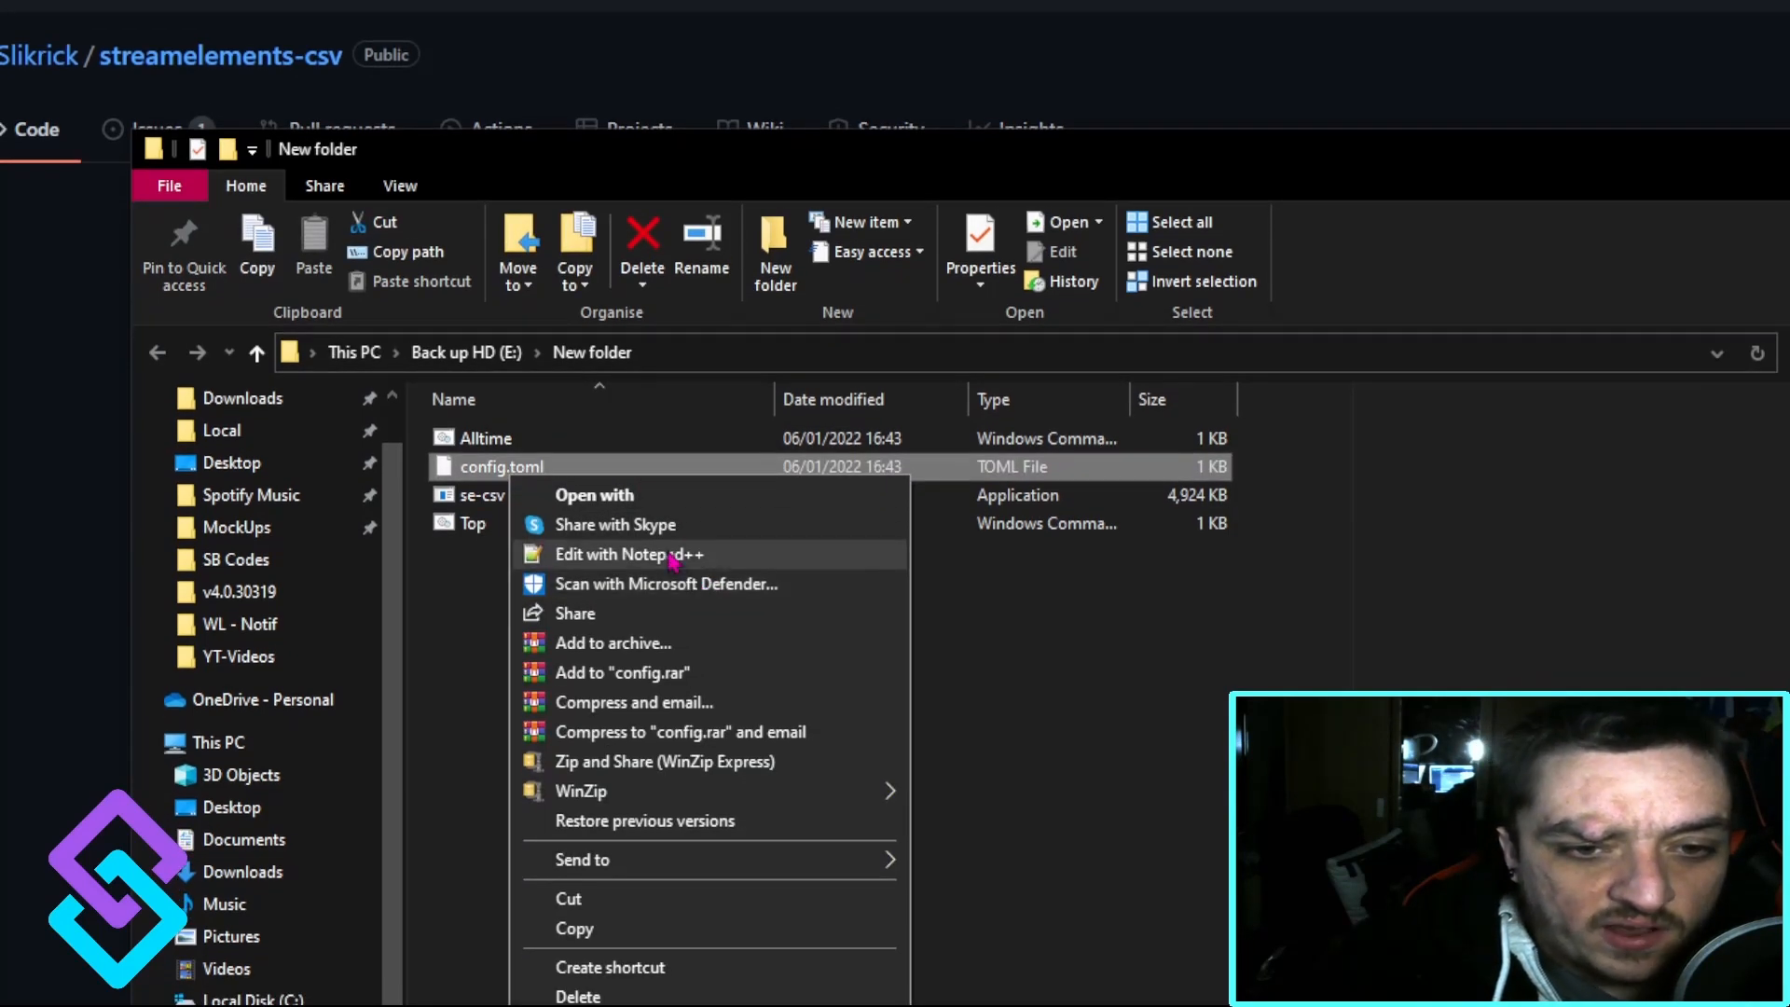
pyautogui.click(627, 554)
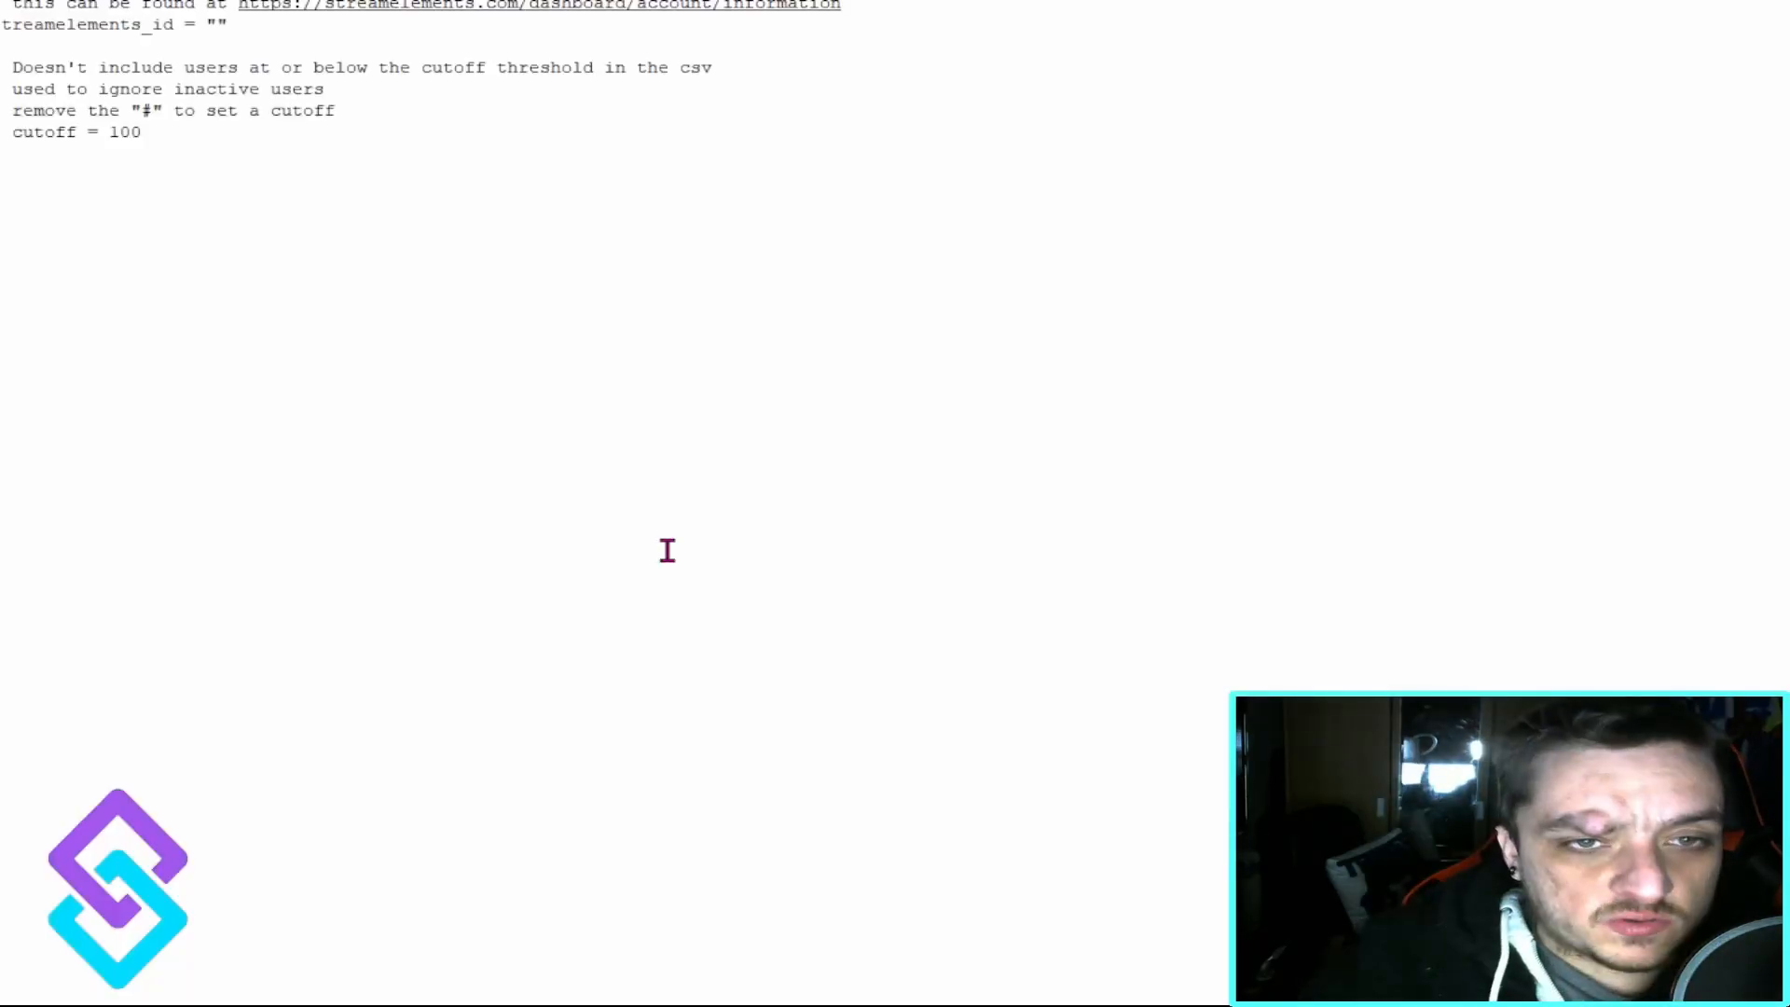
pyautogui.click(1022, 111)
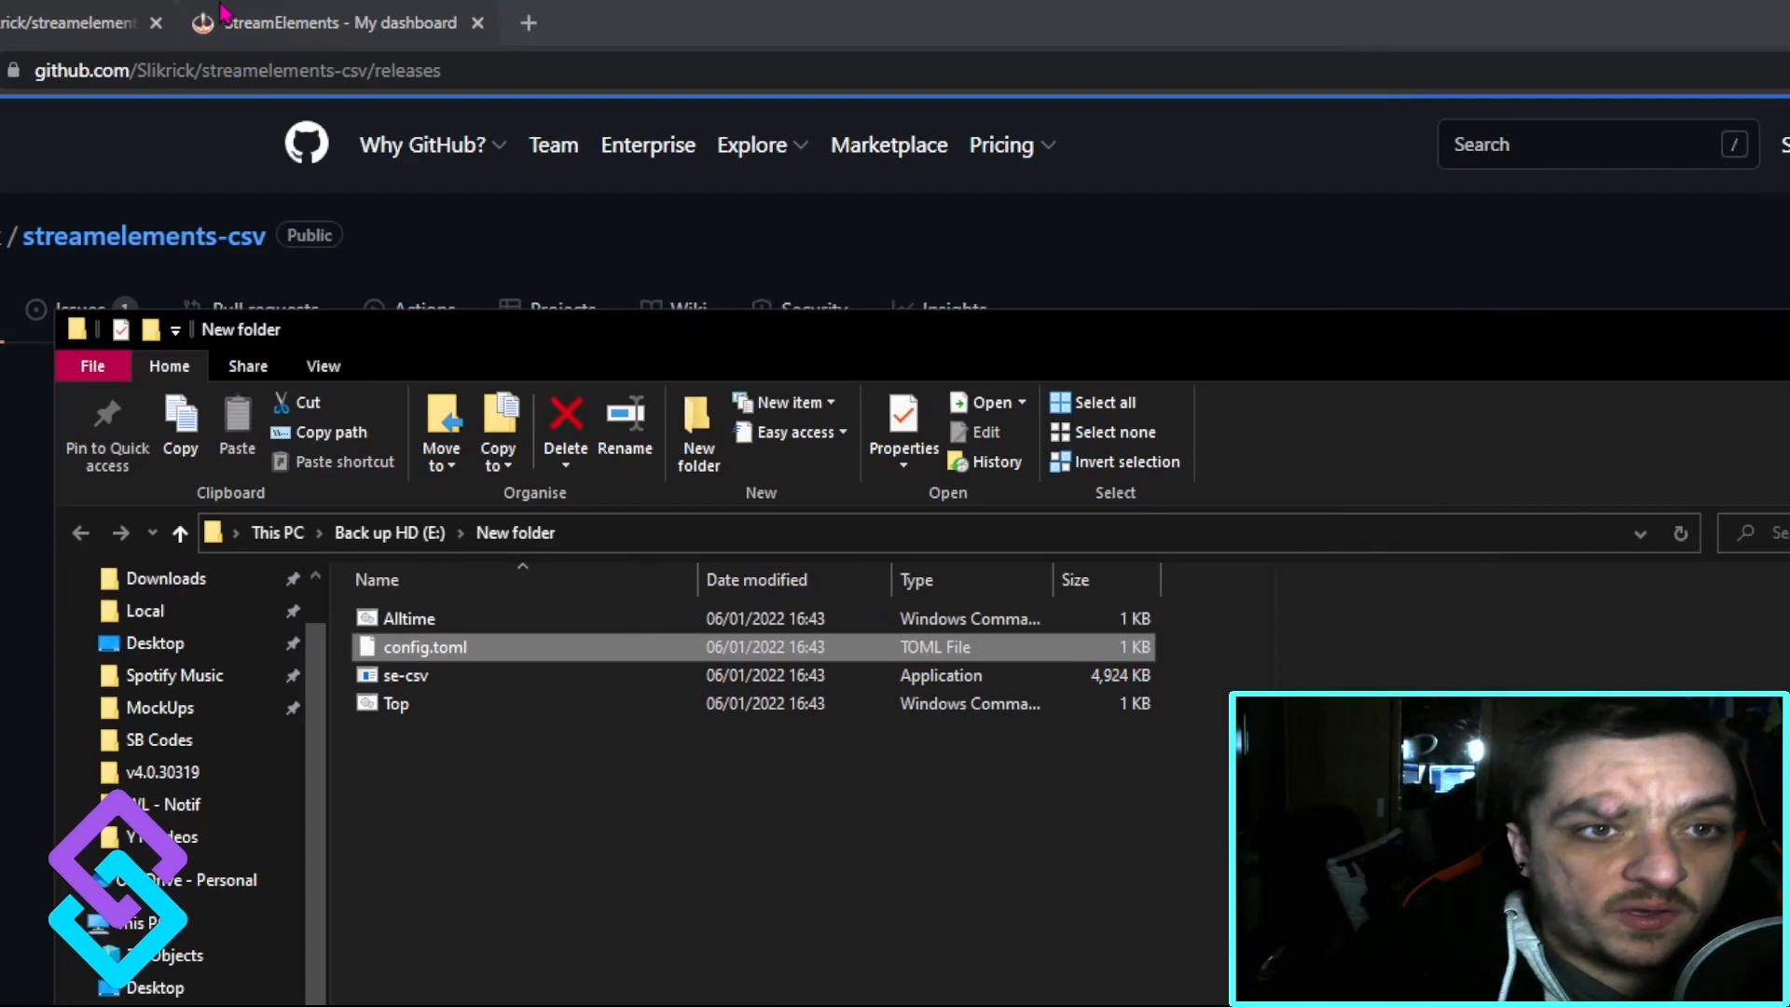
# Copy the Account ID from the StreamElements channel account information page.
pyautogui.click(336, 22)
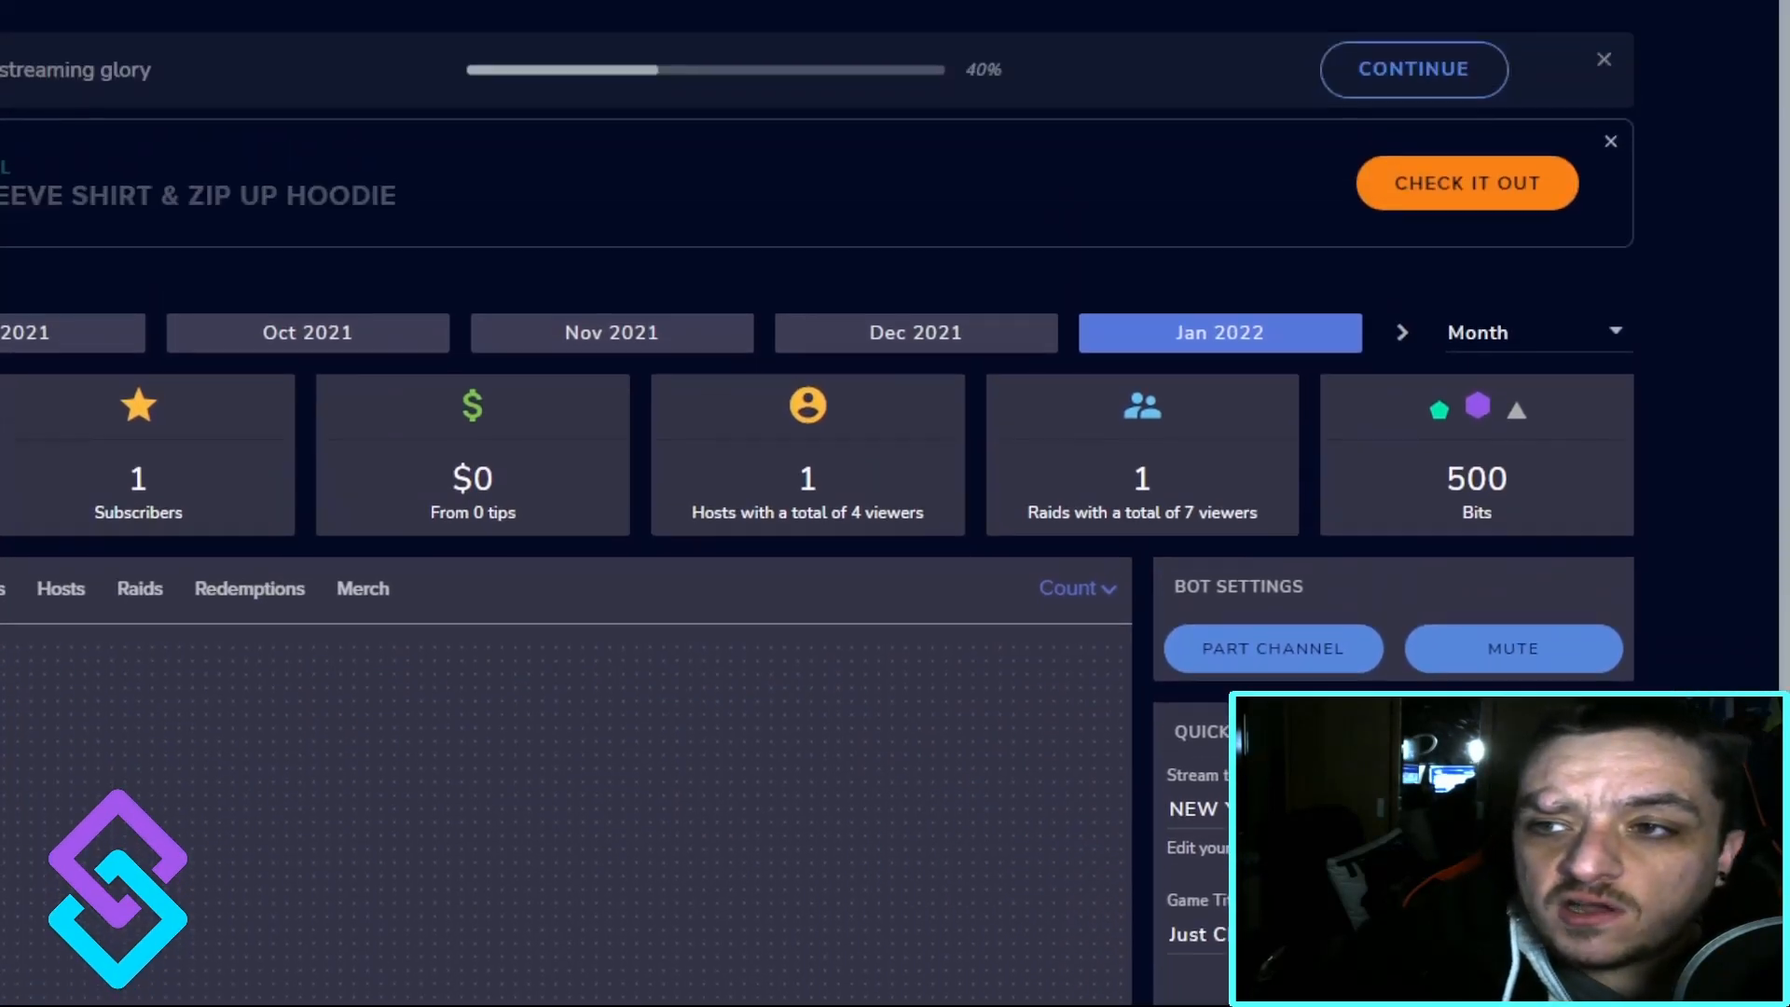
pyautogui.click(1729, 139)
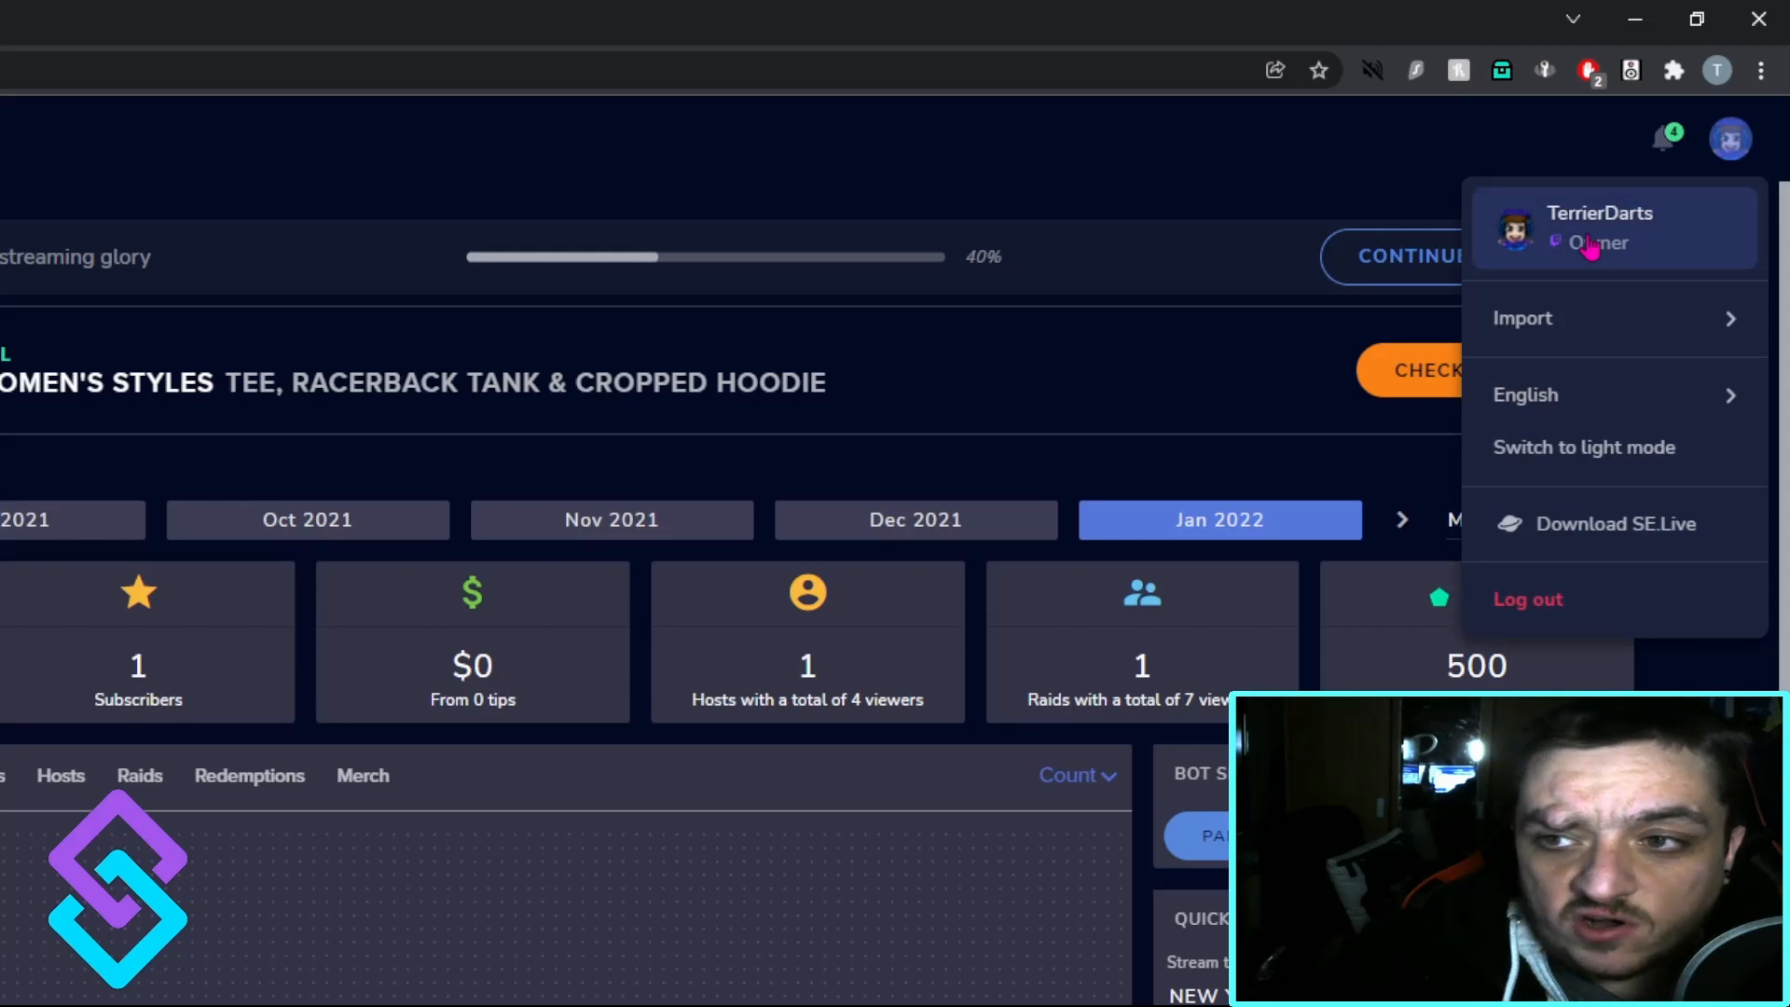
pyautogui.click(1598, 226)
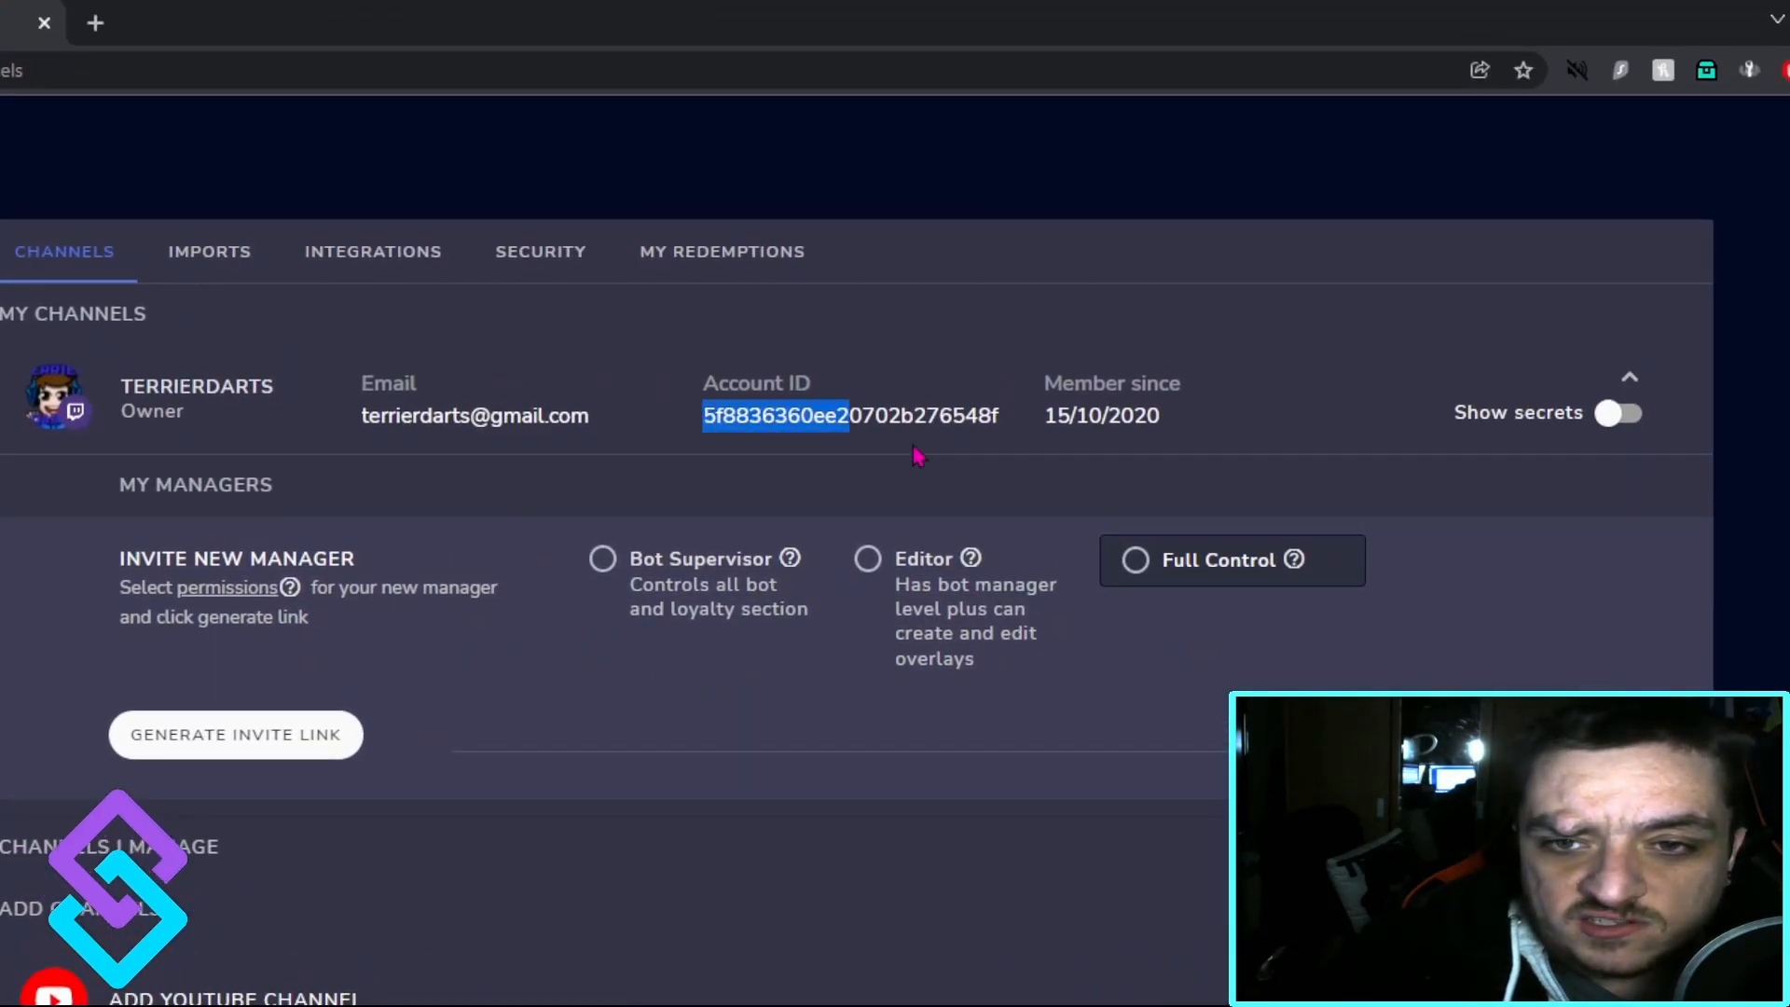
pyautogui.rightClick(925, 446)
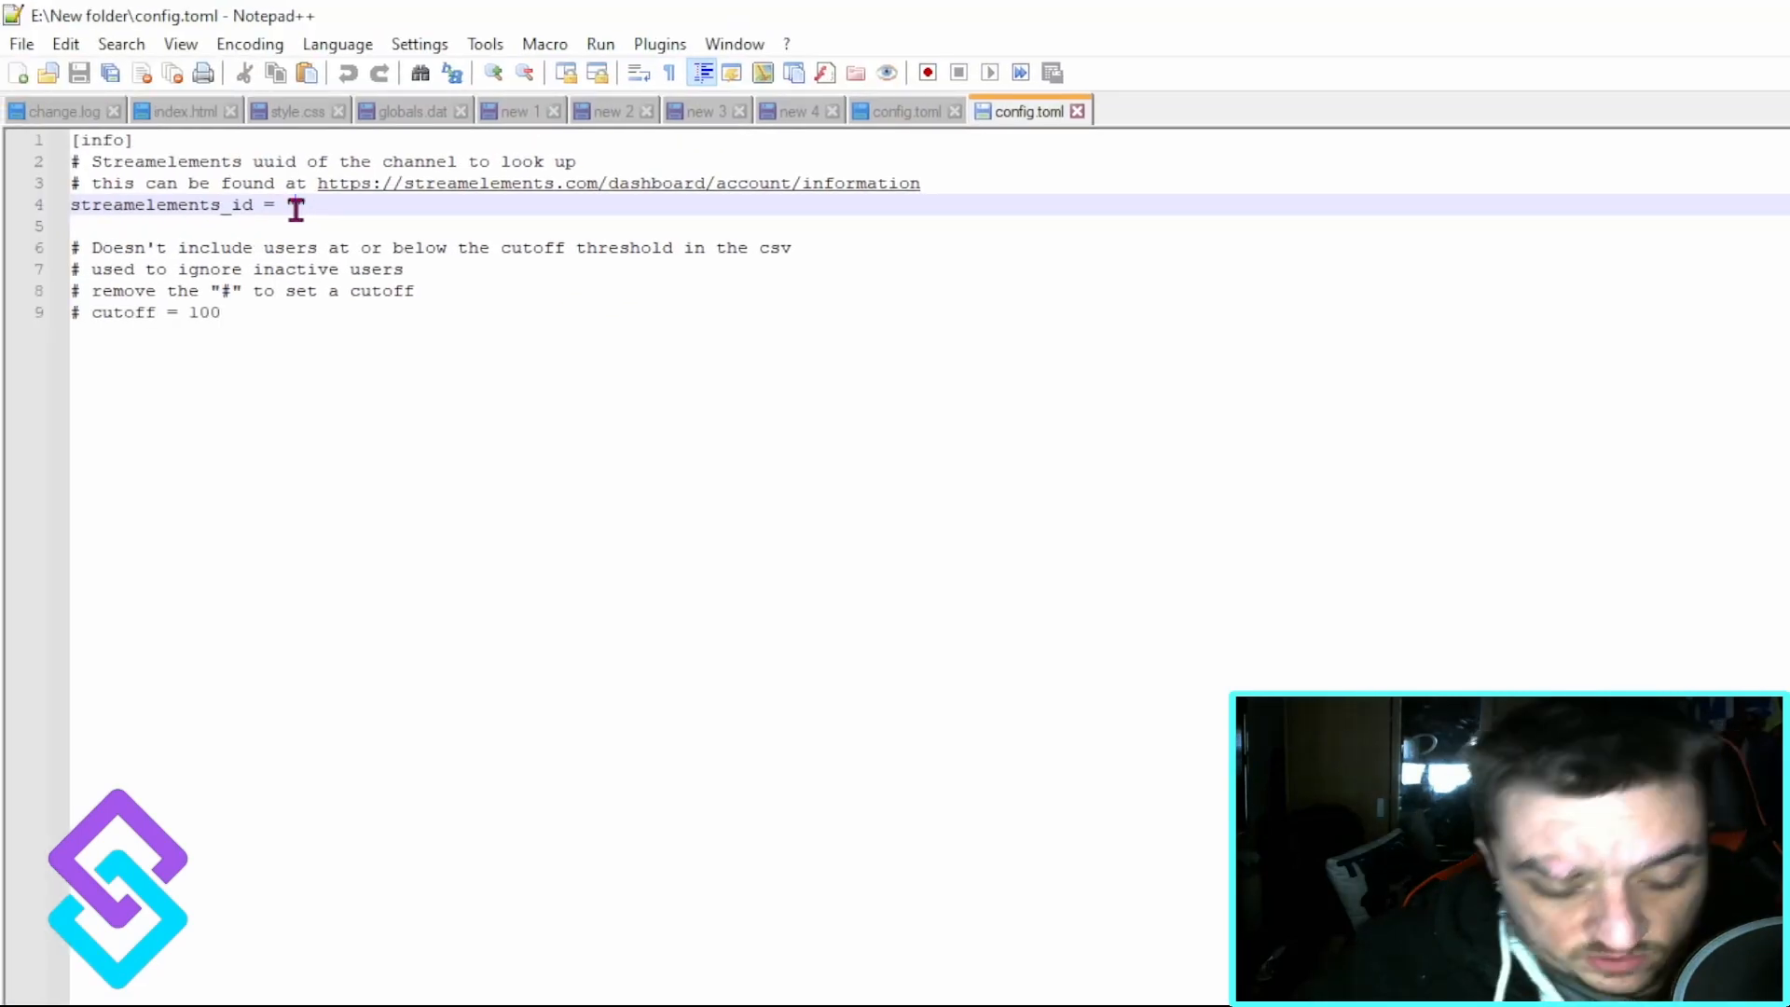
pyautogui.write('"5f8836360ee20702b276548f"')
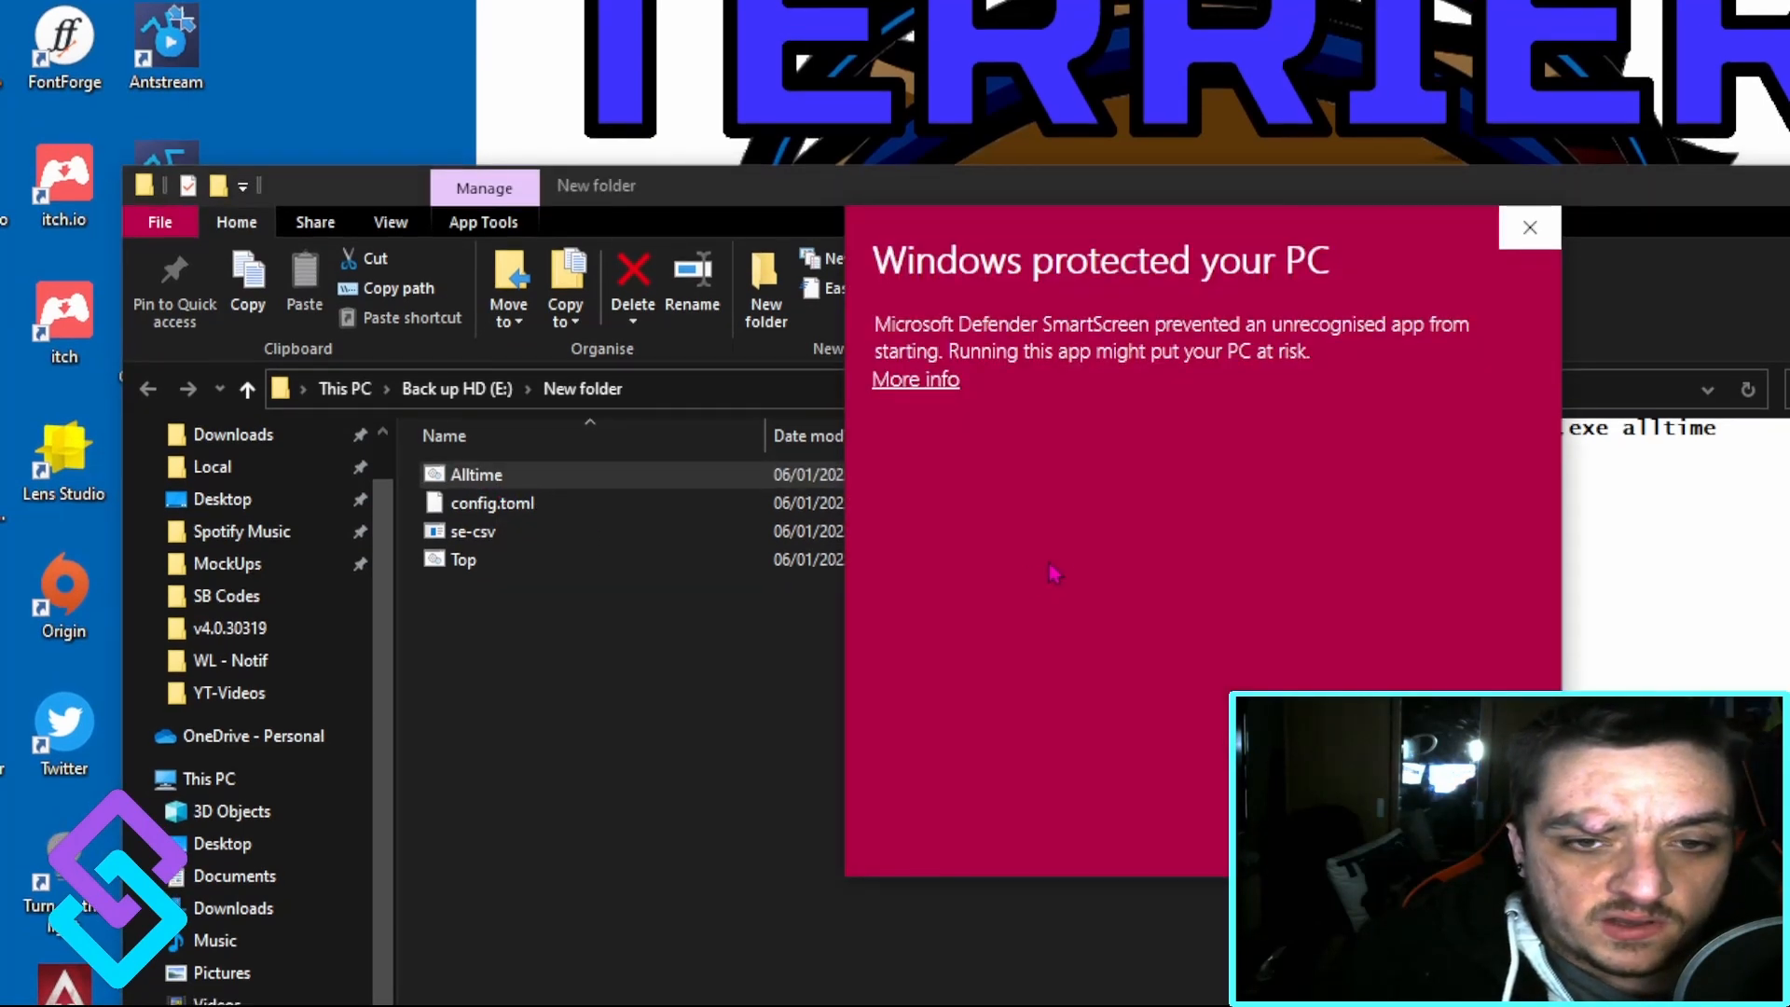
# Run the Alltime script despite the SmartScreen warning to export all-time points.
pyautogui.click(915, 377)
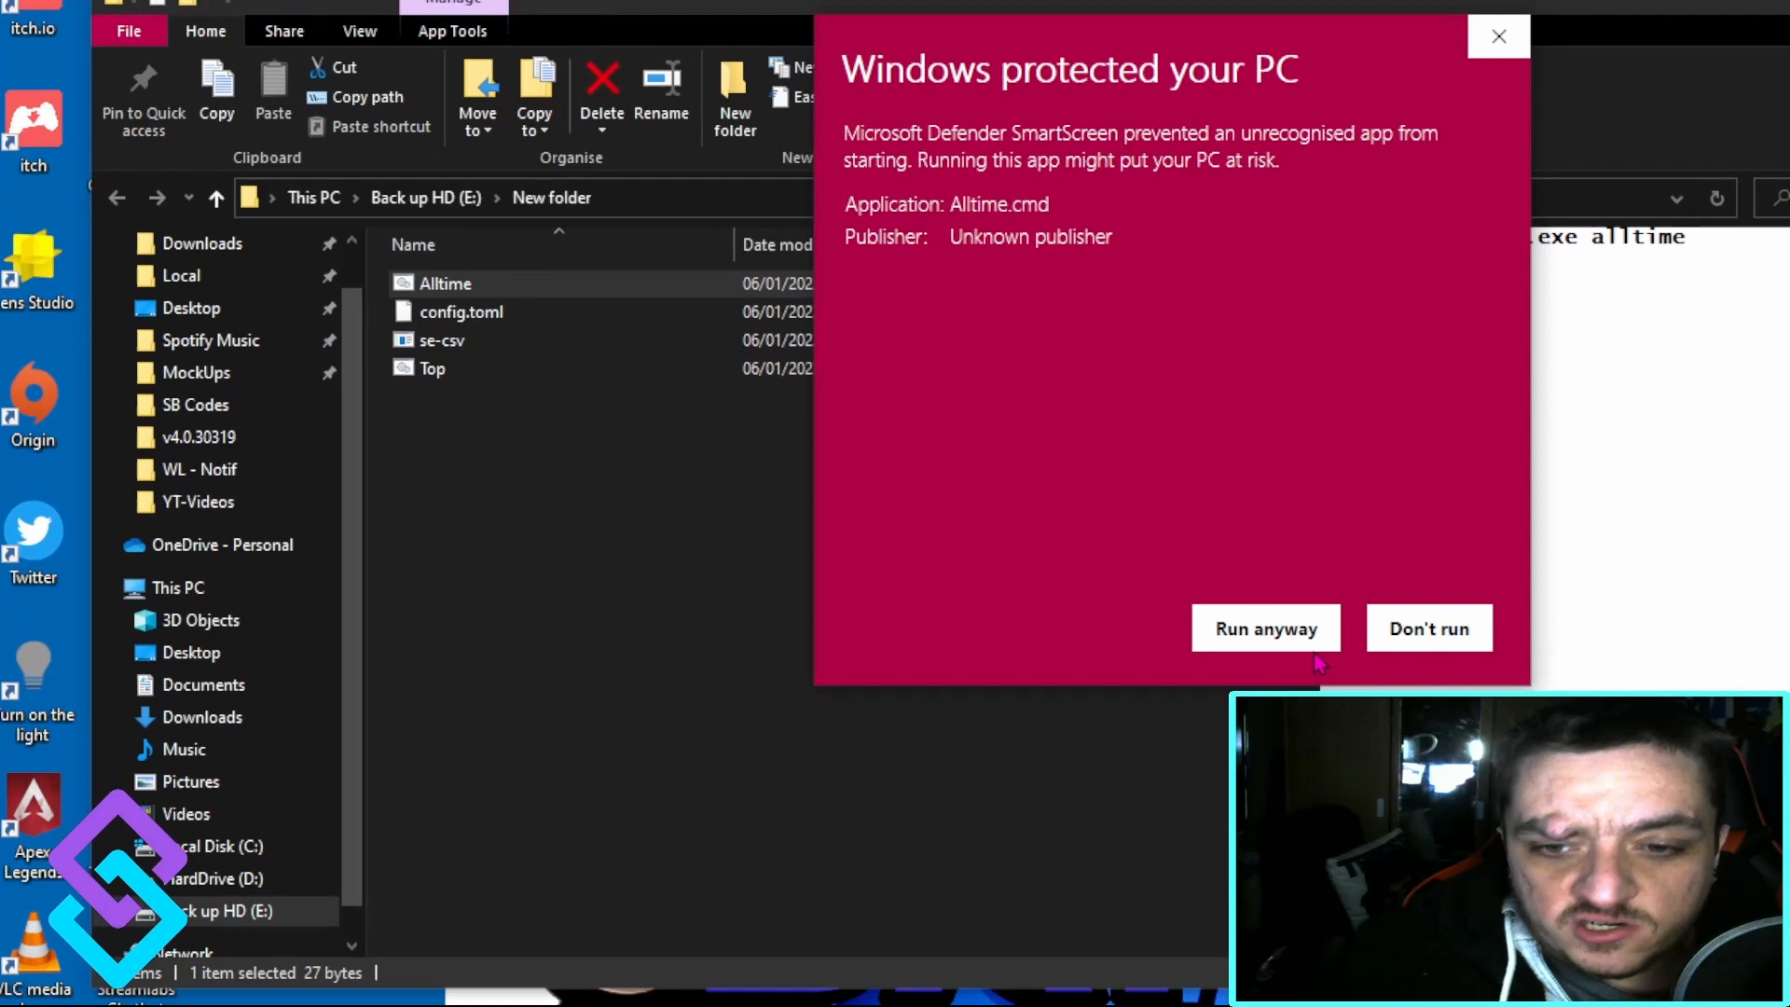
pyautogui.click(1264, 627)
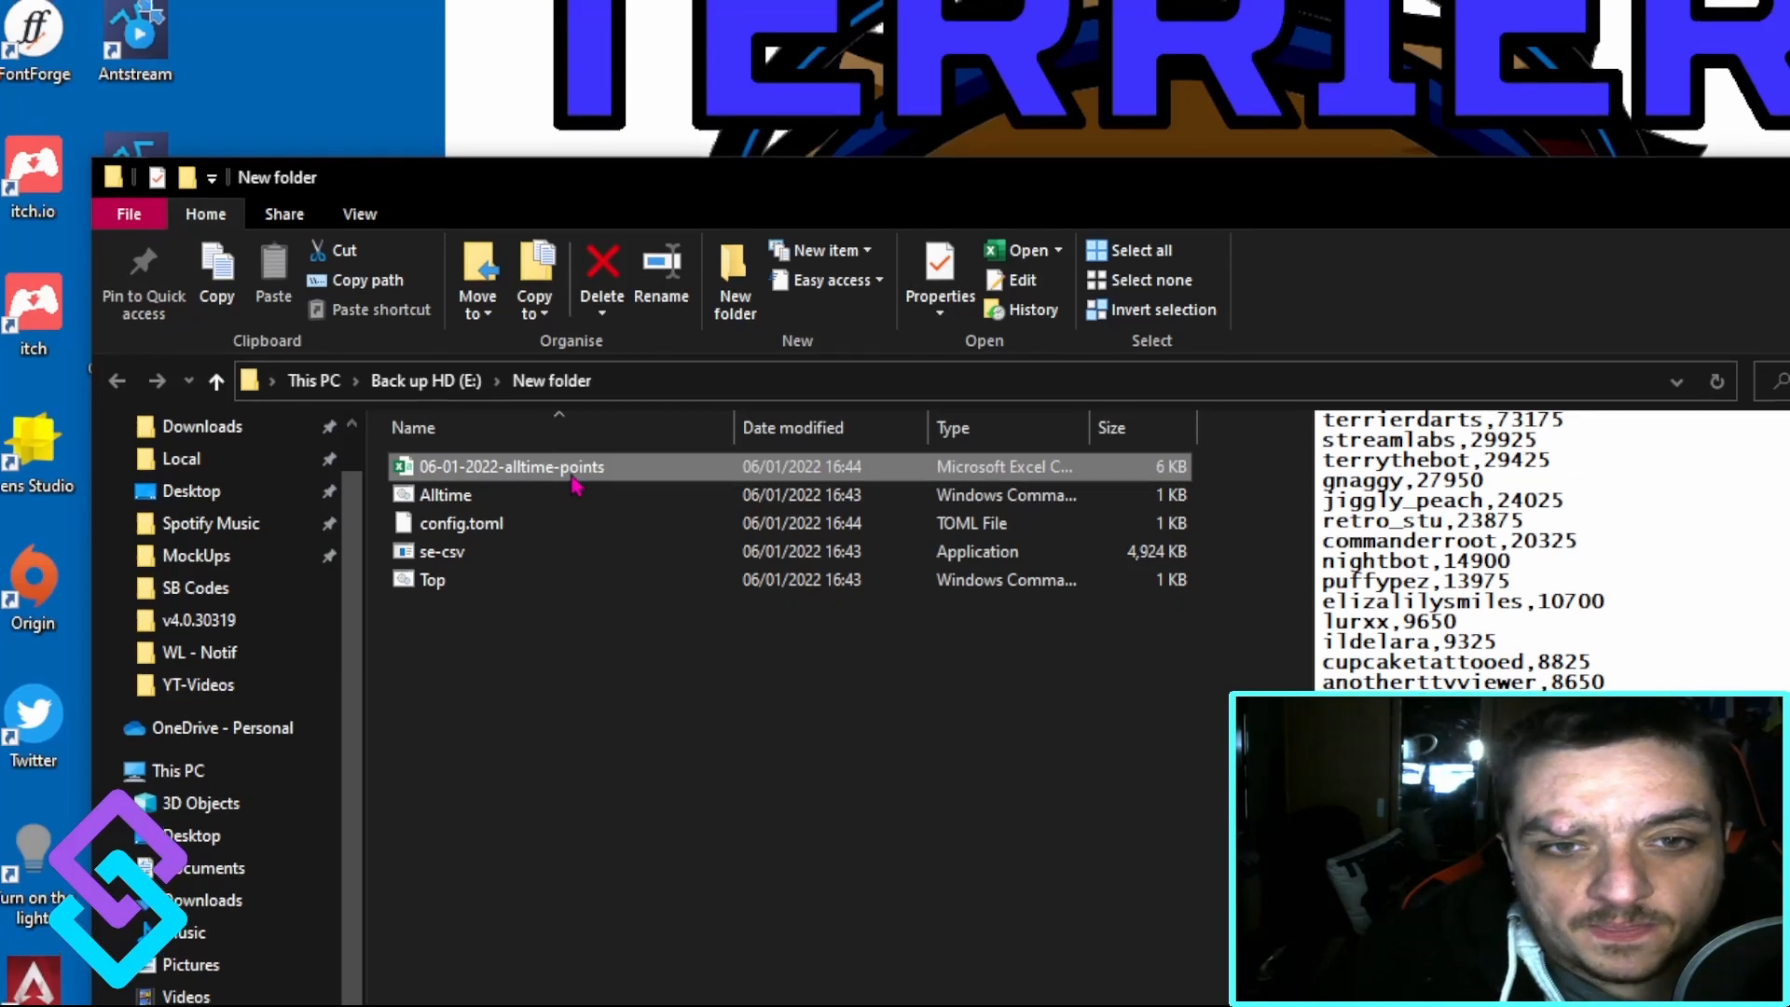
pyautogui.moveTo(512, 472)
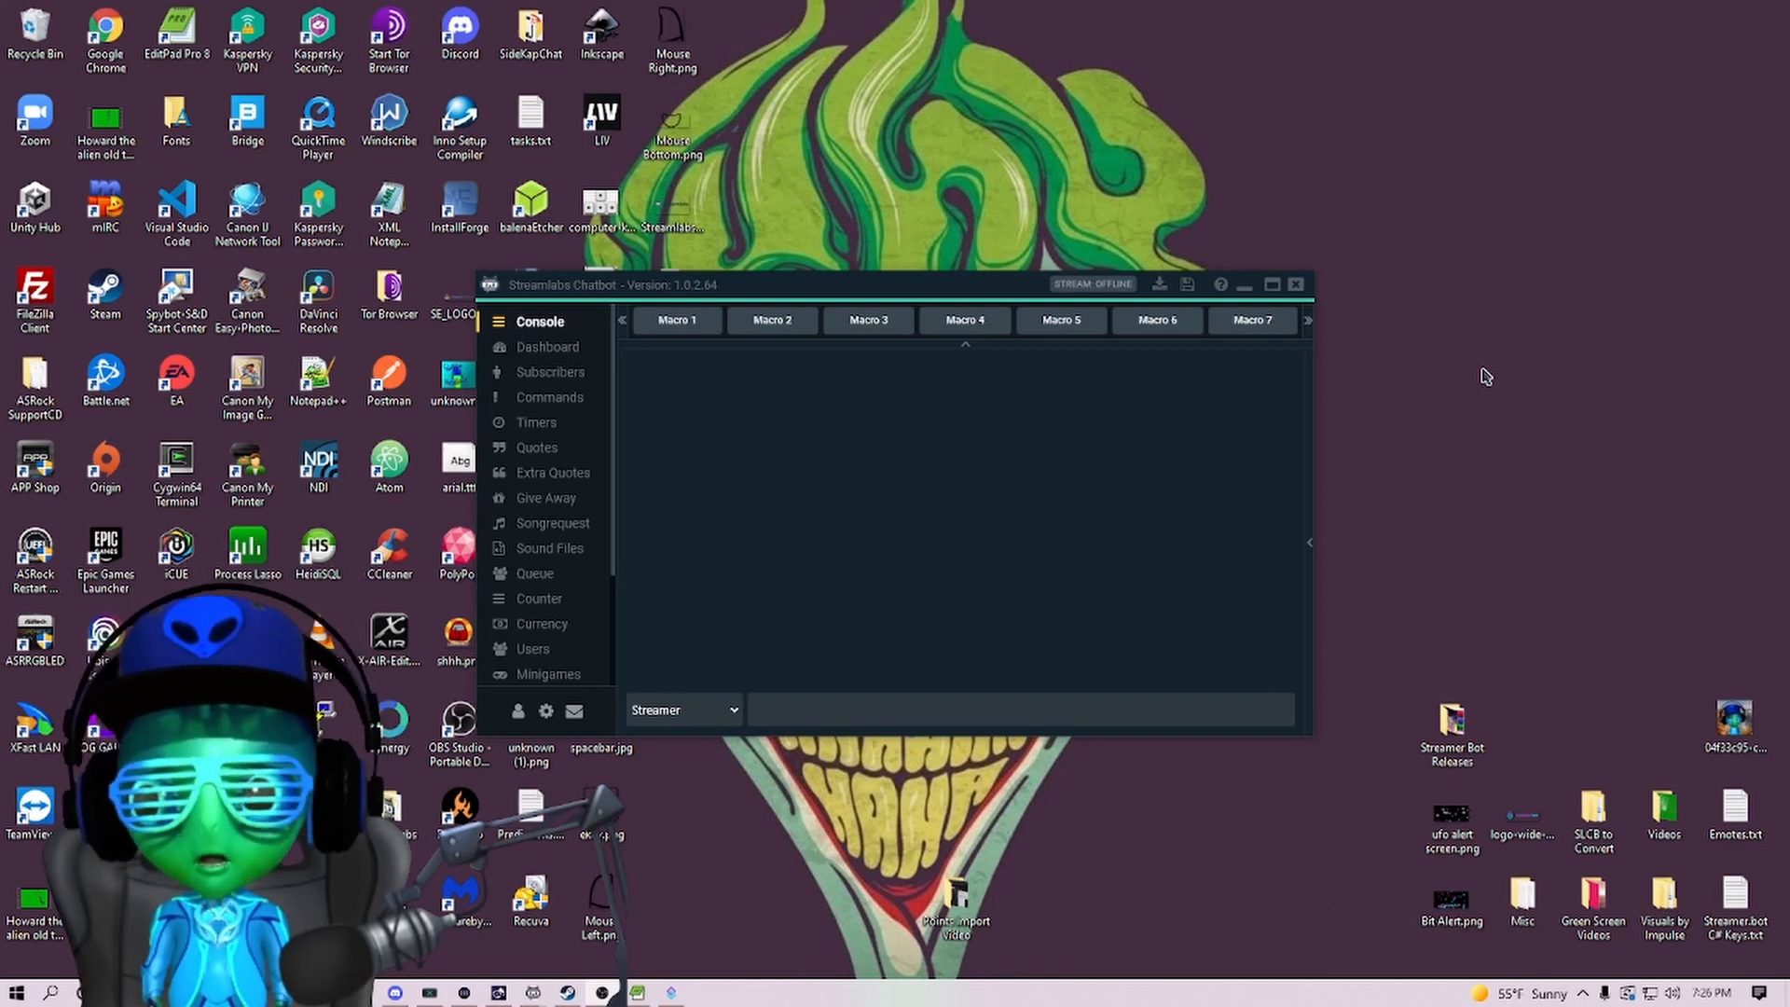
pyautogui.moveTo(978, 461)
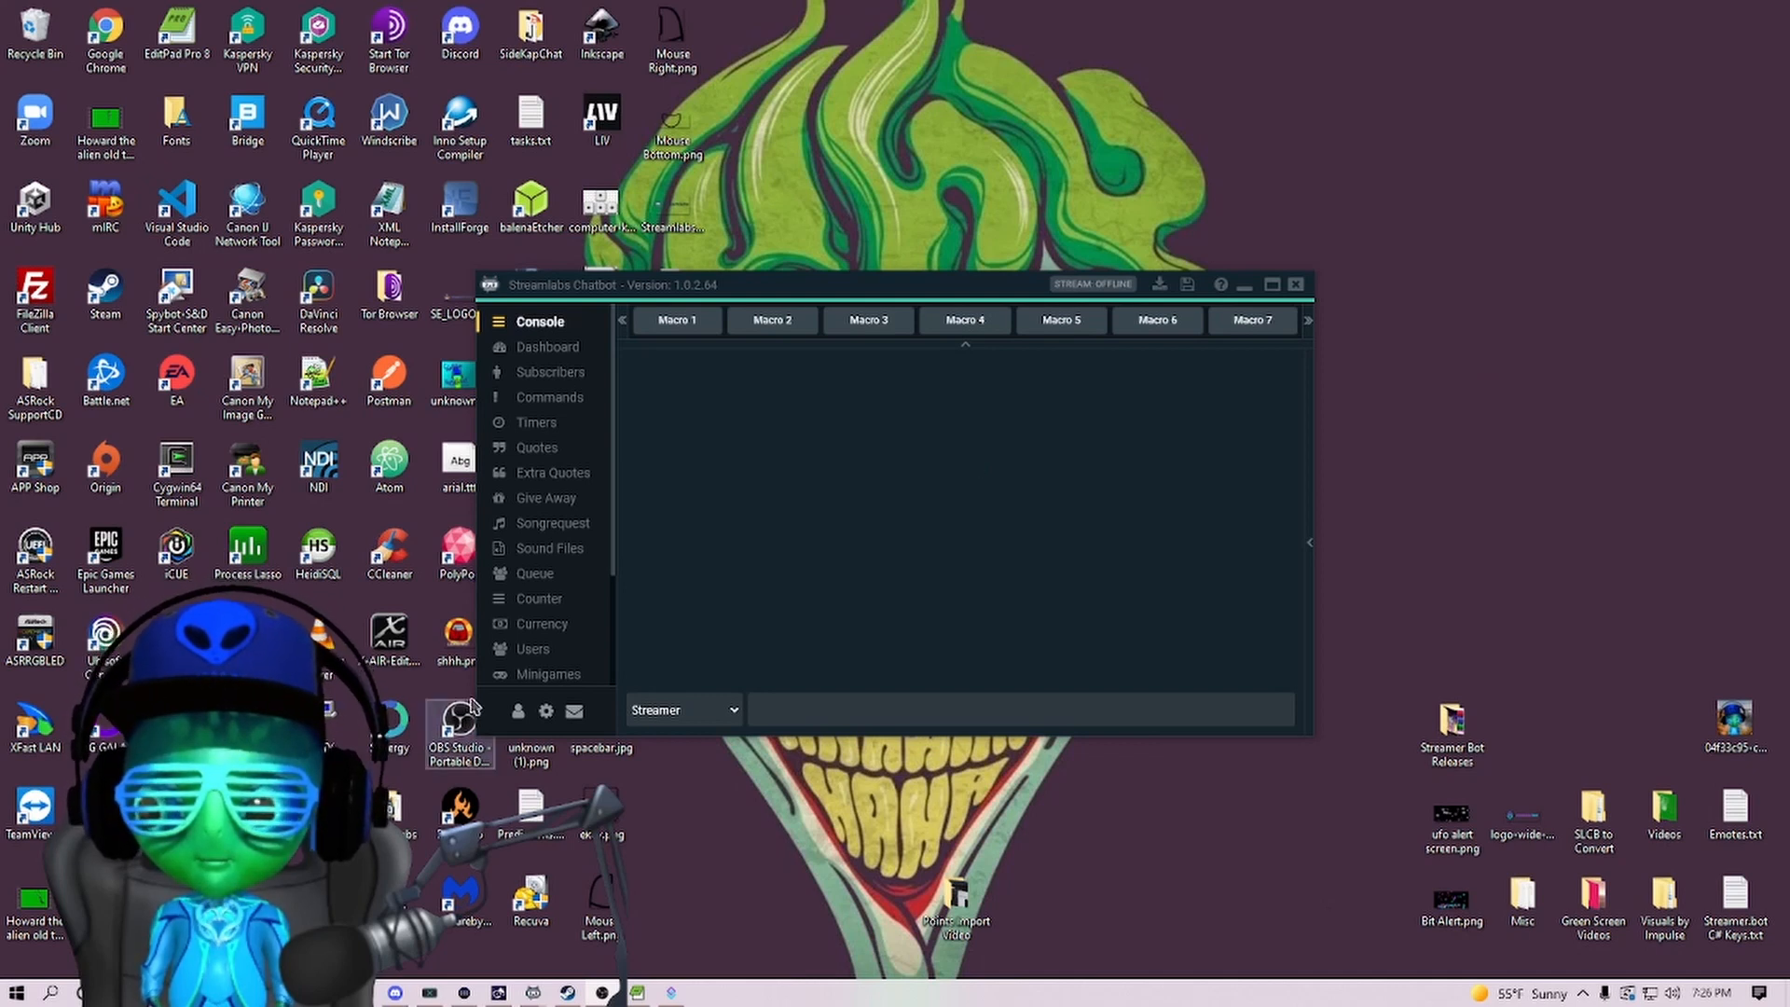
# Export the viewers' currency to Currency.csv from the chatbot's Cloud connection settings.
pyautogui.click(516, 711)
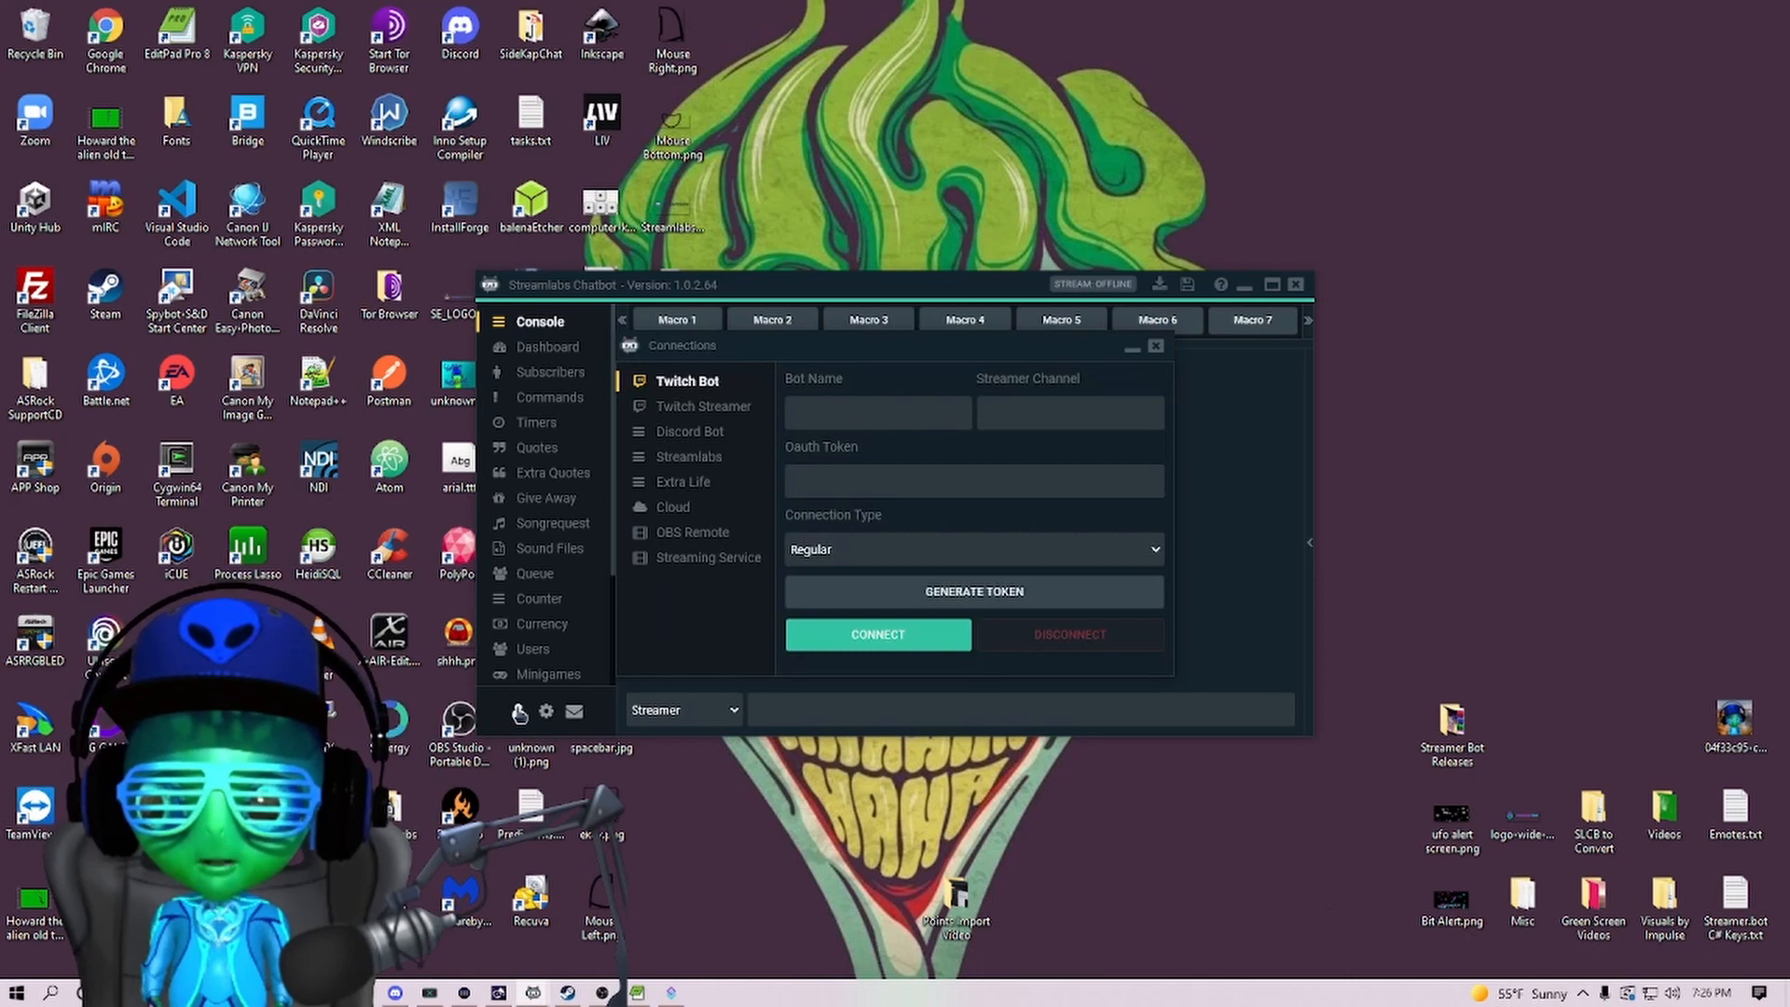
pyautogui.moveTo(679, 507)
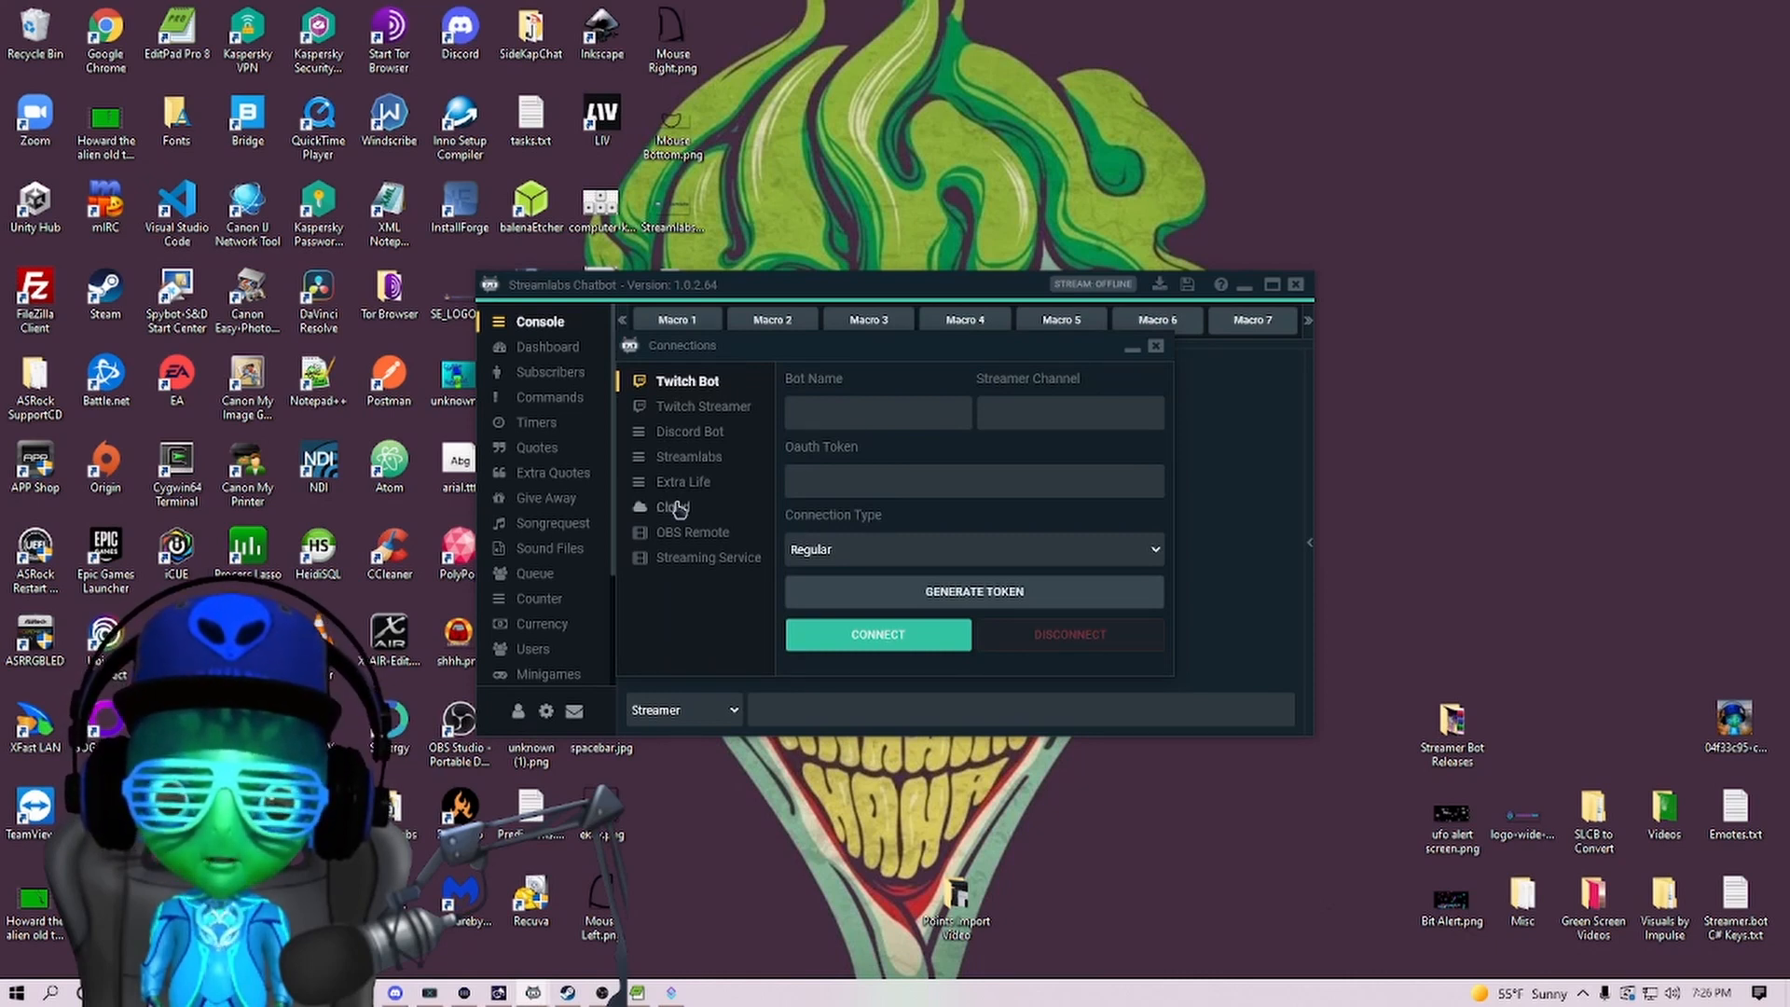
pyautogui.click(673, 505)
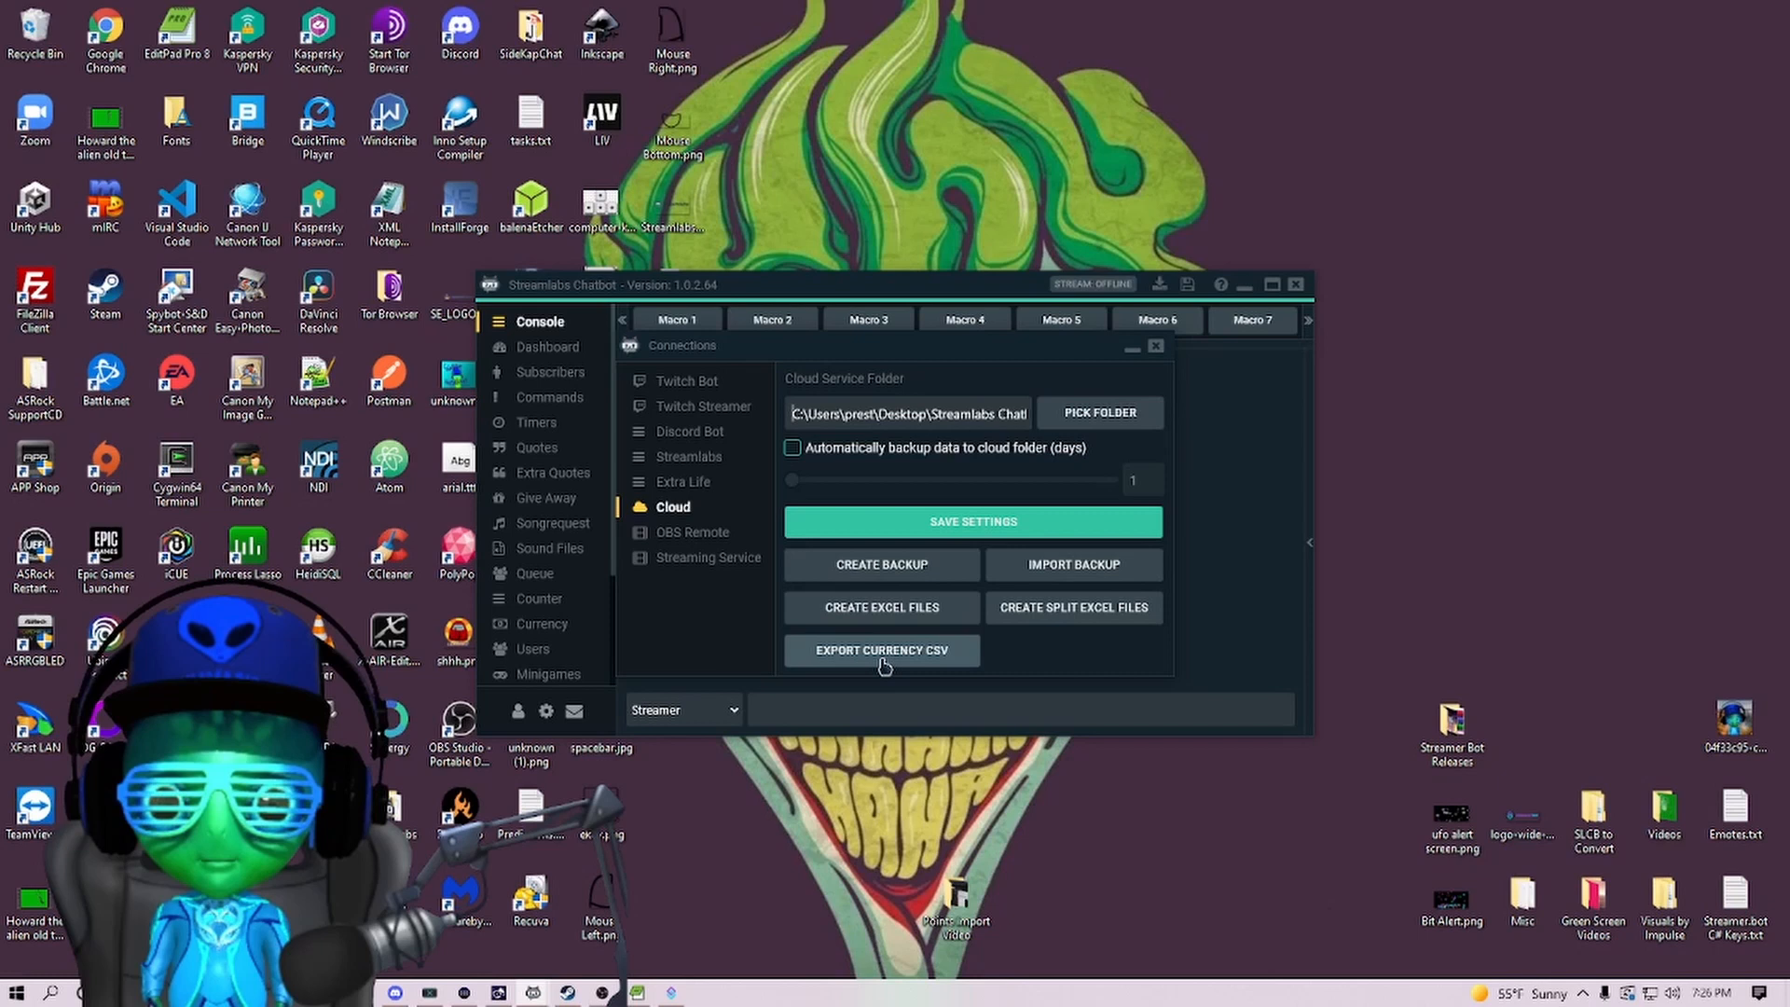
pyautogui.click(881, 650)
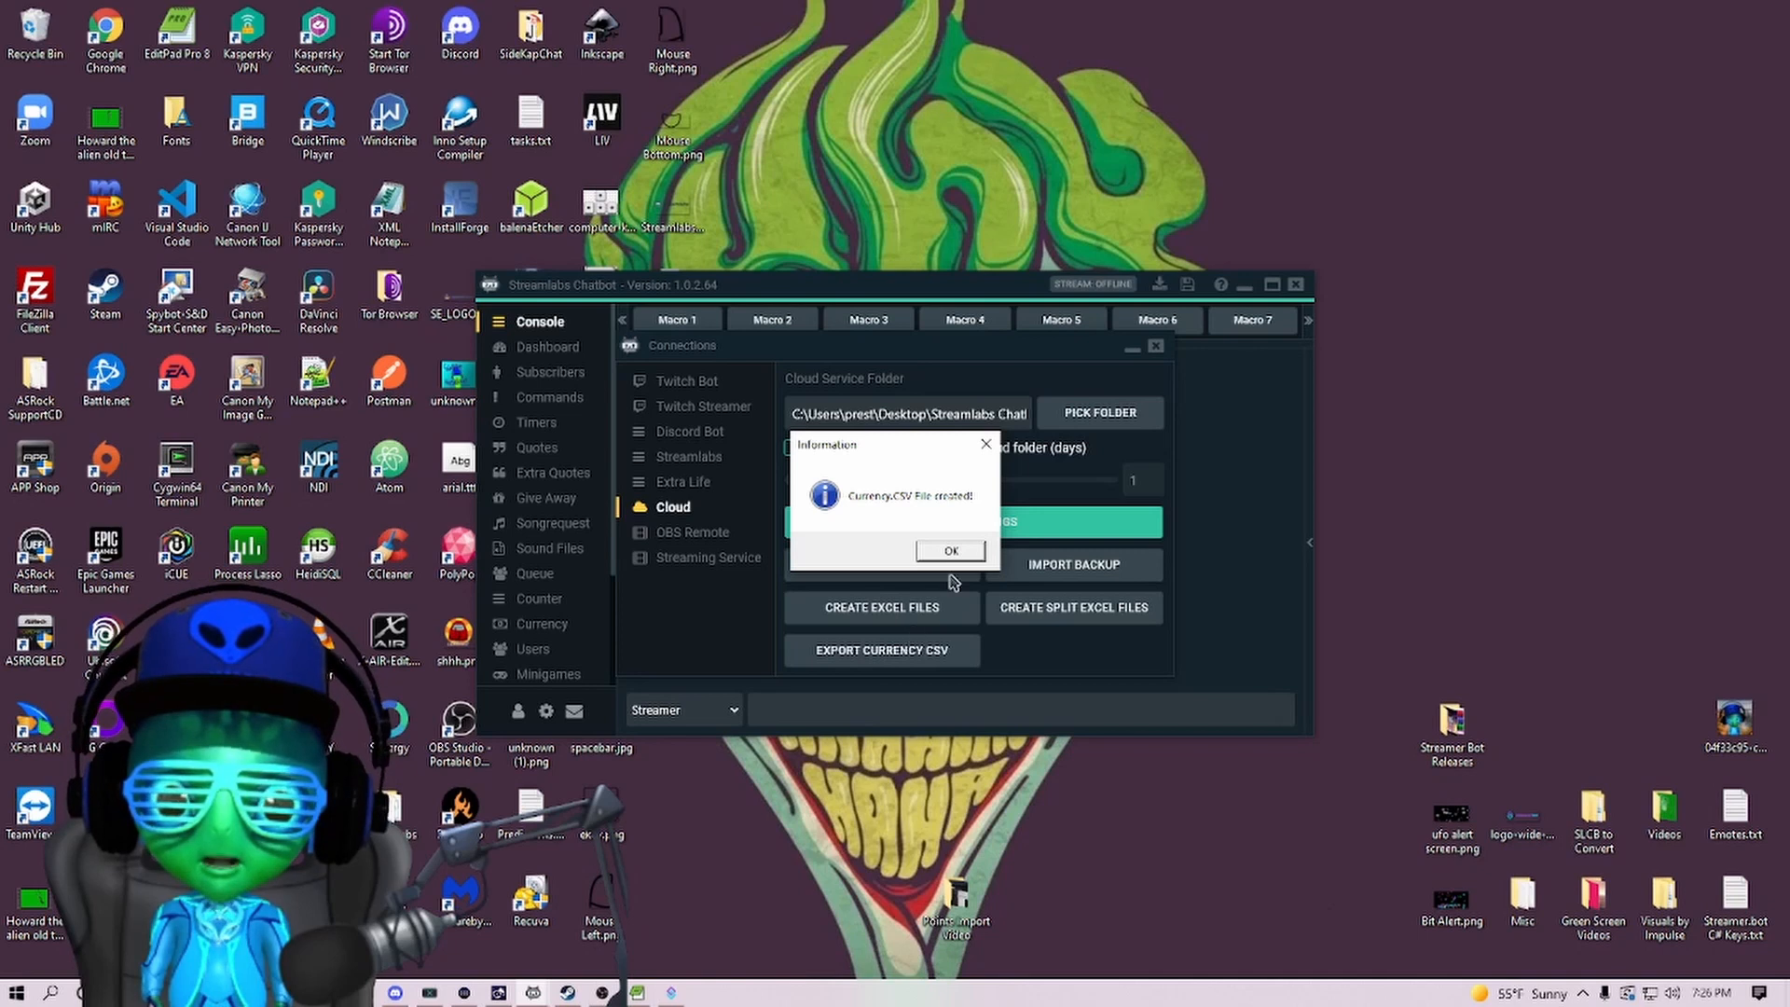
pyautogui.click(950, 550)
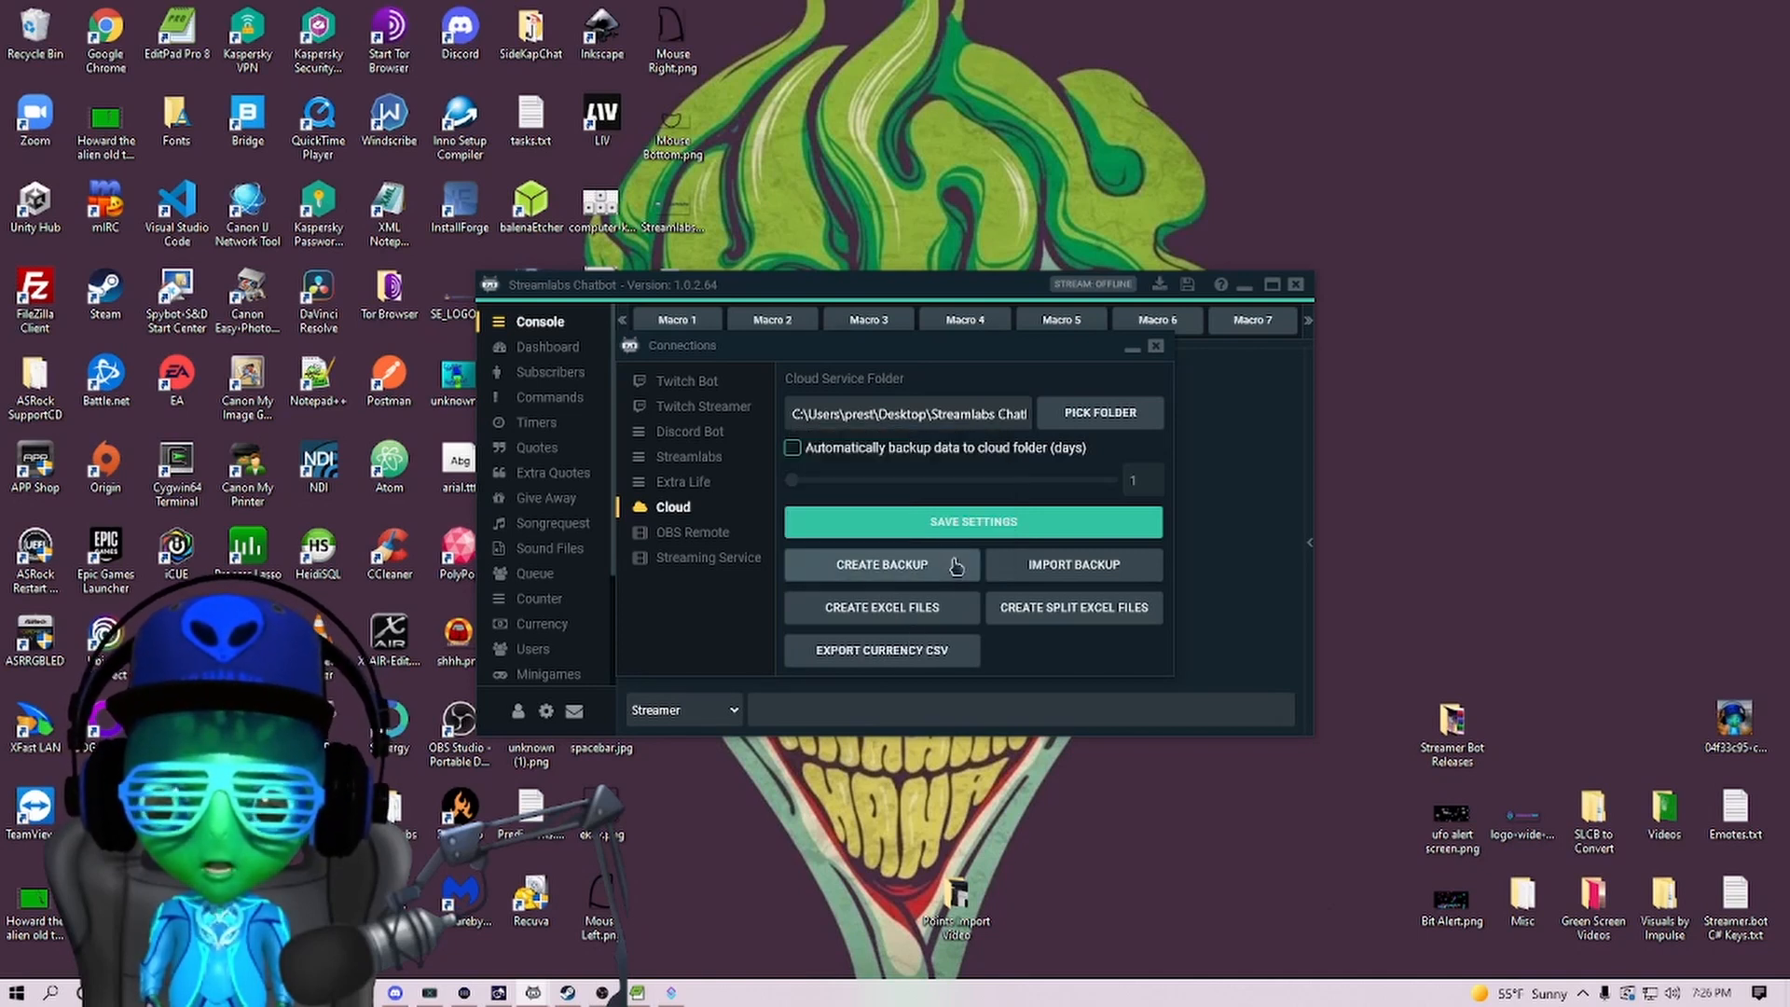
# Close the connection settings and shut down Streamlabs Chatbot.
pyautogui.click(1154, 345)
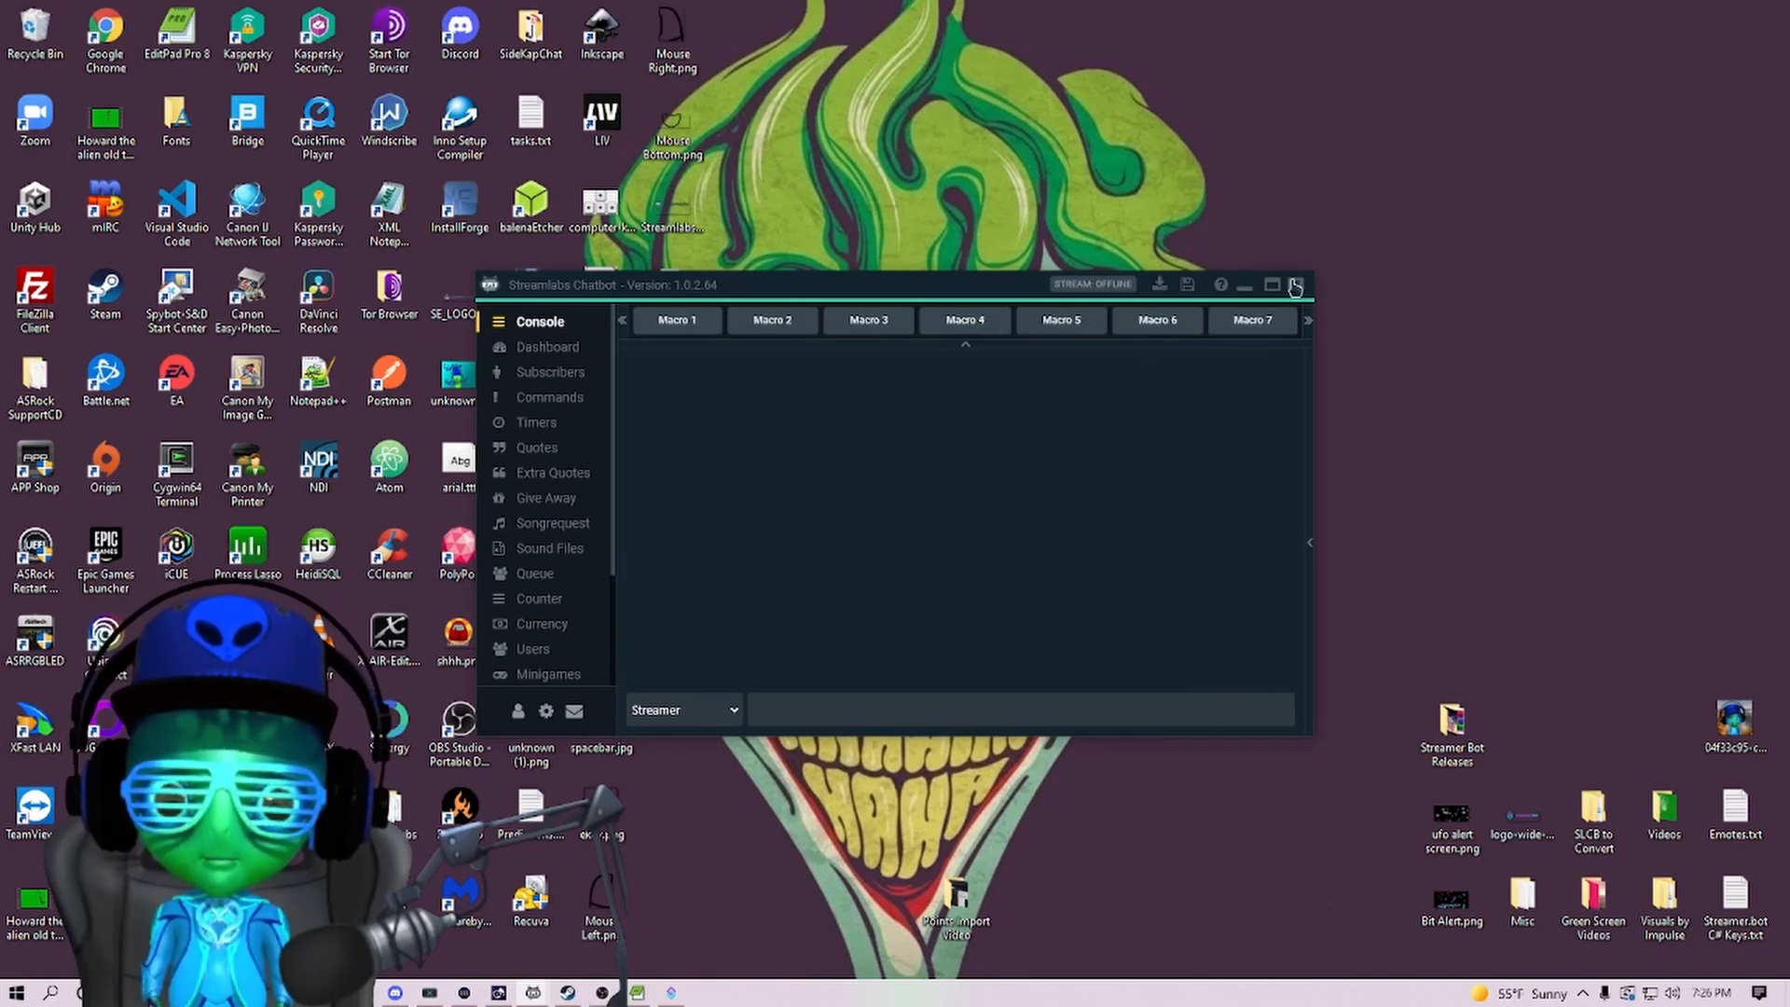
pyautogui.click(1295, 285)
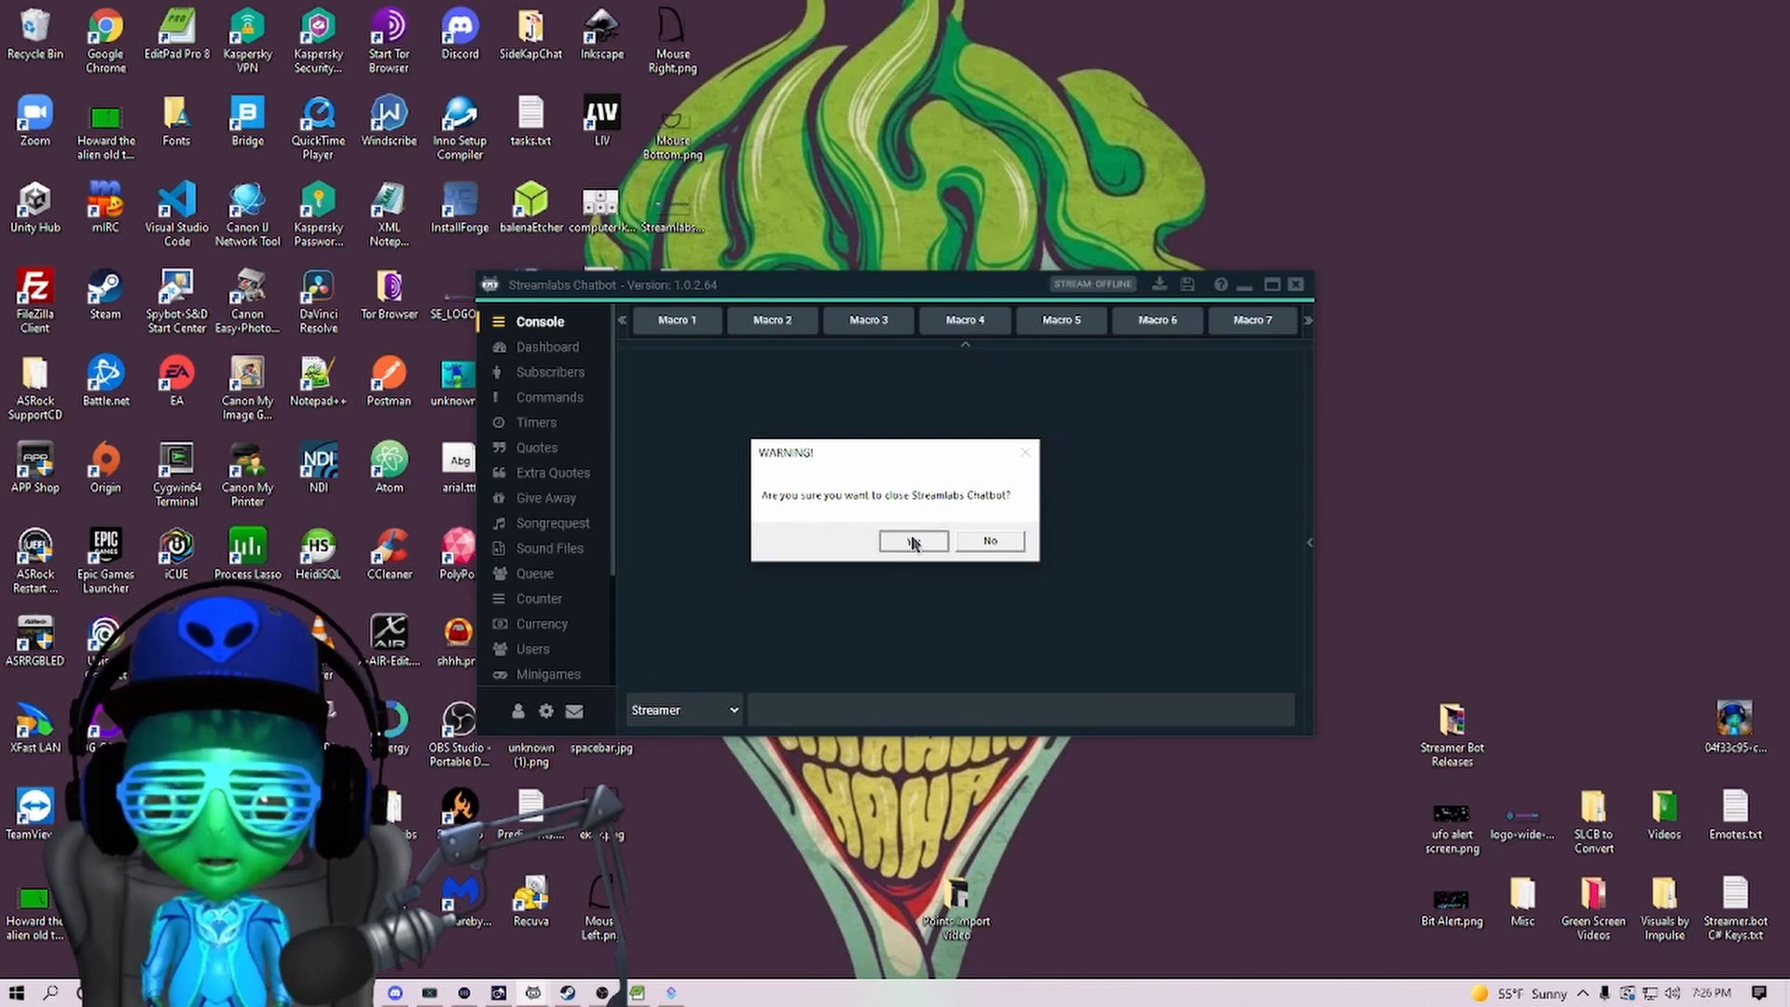
pyautogui.click(914, 541)
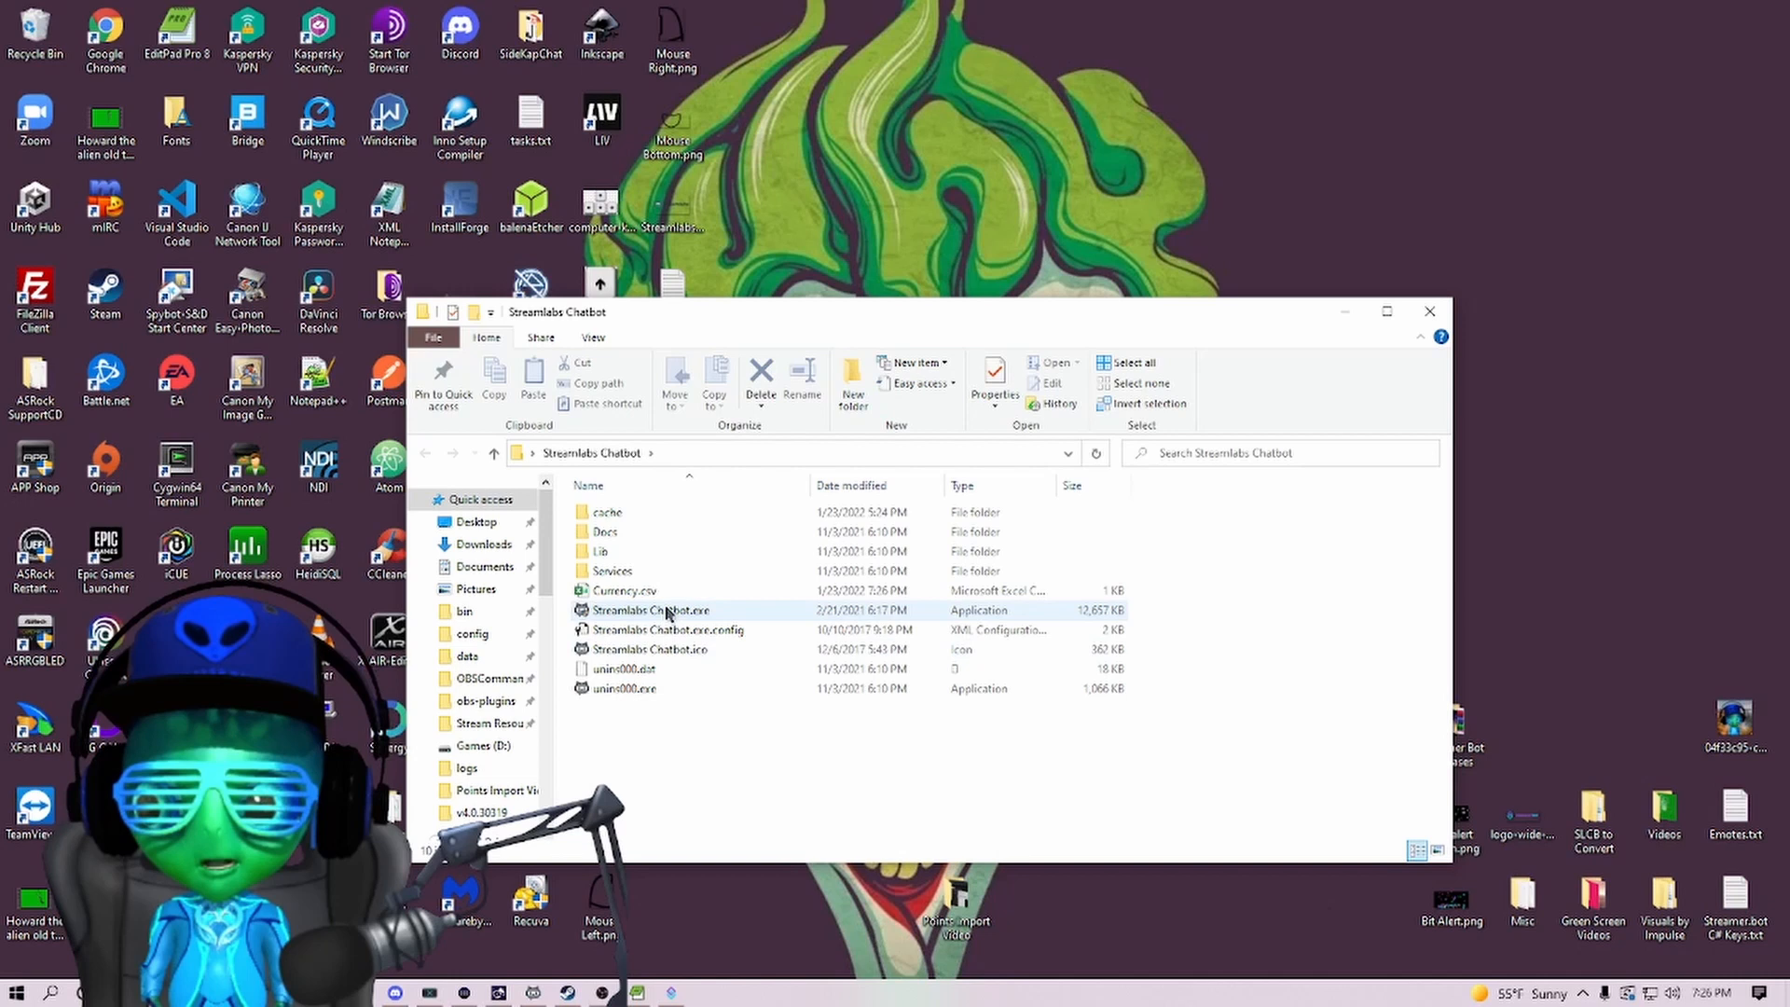
pyautogui.moveTo(671, 594)
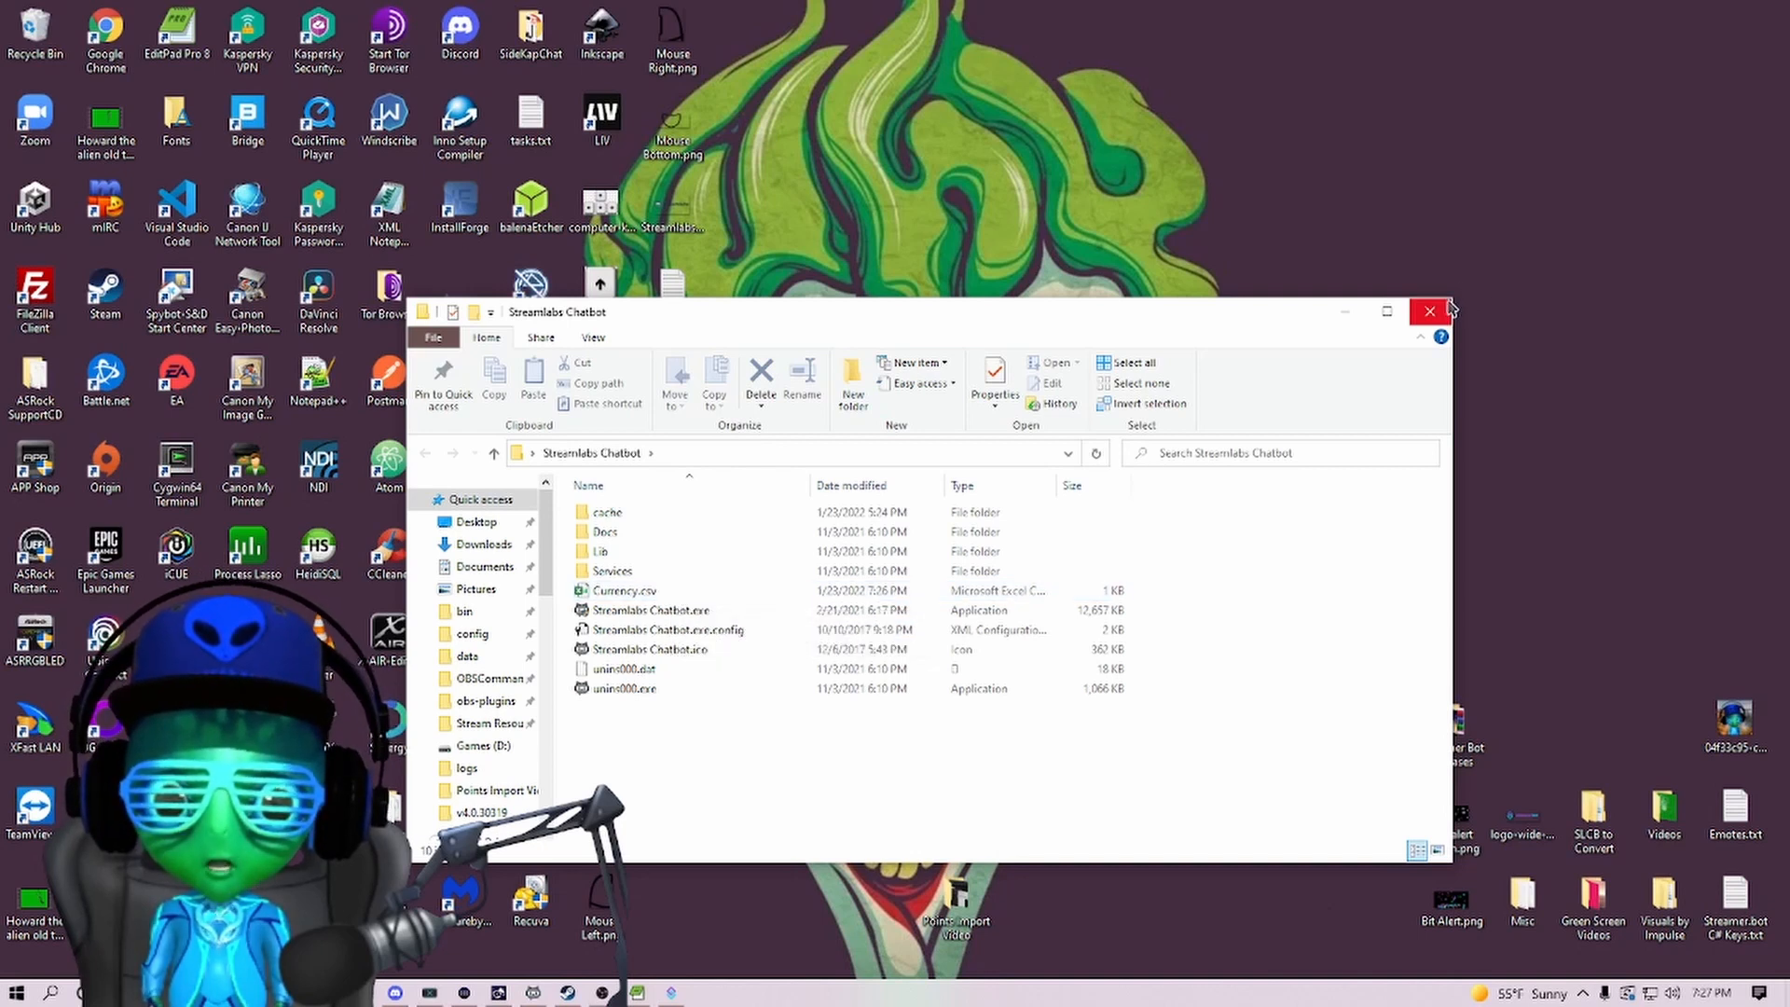
pyautogui.moveTo(1429, 311)
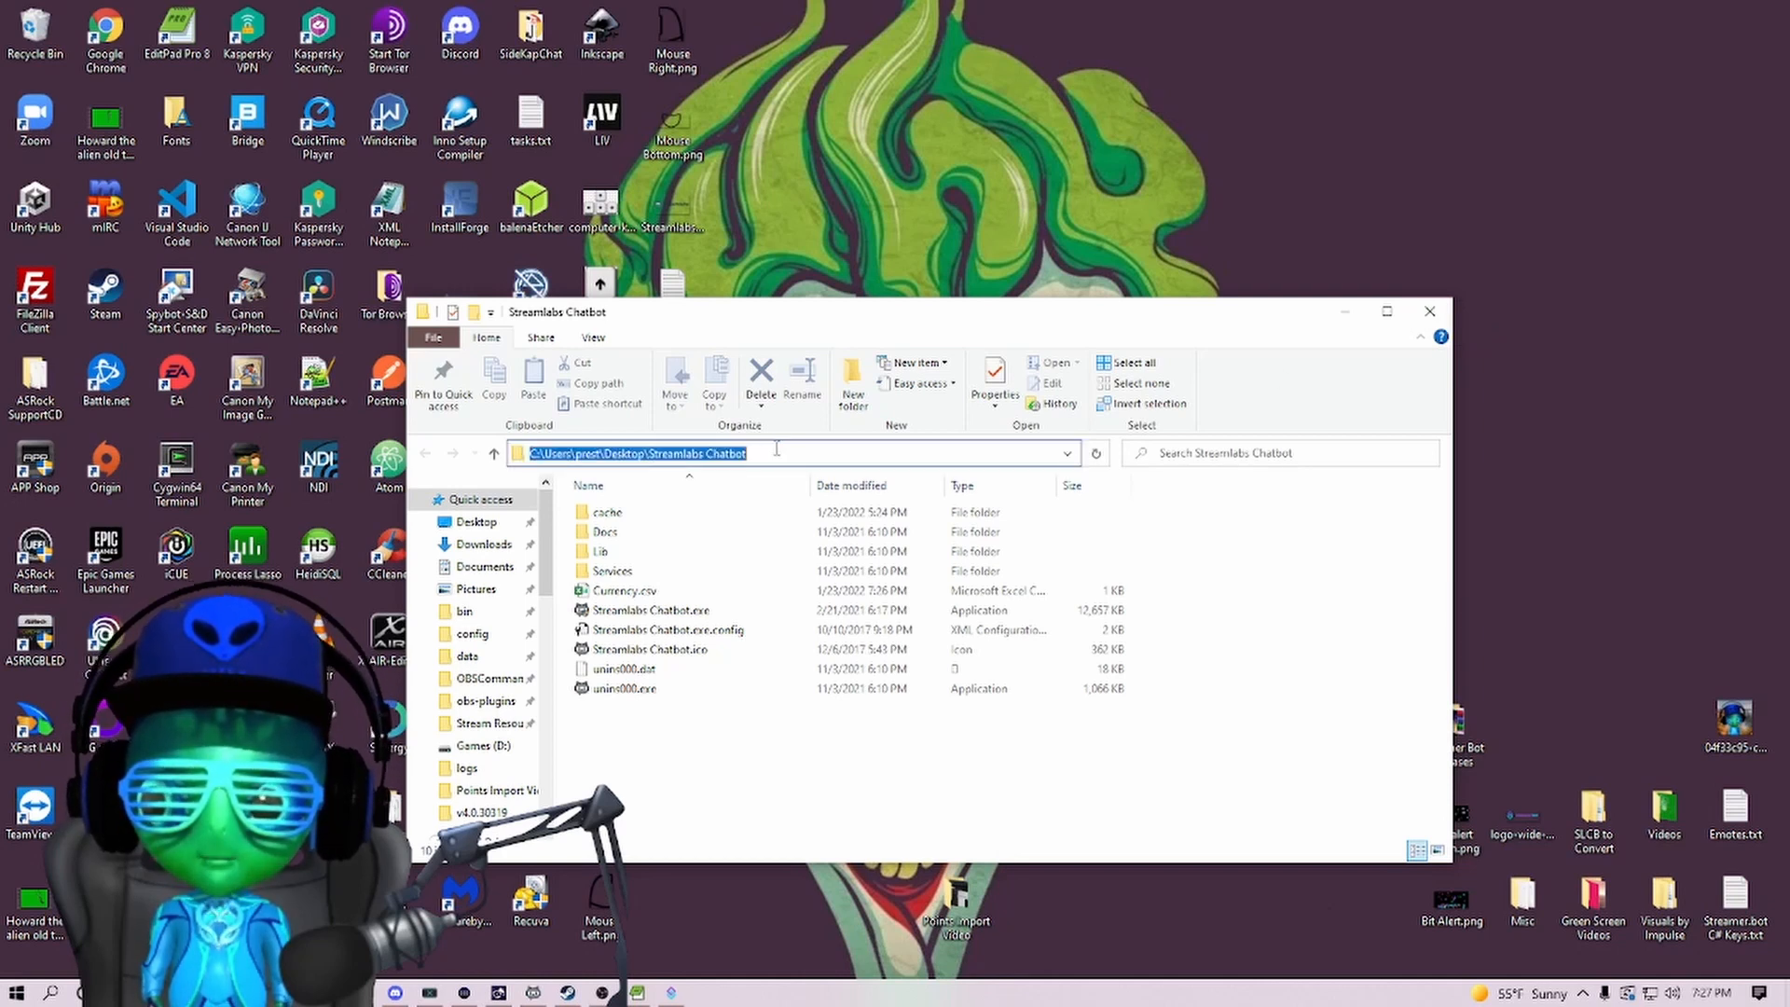
# Copy the Streamlabs Chatbot folder path from the File Explorer address bar.
pyautogui.click(759, 453)
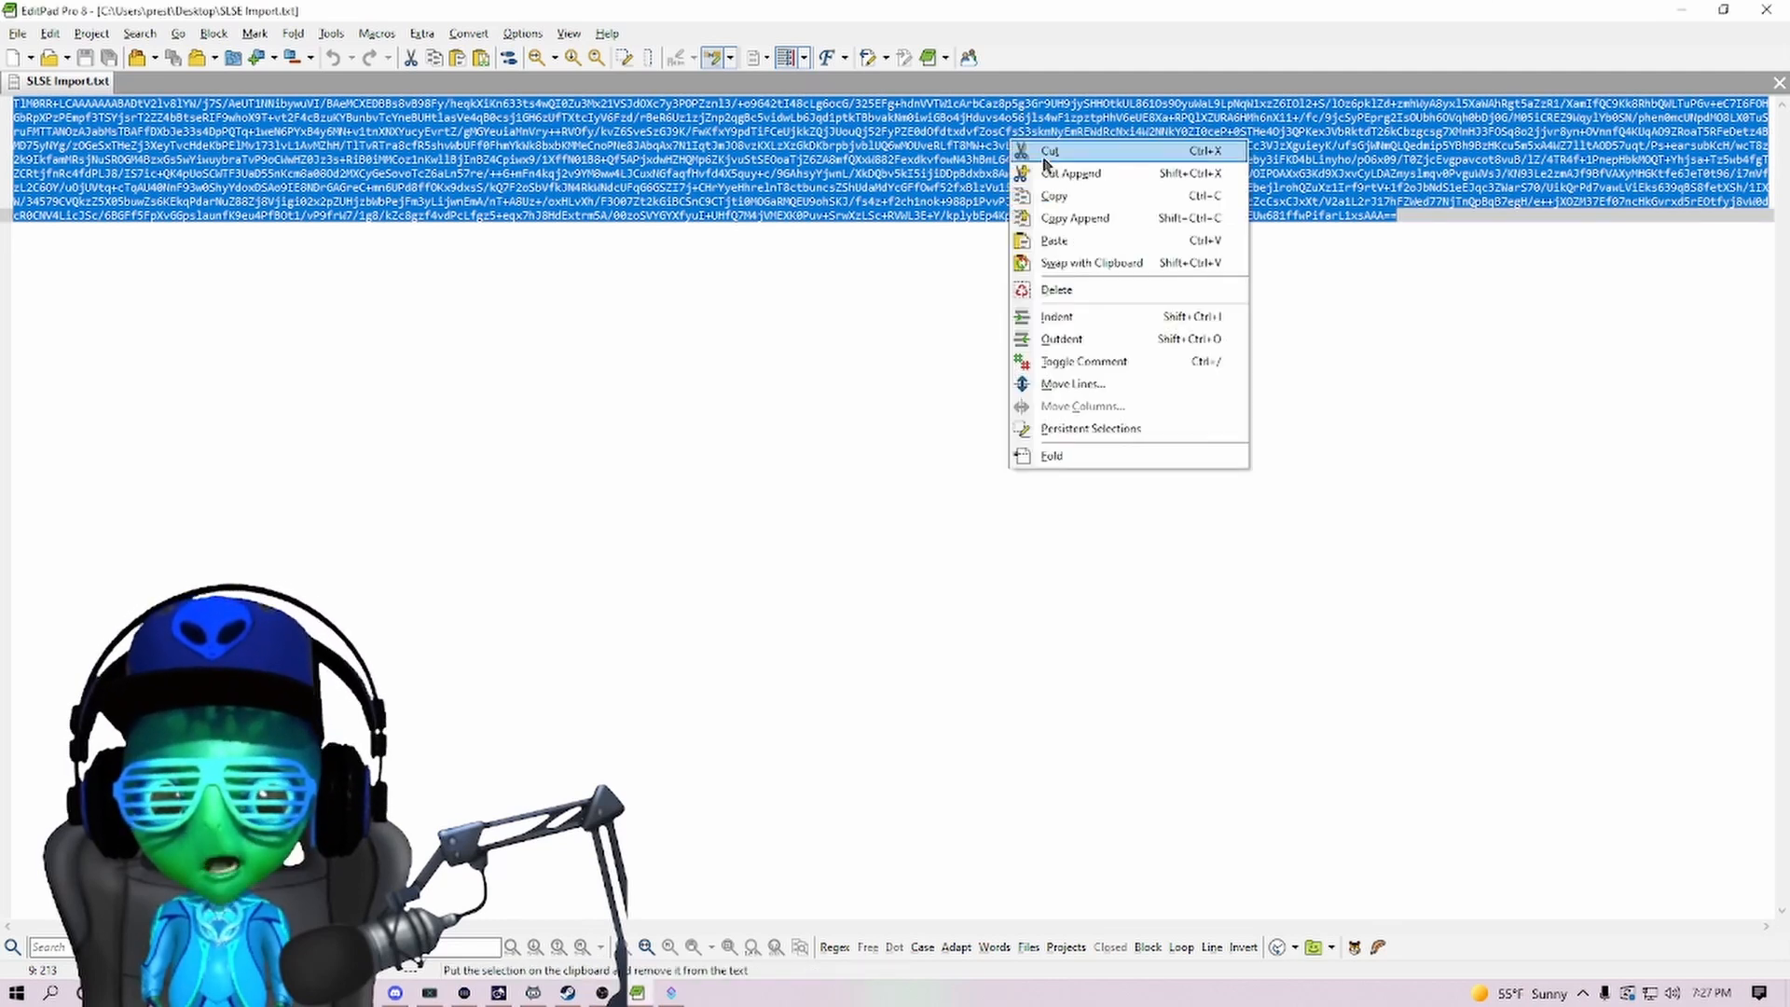
# Import Points Transfer (SE) and (SL) actions into Streamer.bot from the EditPad import string.
pyautogui.click(1052, 151)
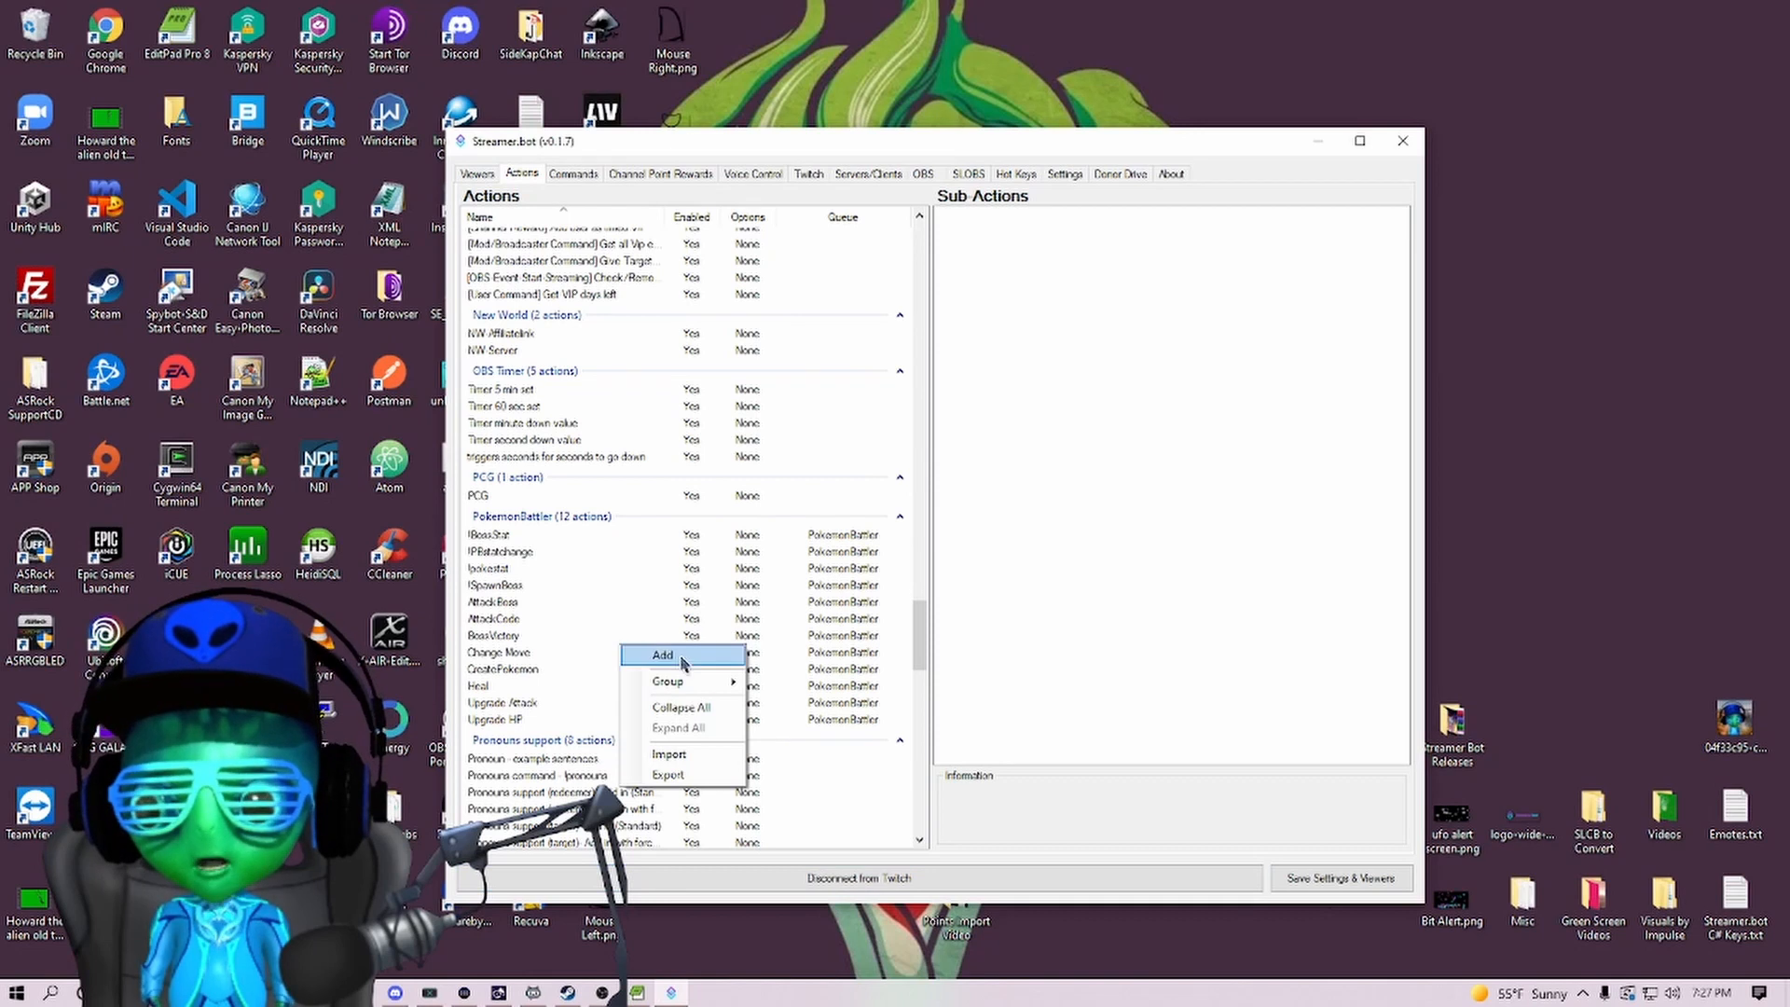
pyautogui.click(669, 754)
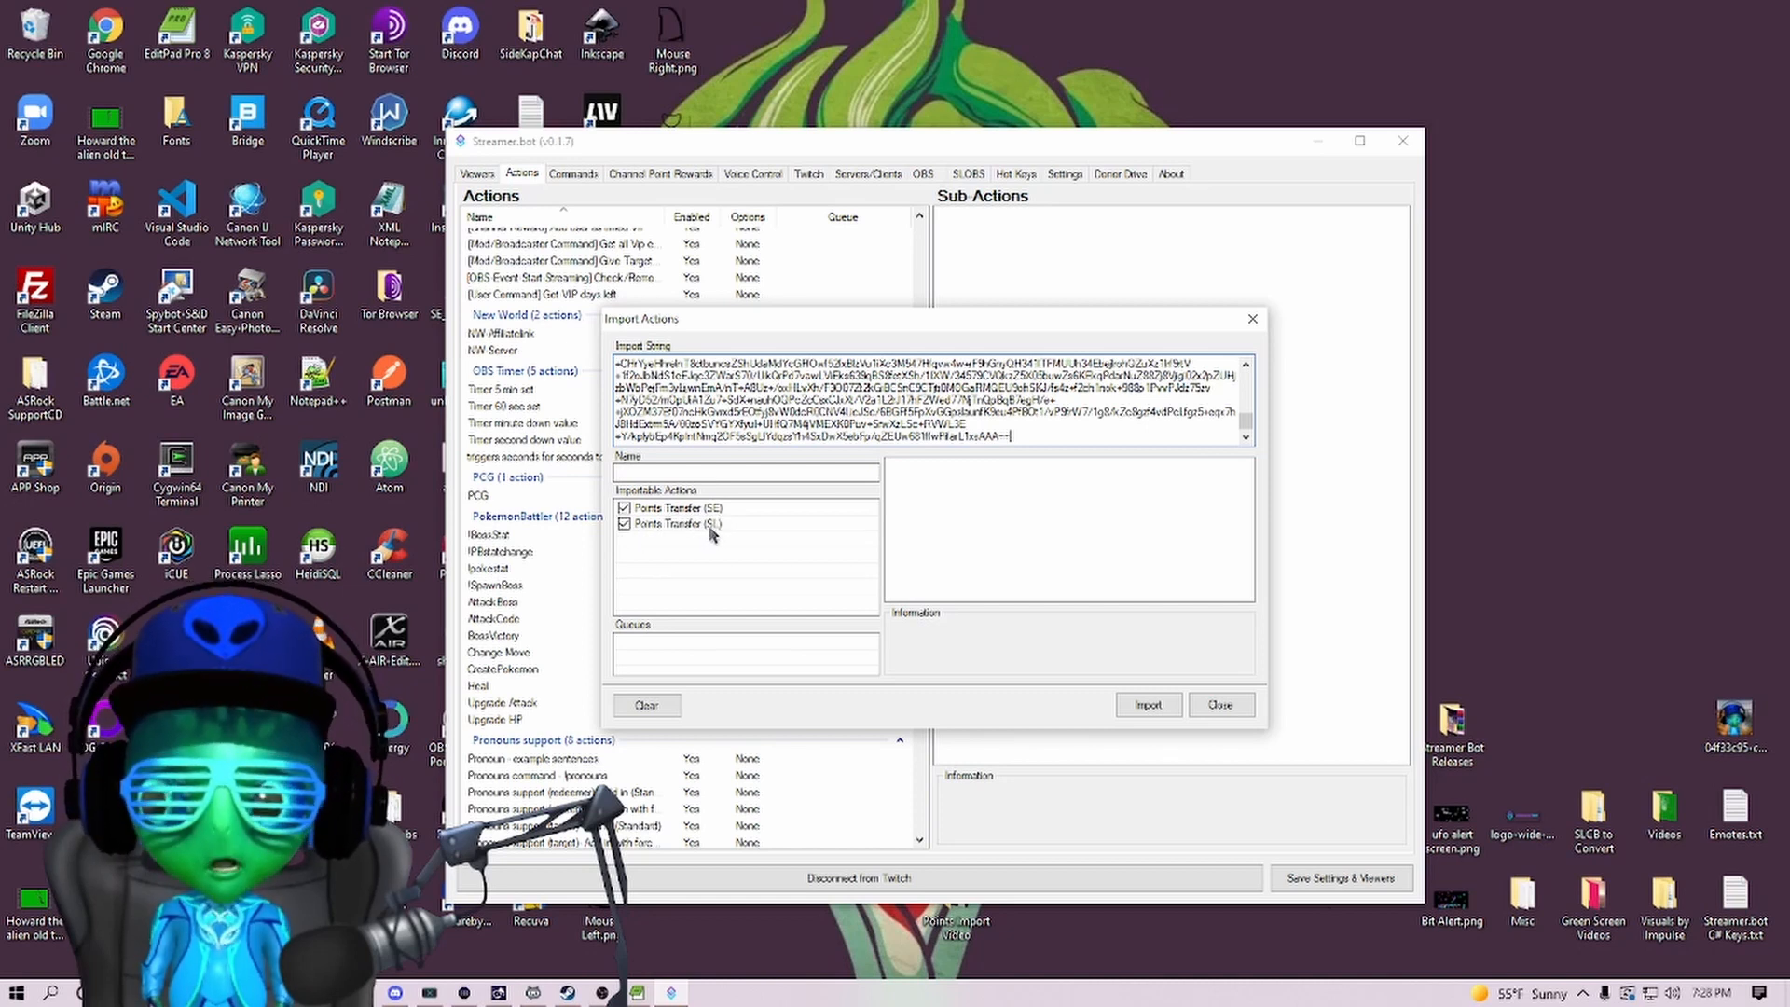
pyautogui.click(1220, 704)
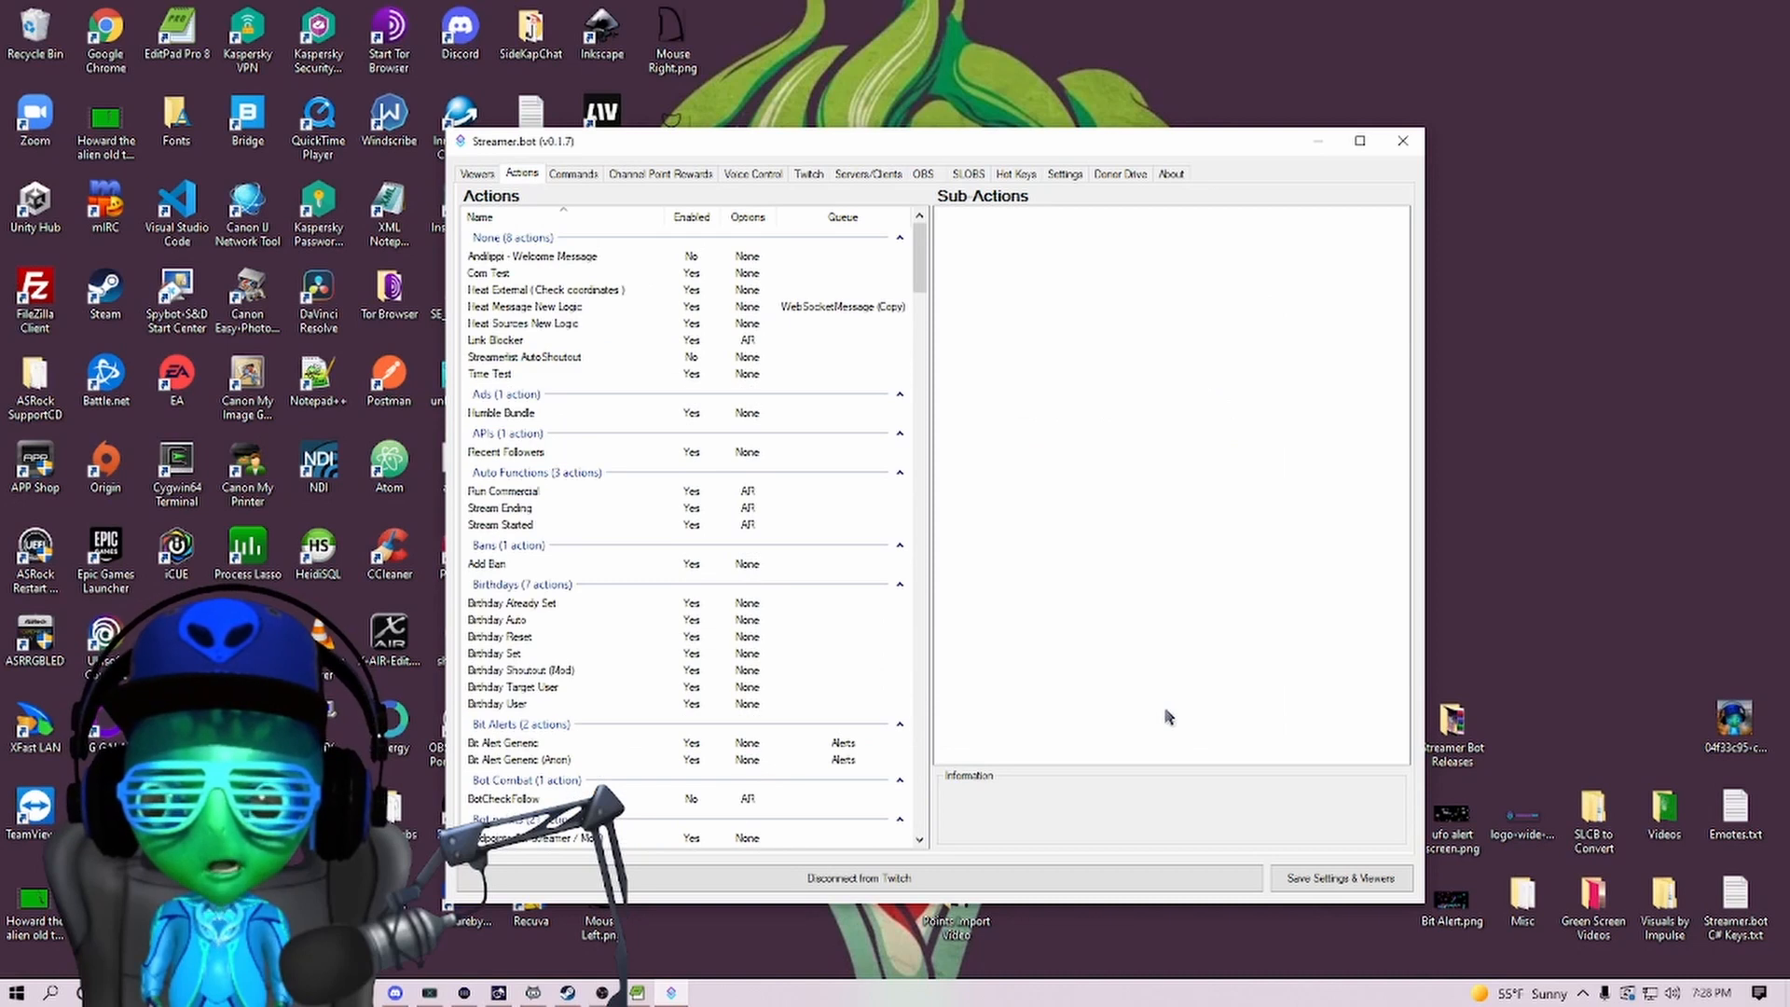
pyautogui.scroll(-3)
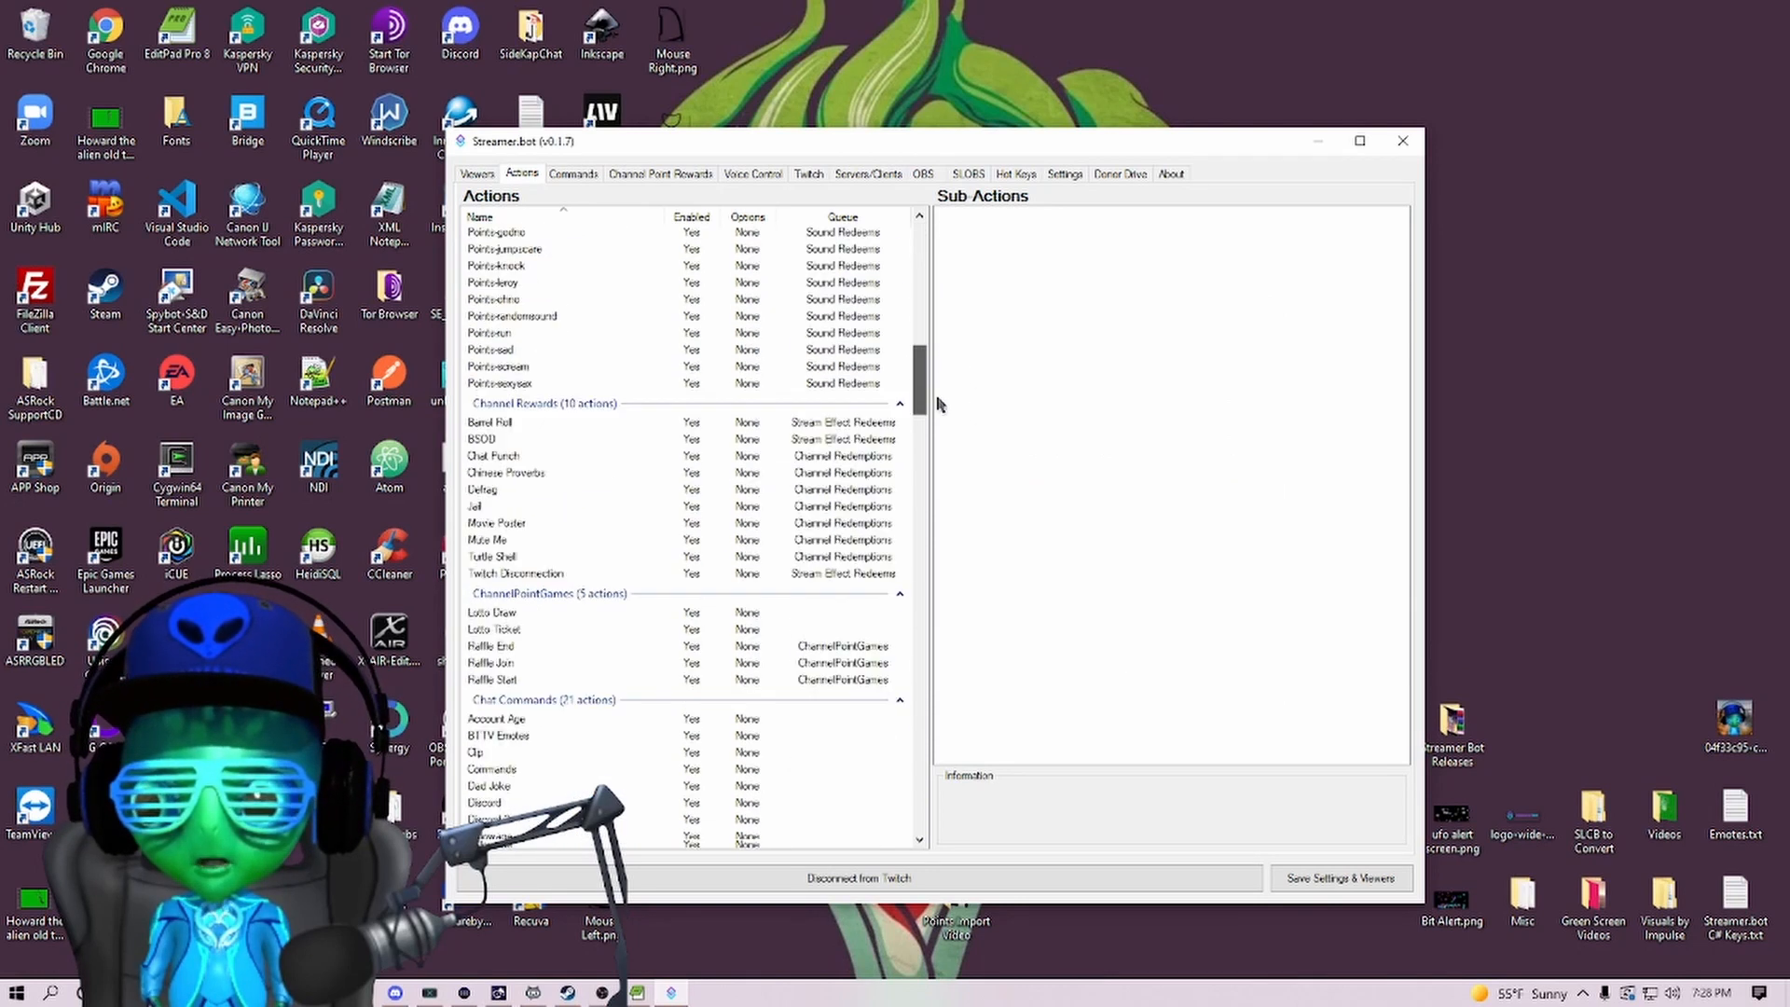
pyautogui.scroll(-3)
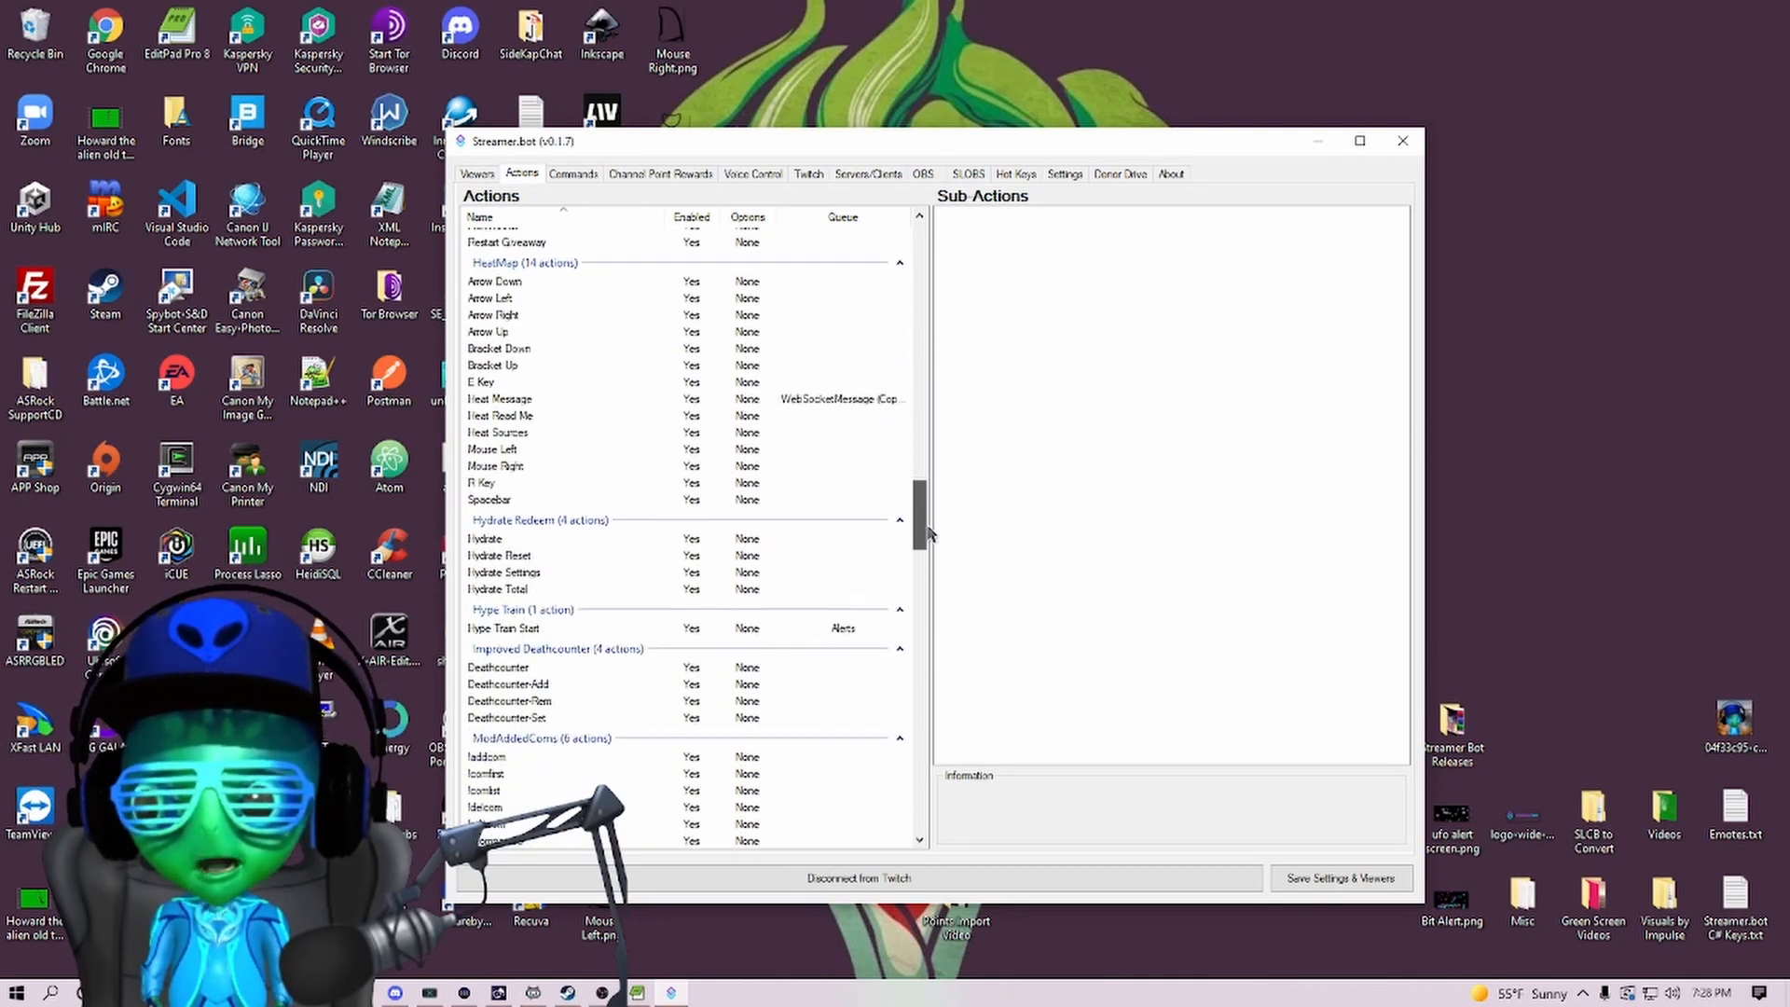
pyautogui.scroll(-3)
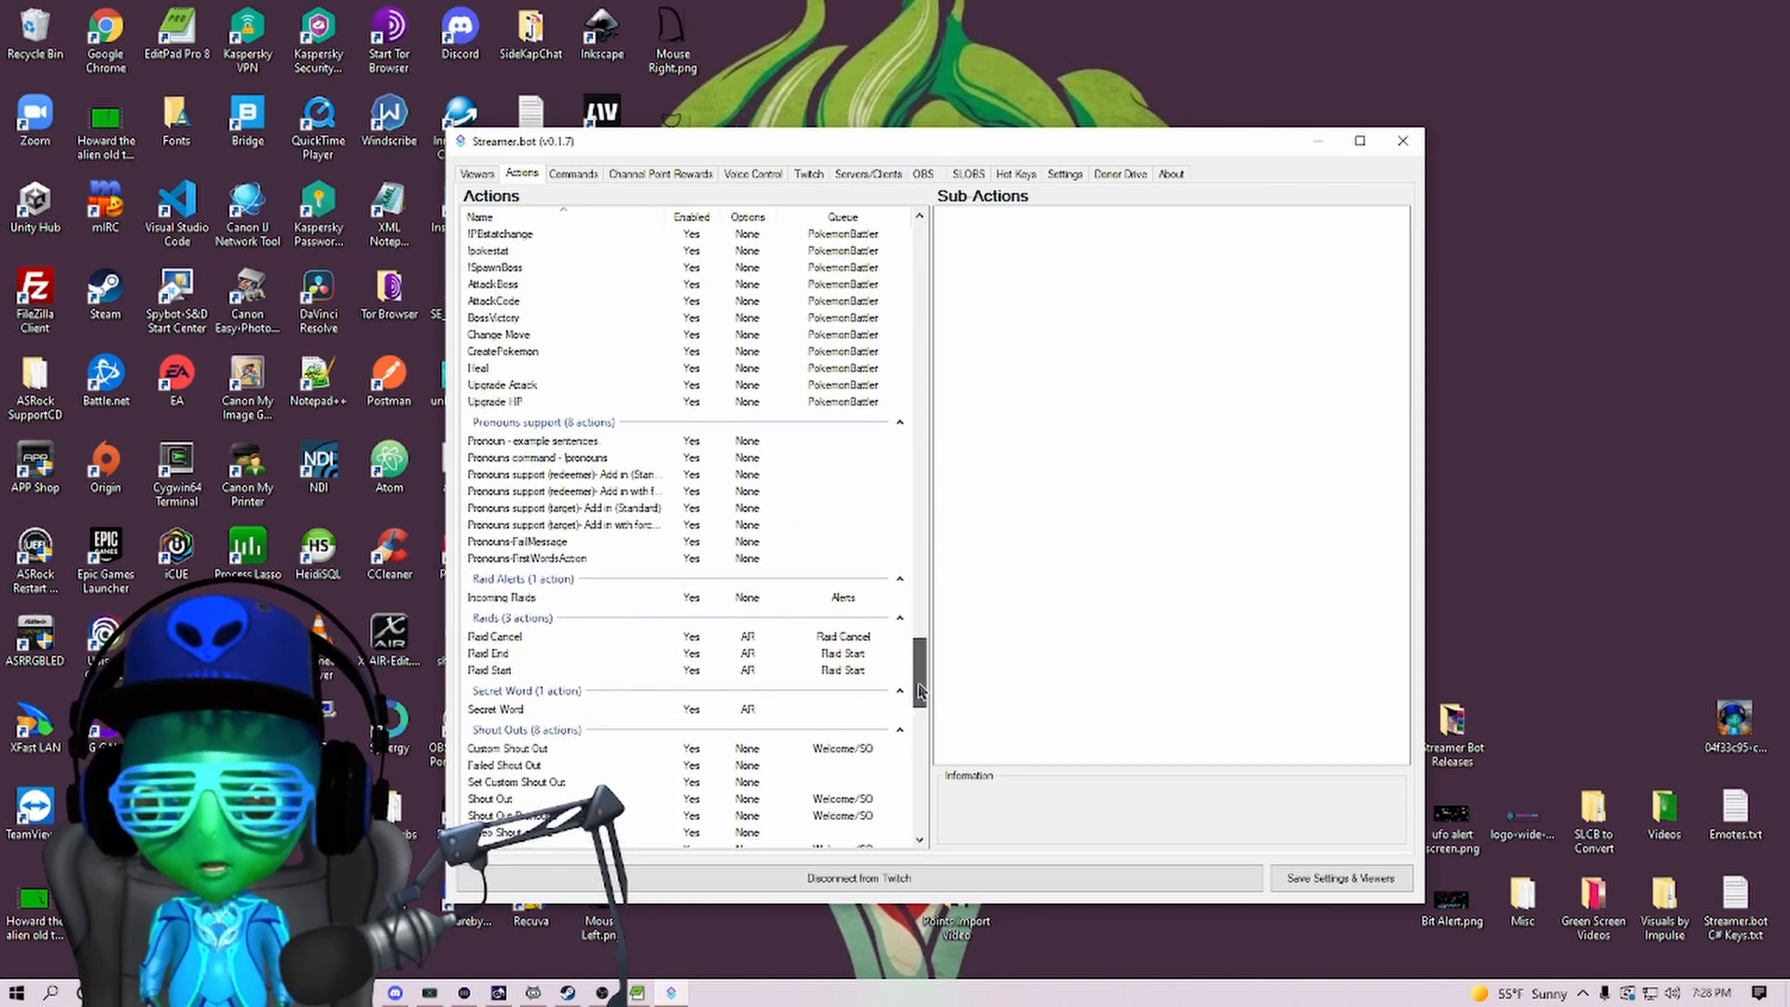
pyautogui.scroll(3)
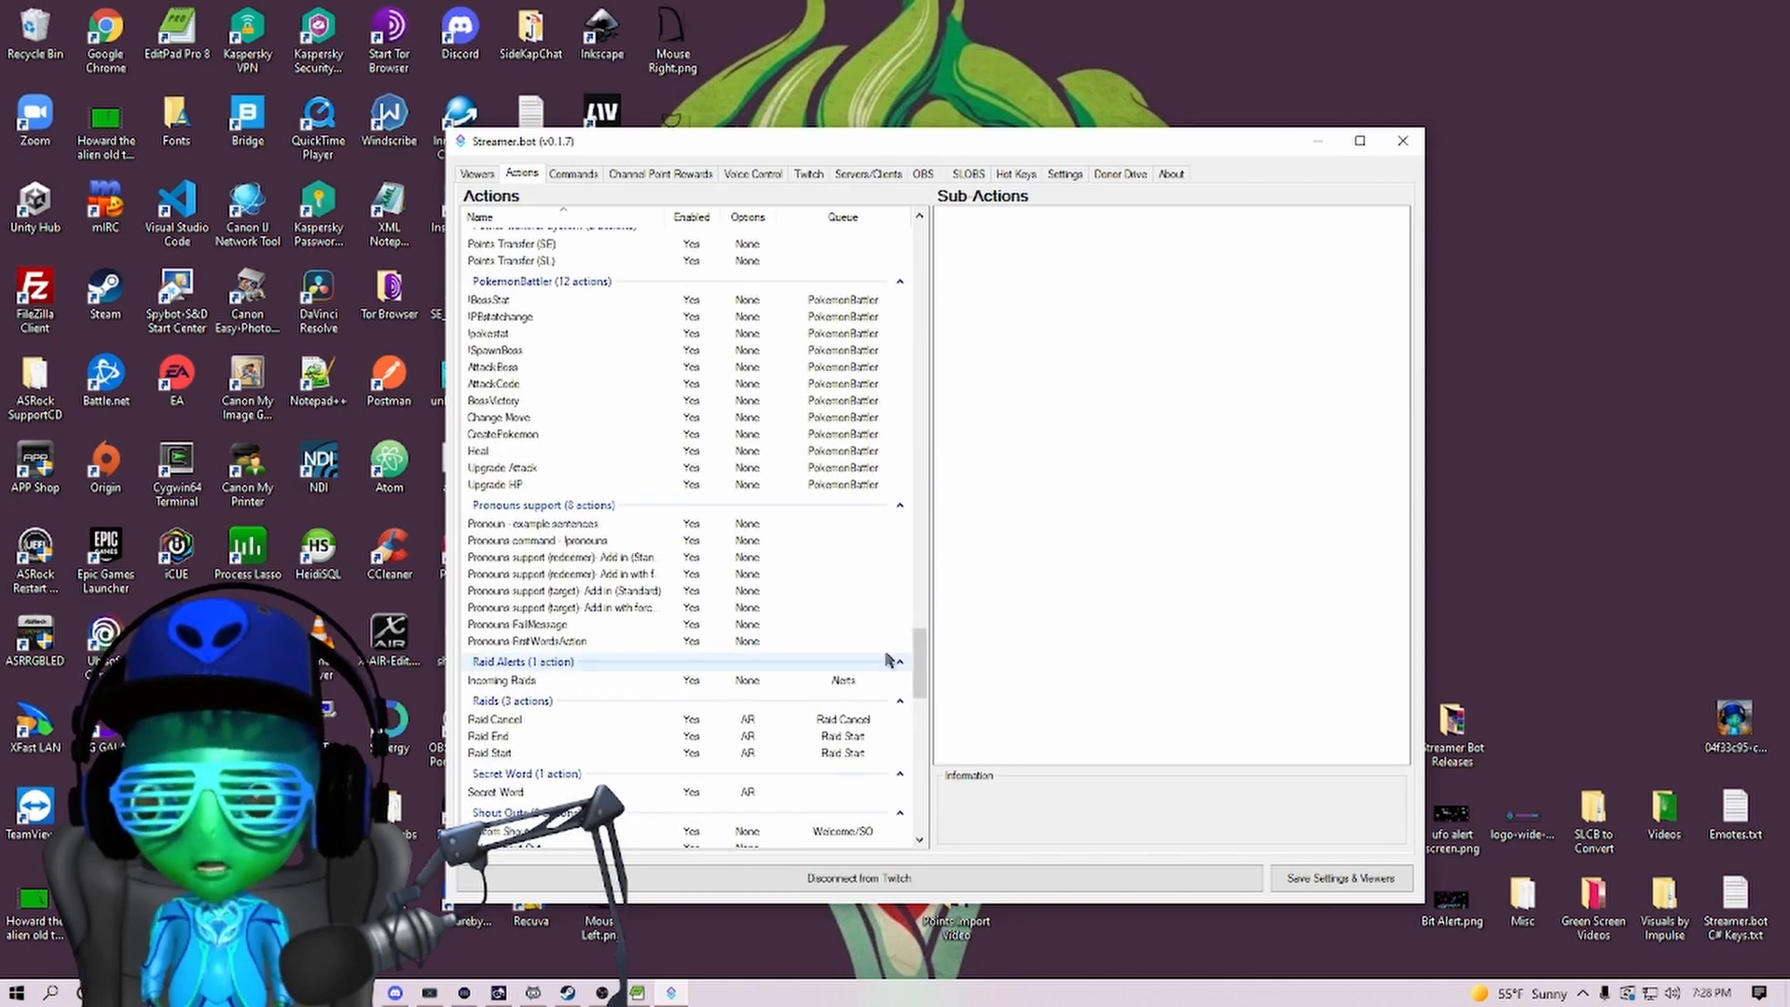
pyautogui.scroll(3)
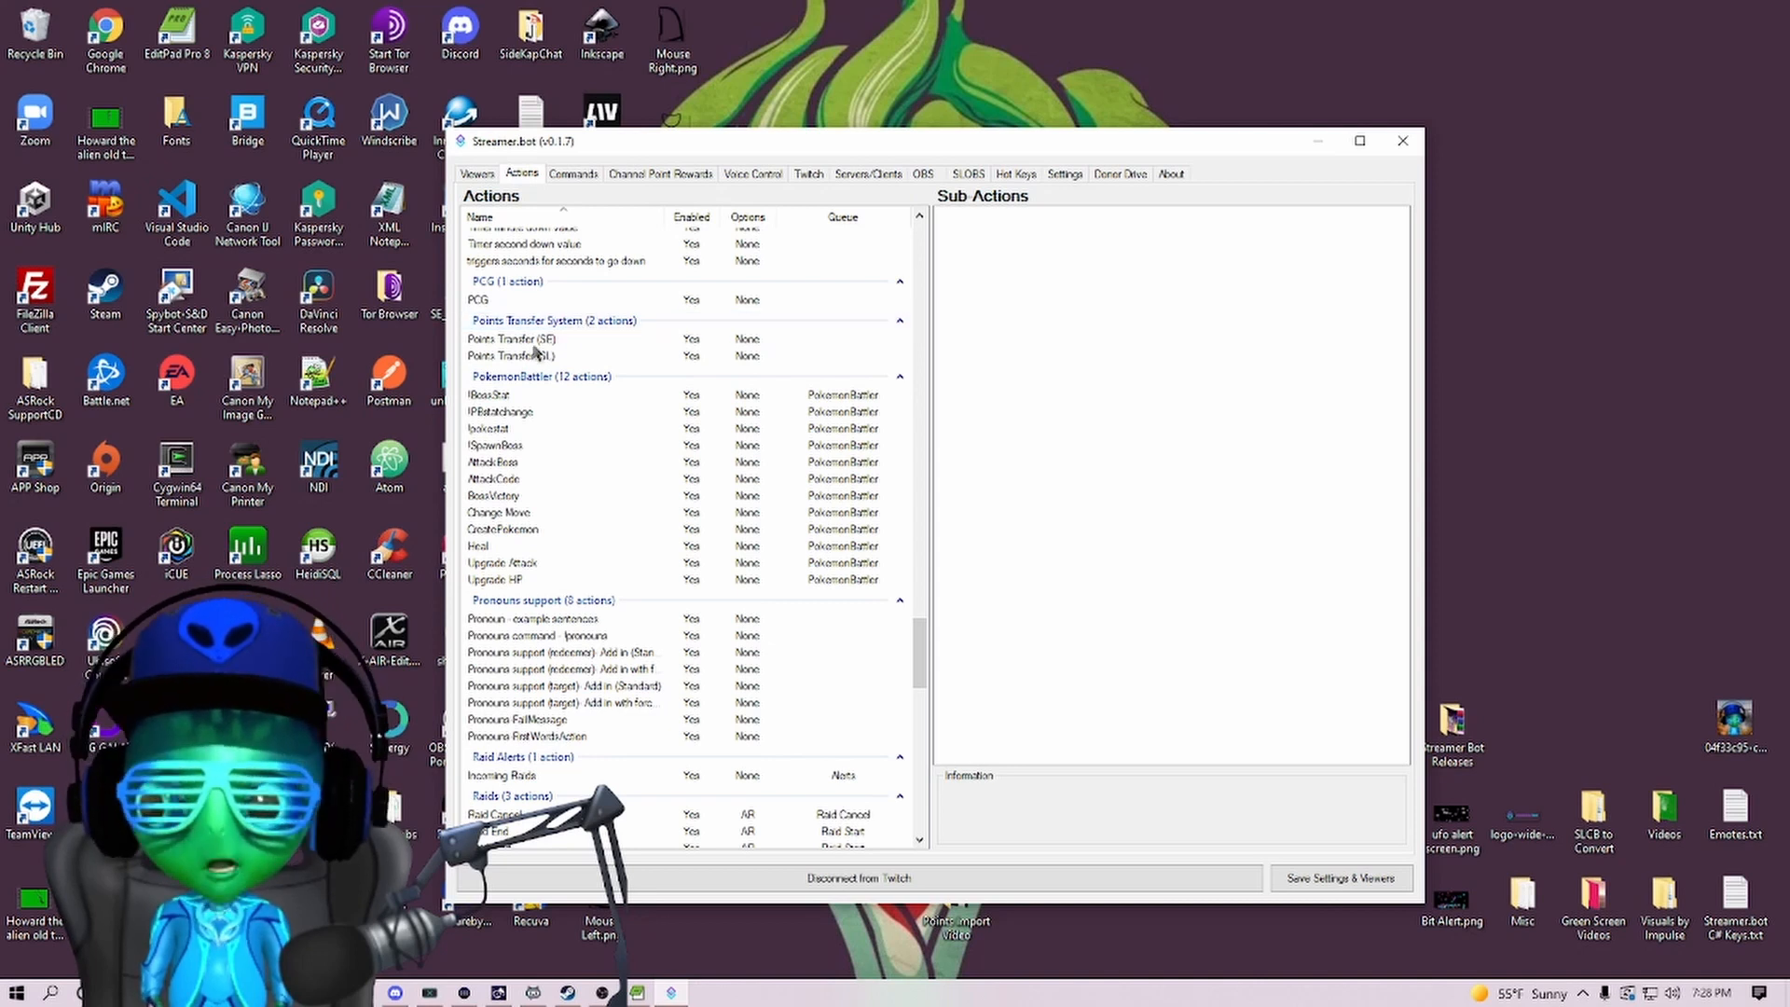
# Open the Points Transfer (SE) C# code and compile it, surfacing TextFieldParser errors.
pyautogui.click(512, 339)
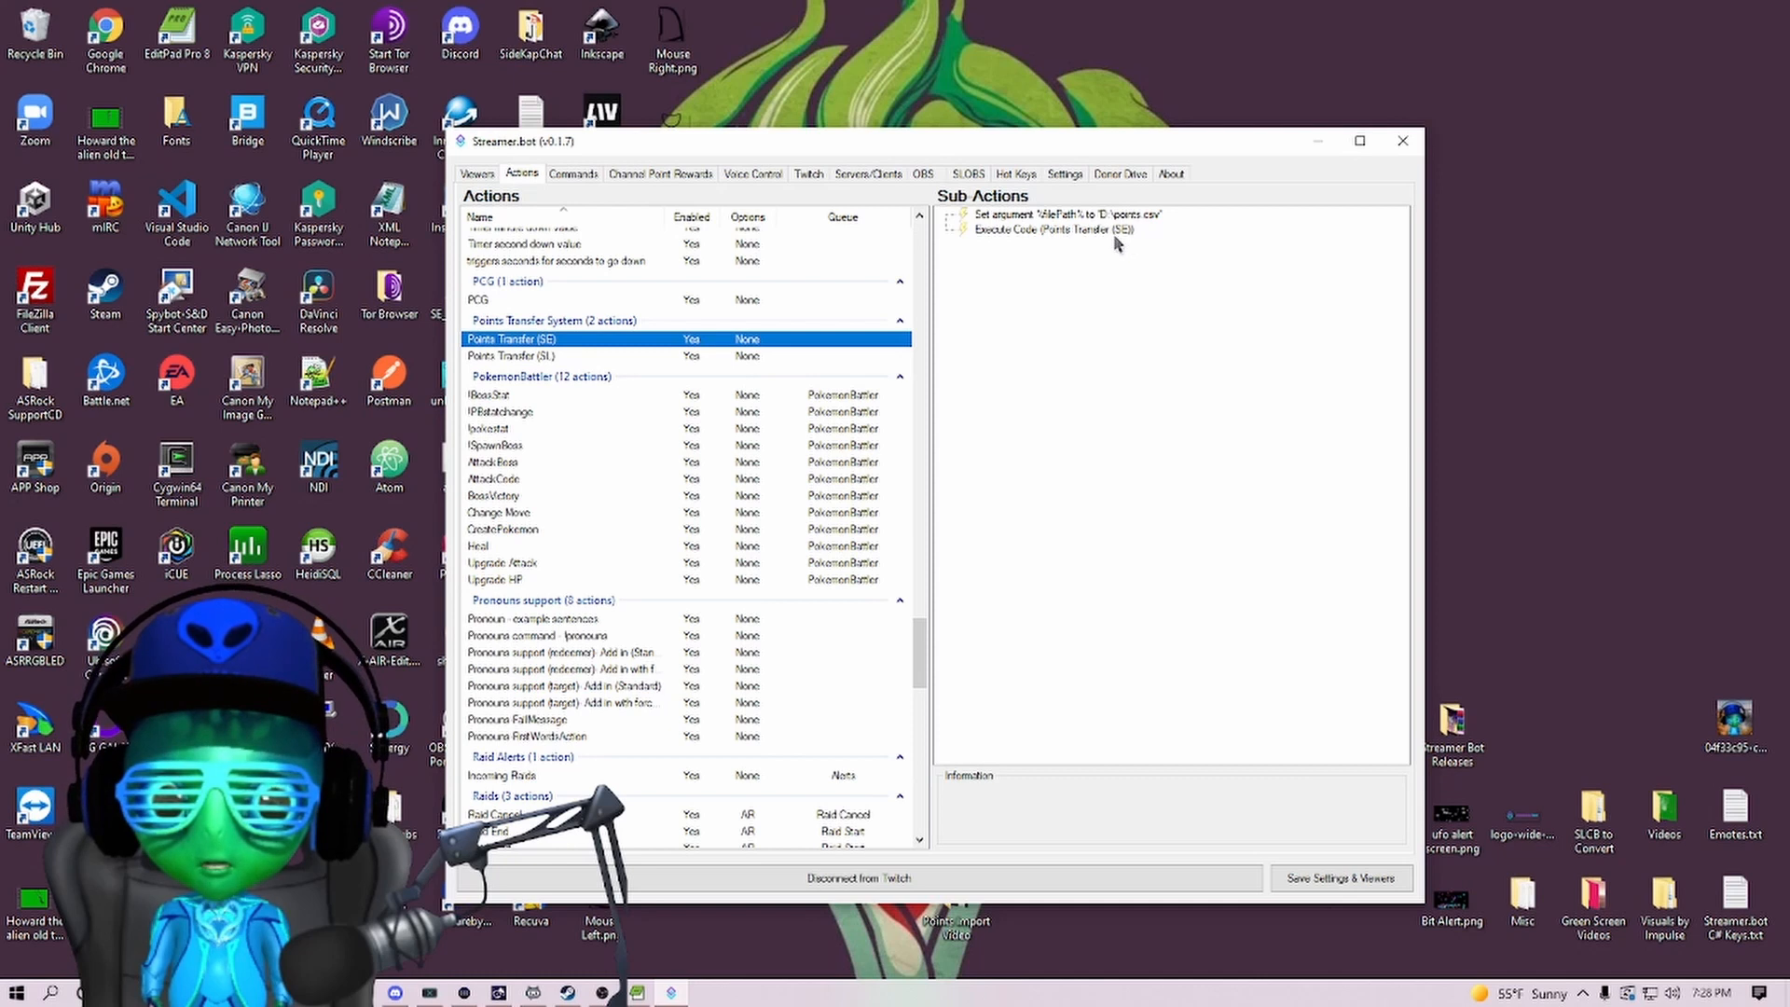
pyautogui.doubleClick(1058, 229)
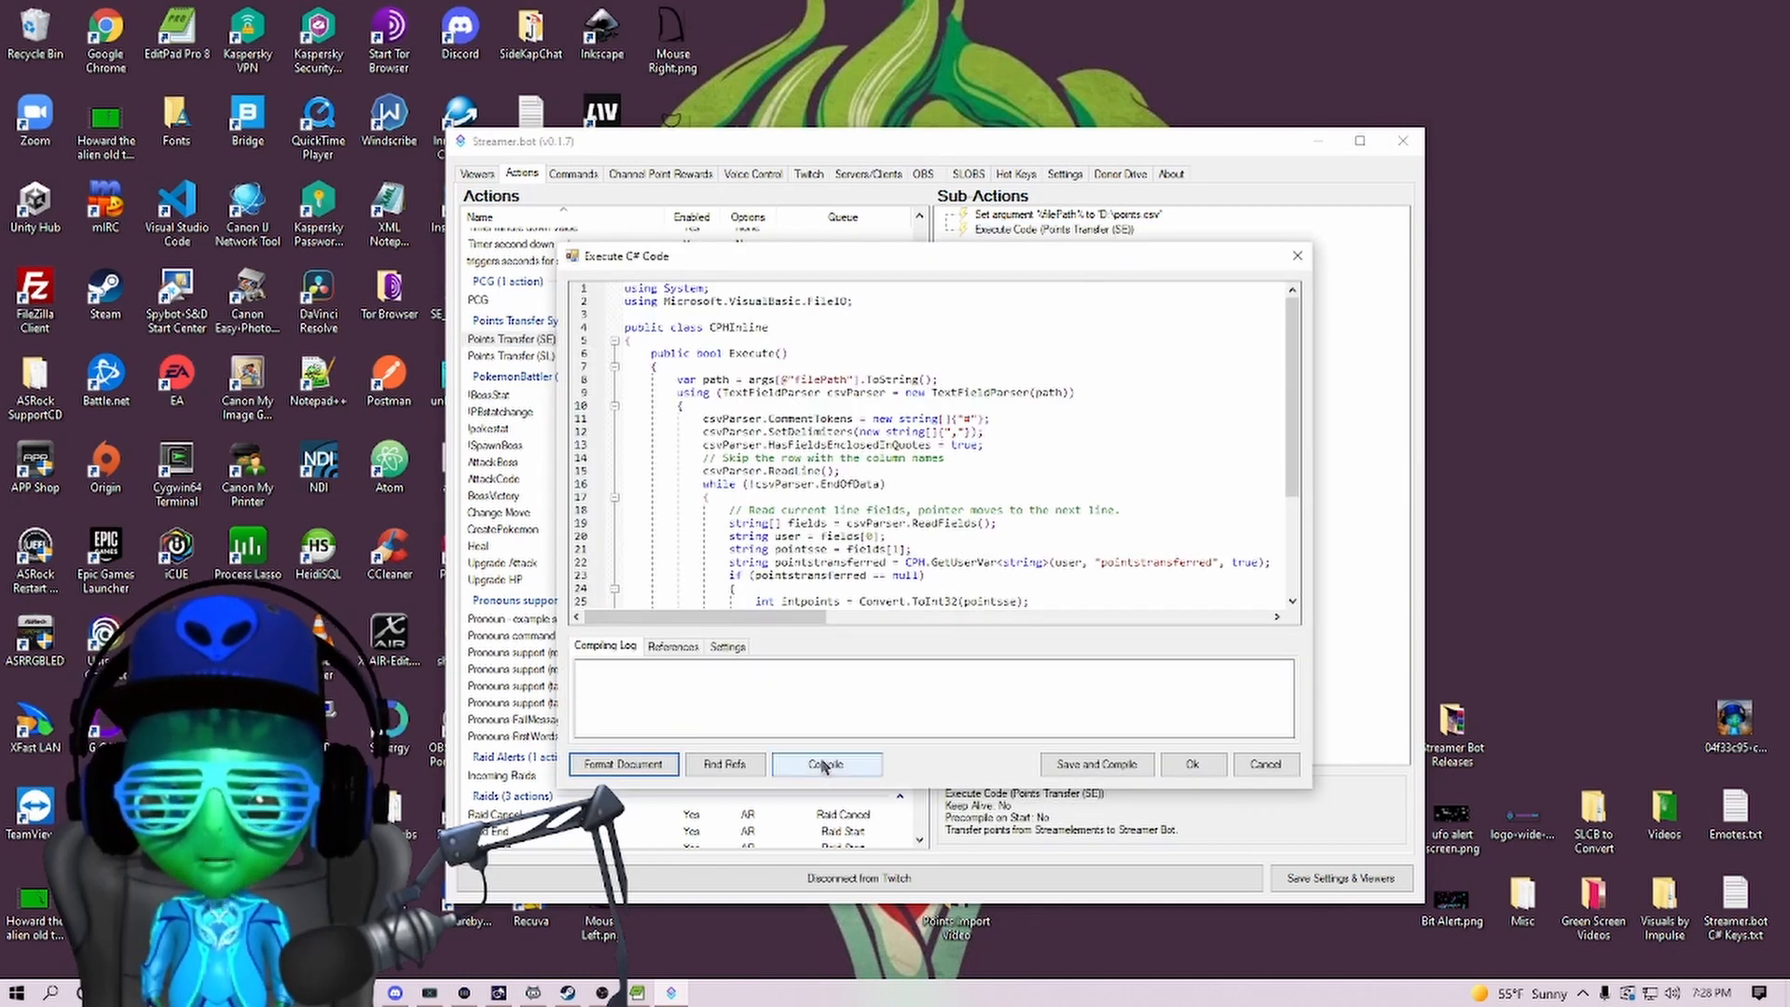
pyautogui.click(825, 764)
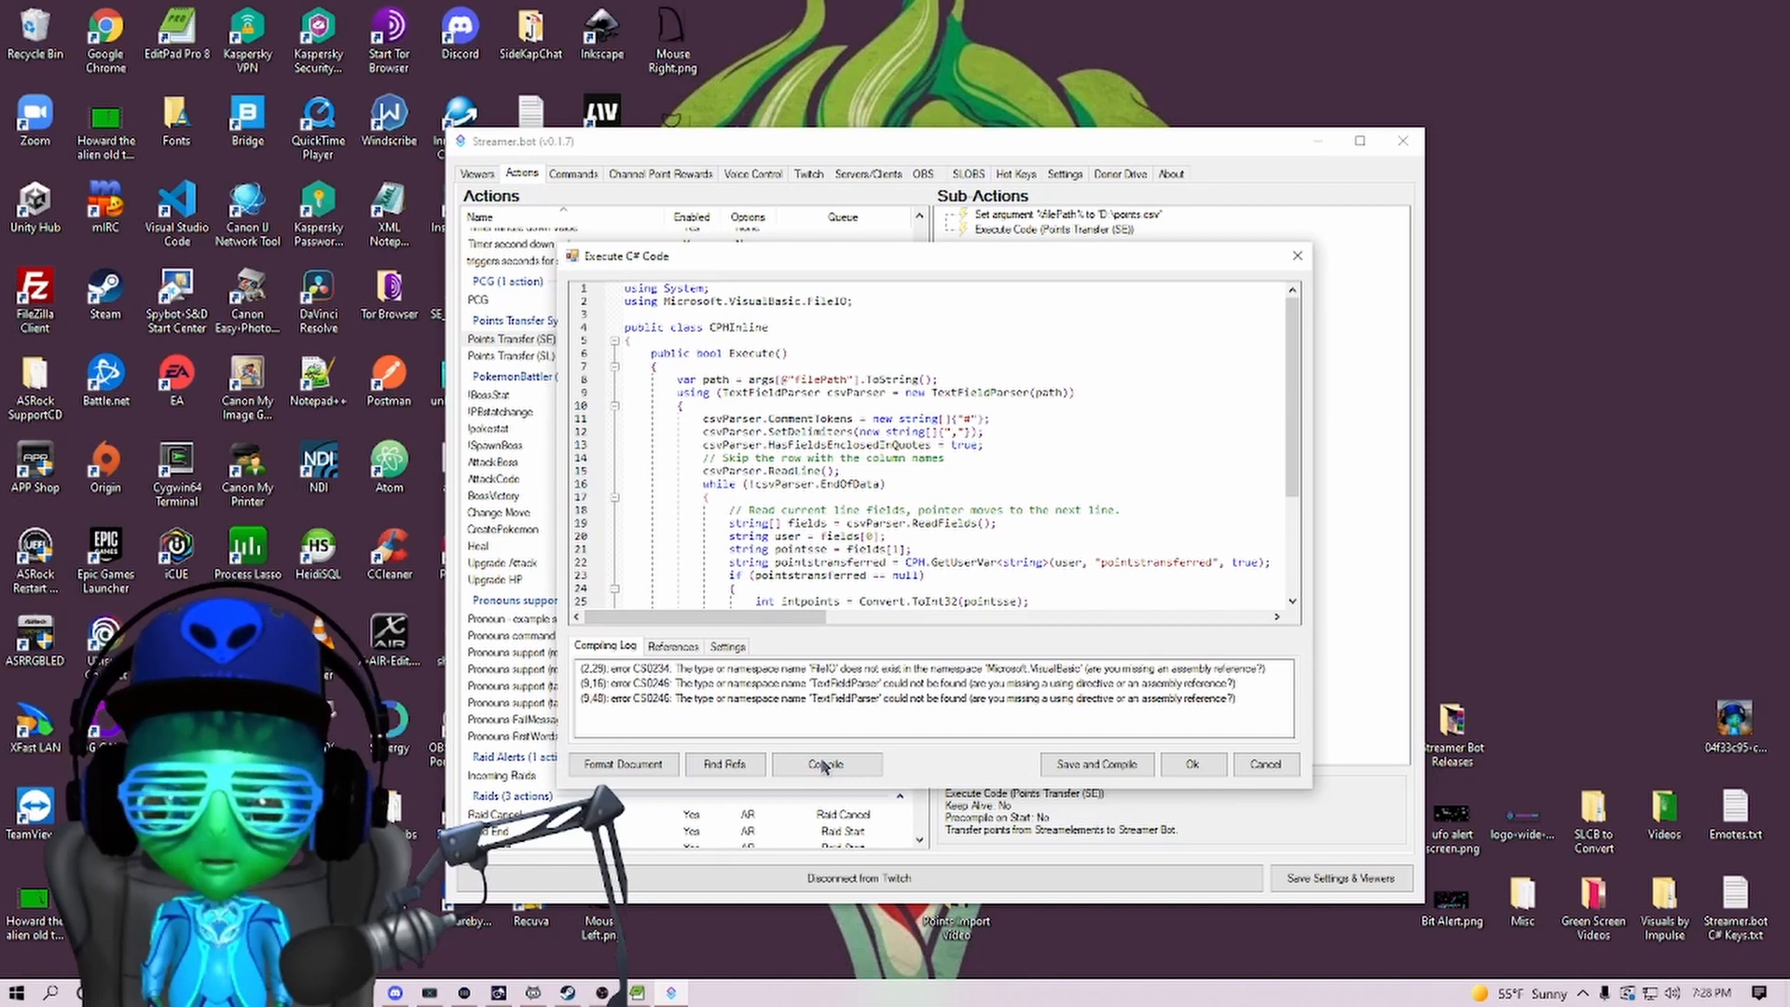
pyautogui.click(824, 763)
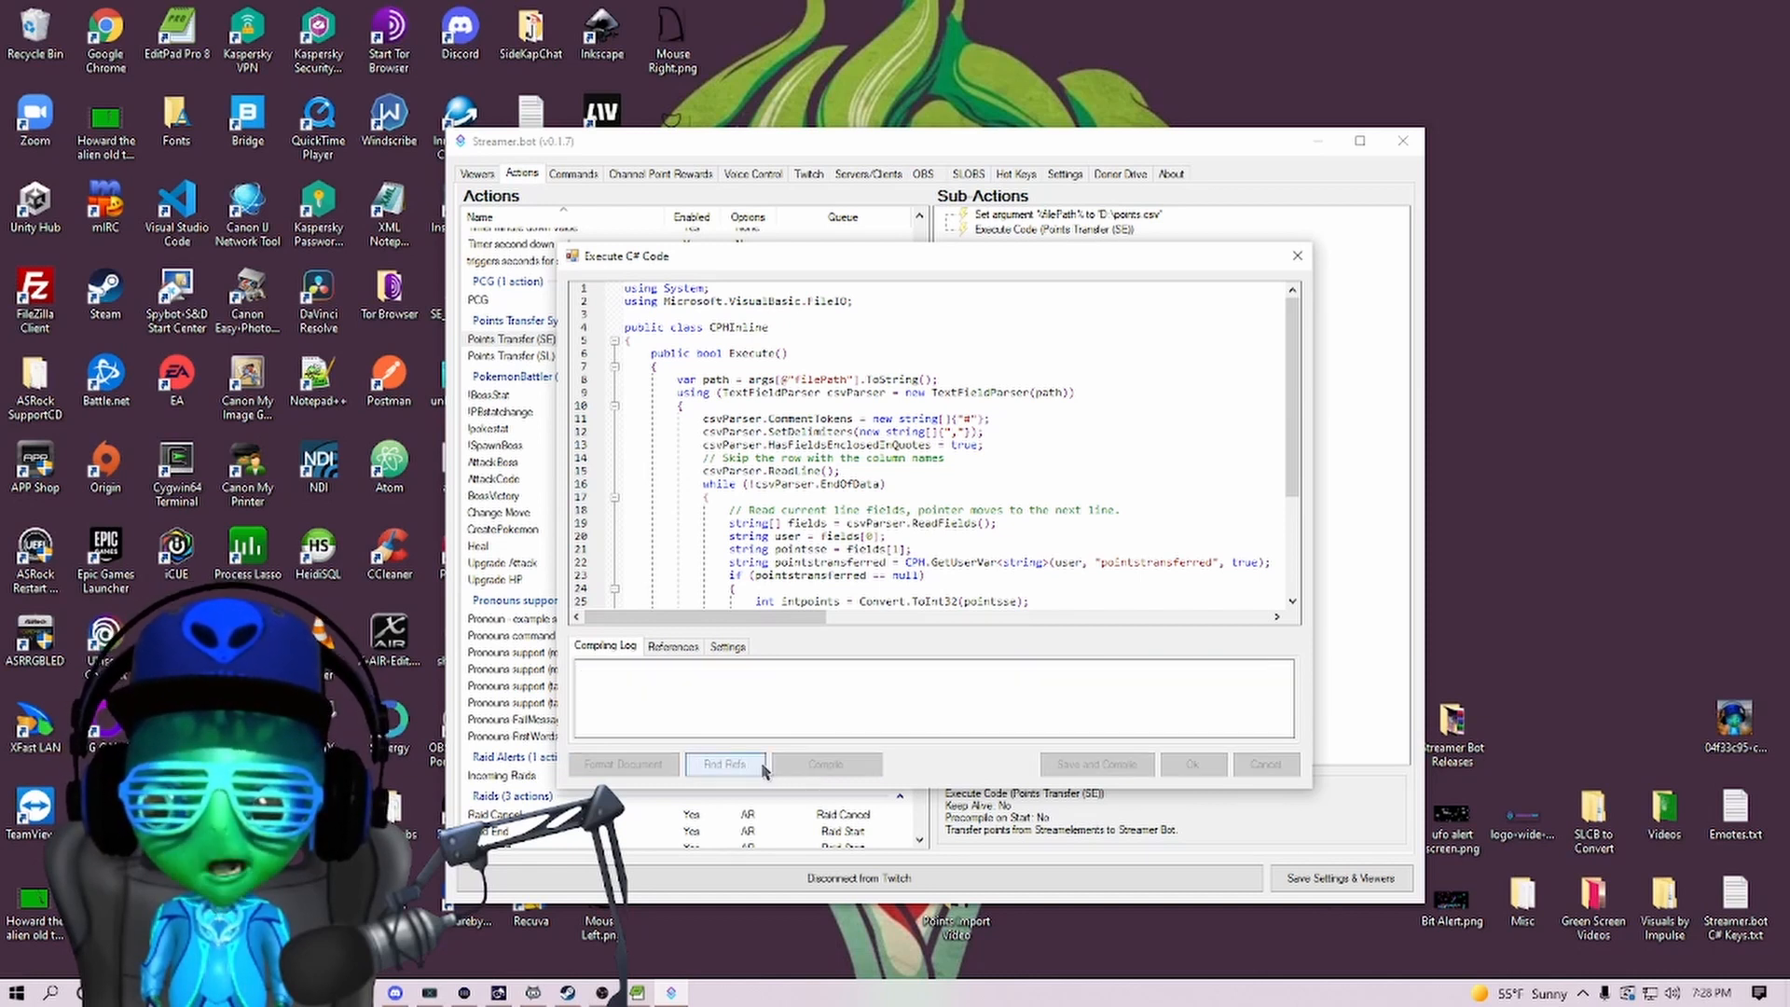
pyautogui.click(824, 763)
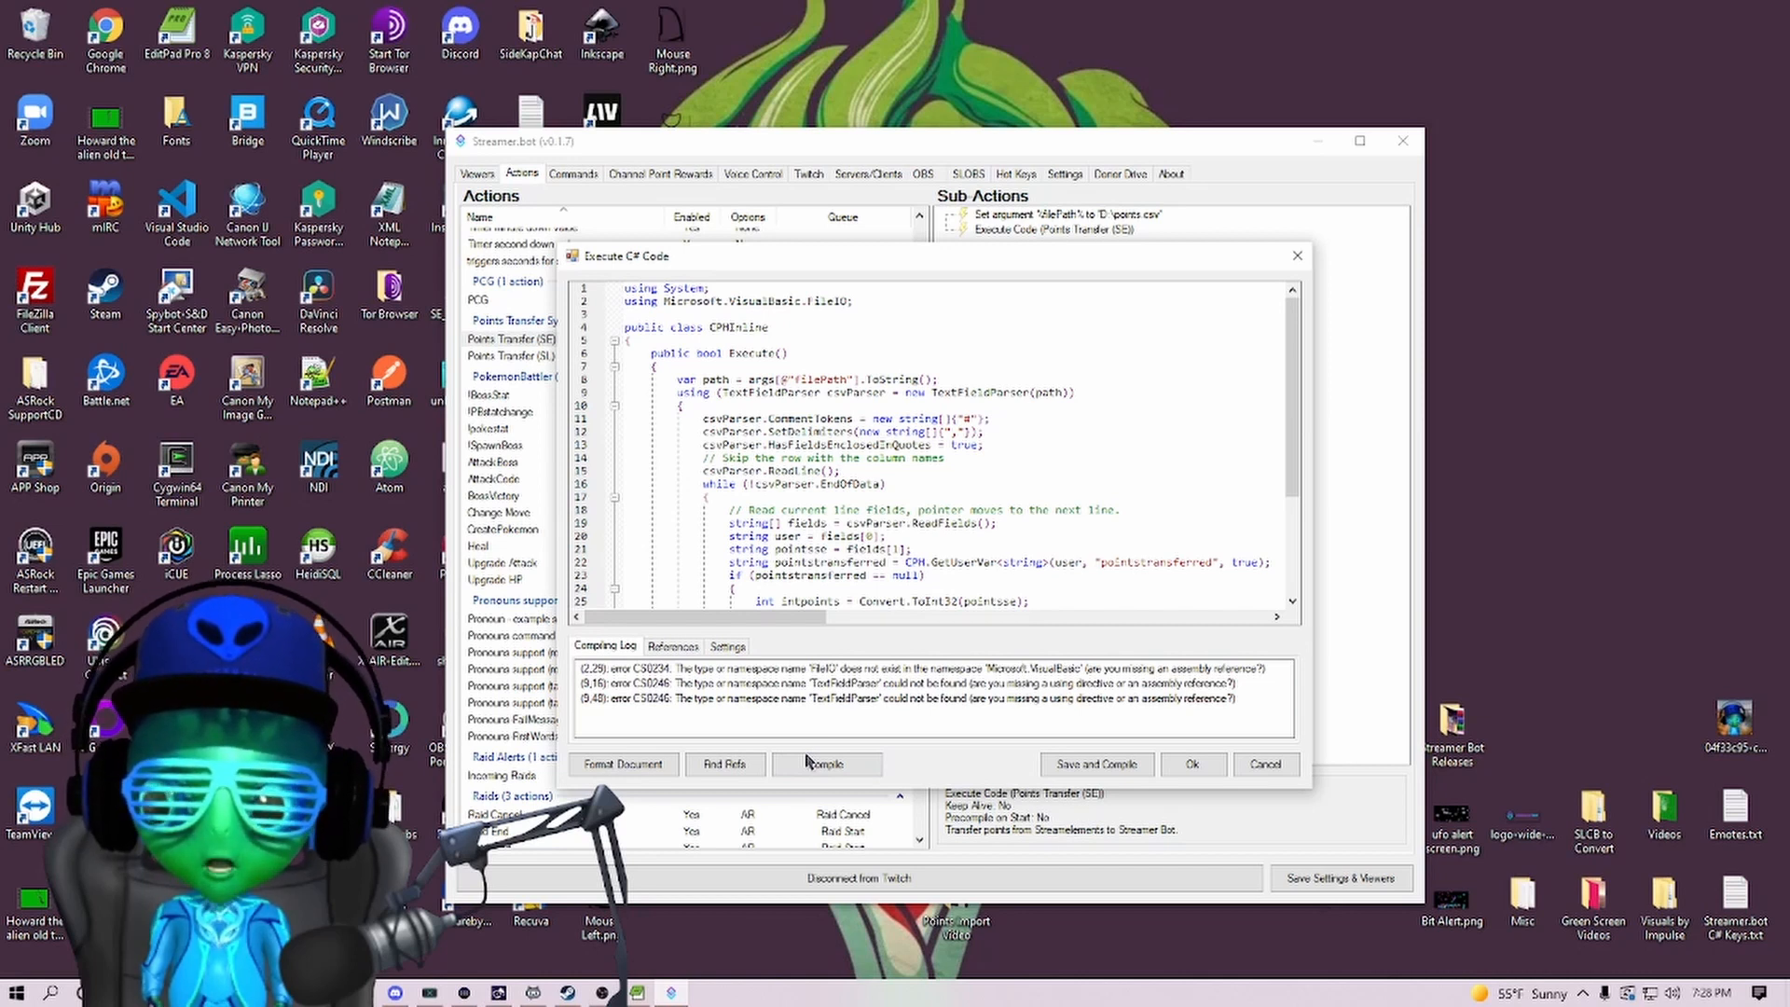
# Add Microsoft.VisualBasic.dll as a reference and recompile successfully.
pyautogui.click(672, 646)
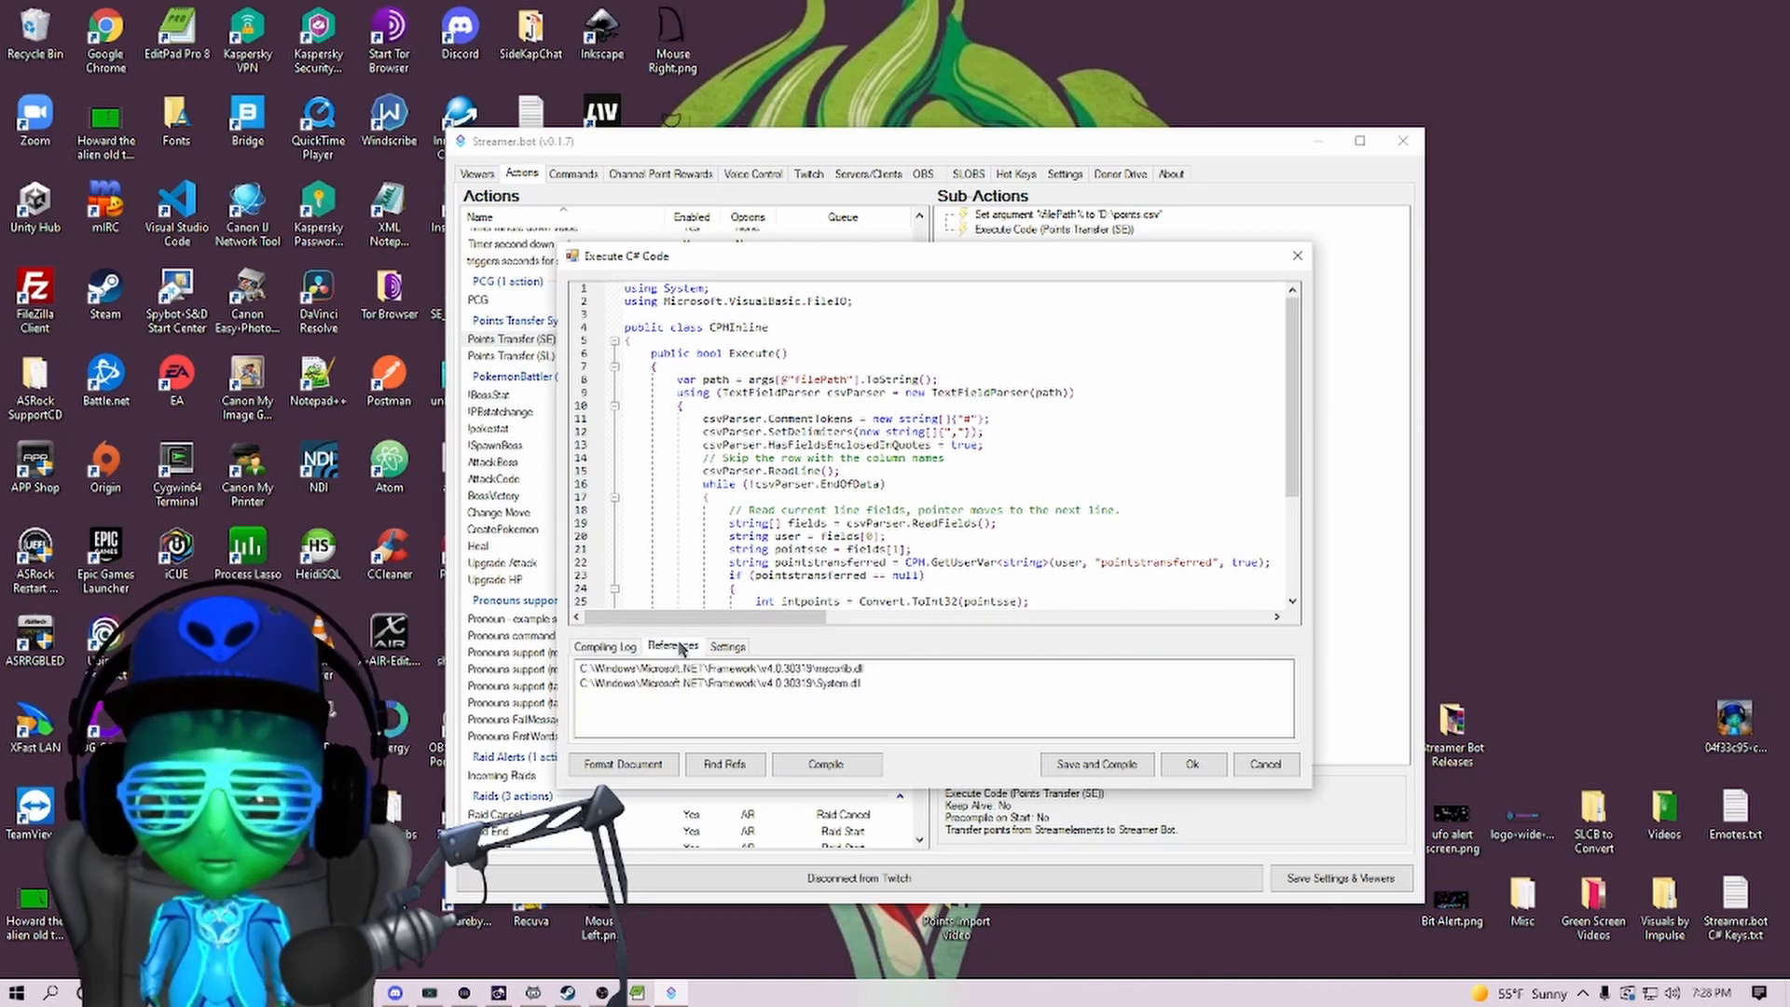
pyautogui.click(799, 667)
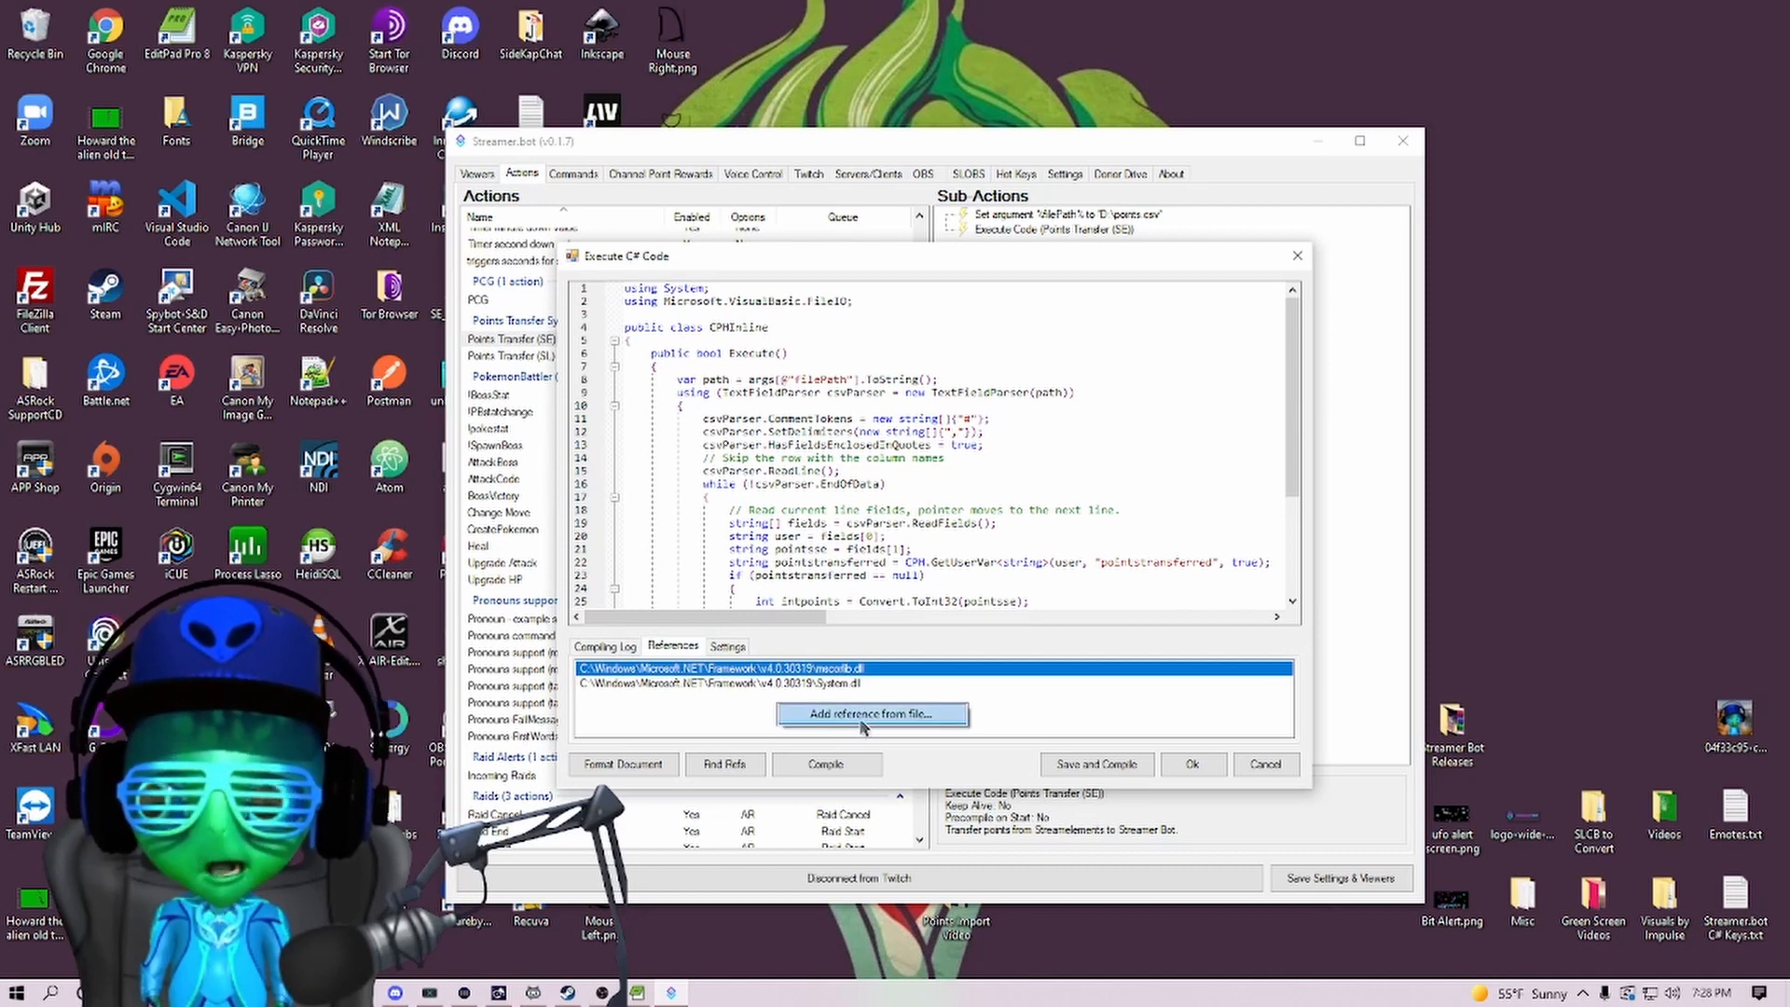
pyautogui.click(873, 712)
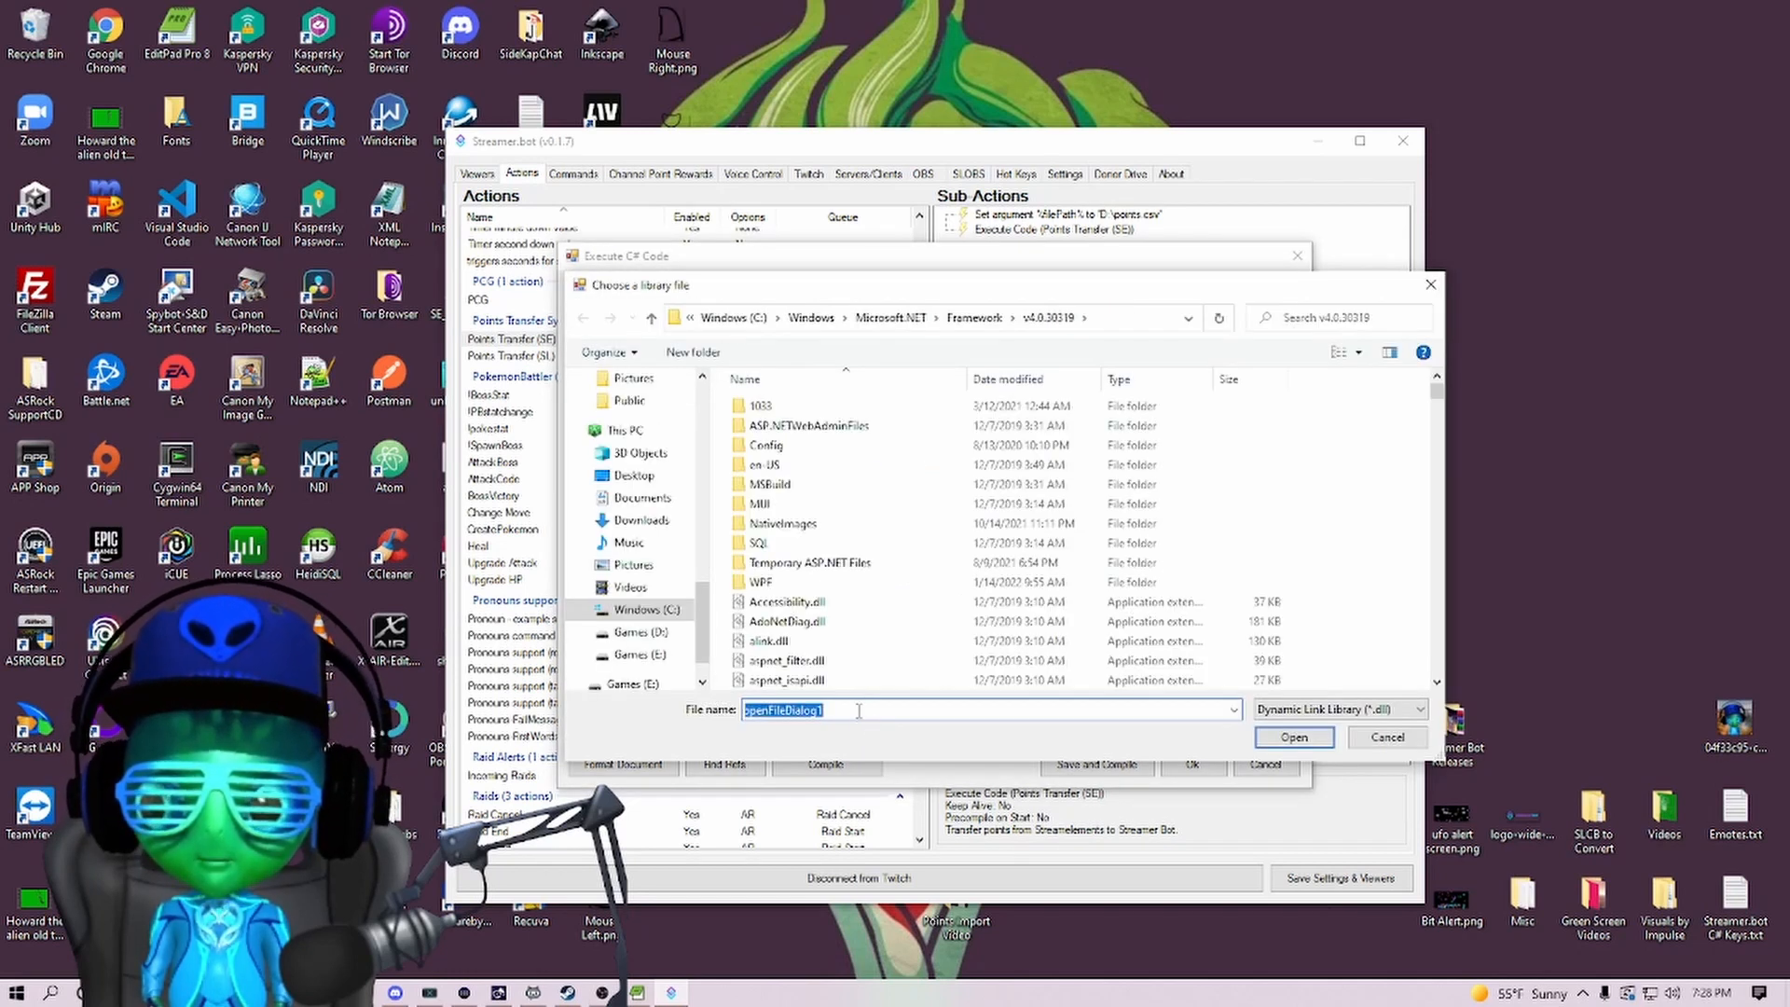
pyautogui.write('Microsoft.Vis')
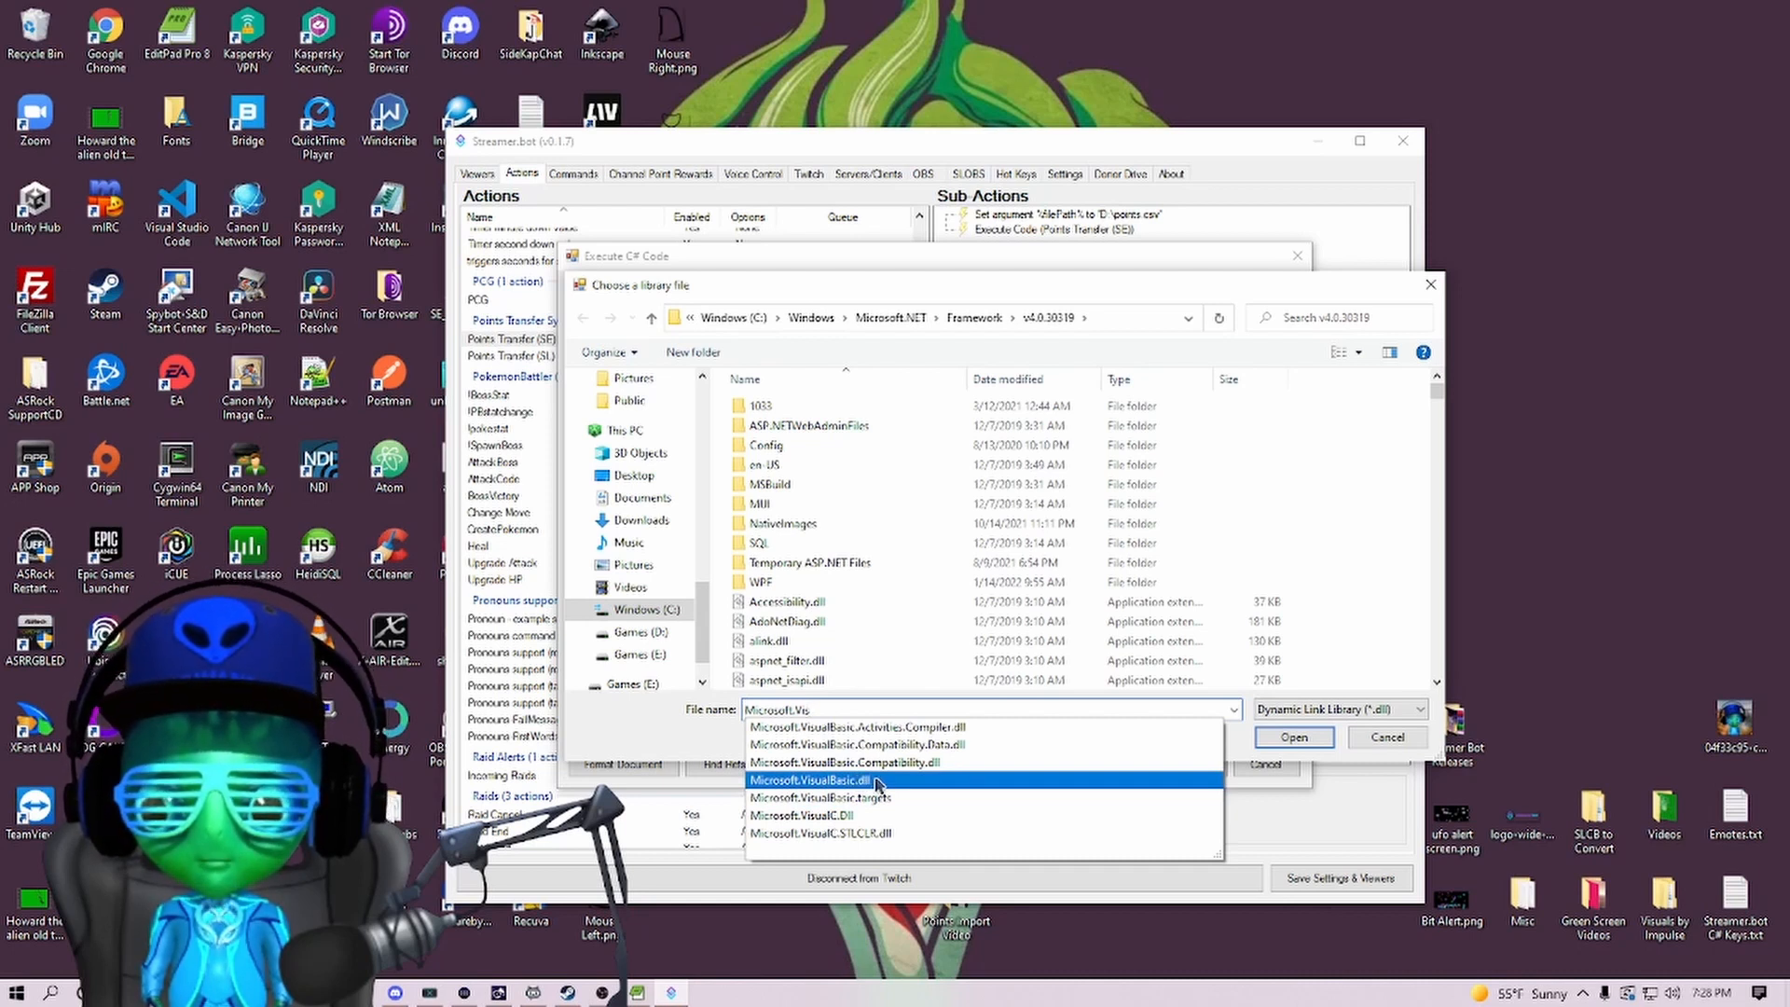
pyautogui.click(832, 779)
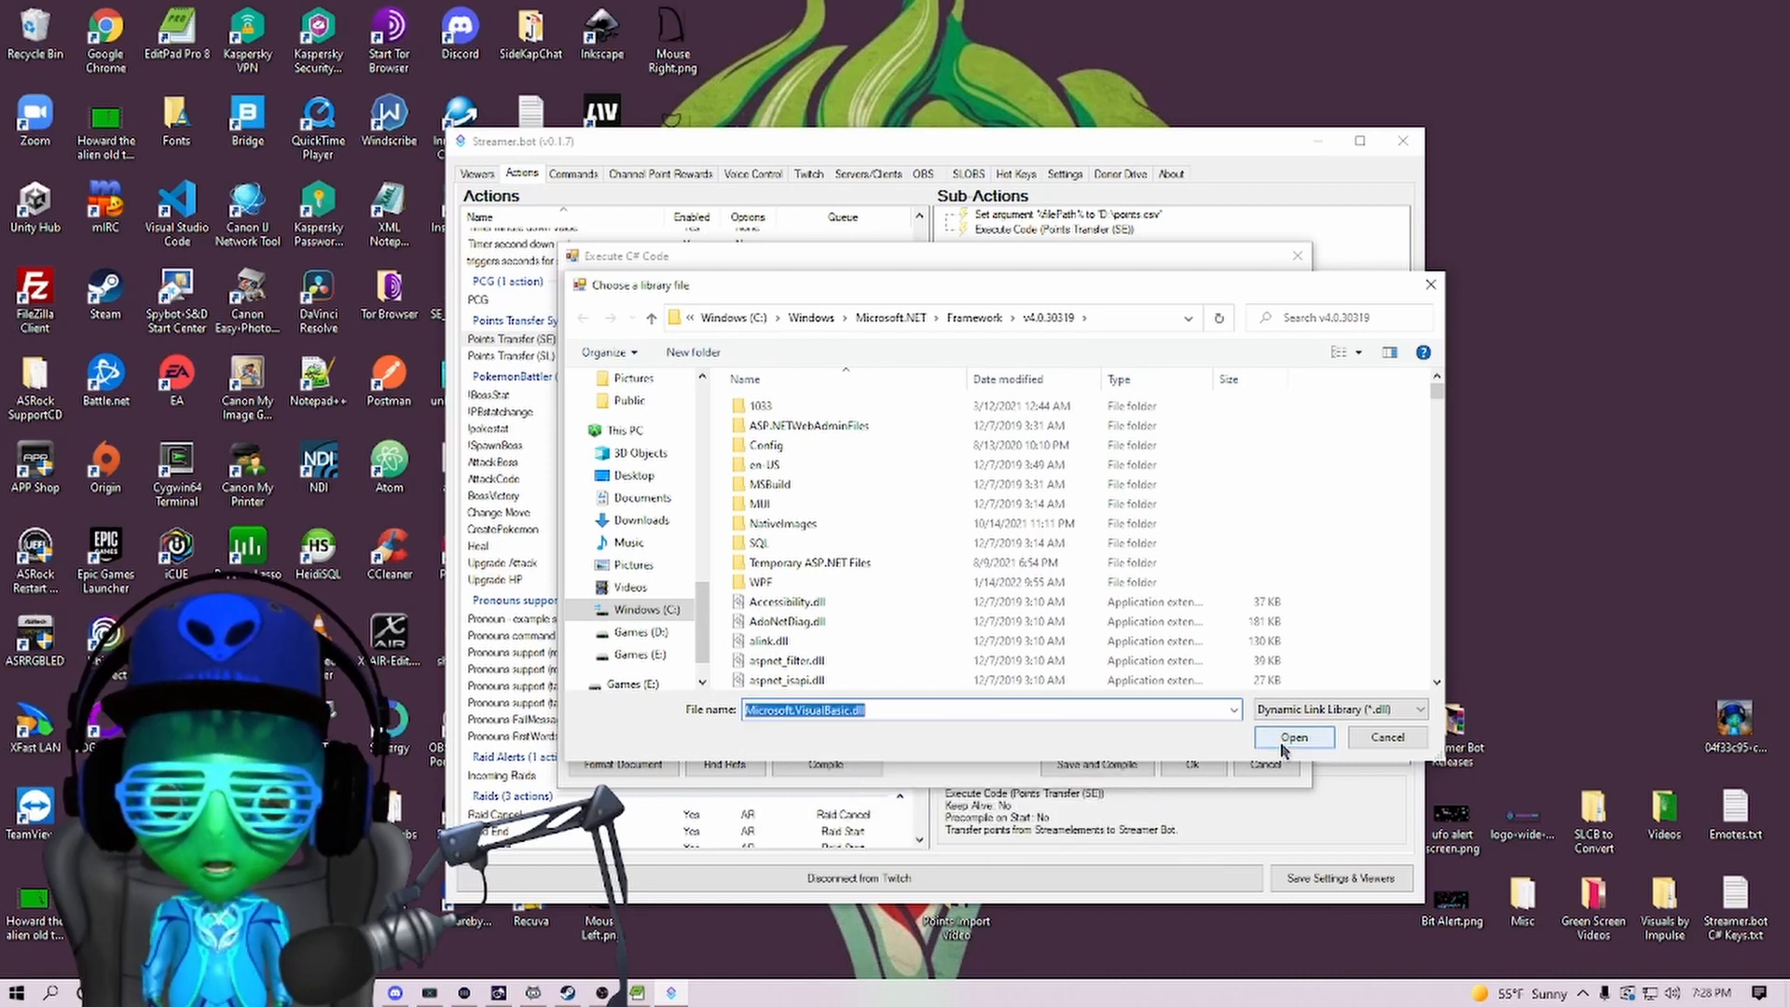
pyautogui.click(1293, 737)
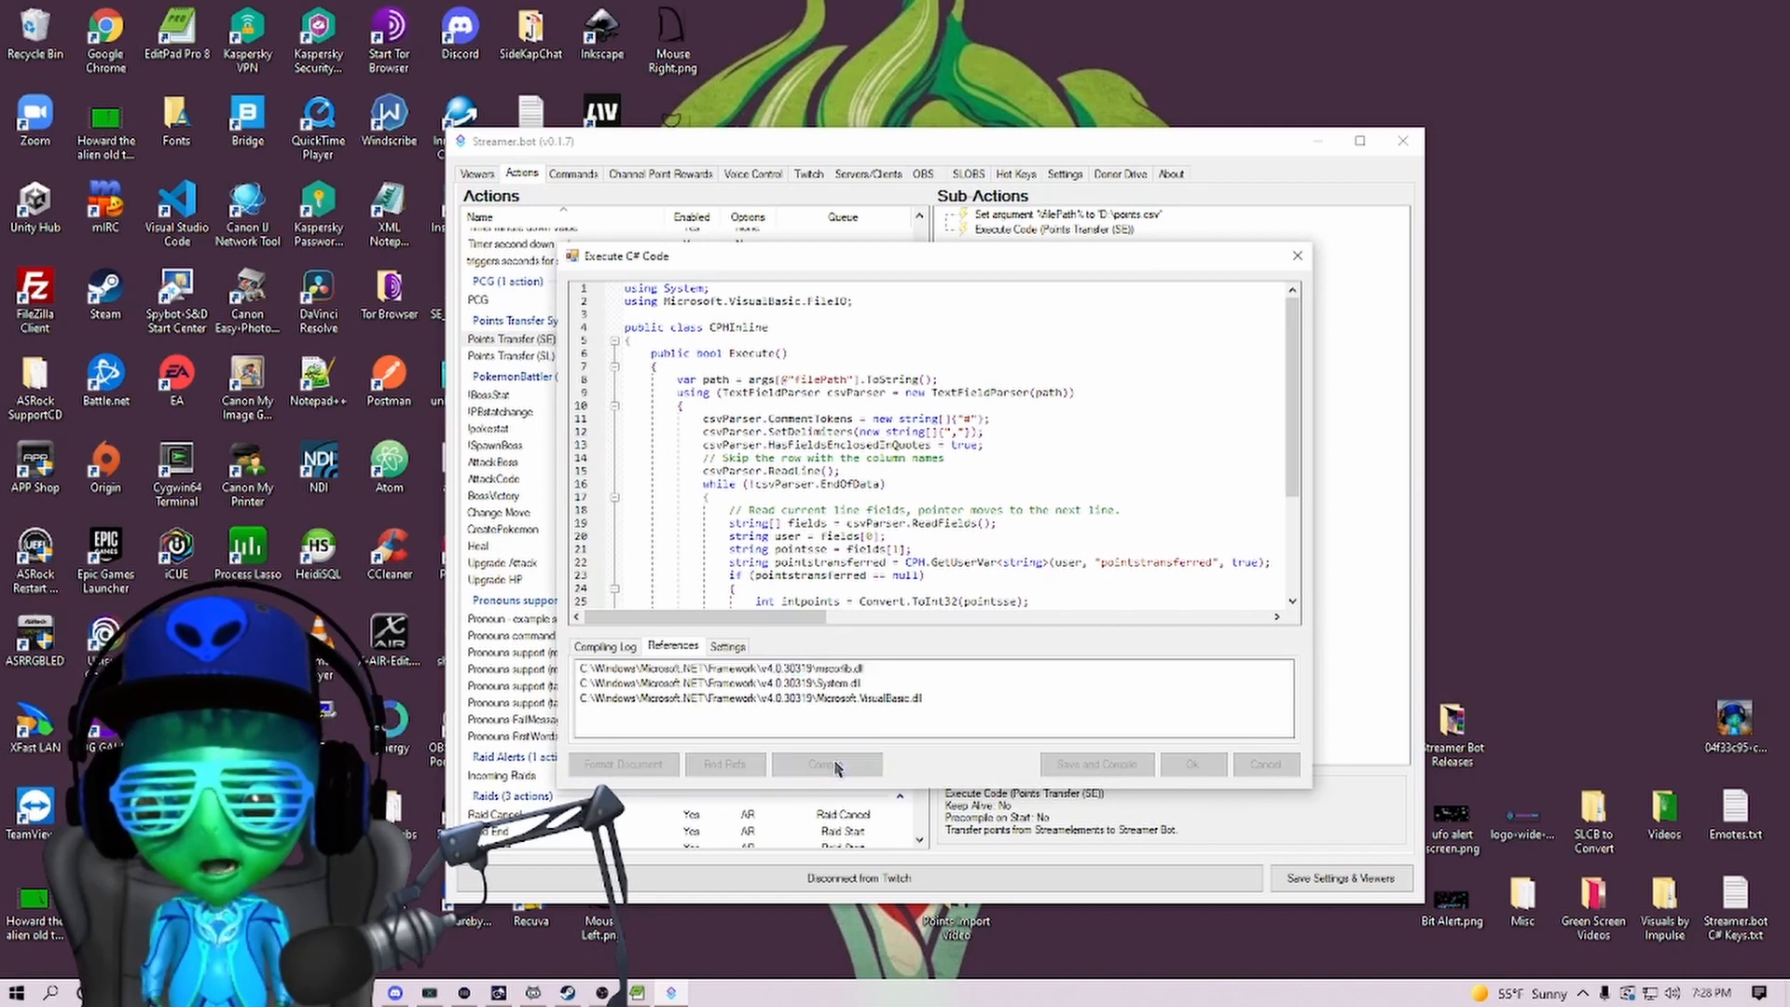
pyautogui.click(824, 763)
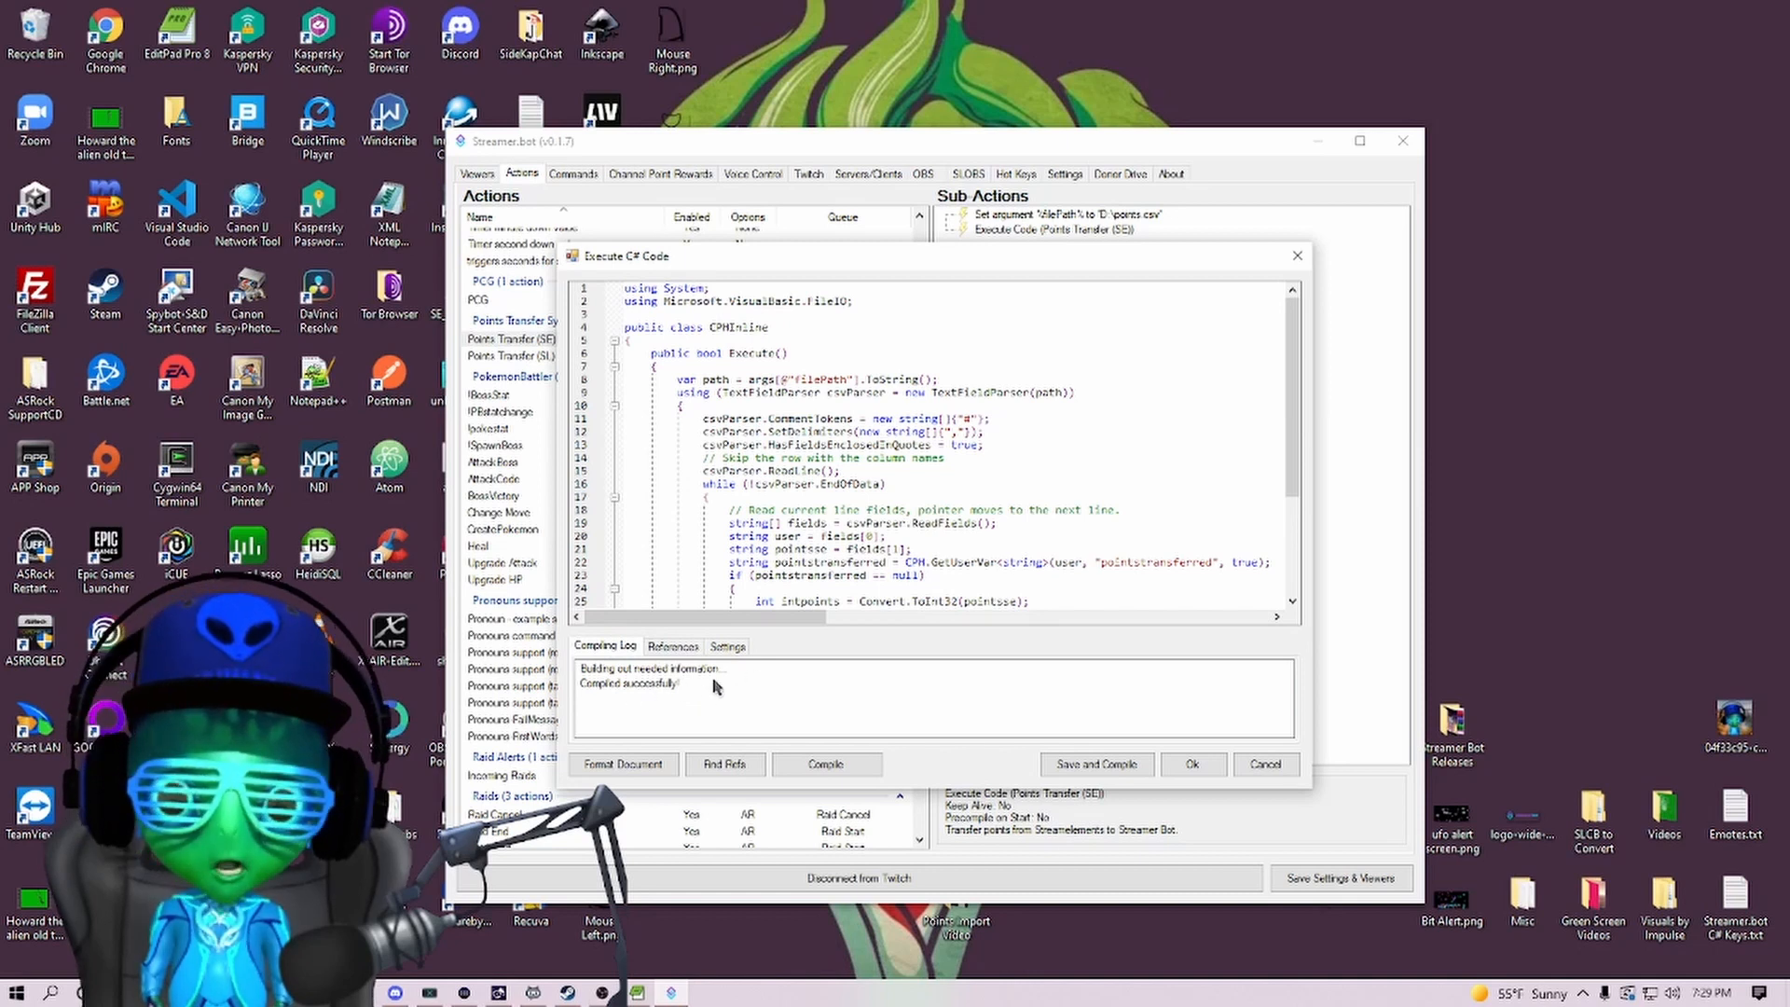
# Add Microsoft.VisualBasic.dll as a reference to the Points Transfer (SL) C# code.
pyautogui.click(1191, 763)
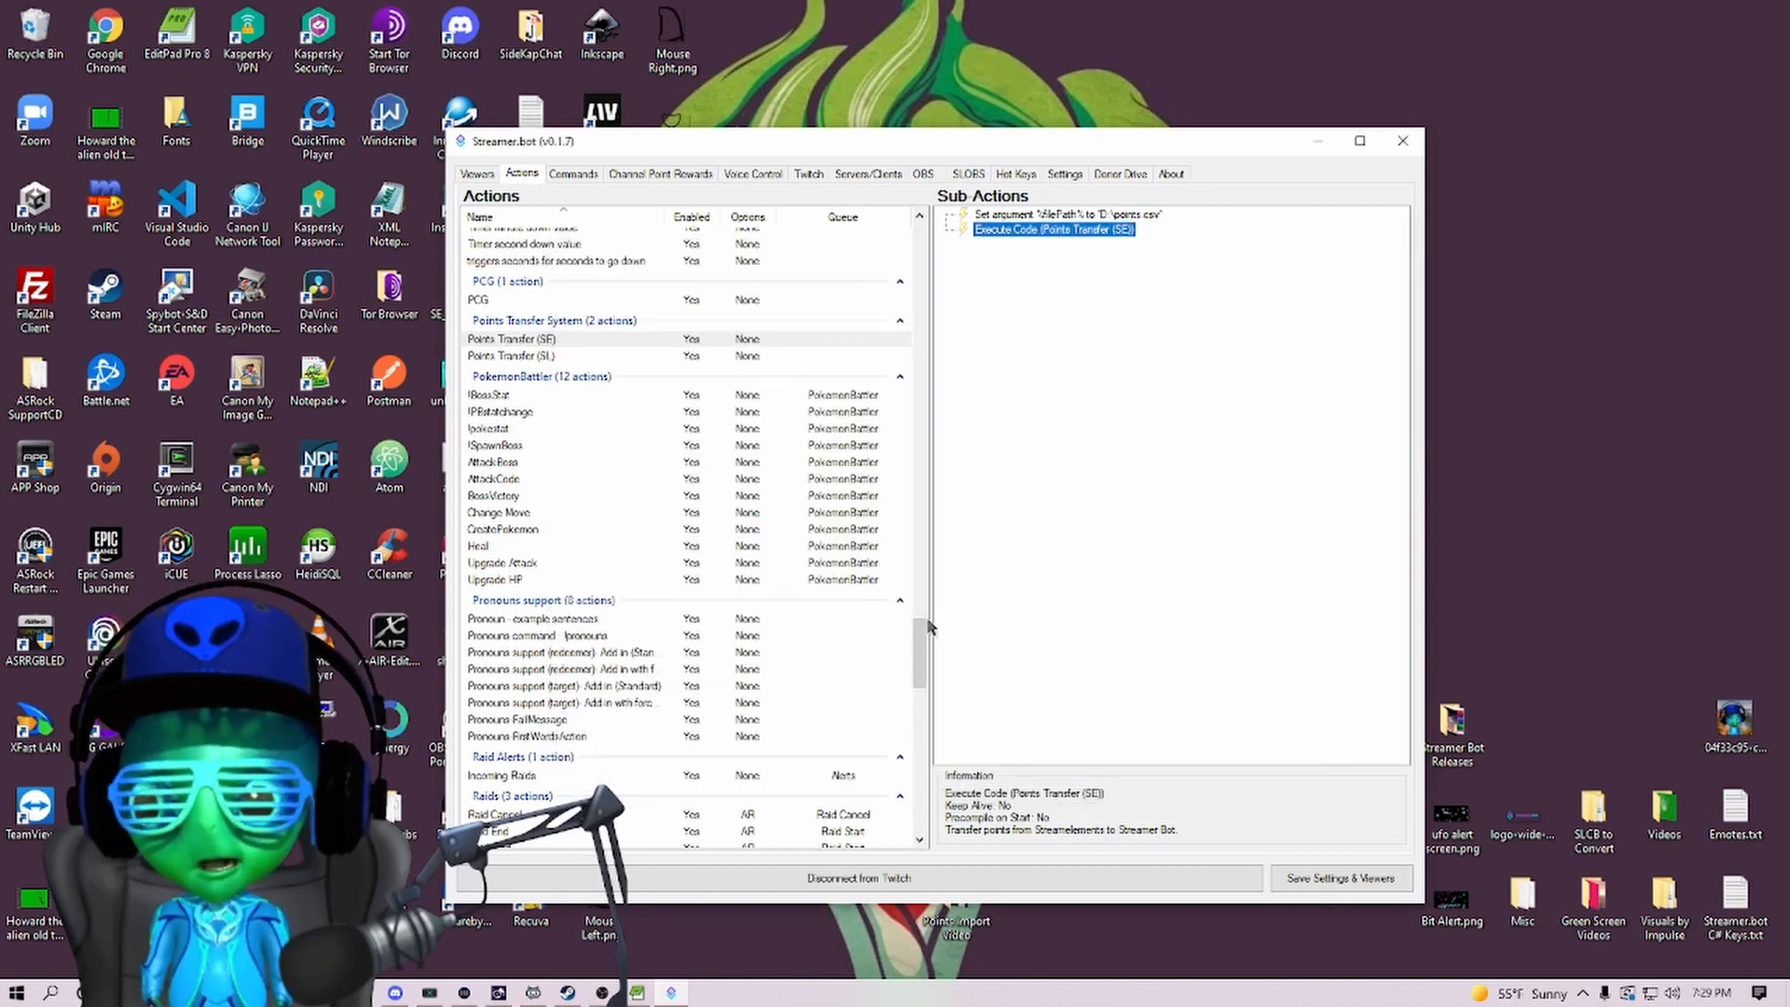
pyautogui.click(511, 355)
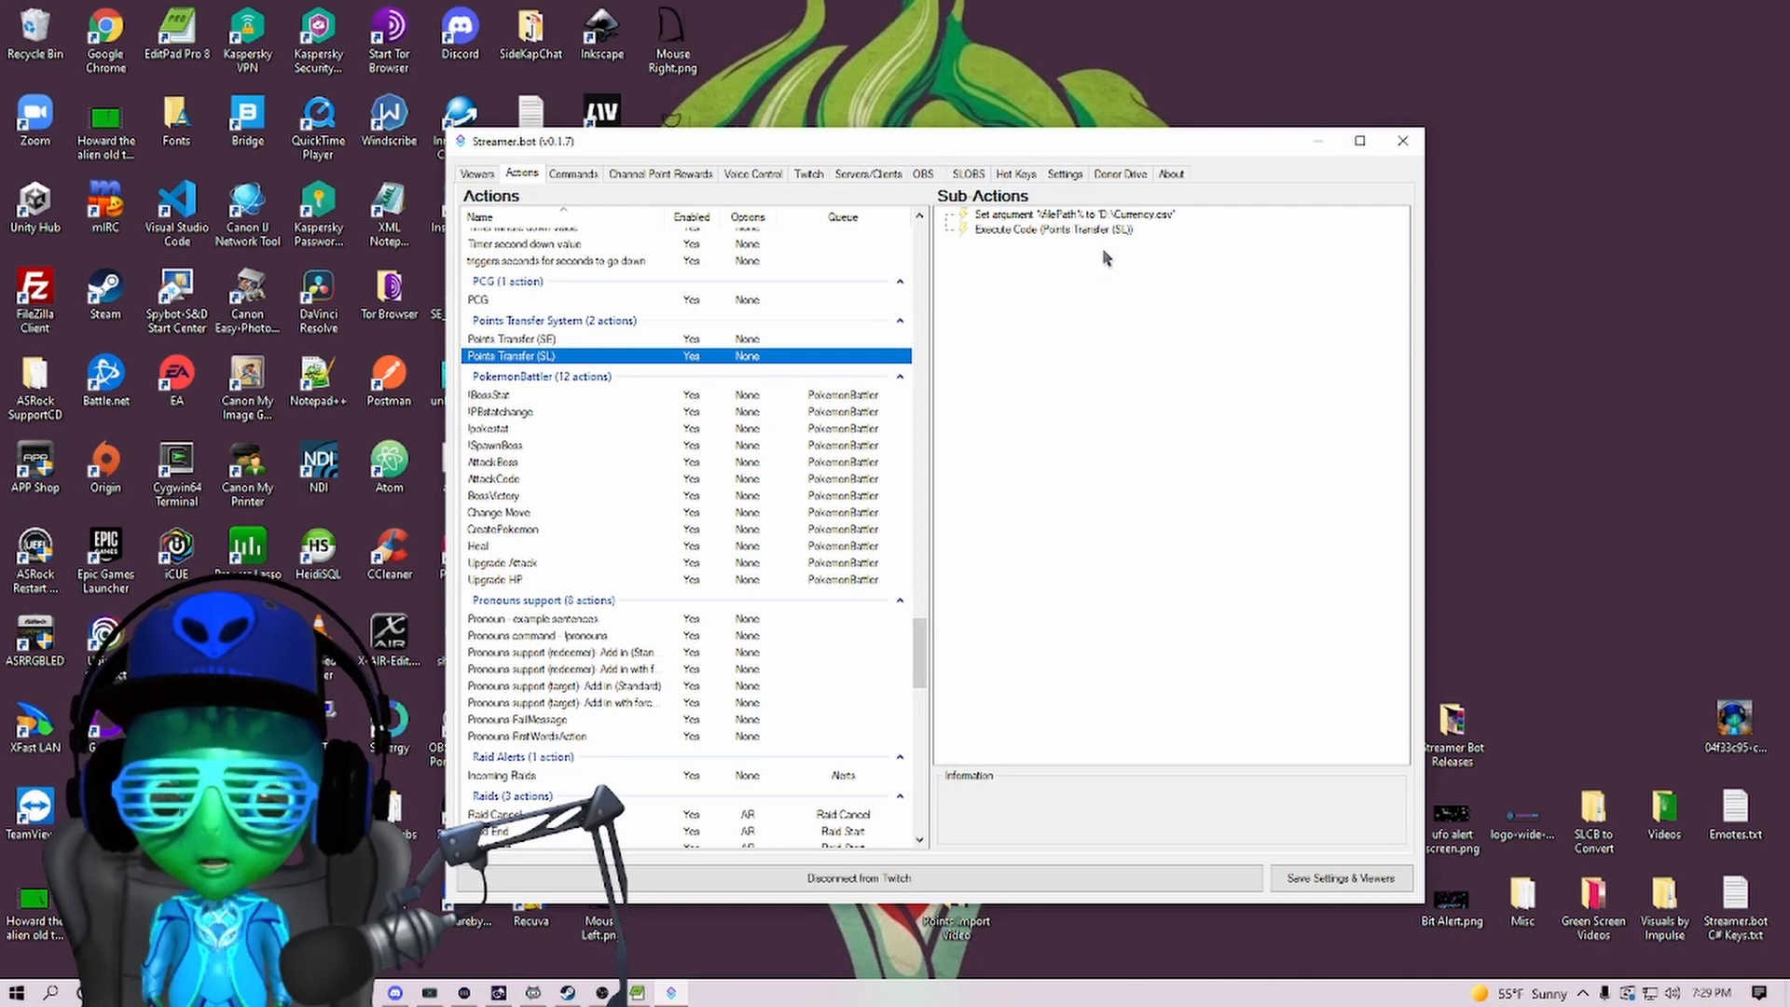
pyautogui.doubleClick(1040, 229)
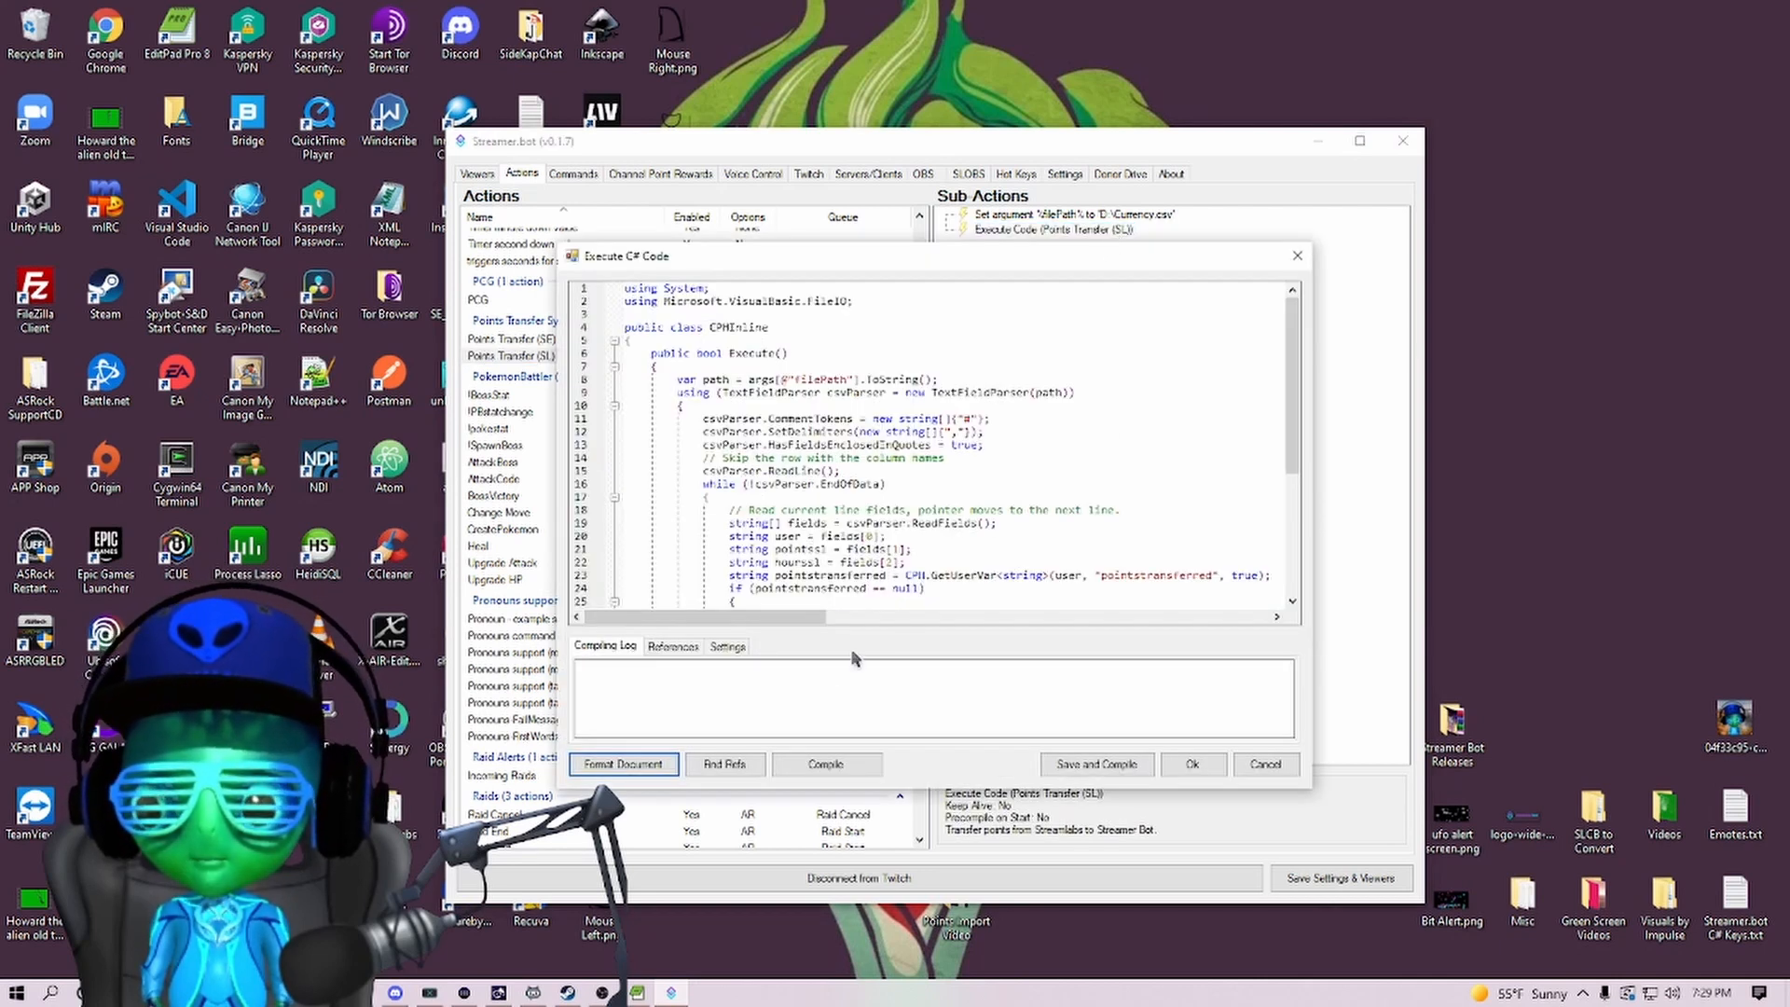
pyautogui.click(672, 646)
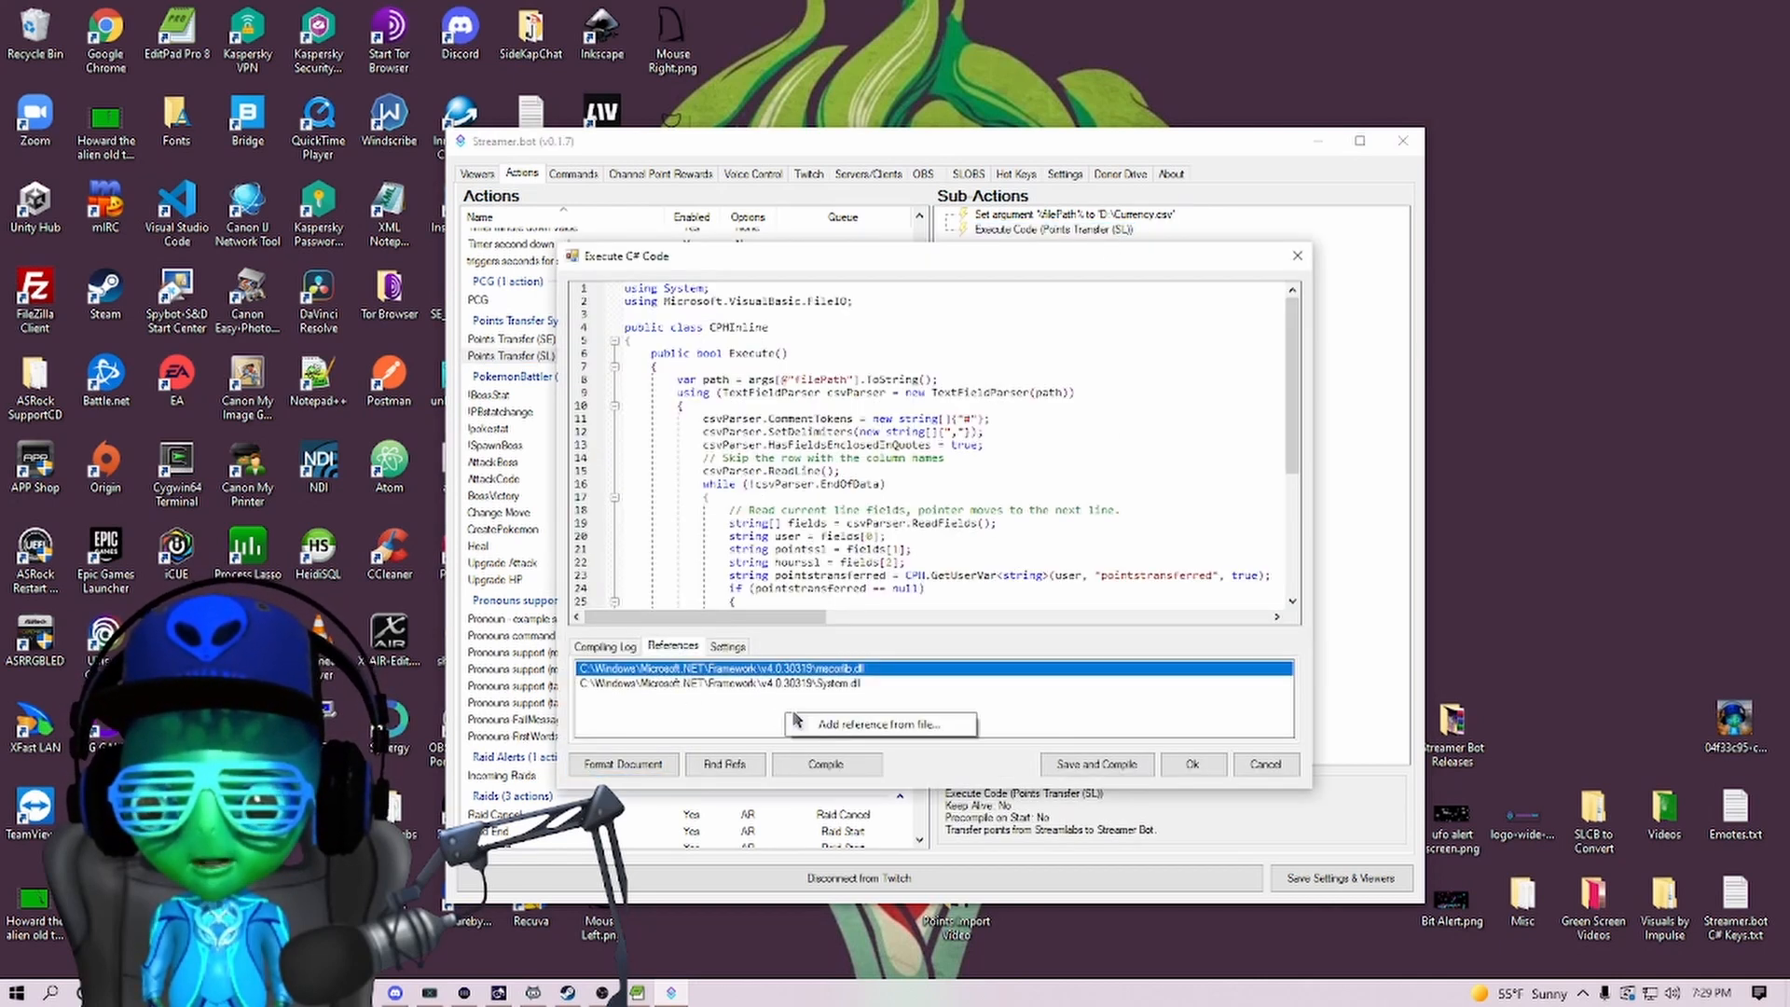
pyautogui.click(879, 724)
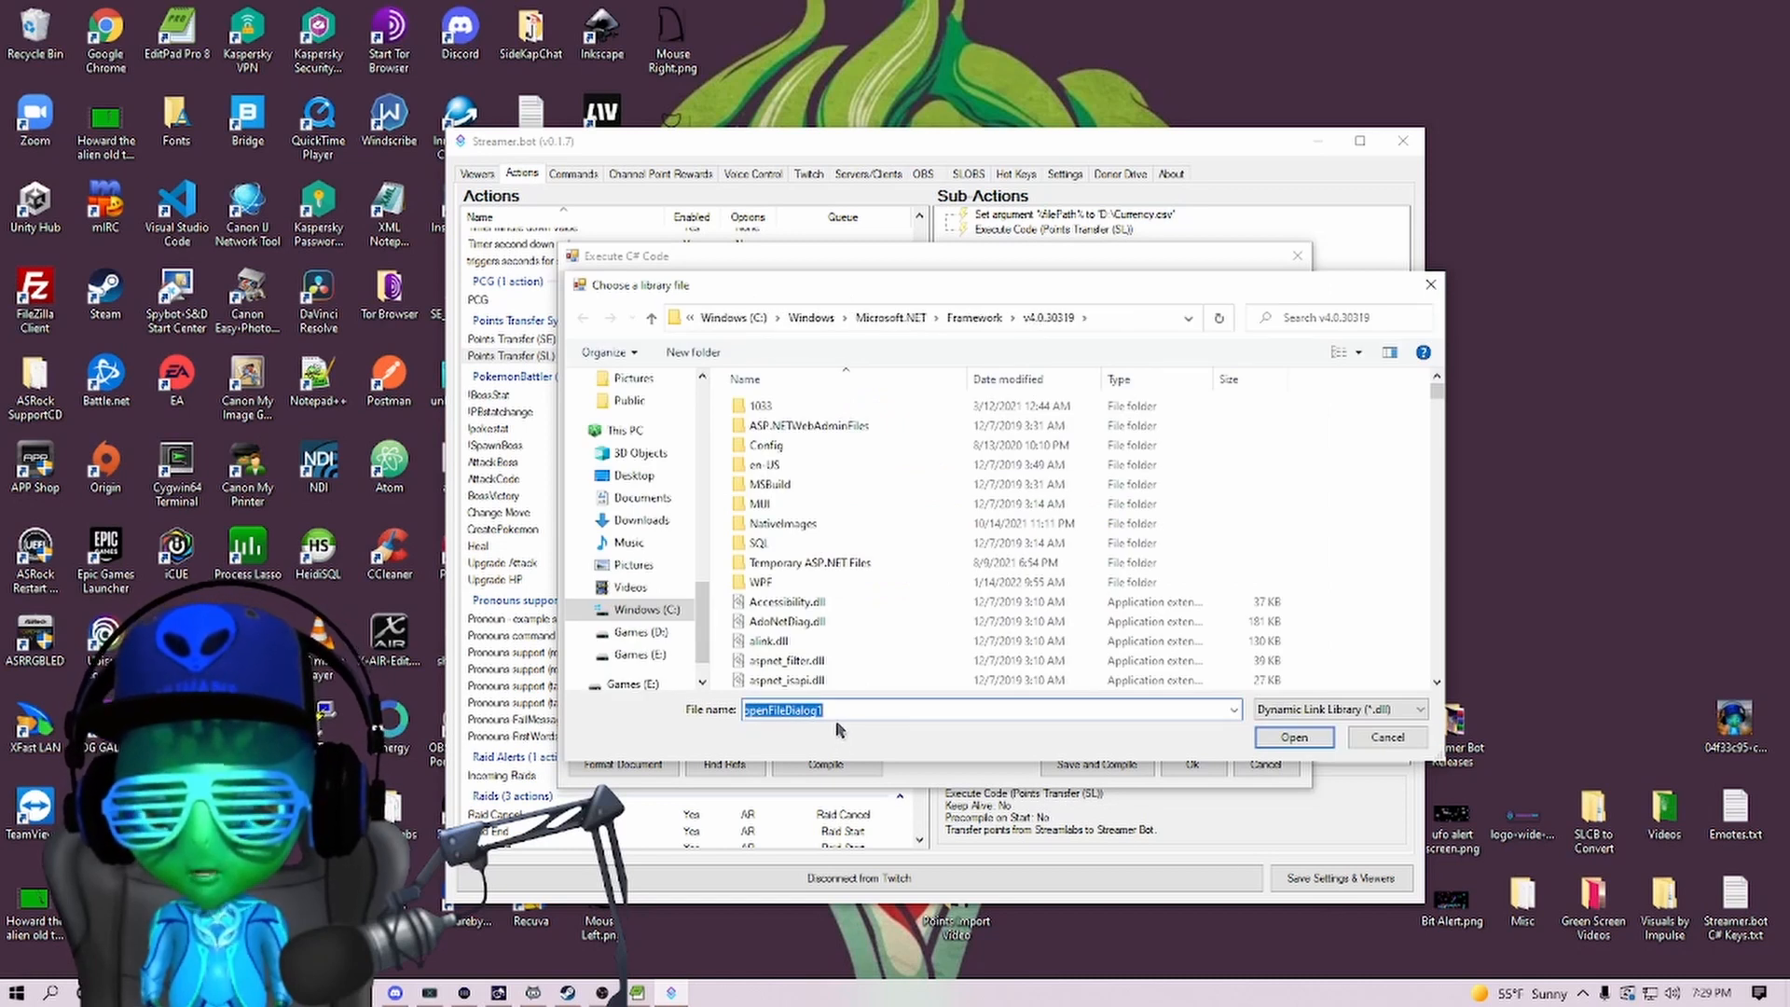
pyautogui.write('Microsoft.Vis')
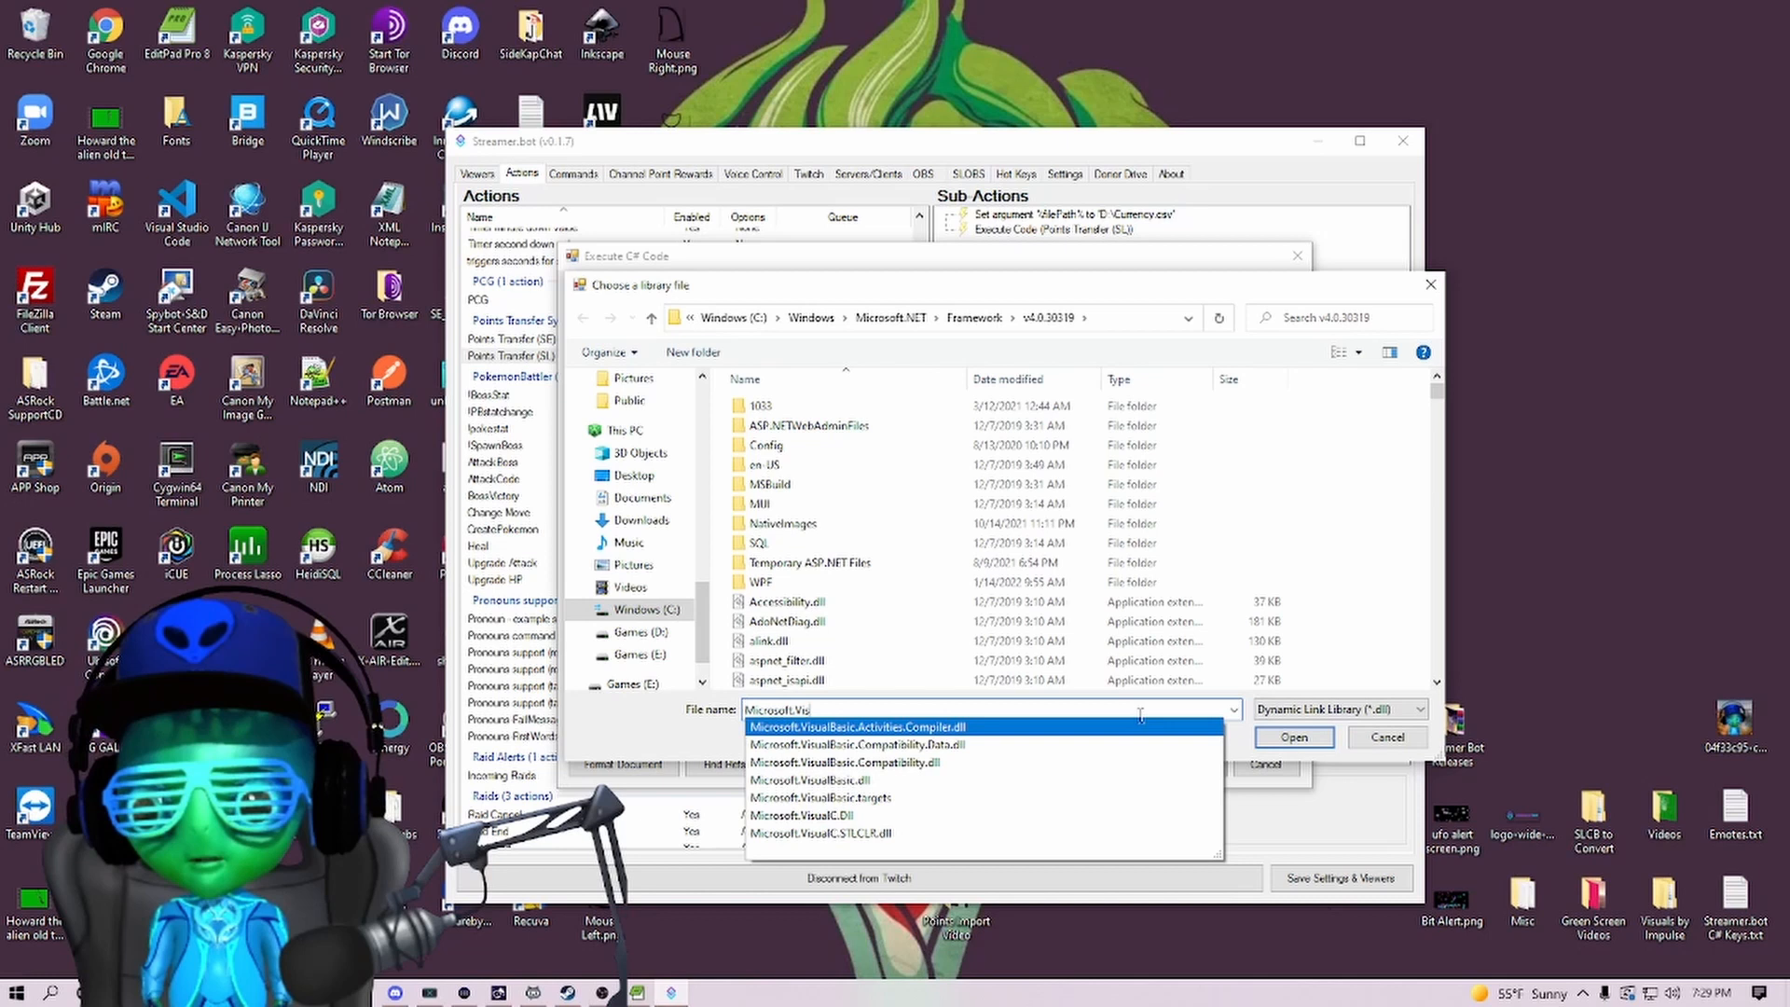
pyautogui.click(802, 773)
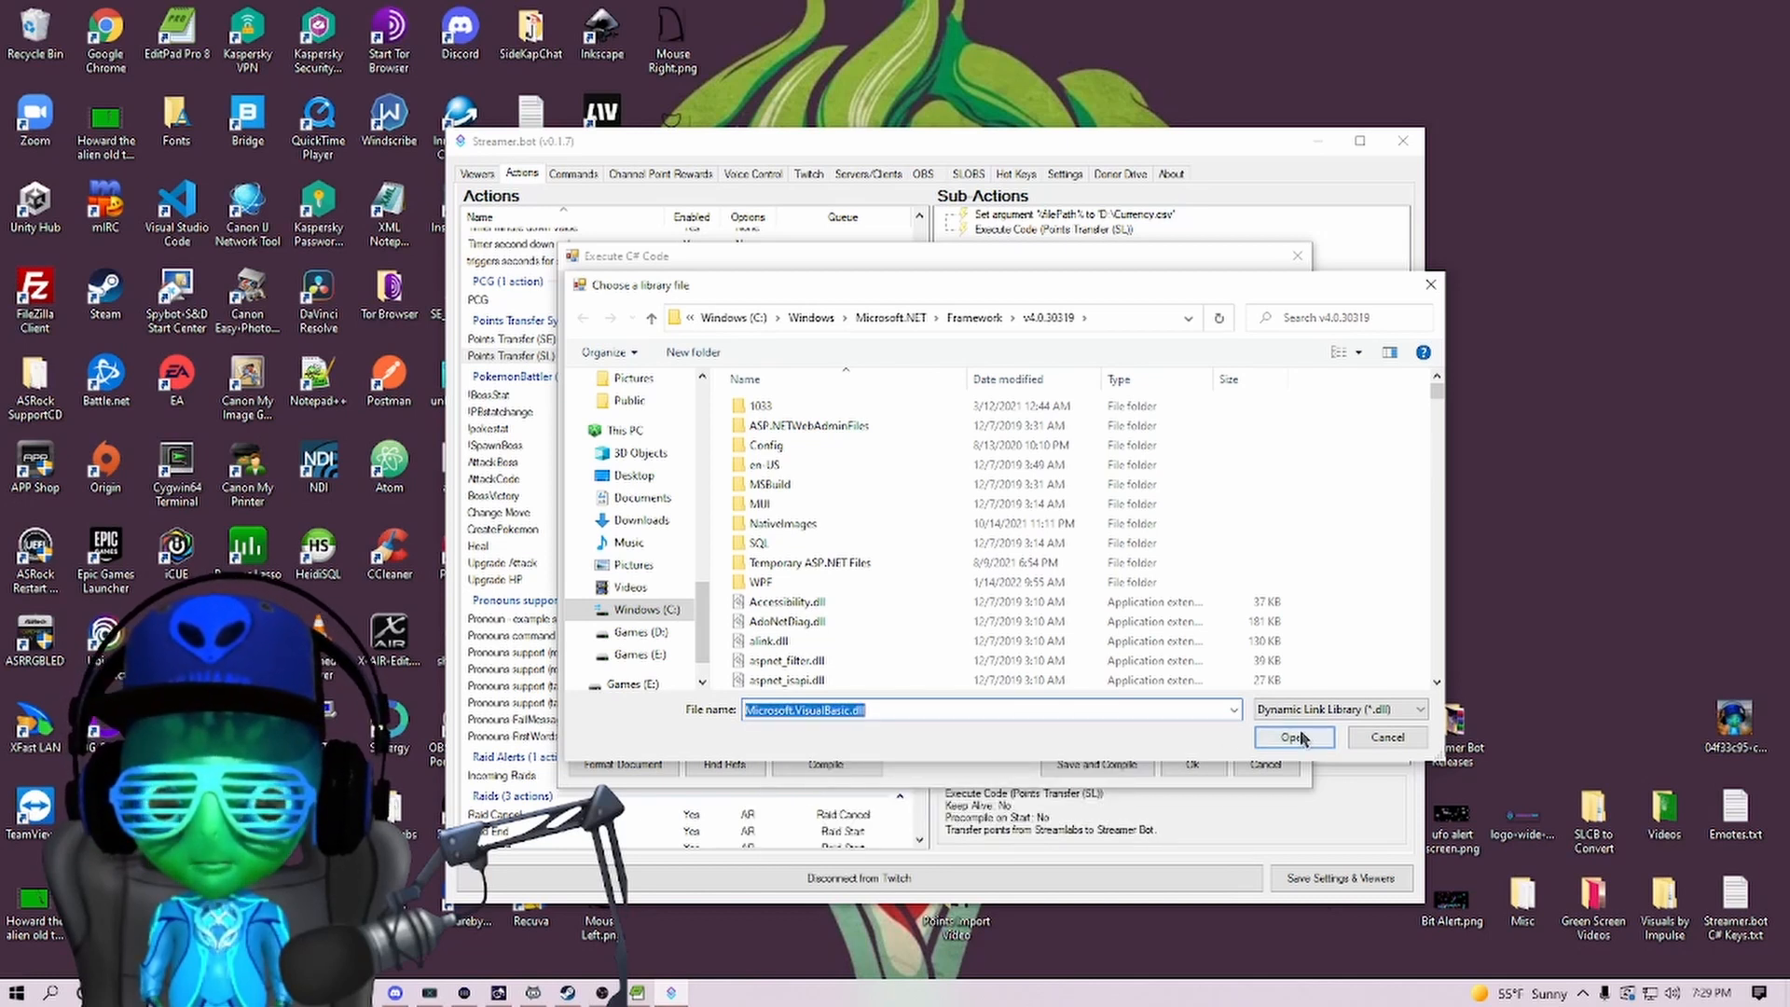
pyautogui.click(1293, 736)
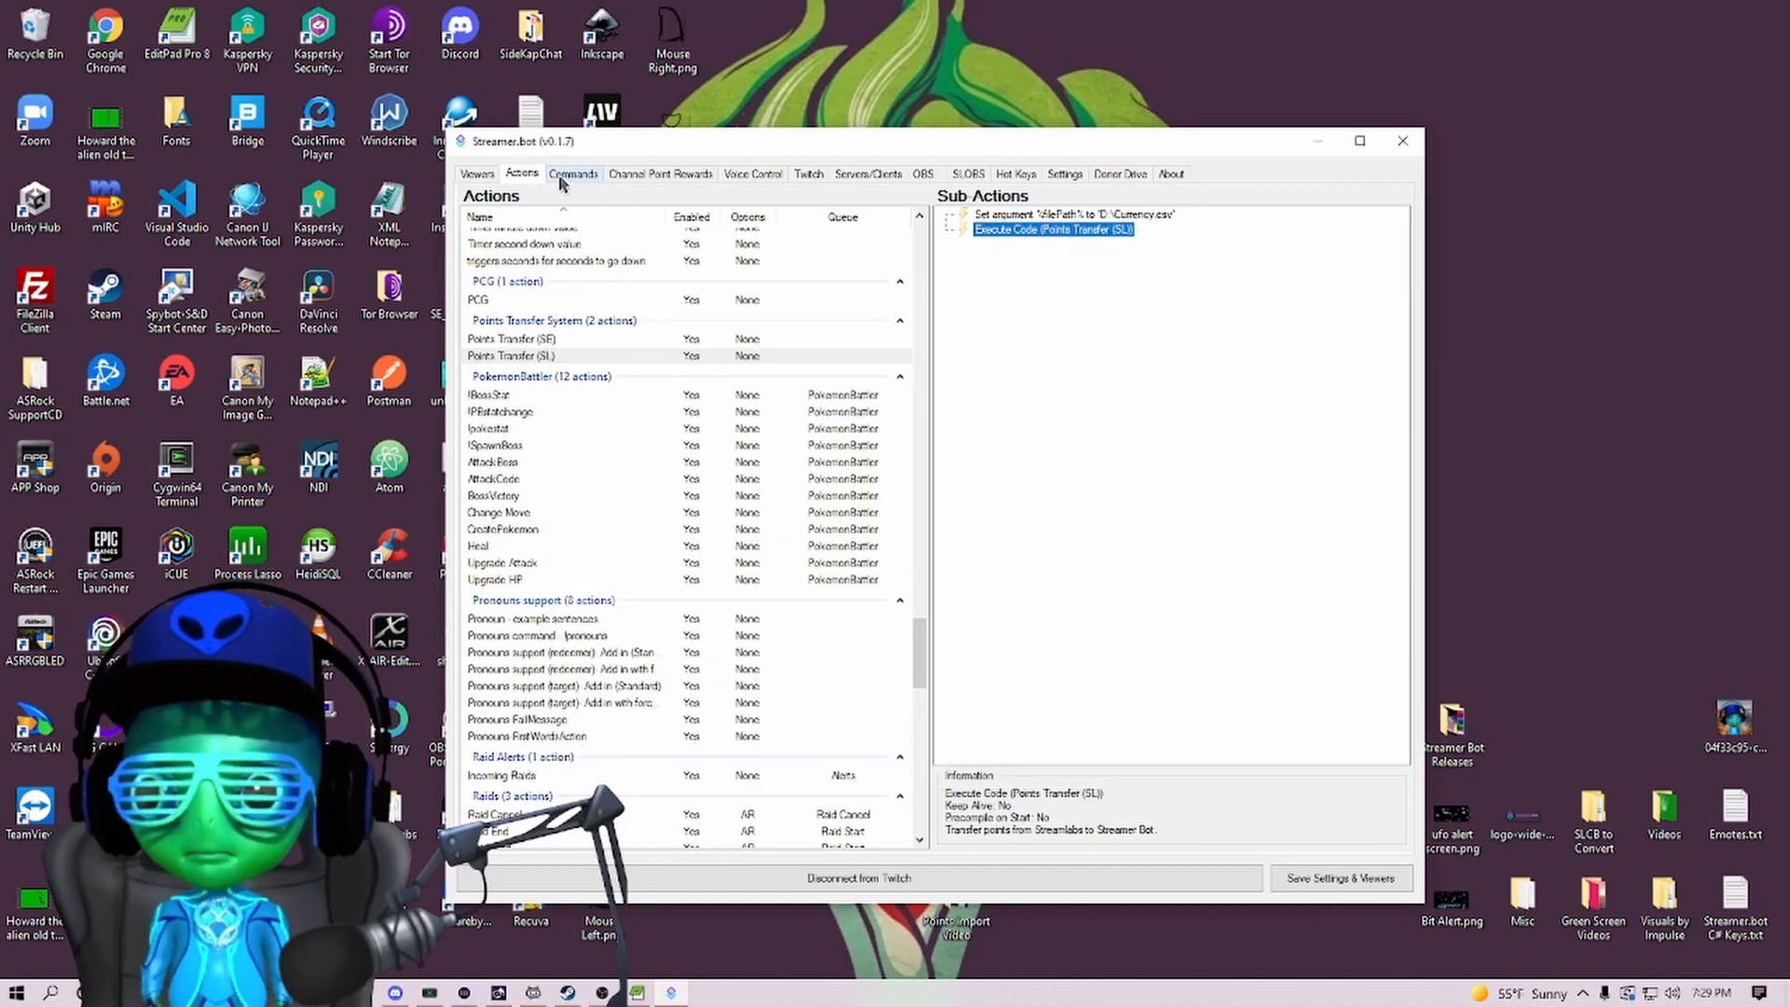
# In the Commands list, set !importpointsse to run Points Transfer (SE) and save.
pyautogui.click(571, 174)
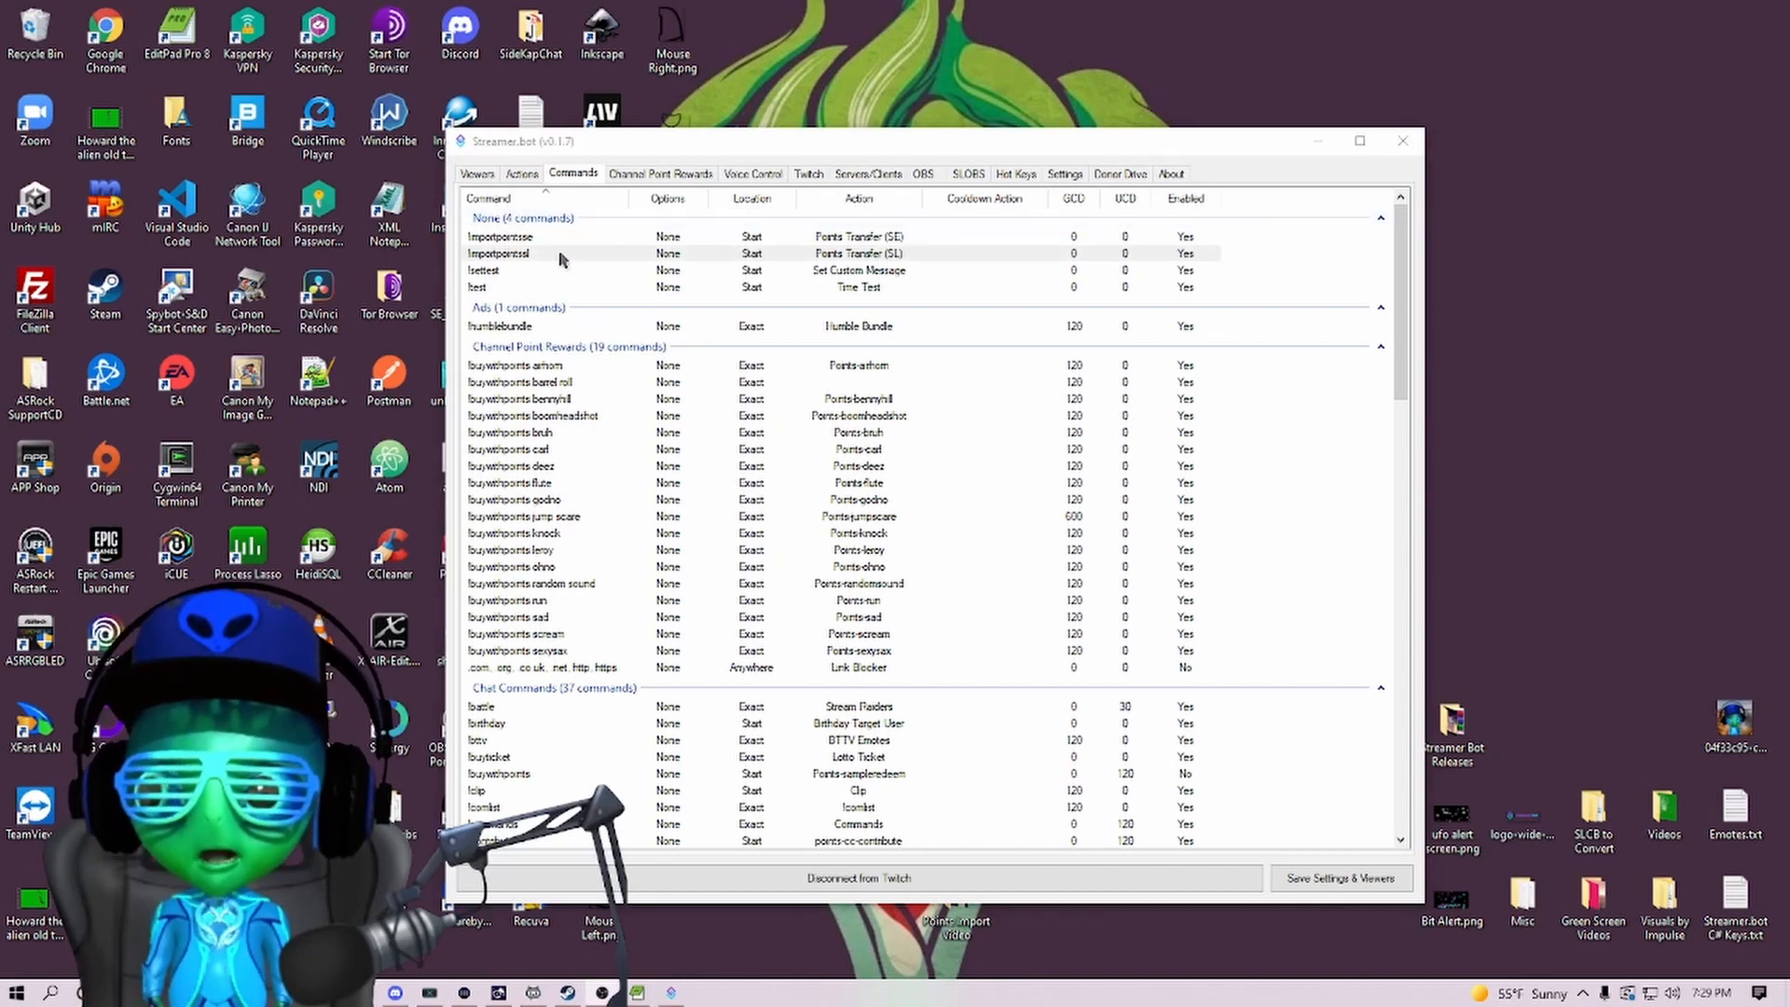
pyautogui.click(500, 236)
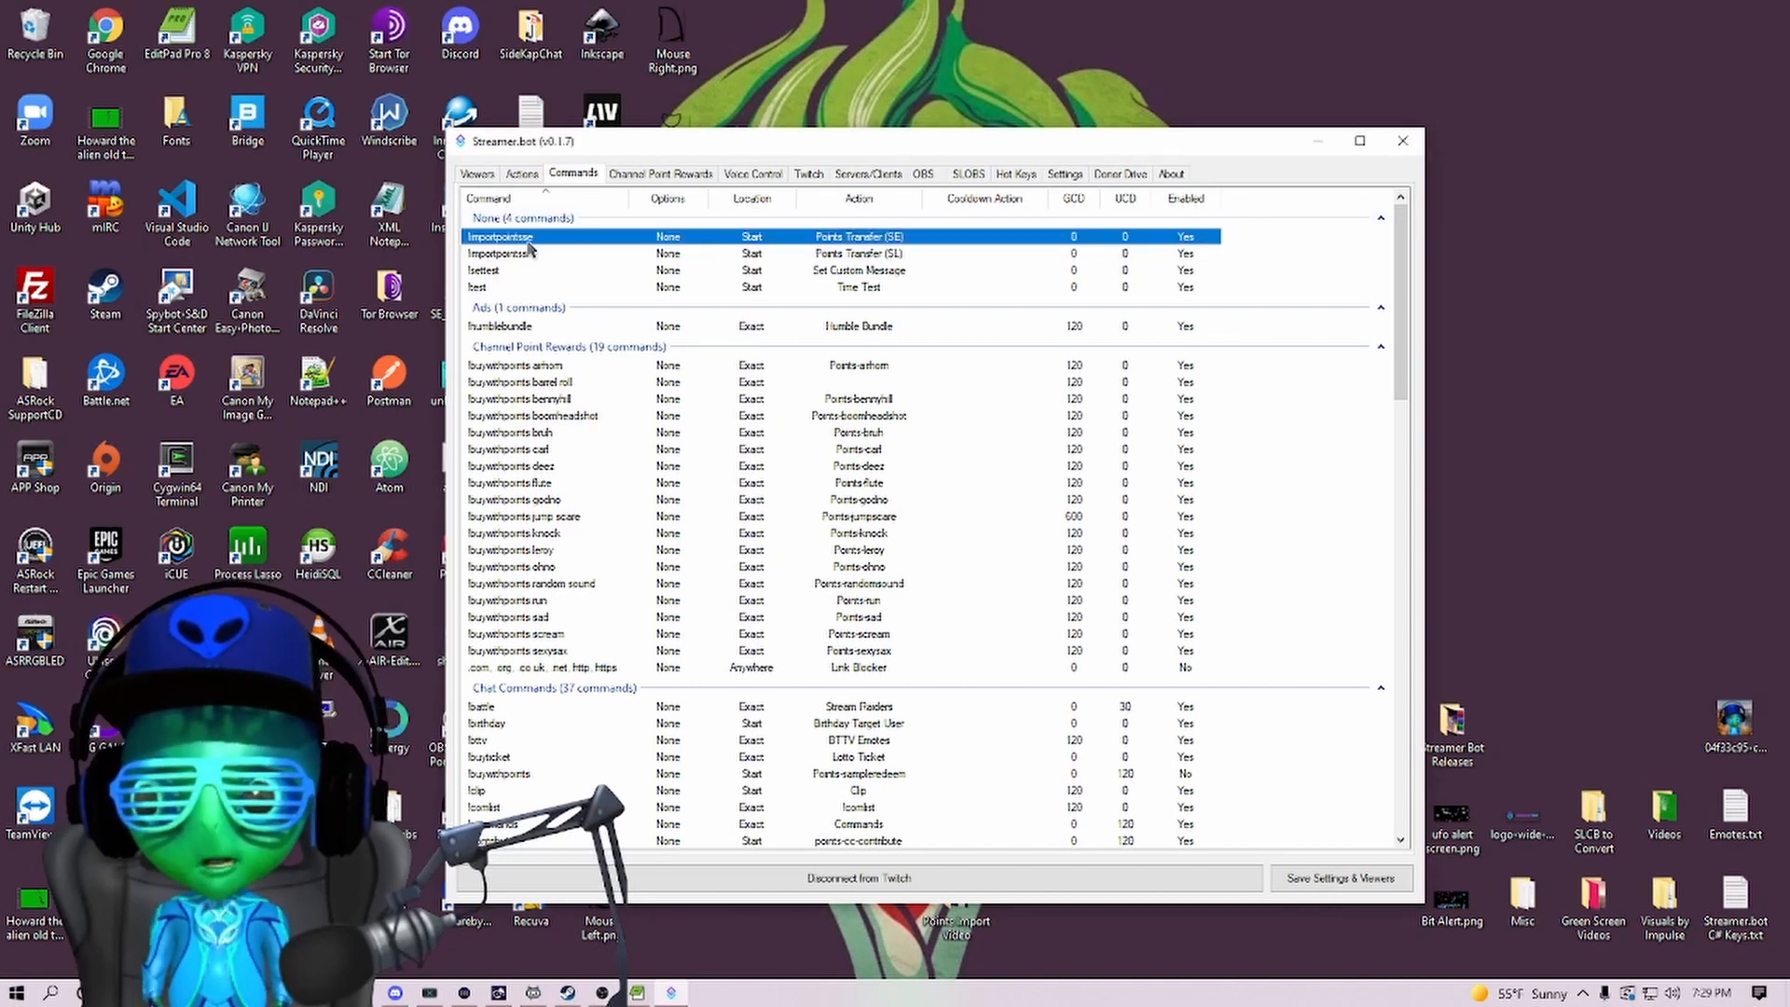
pyautogui.click(502, 252)
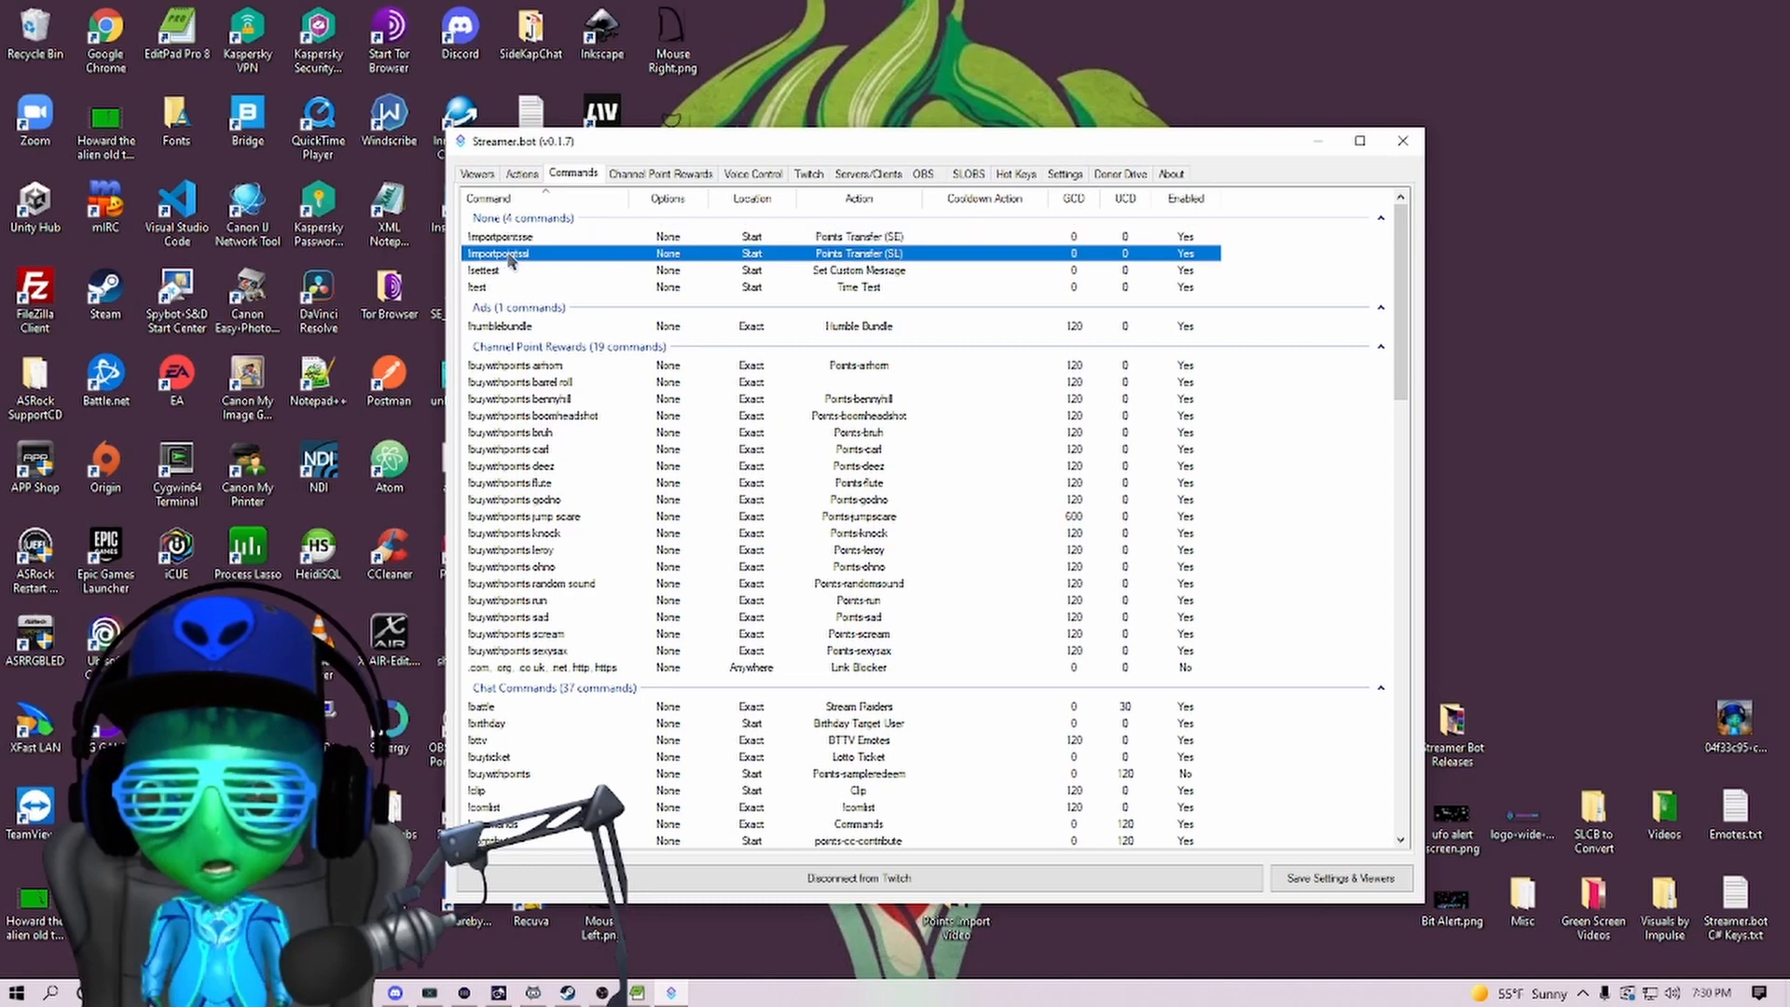
pyautogui.moveTo(560, 247)
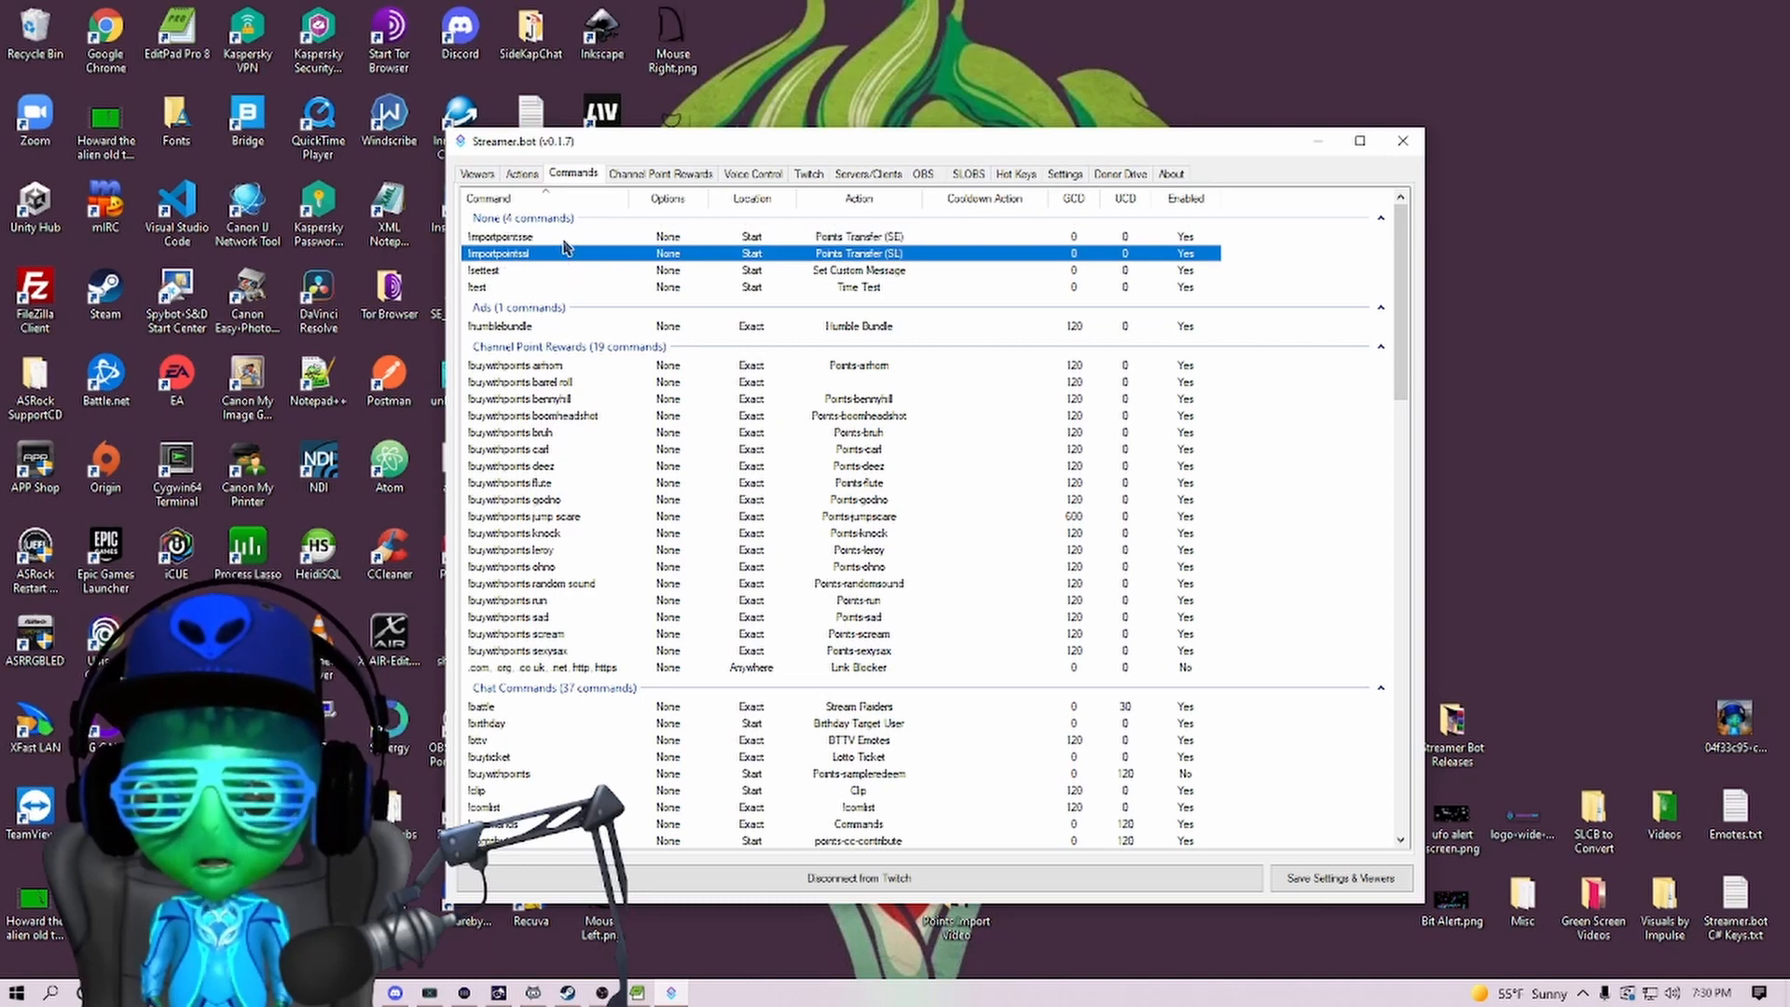
pyautogui.doubleClick(548, 253)
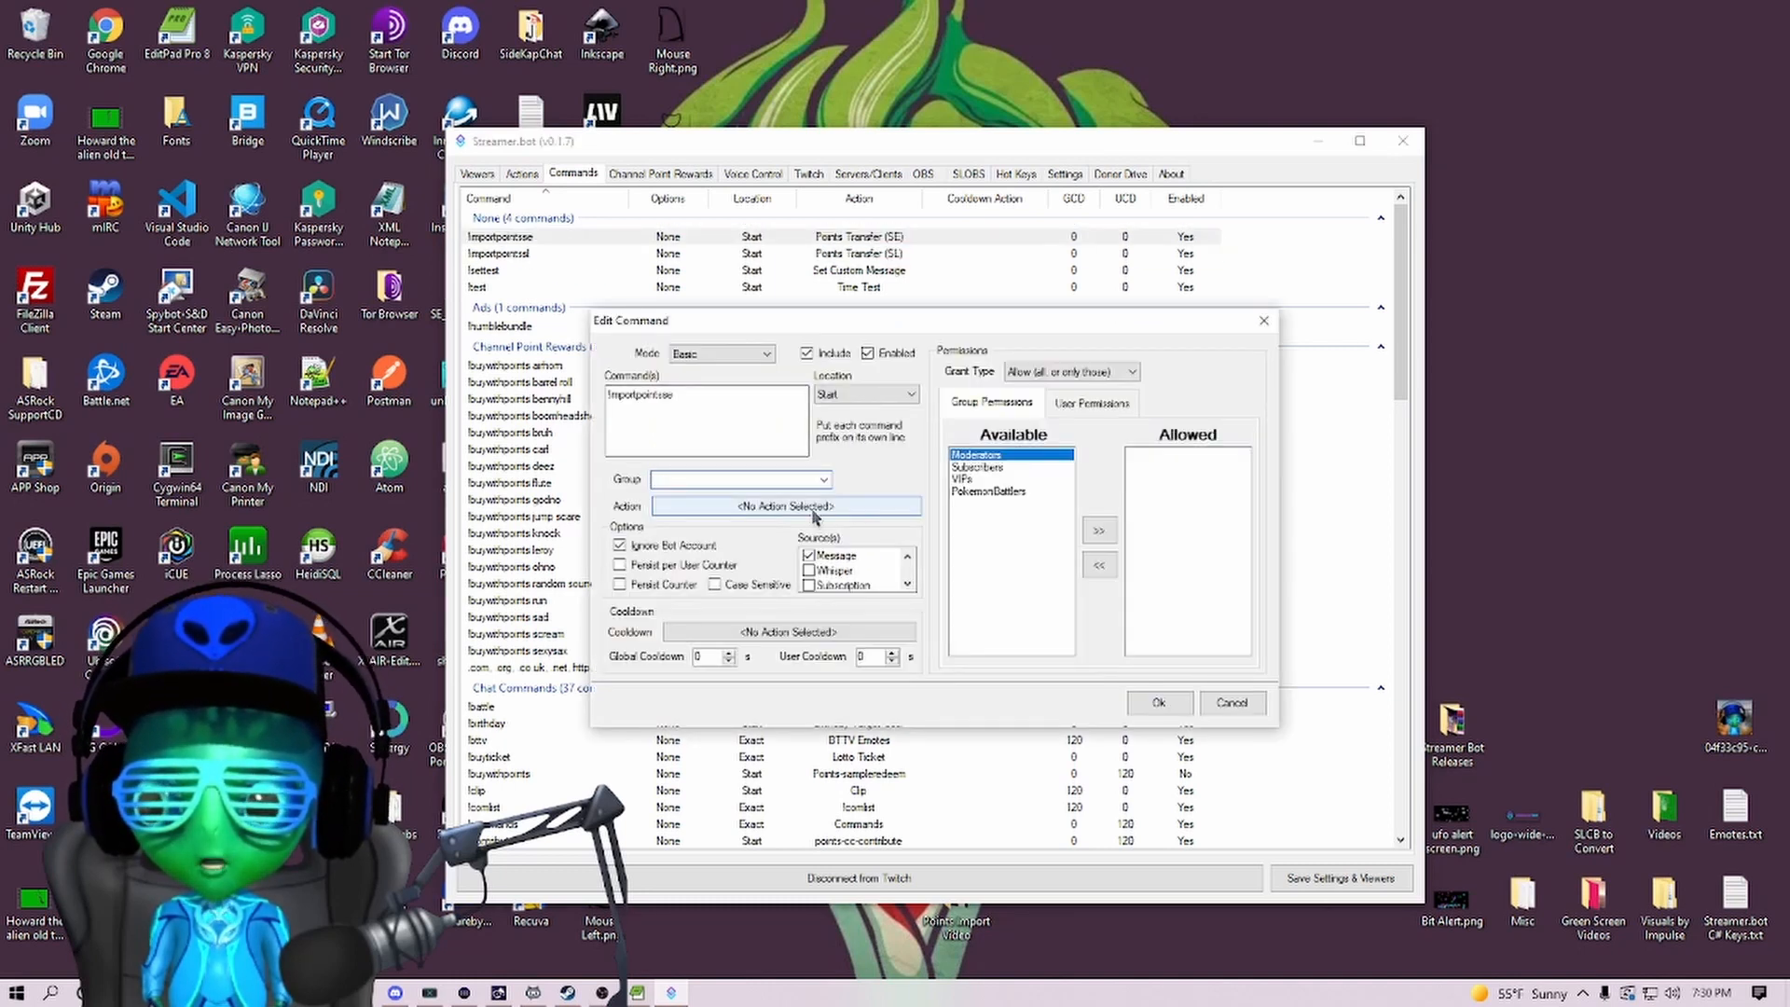
pyautogui.click(785, 504)
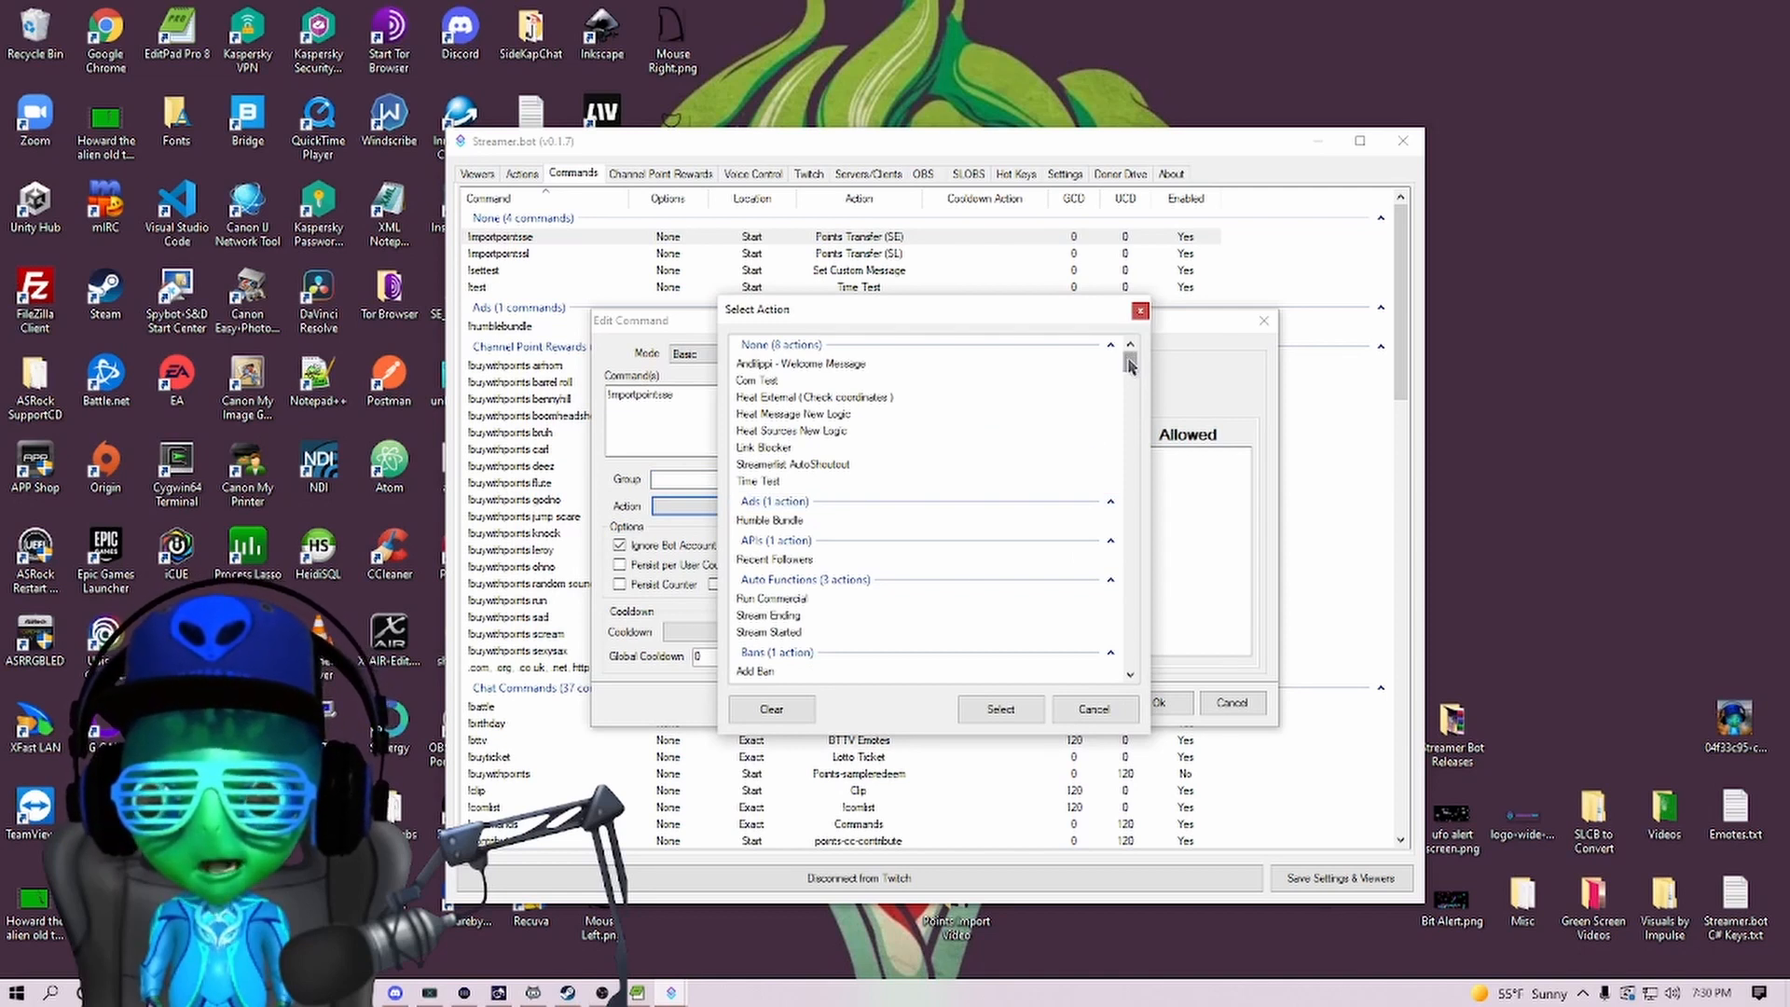
pyautogui.scroll(-3)
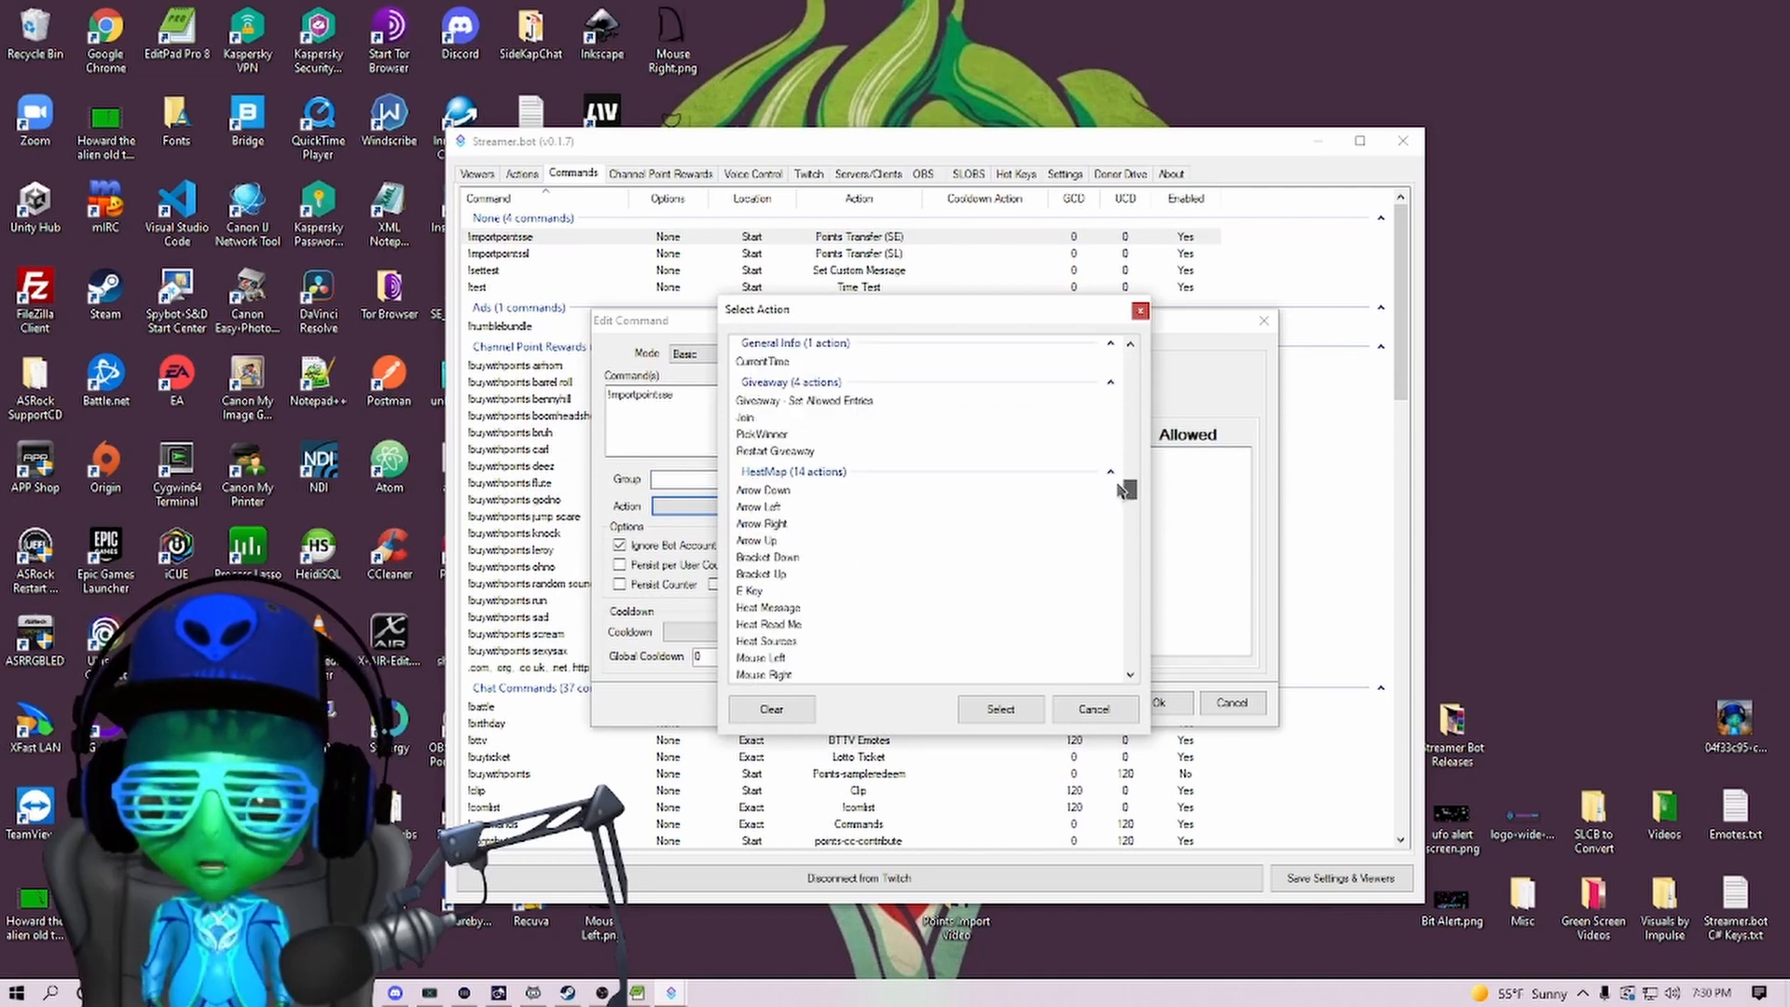
pyautogui.scroll(-3)
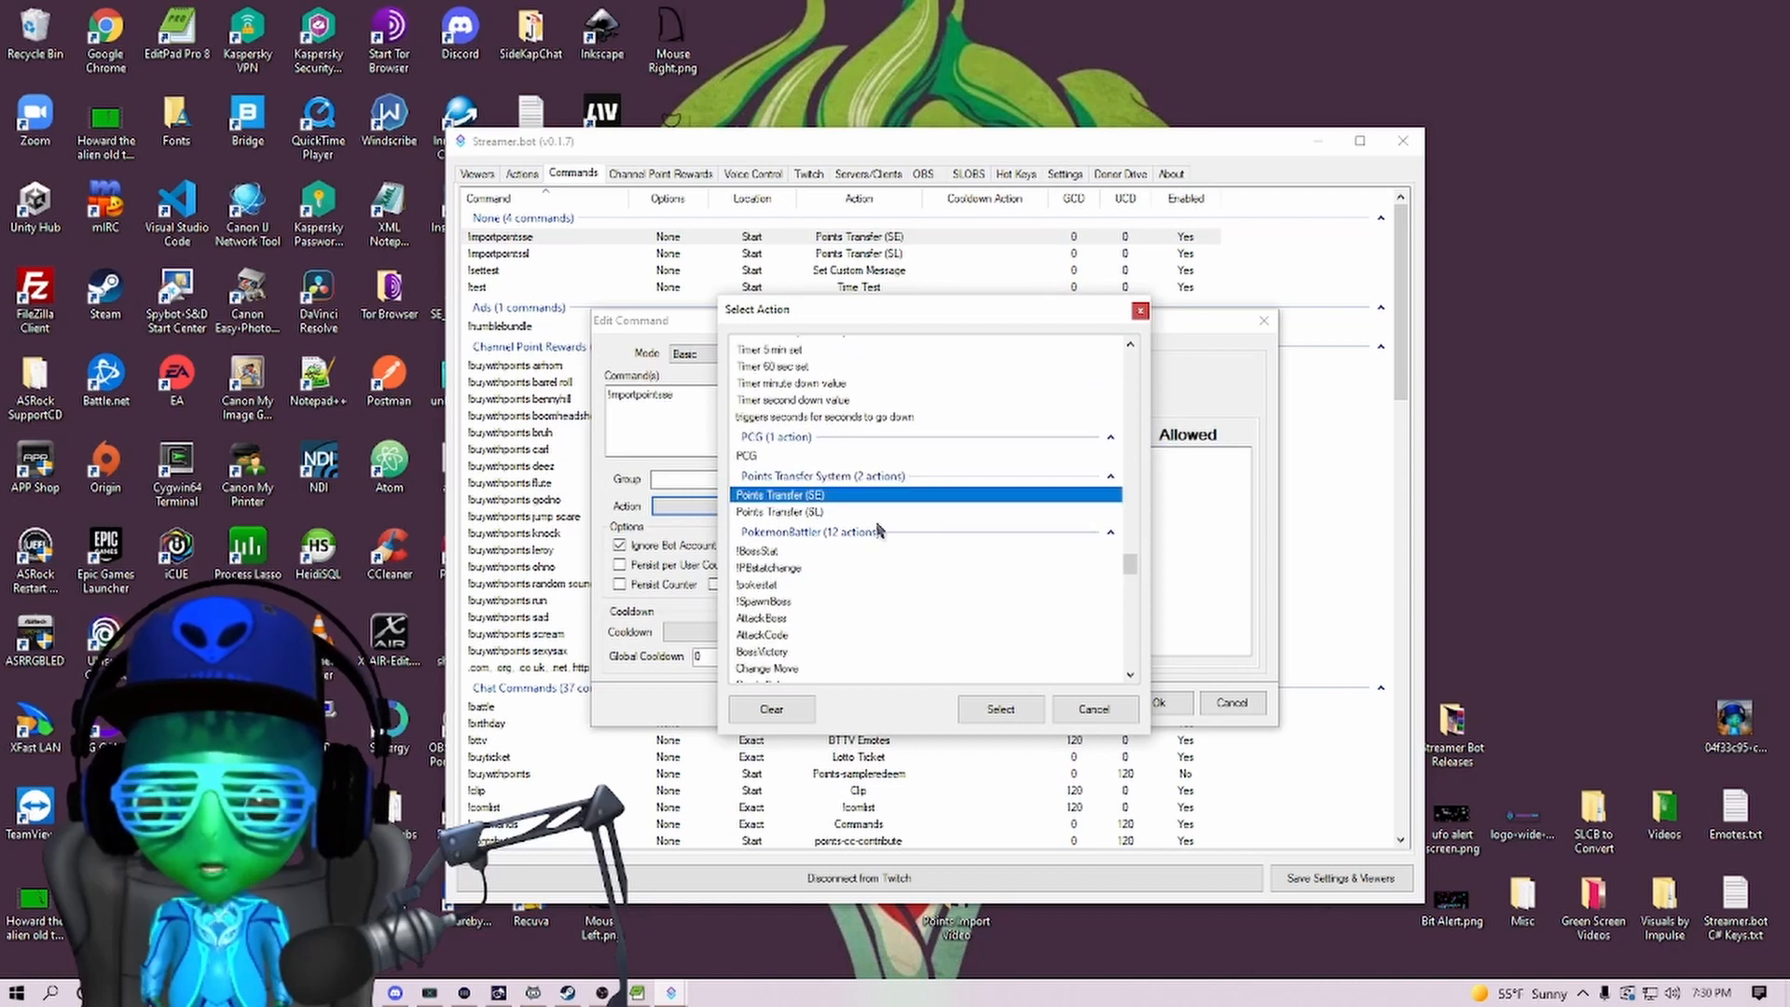
pyautogui.click(999, 709)
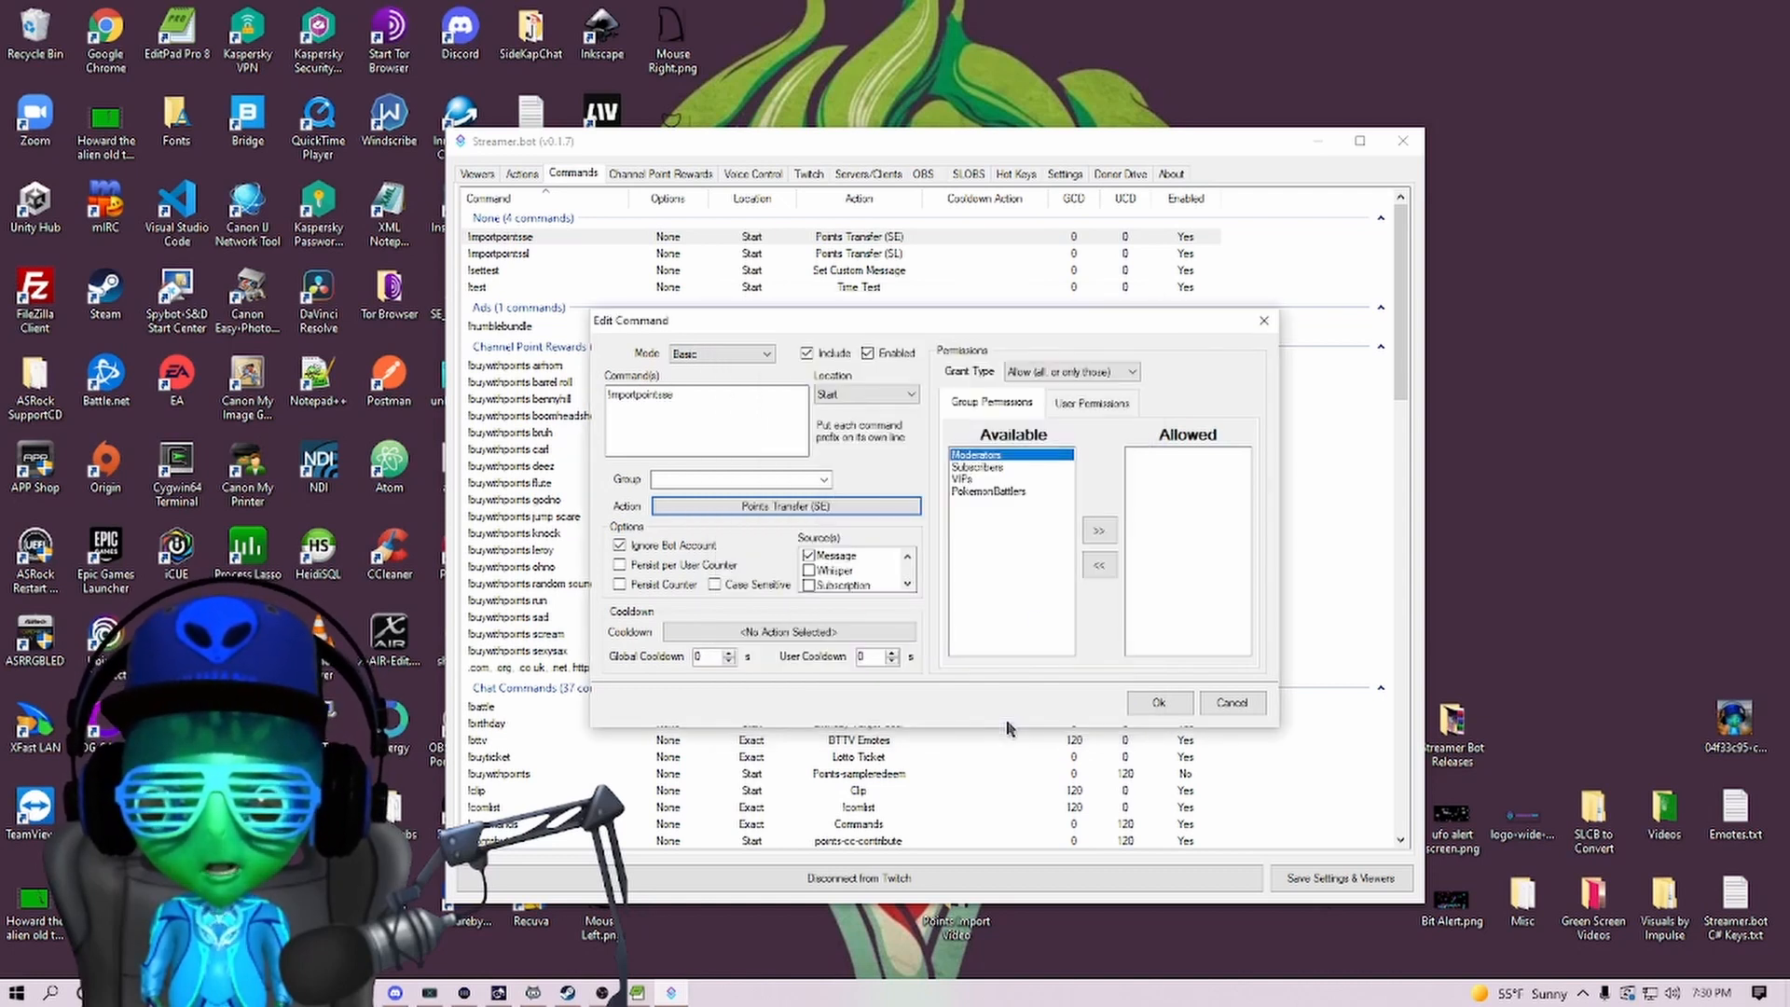
pyautogui.click(1158, 702)
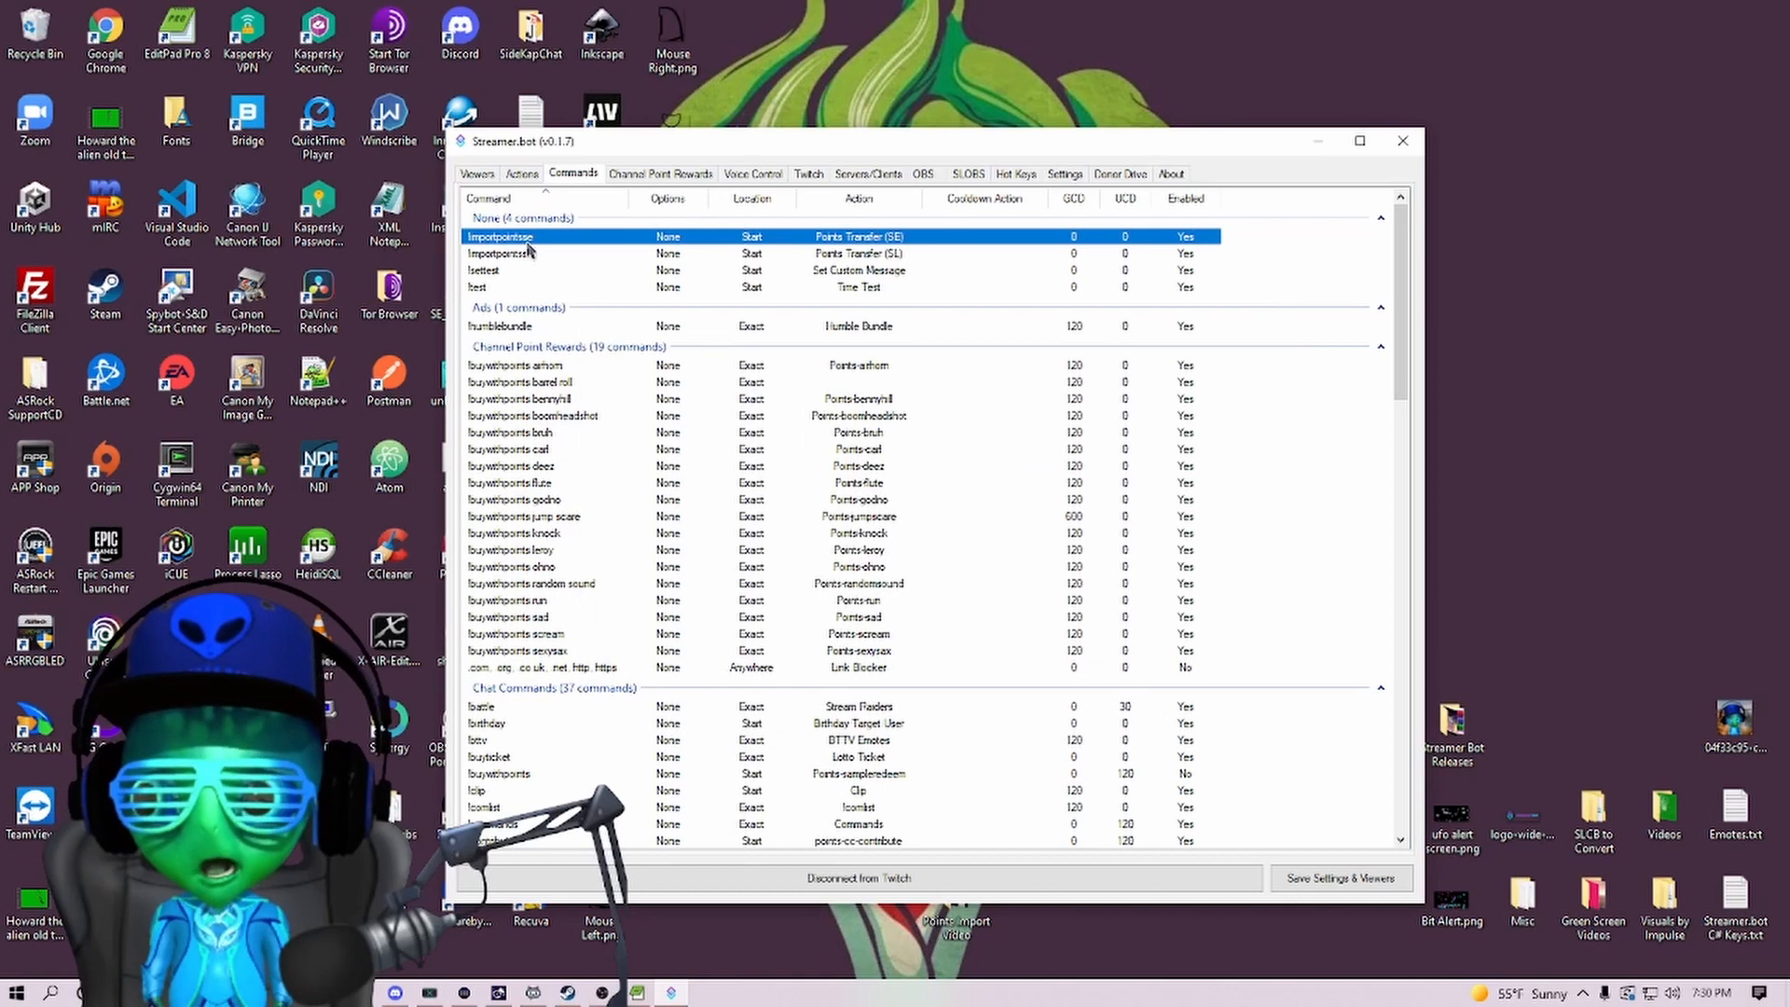
# Choose Points Transfer (SL) as the action for the !importpointssl command.
pyautogui.doubleClick(499, 236)
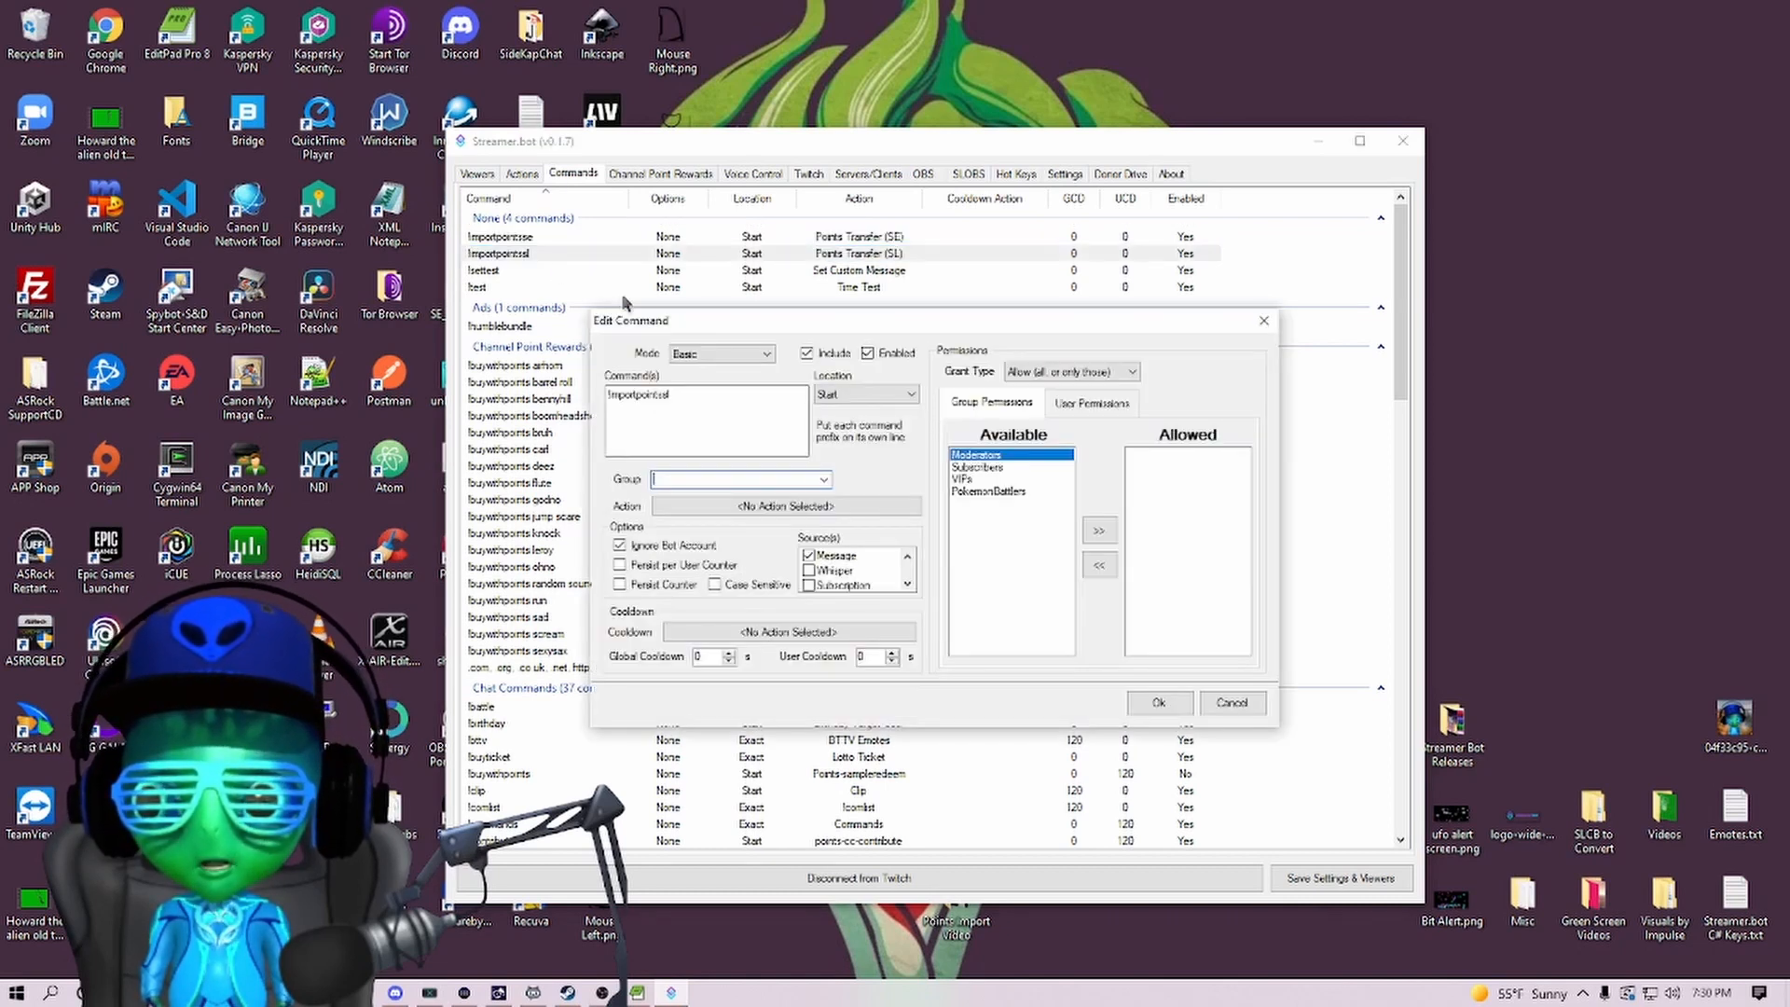
pyautogui.click(785, 506)
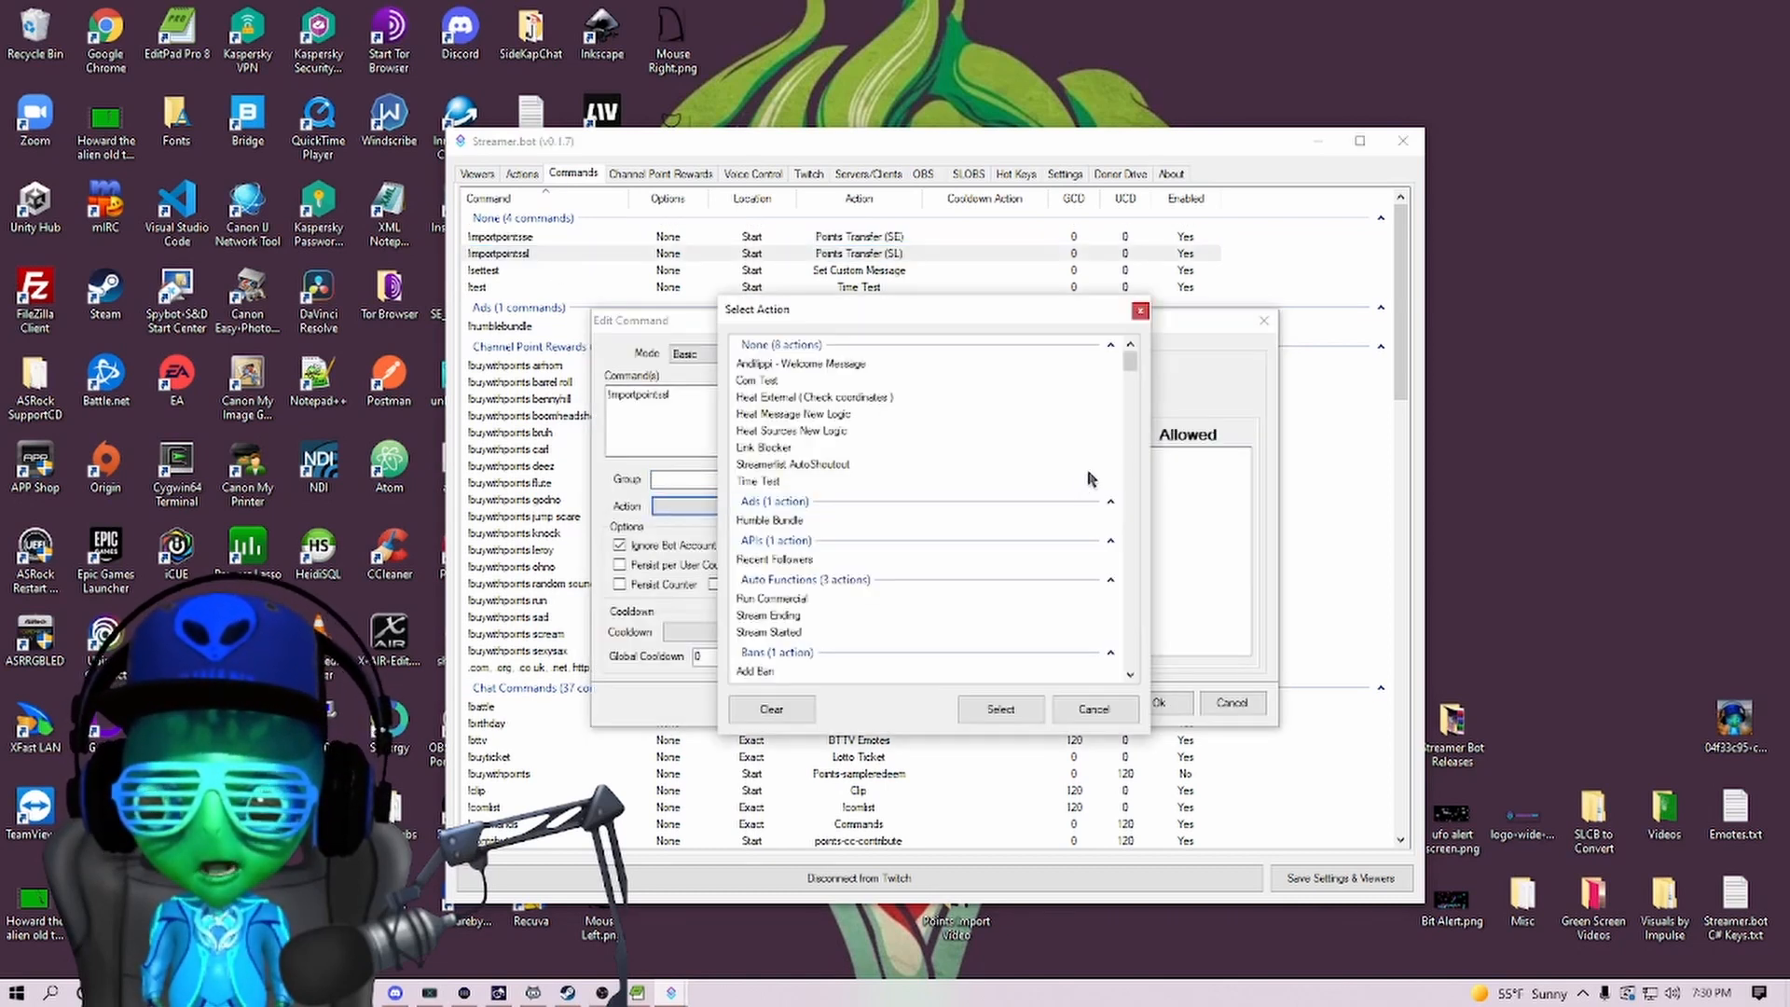
pyautogui.scroll(-3)
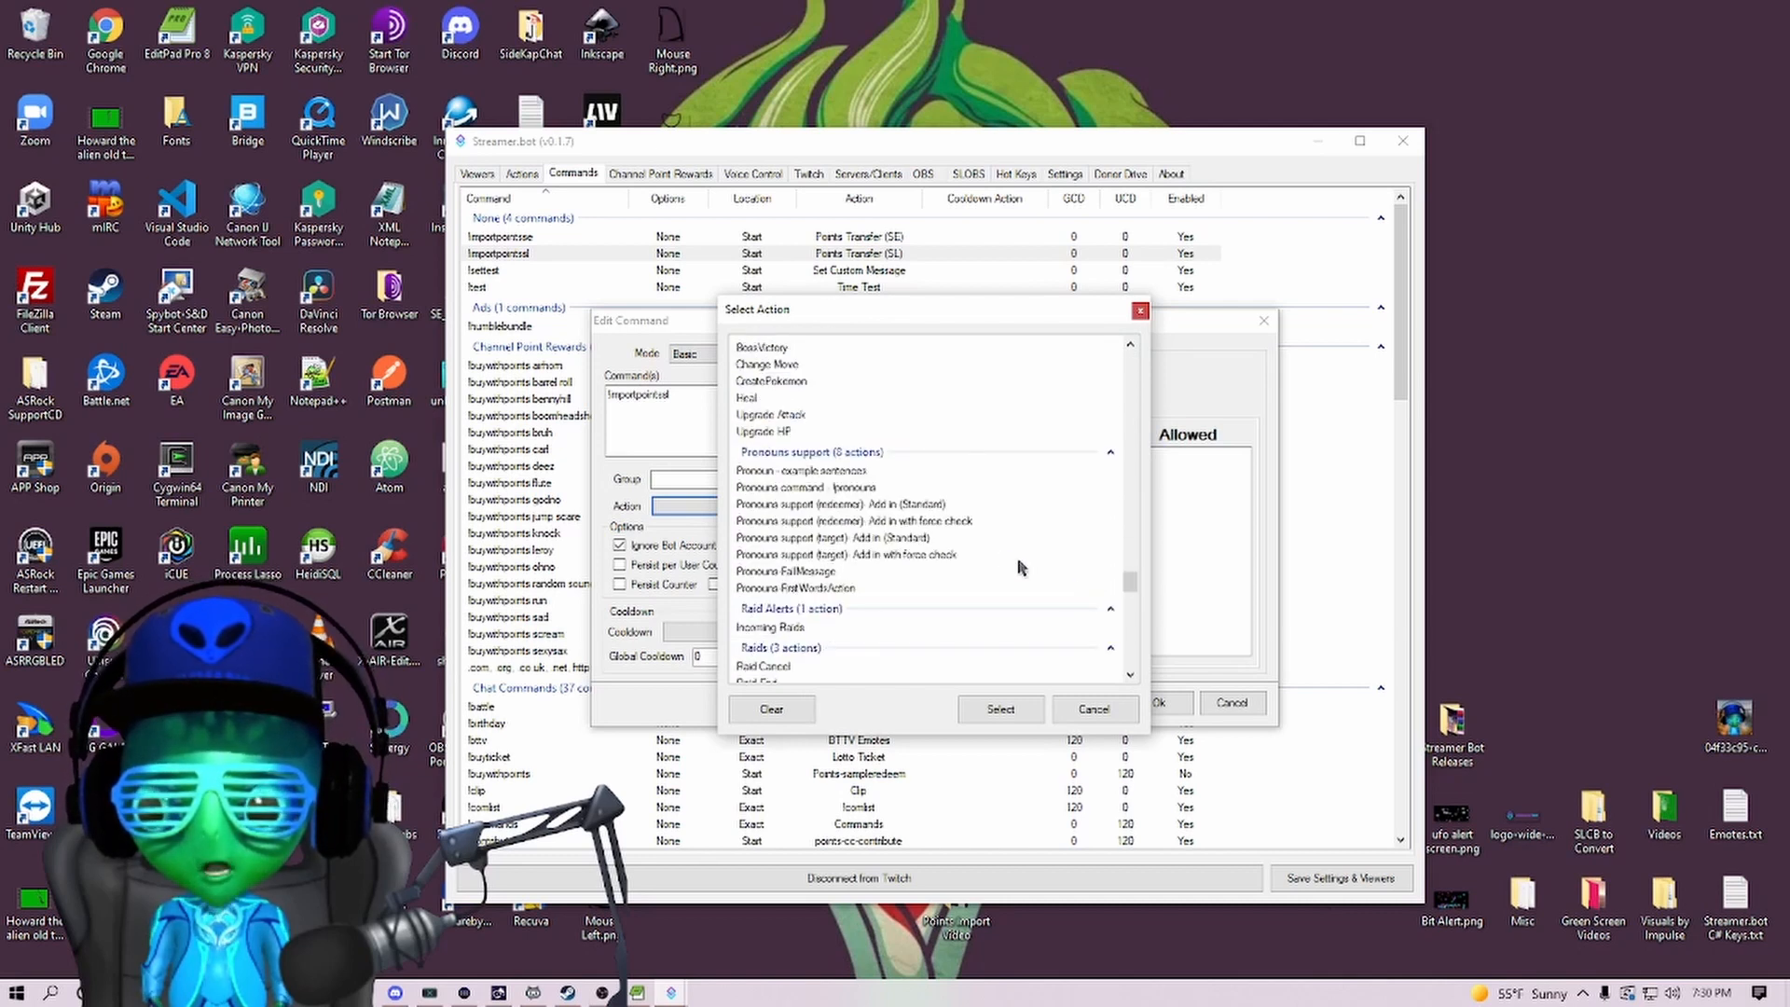
pyautogui.scroll(3)
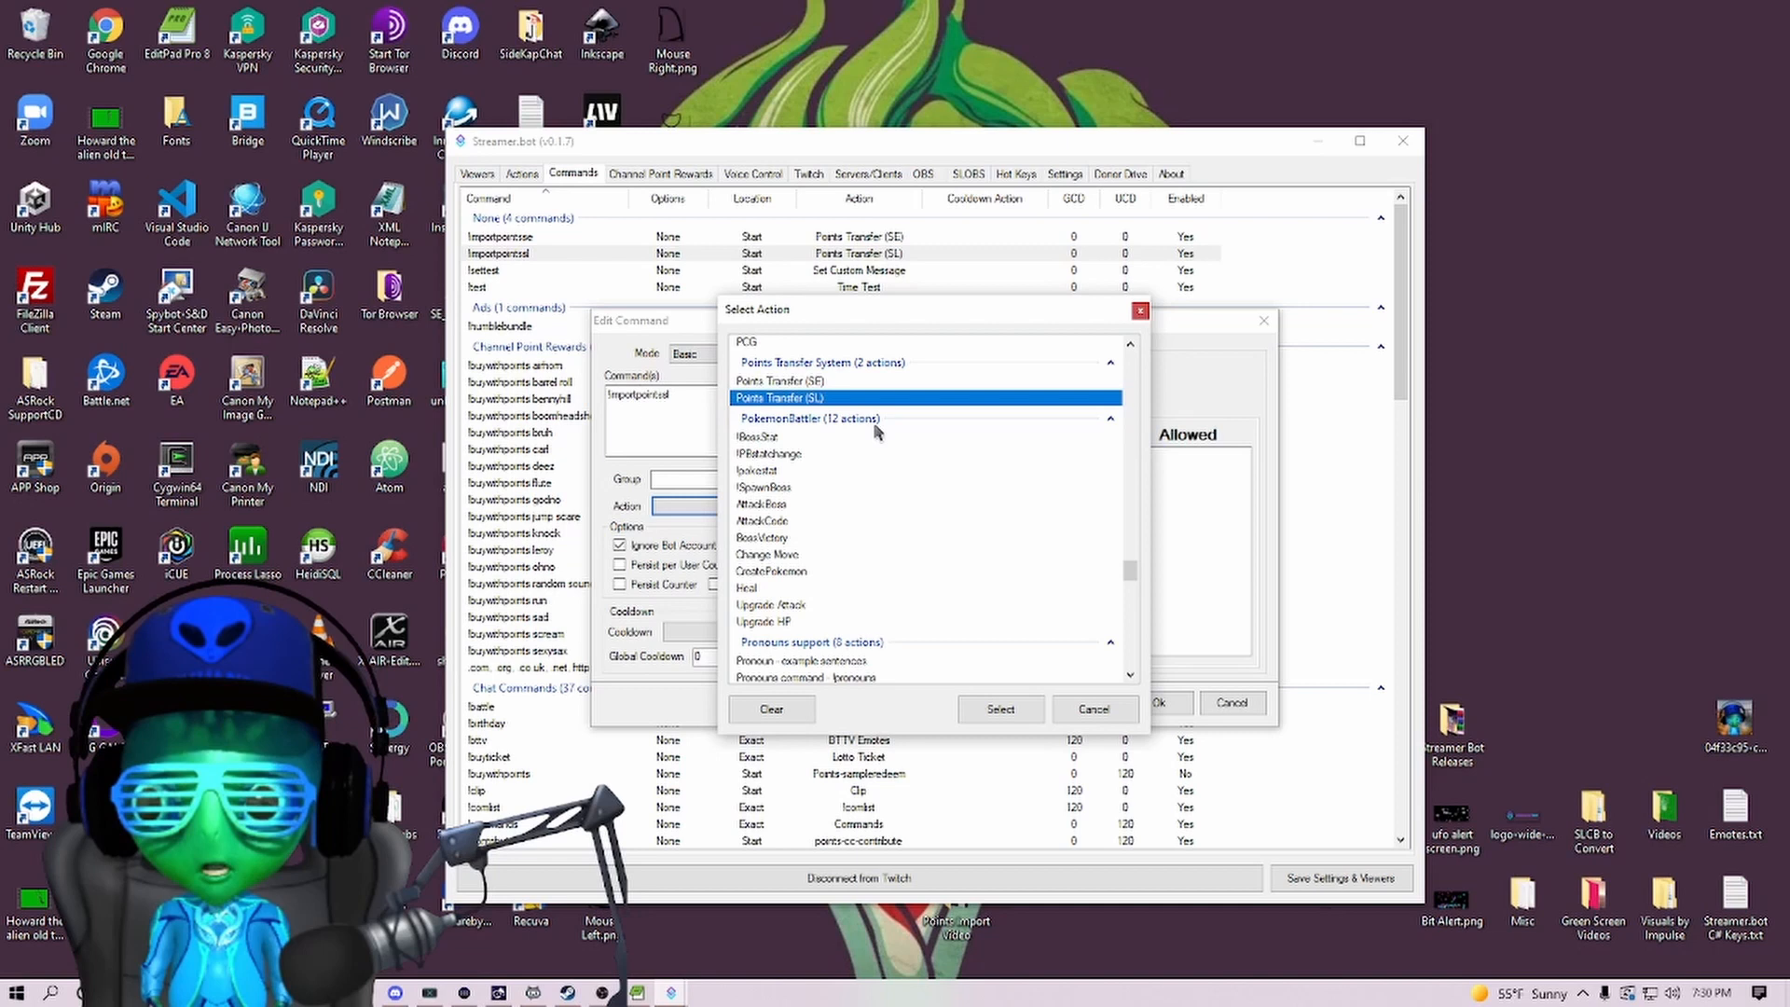
pyautogui.click(998, 709)
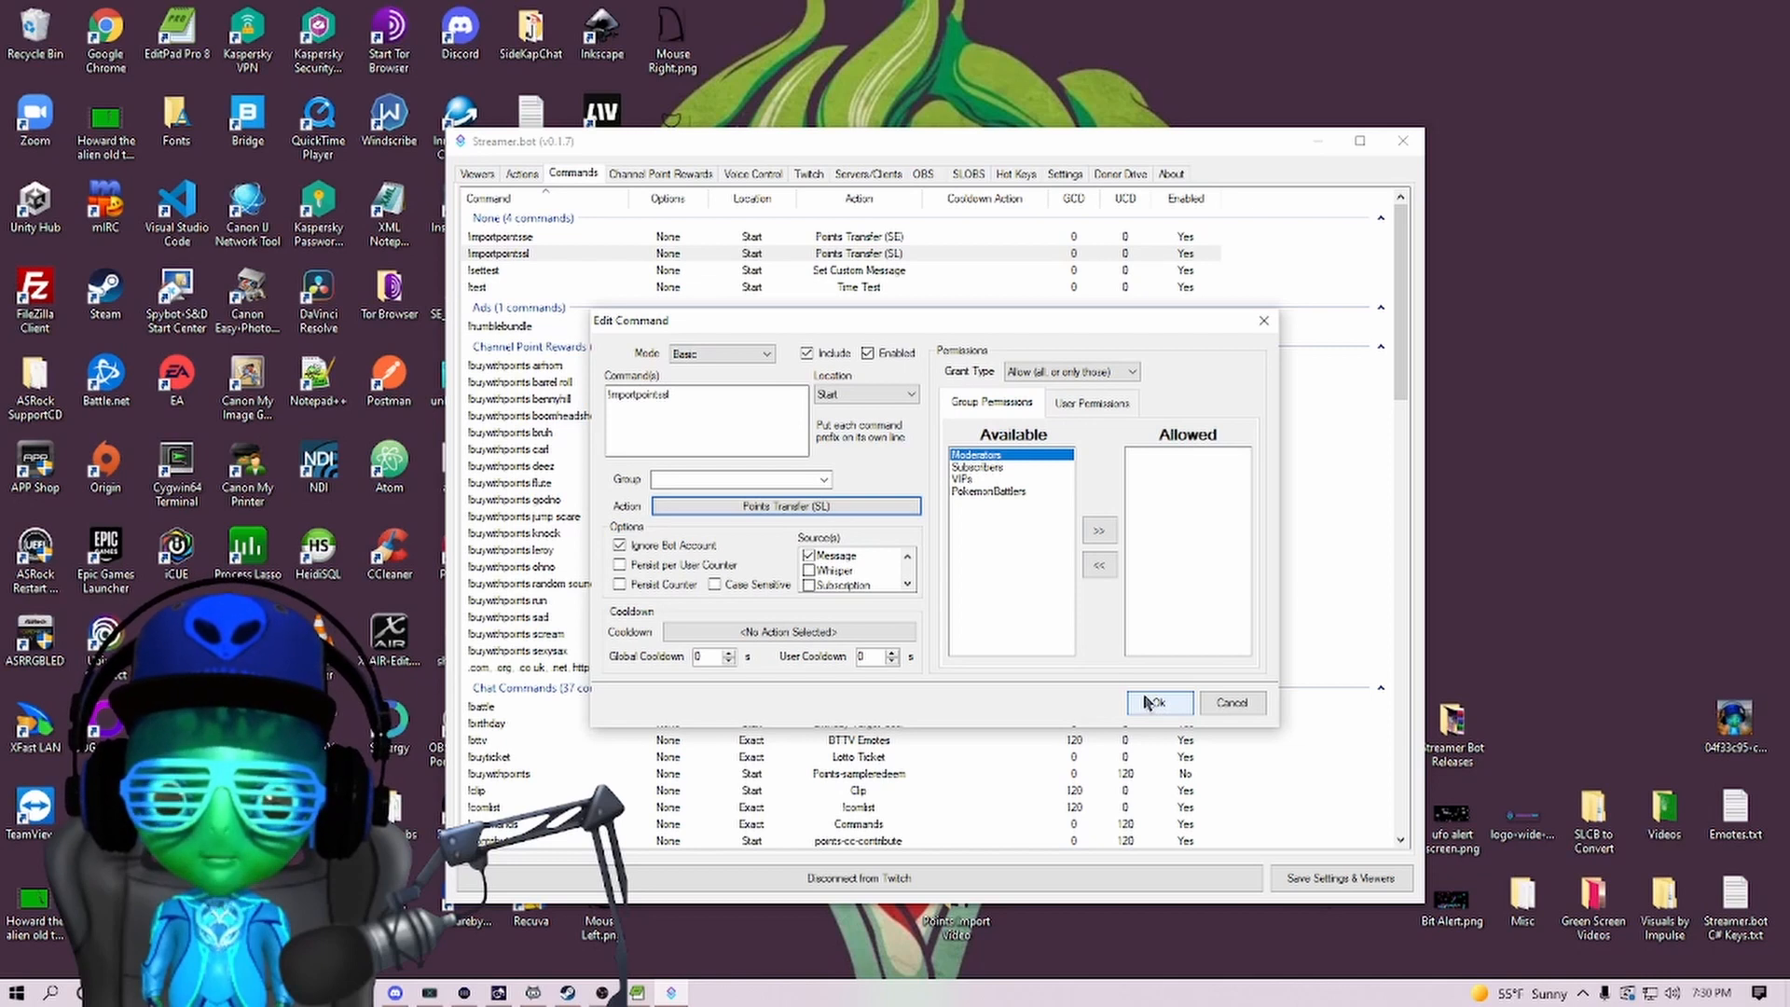
pyautogui.moveTo(1175, 478)
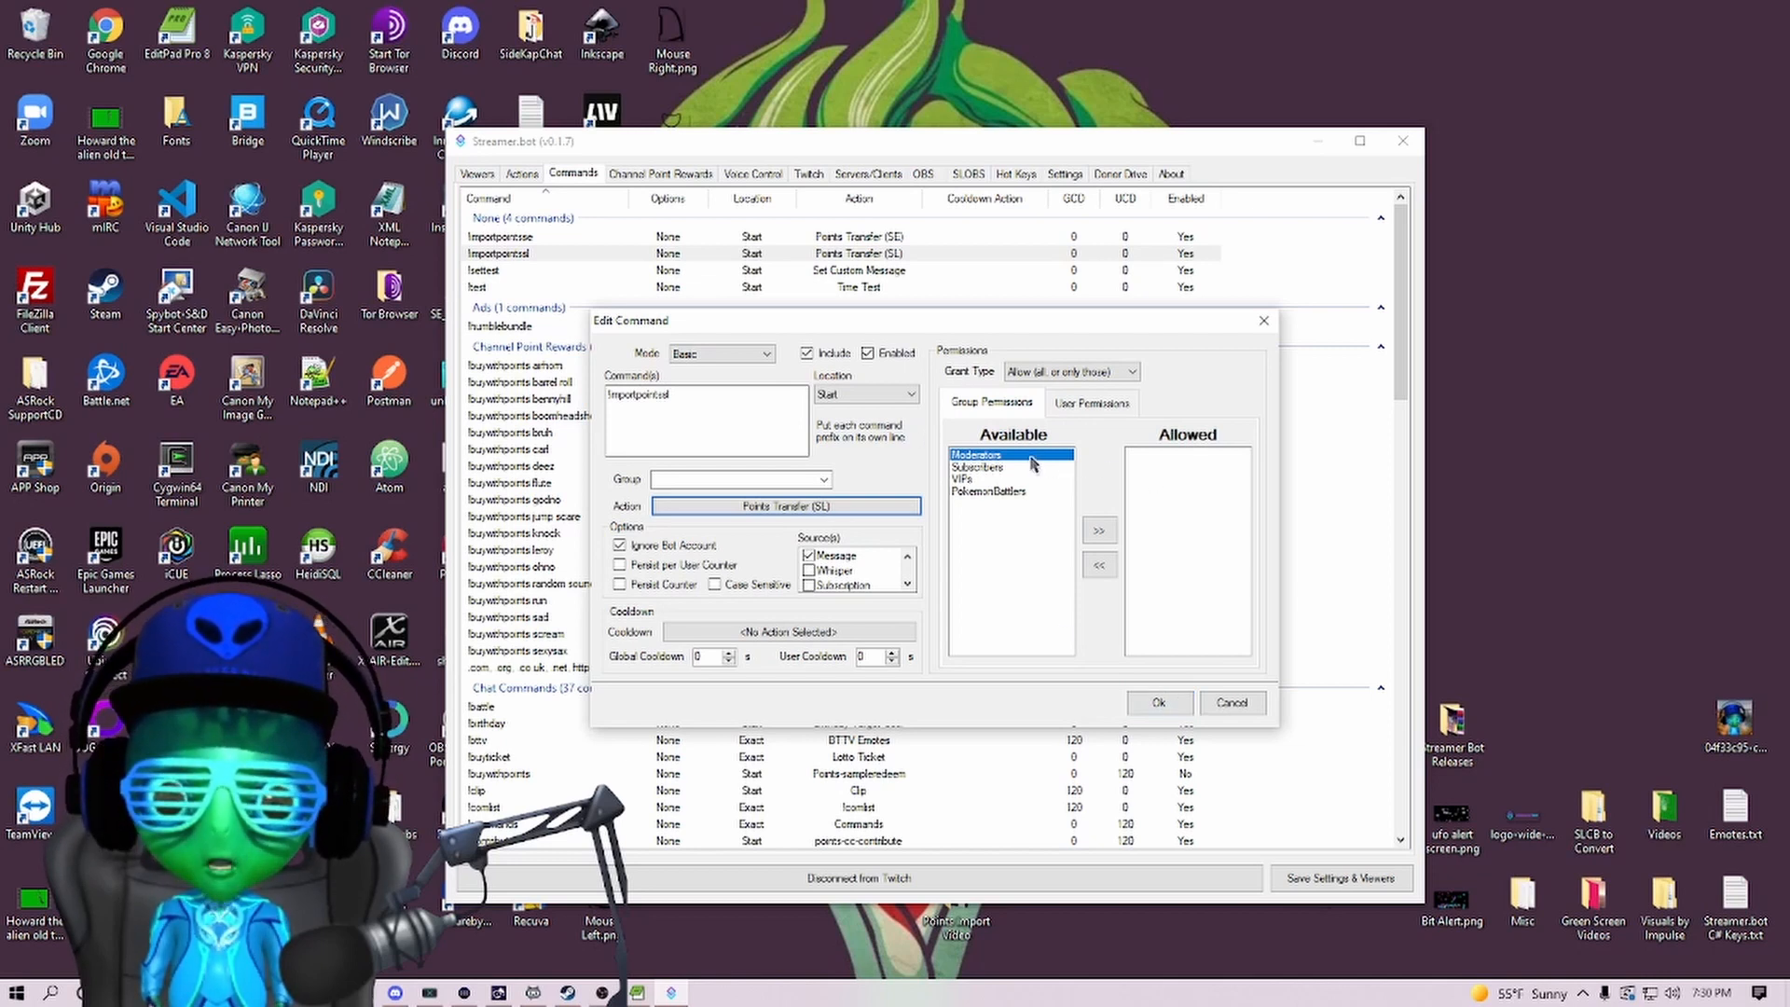
pyautogui.moveTo(1202, 603)
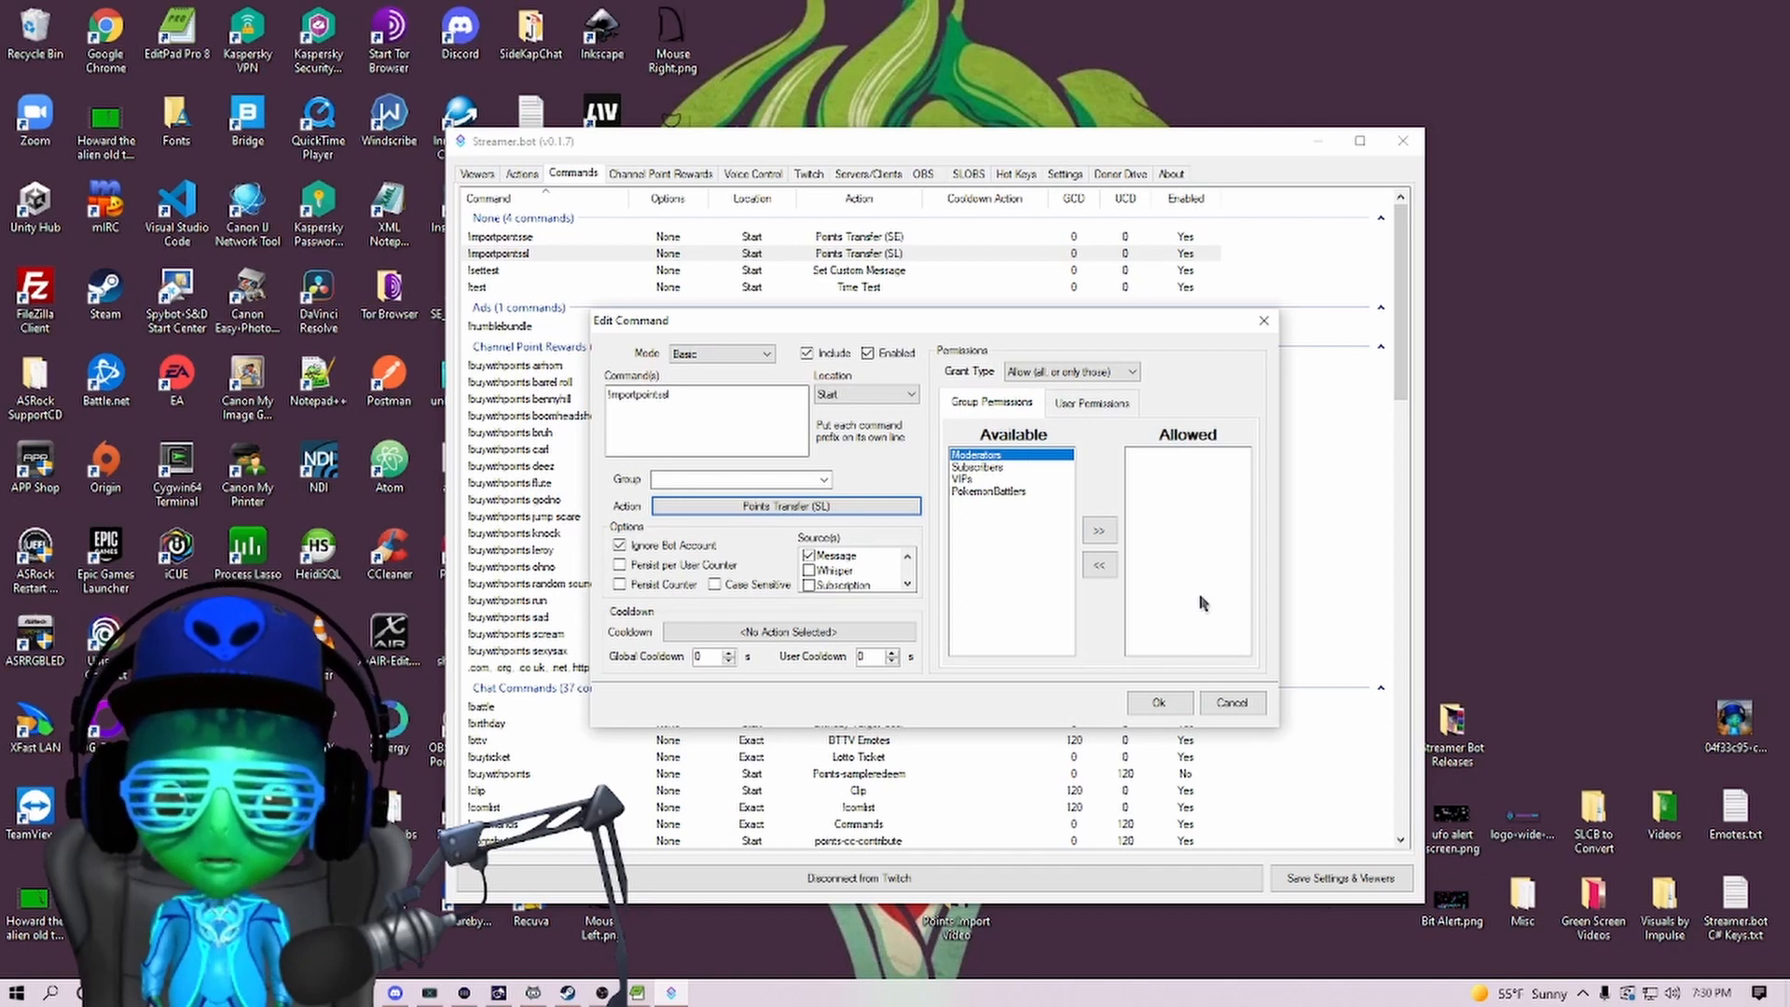
pyautogui.moveTo(771, 388)
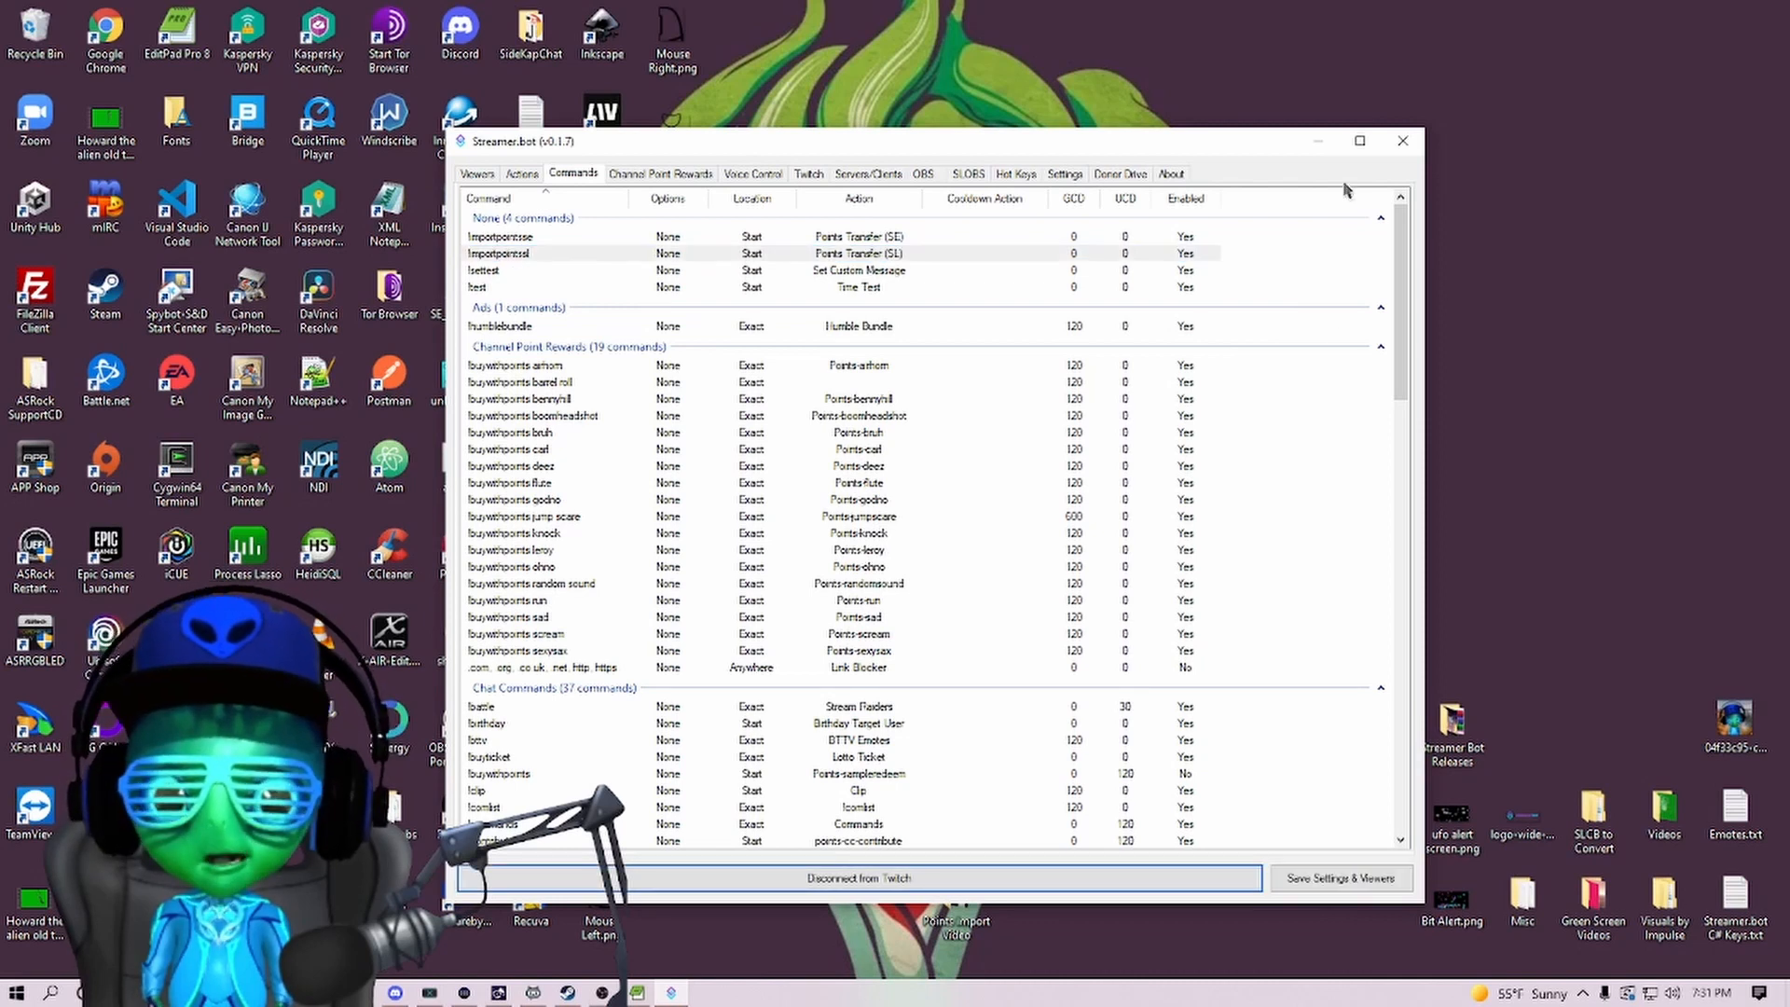
# In Actions, confirm Points Transfer (SL)'s filePath argument is D:\Currency.csv.
pyautogui.click(520, 174)
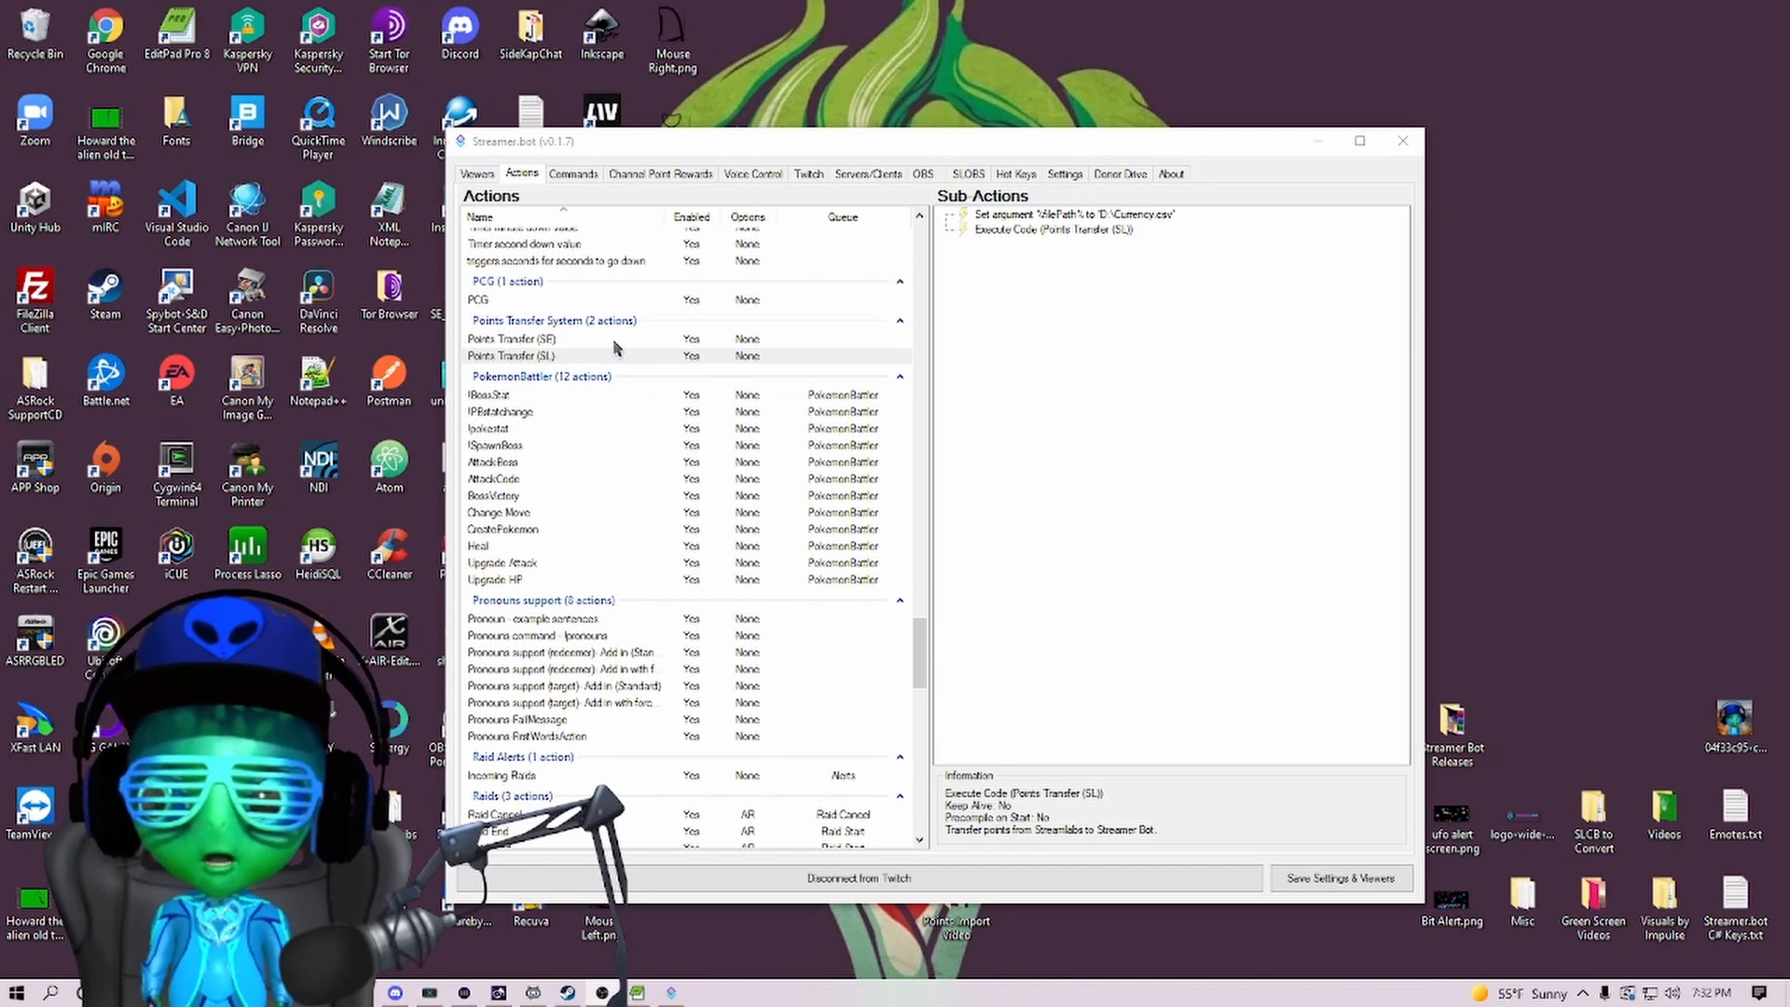
pyautogui.moveTo(554, 353)
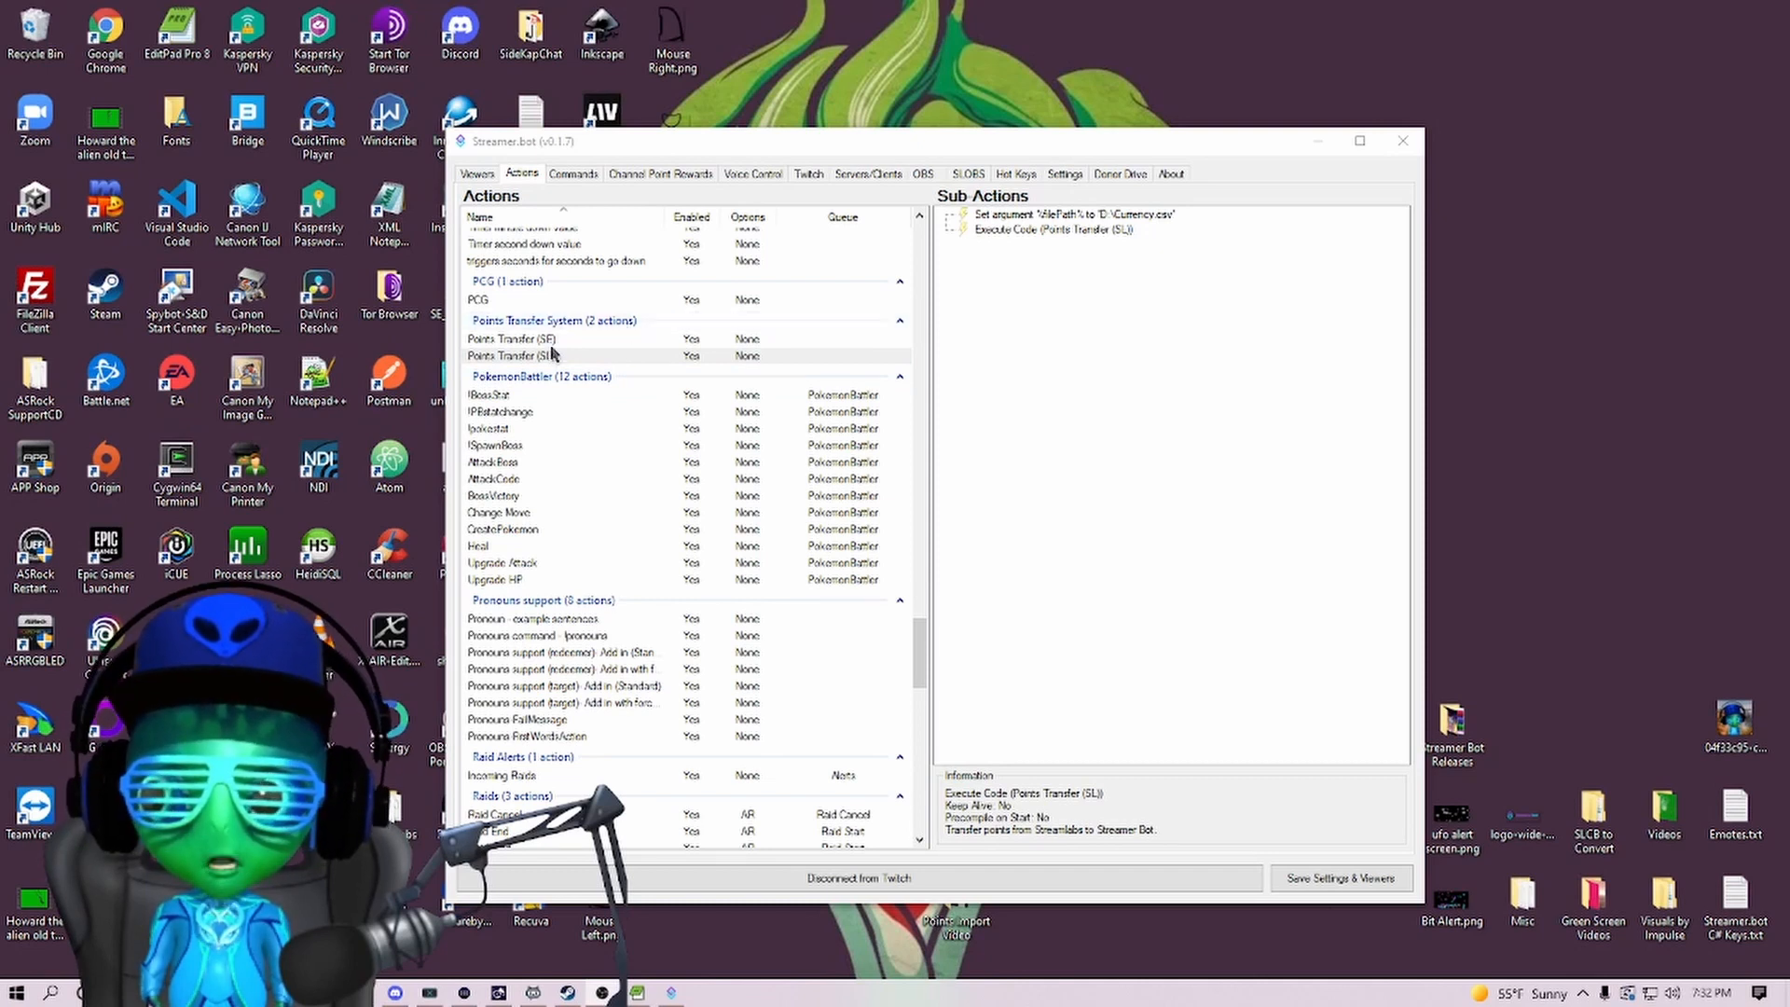
pyautogui.click(510, 339)
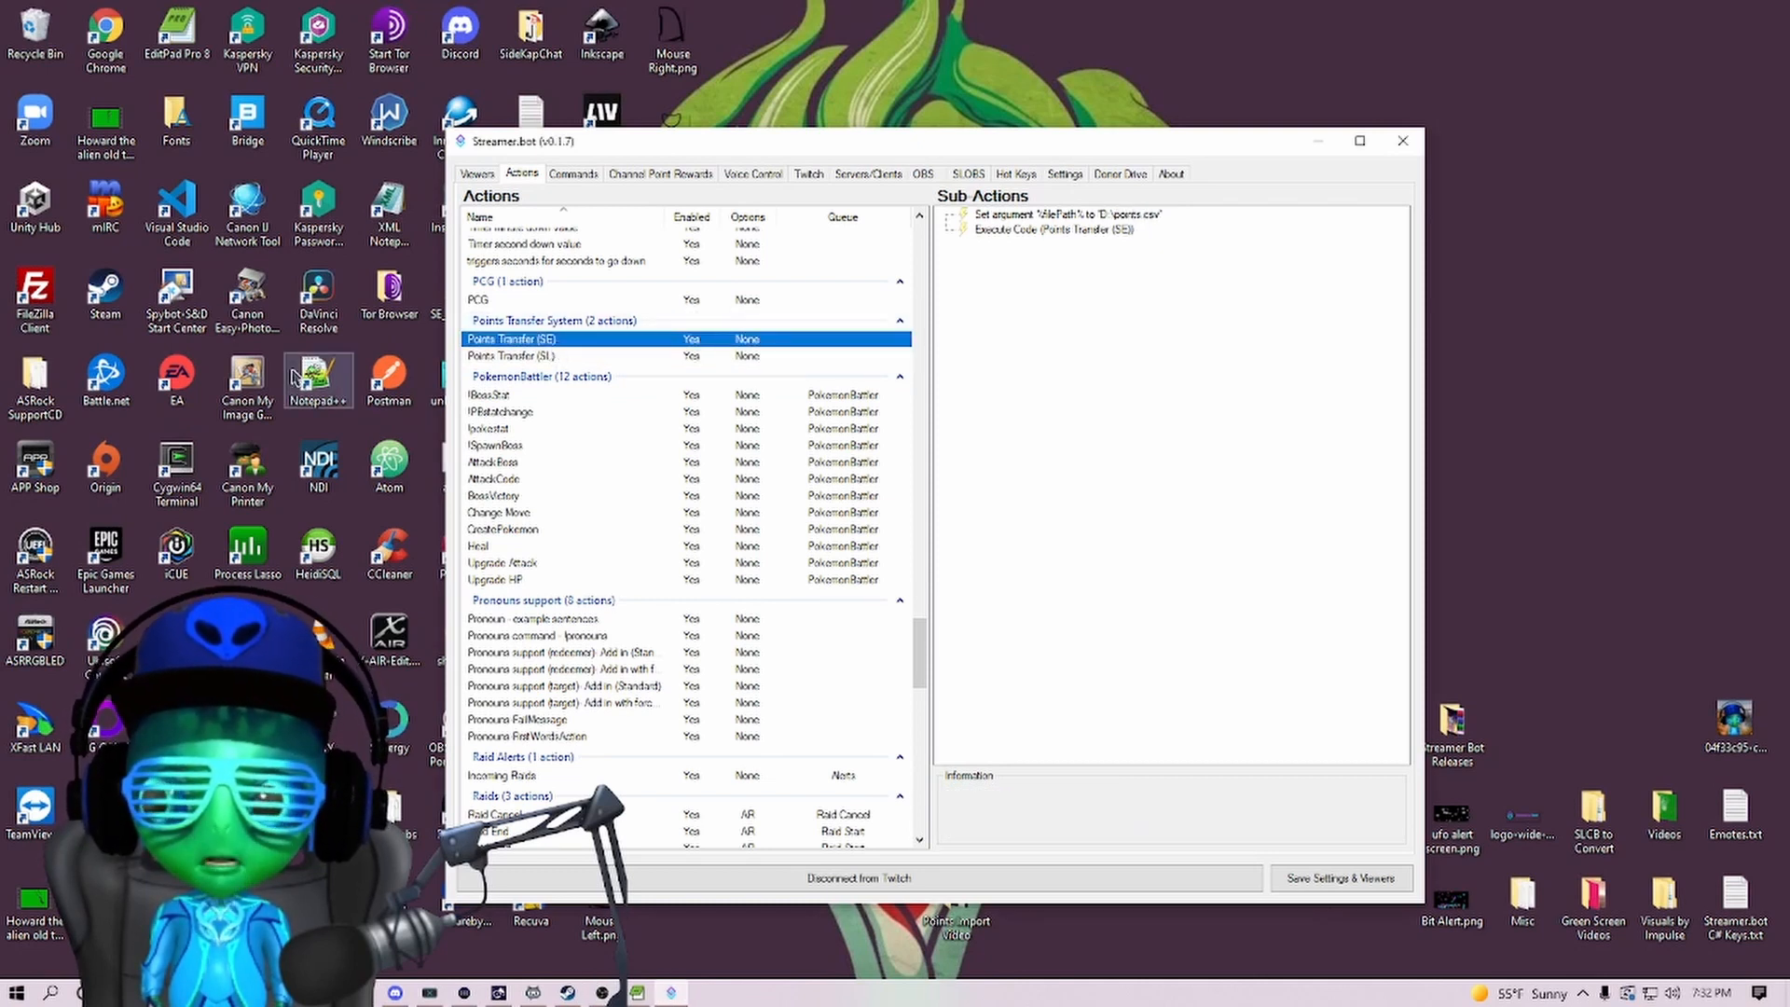
pyautogui.click(511, 355)
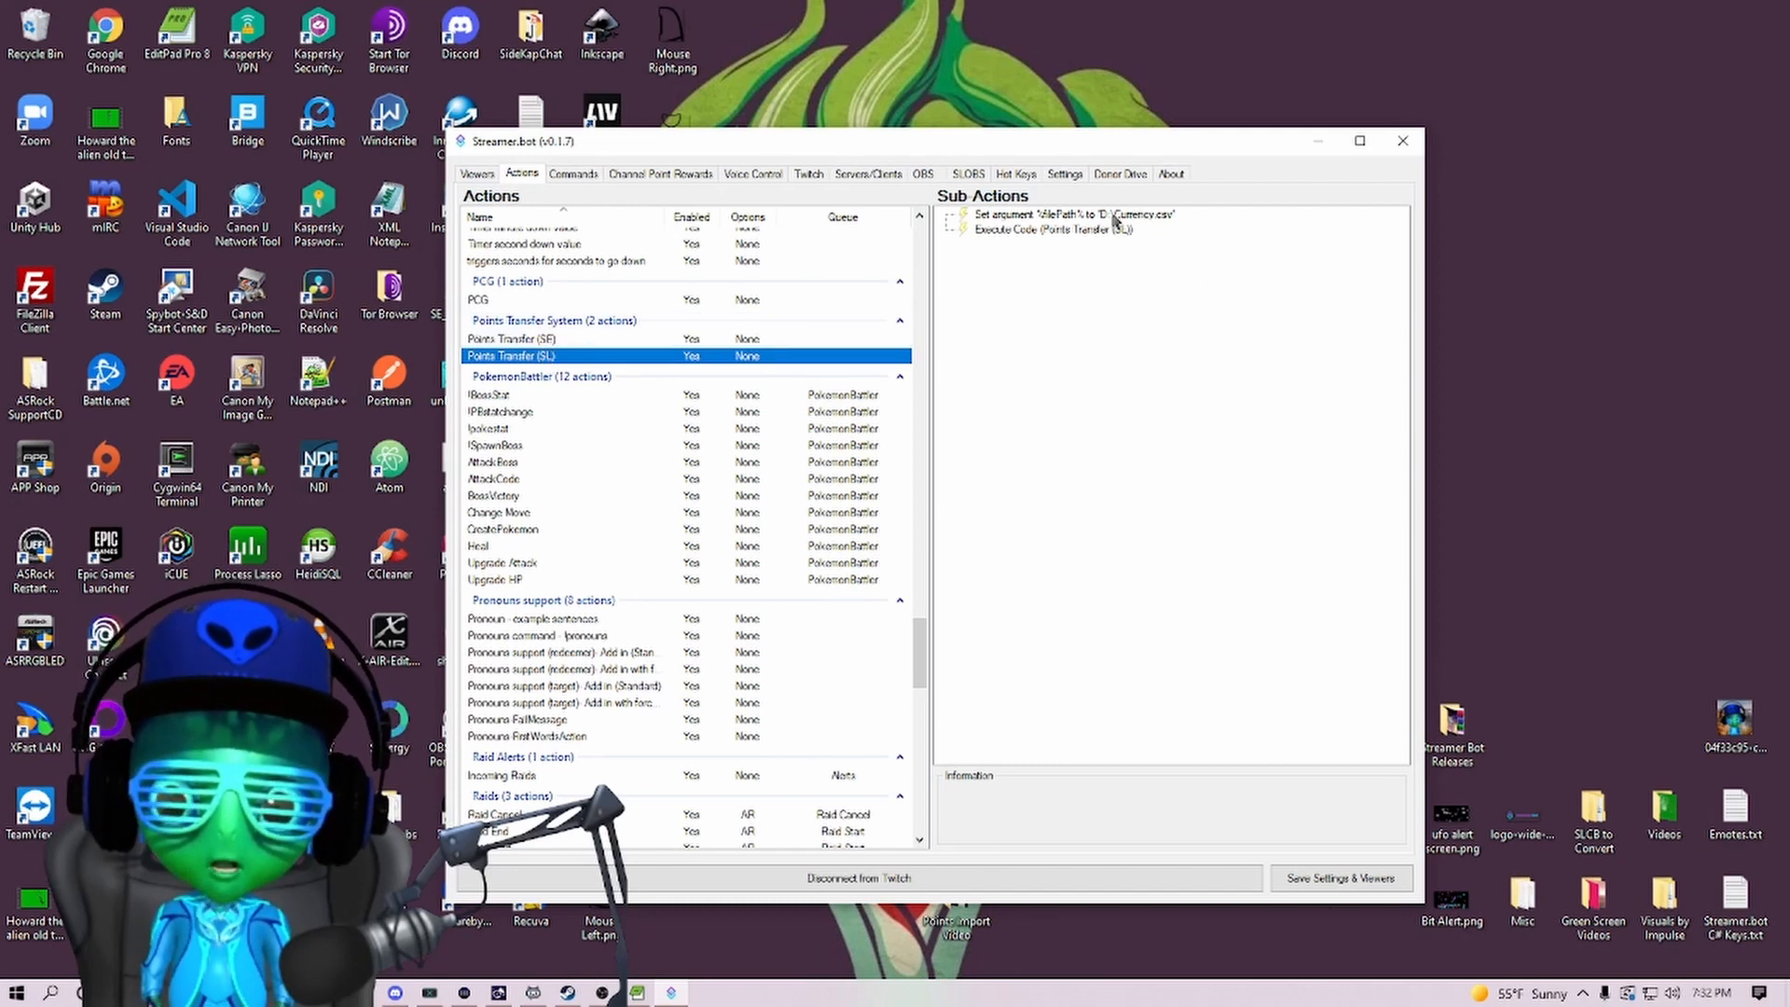
pyautogui.moveTo(1029, 260)
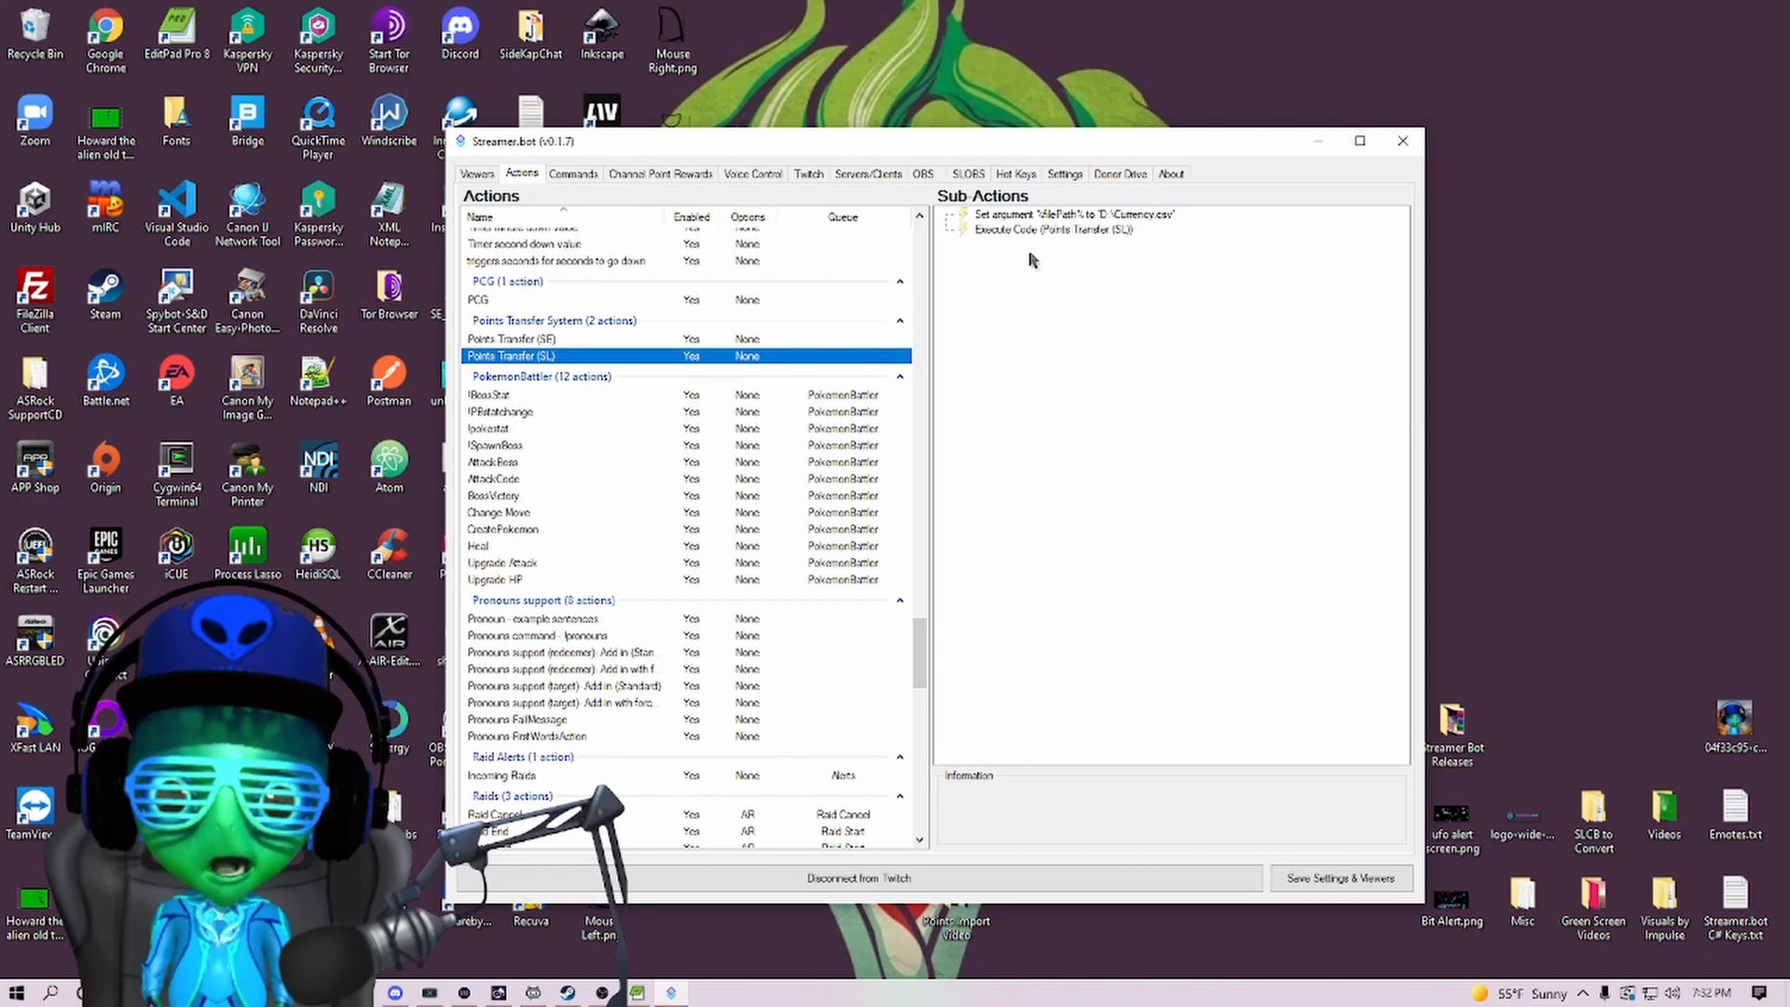
pyautogui.doubleClick(1040, 215)
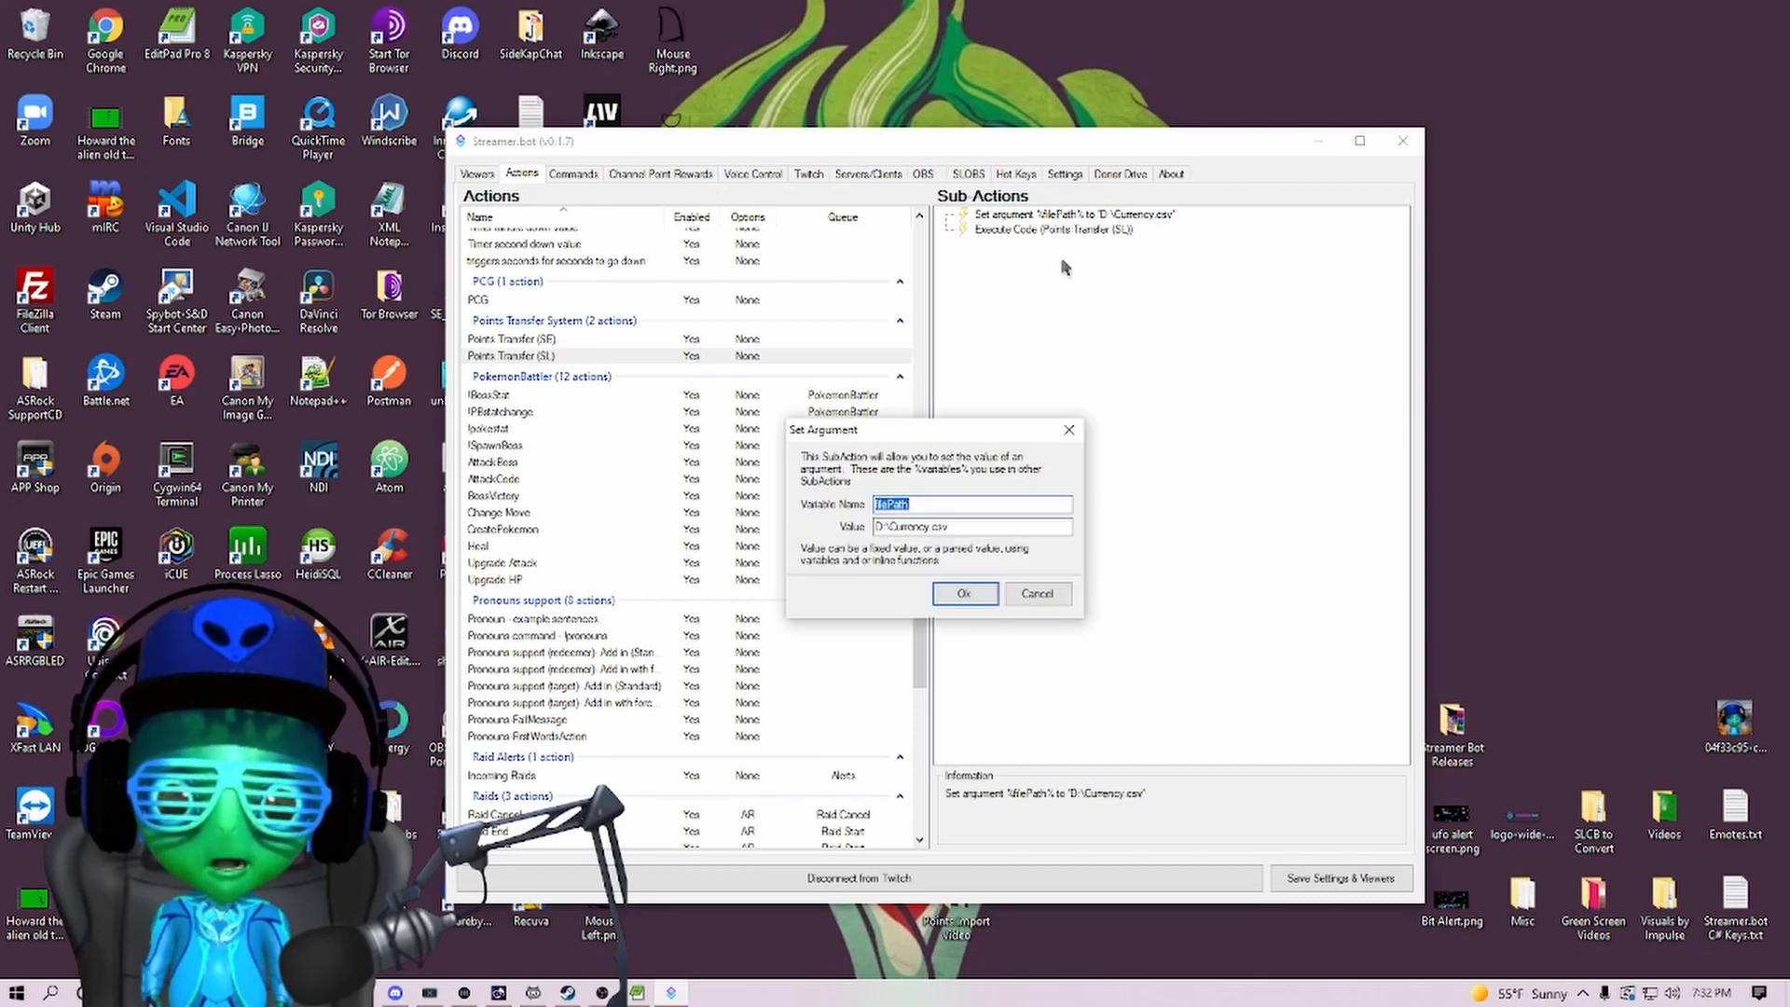
pyautogui.click(970, 526)
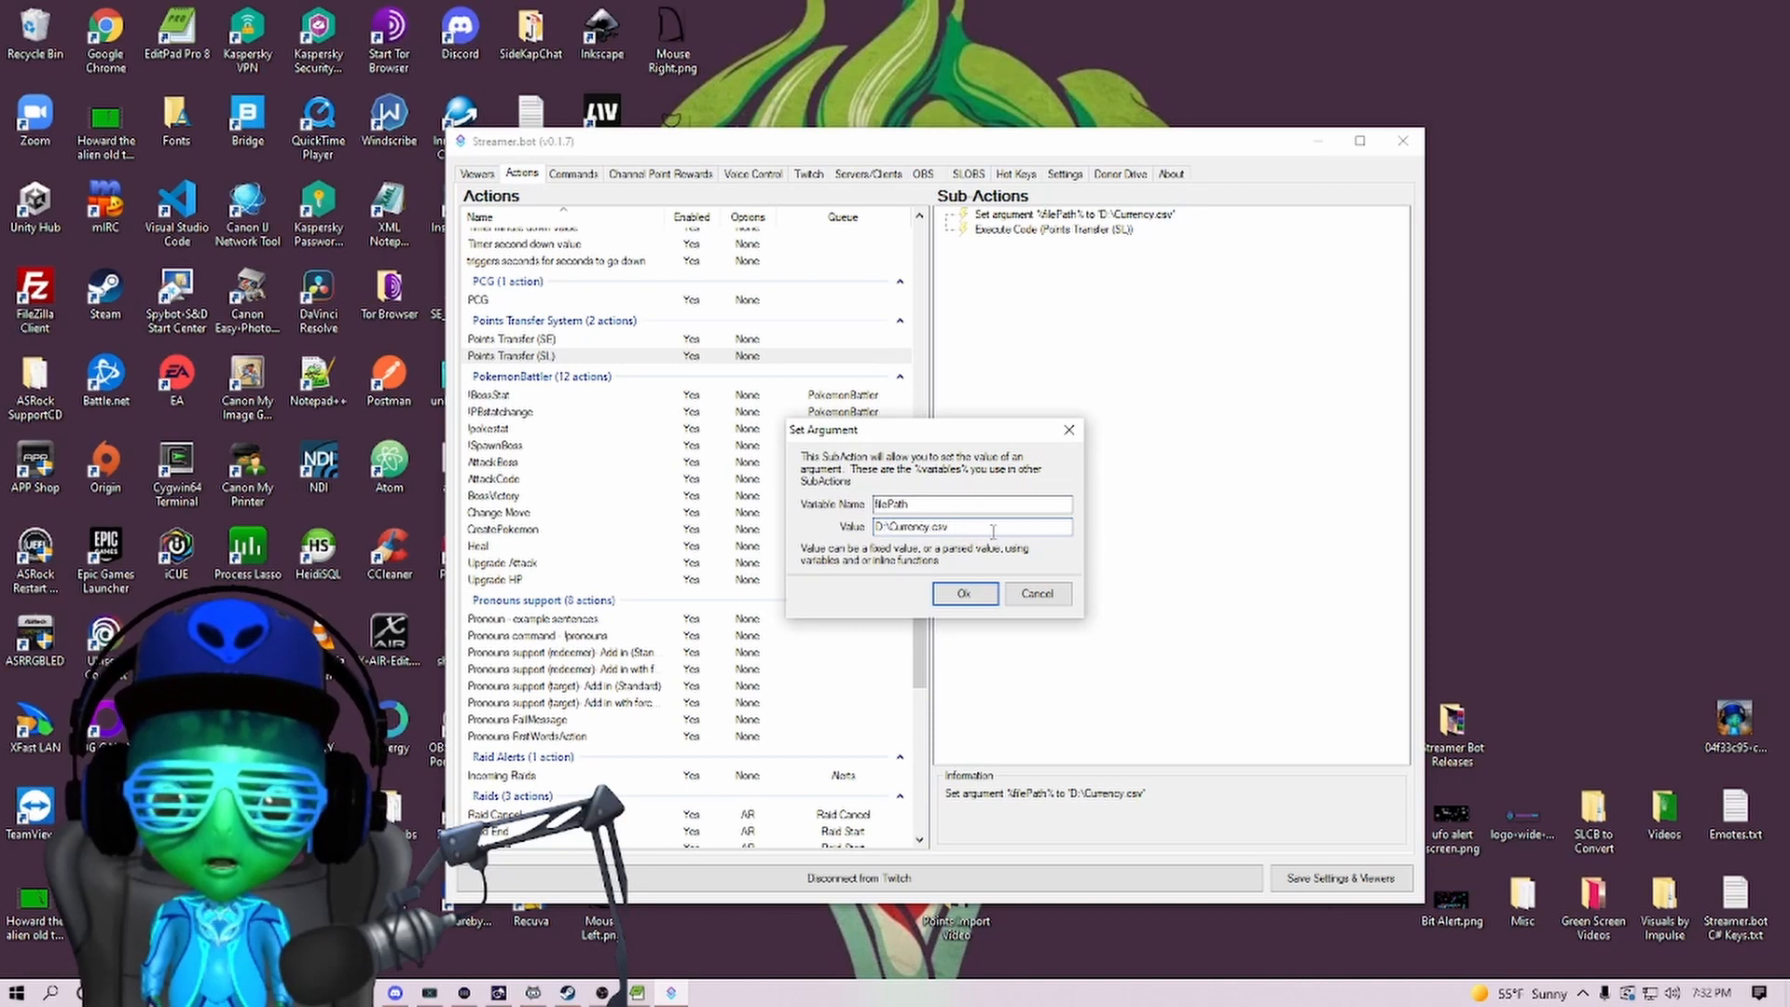
pyautogui.moveTo(899, 542)
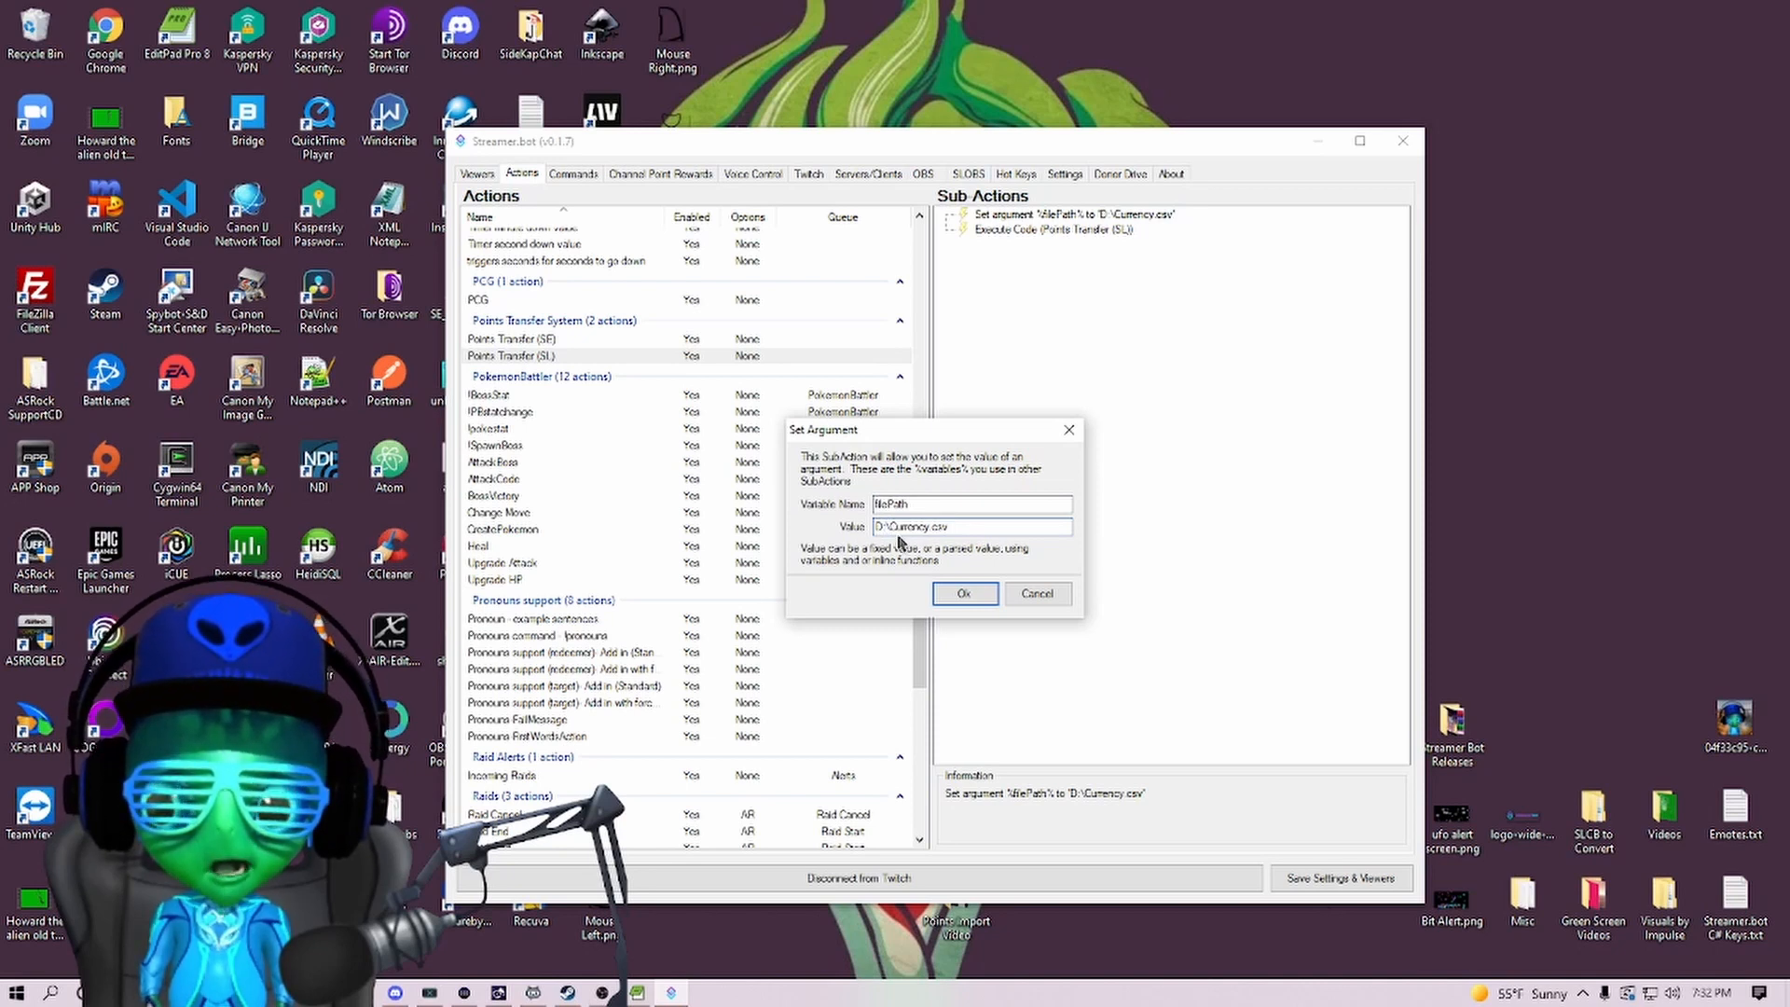
pyautogui.click(970, 526)
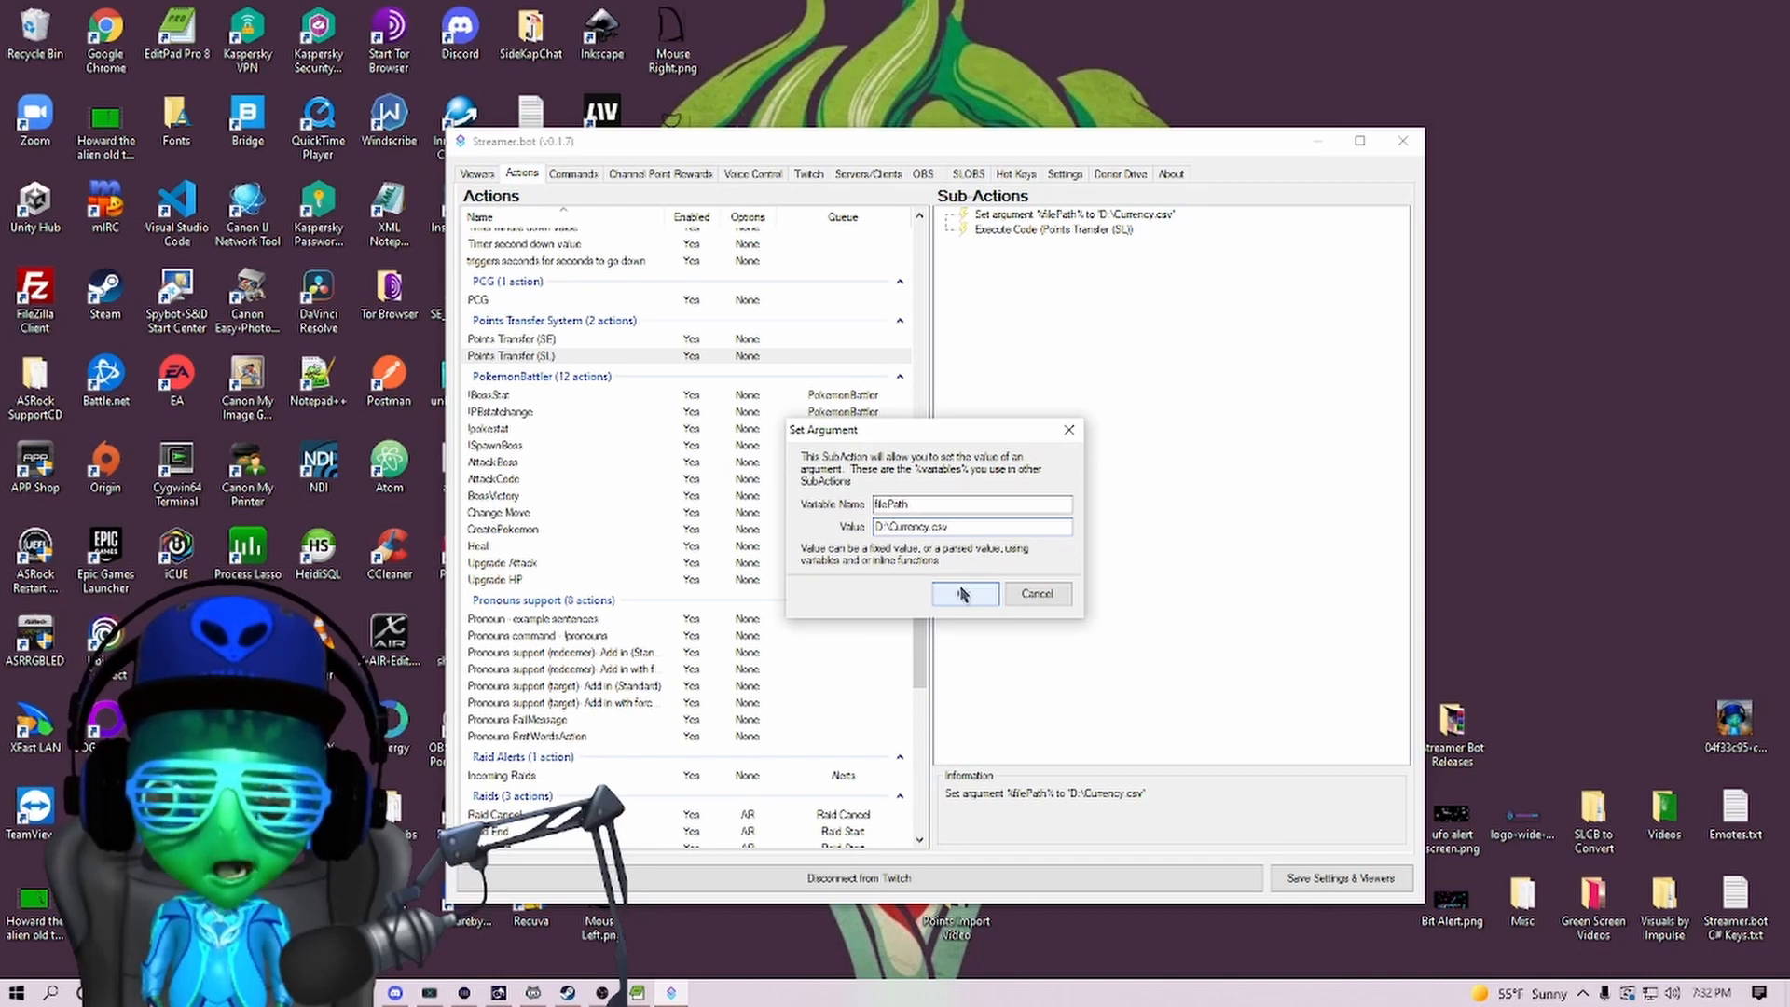
pyautogui.click(964, 594)
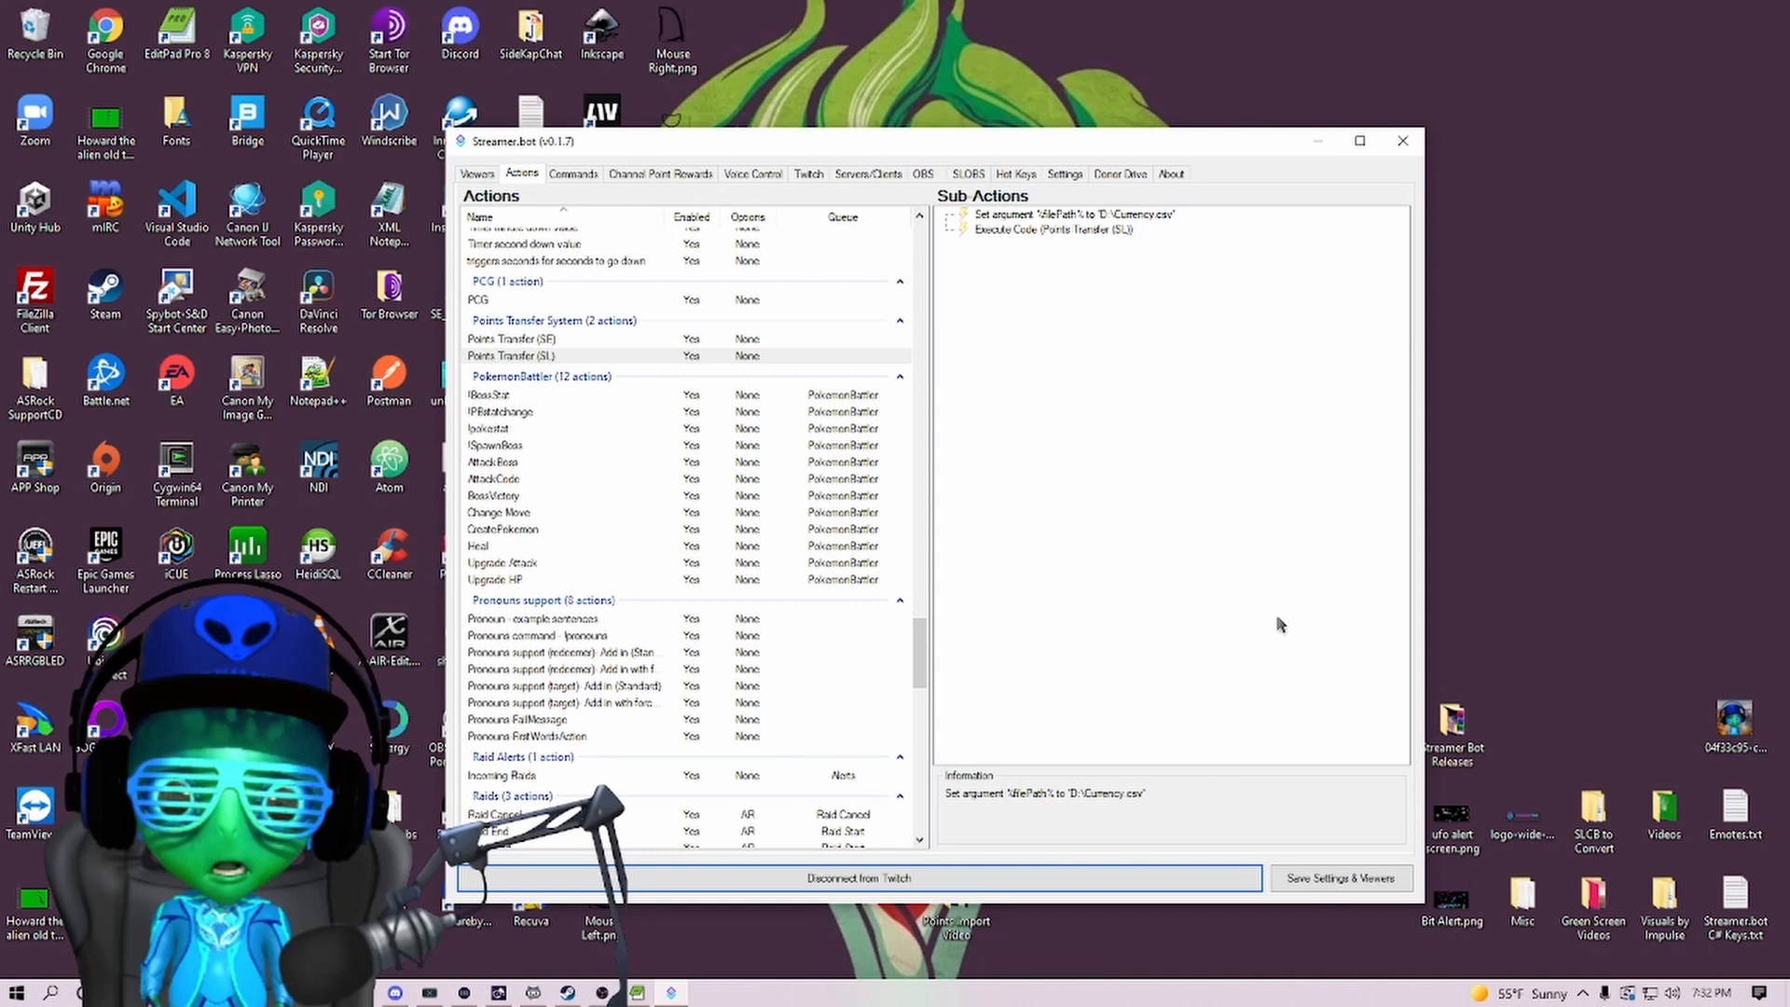
pyautogui.moveTo(1196, 574)
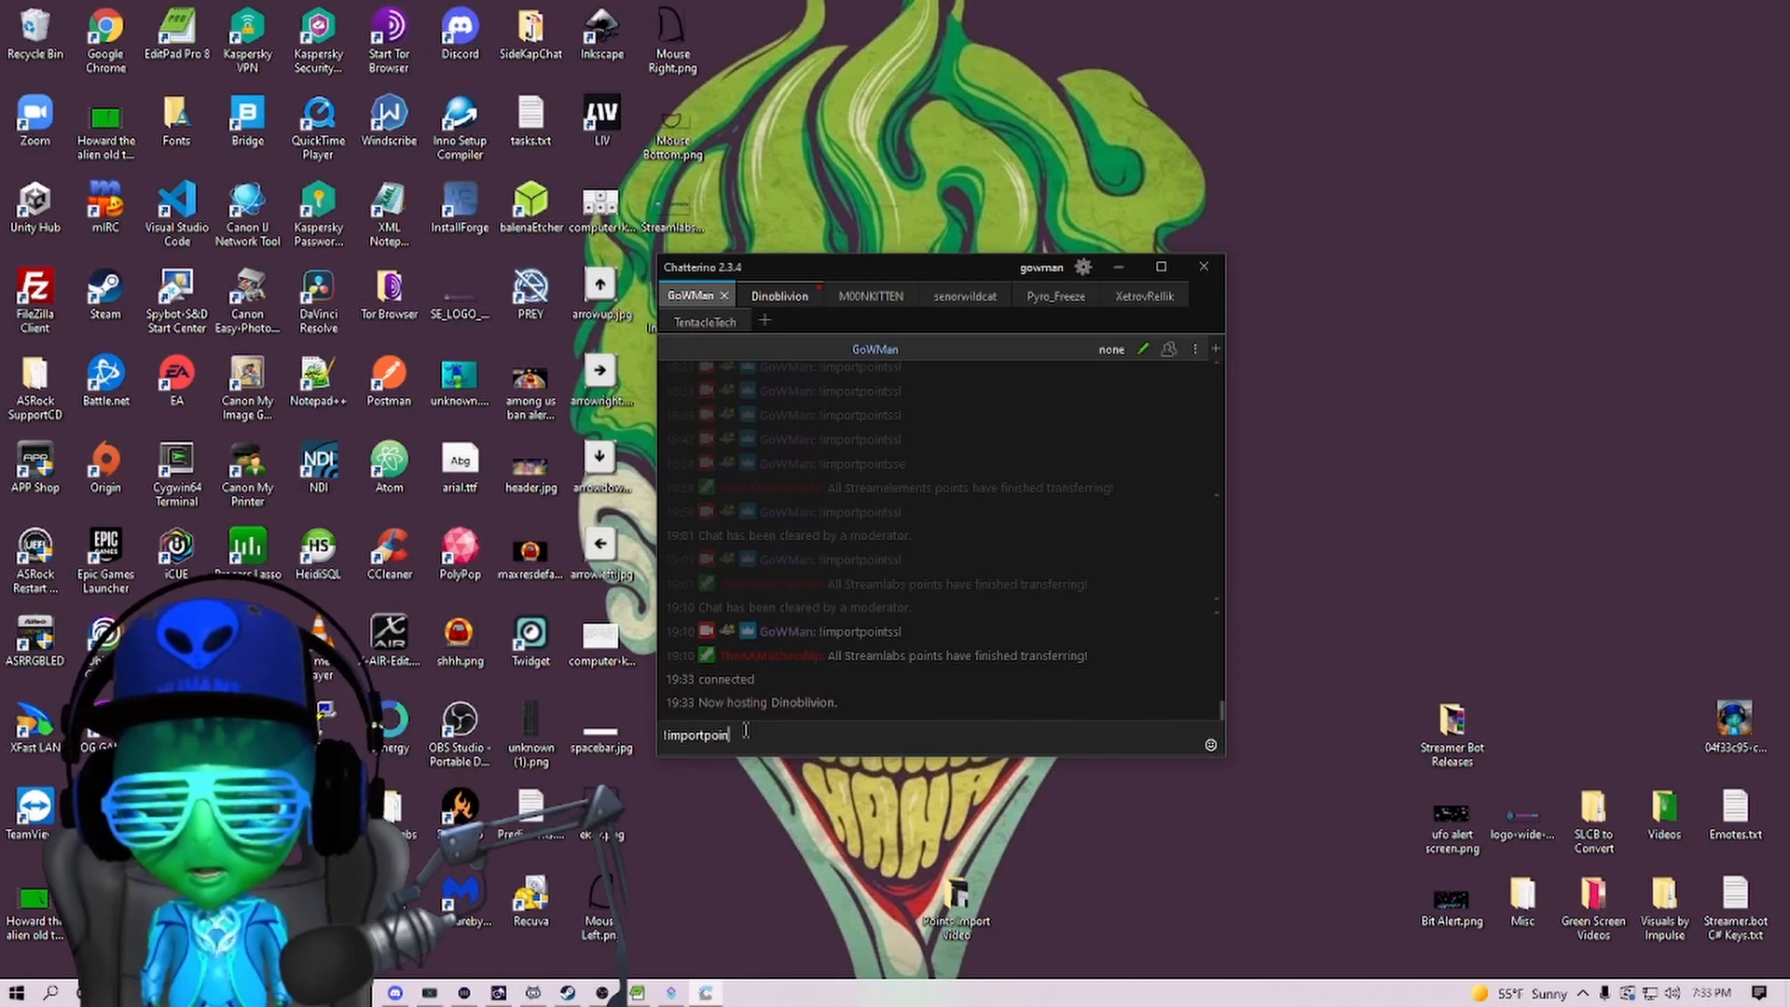
# Send !importpointssl in the Chatterino chat.
pyautogui.write('tssl')
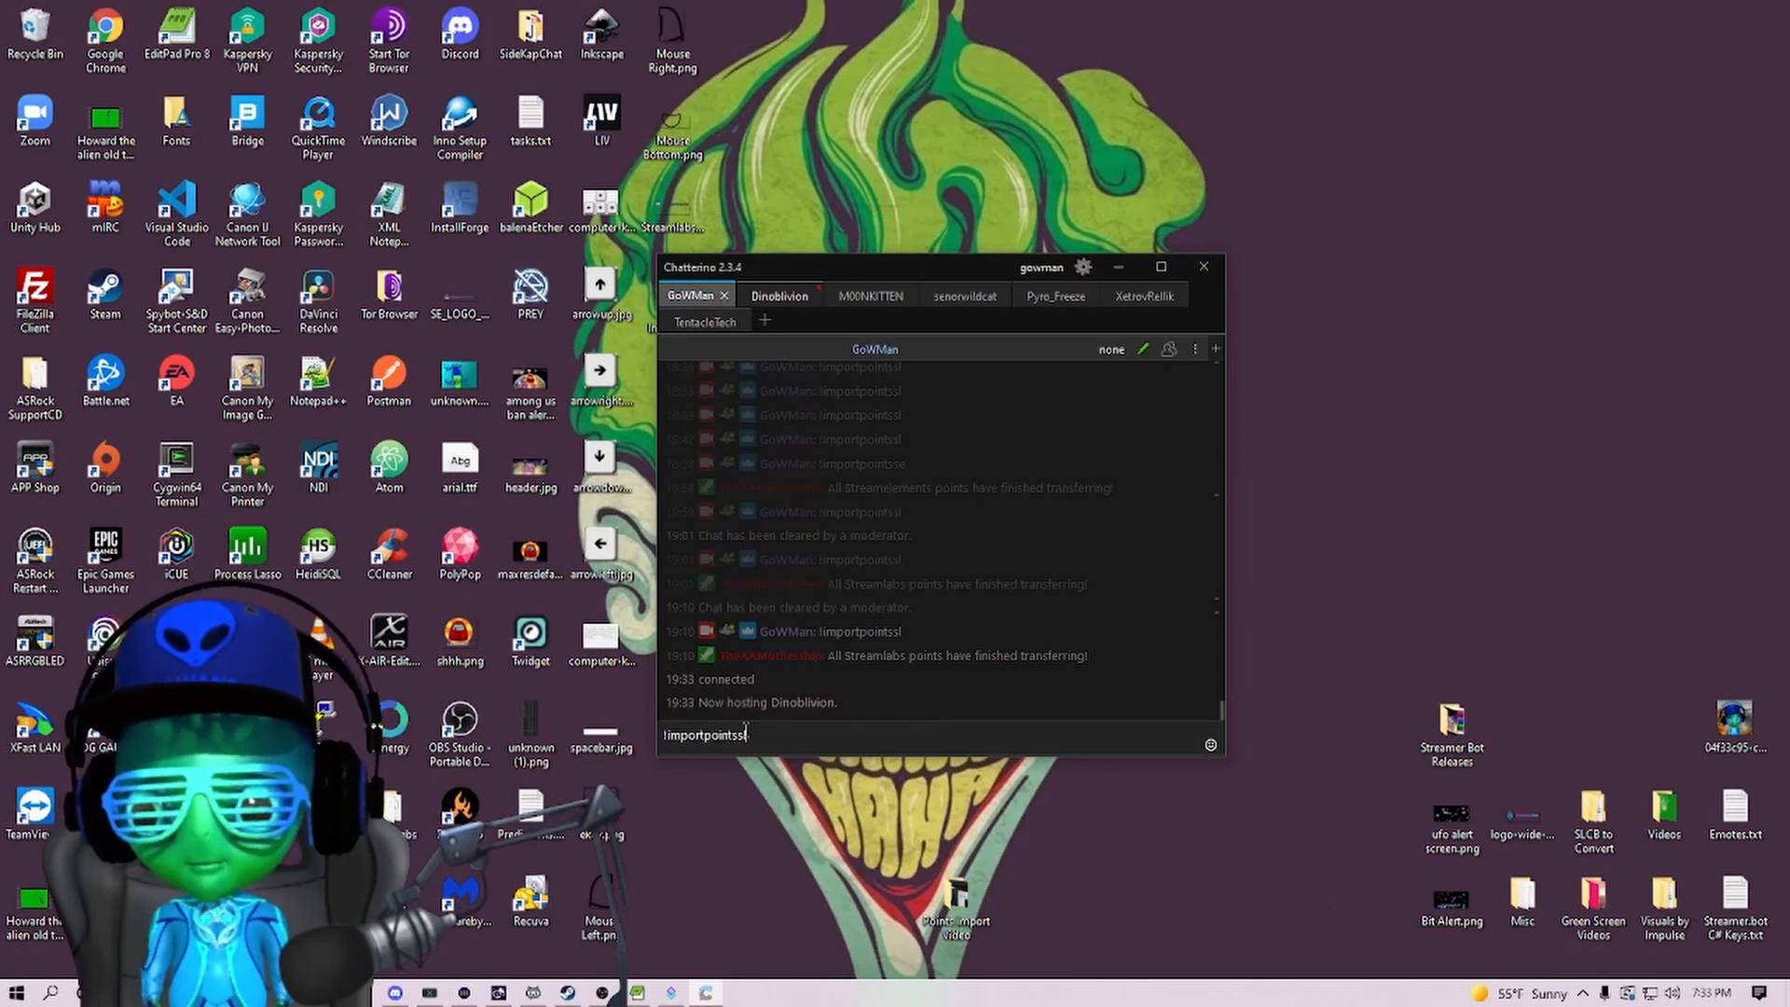
pyautogui.press('Return')
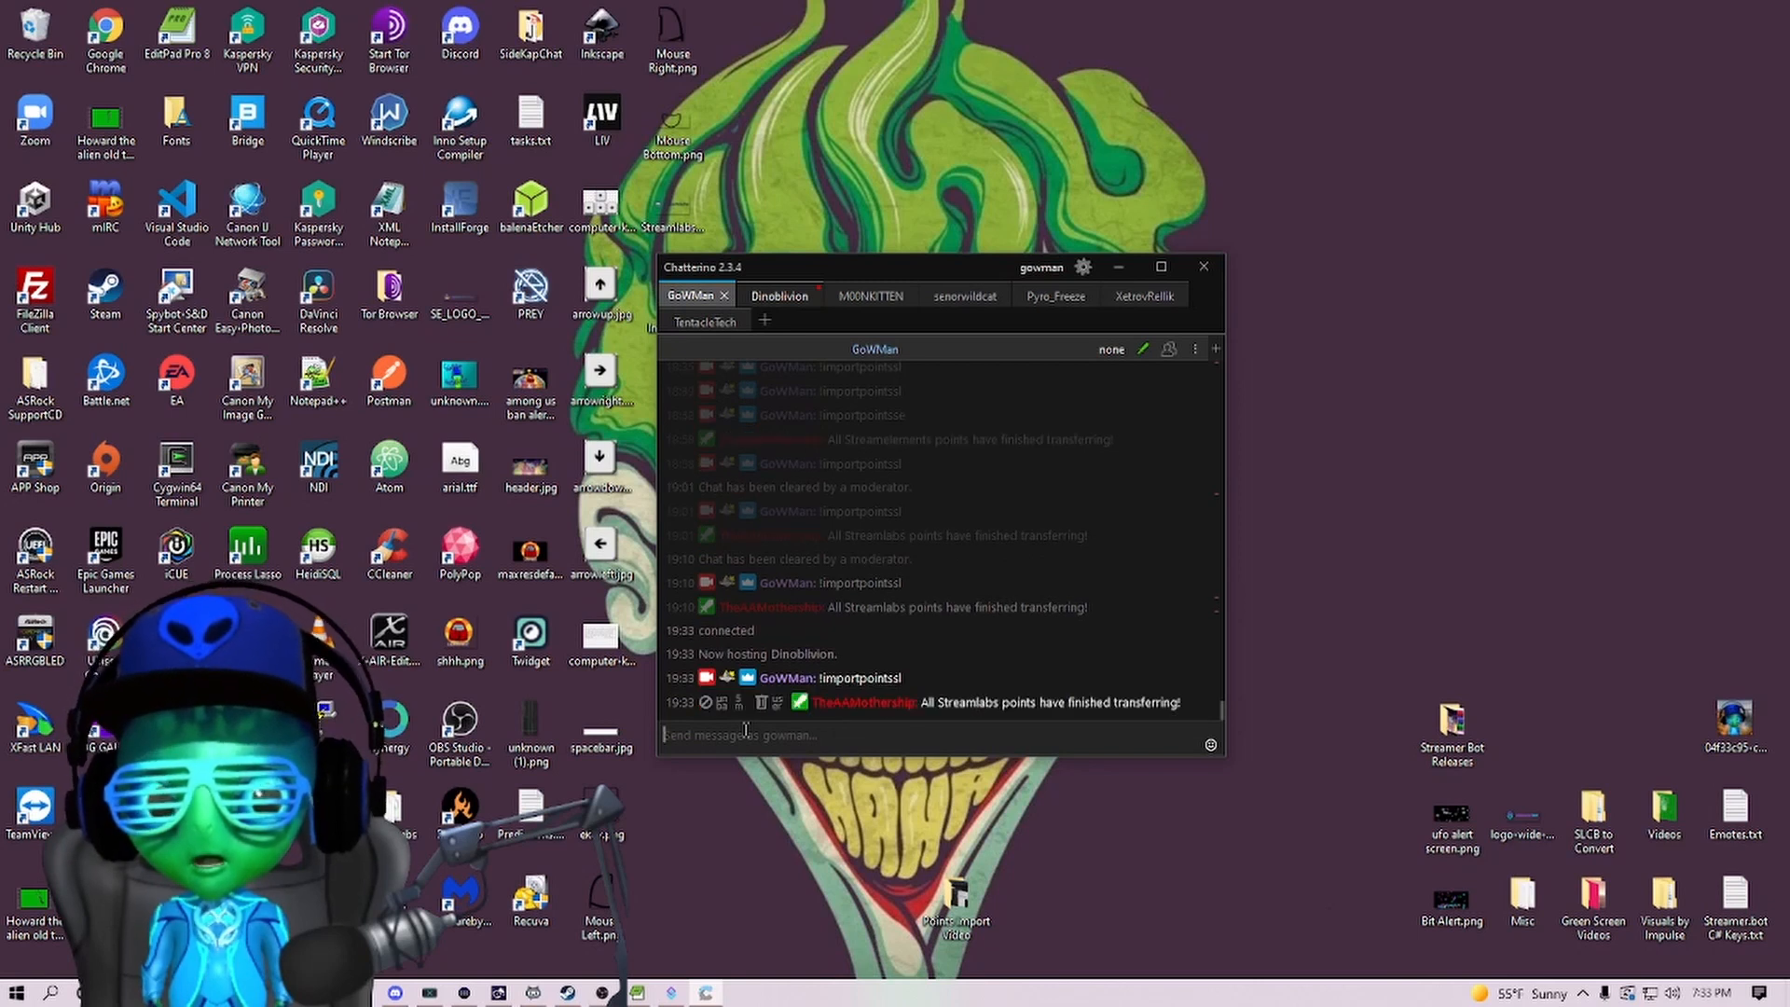